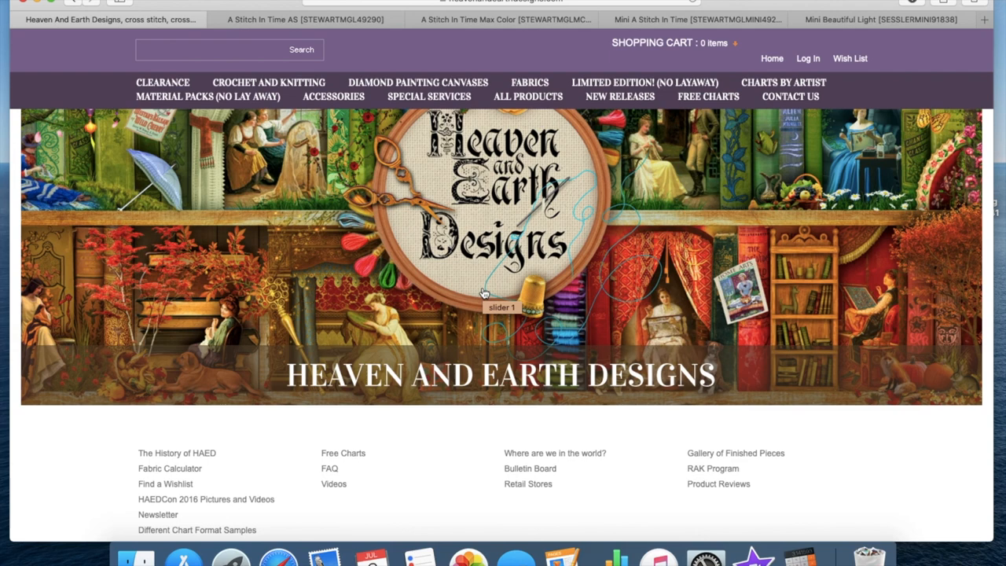
{"action": "mouse_move", "coordinate": [484, 283]}
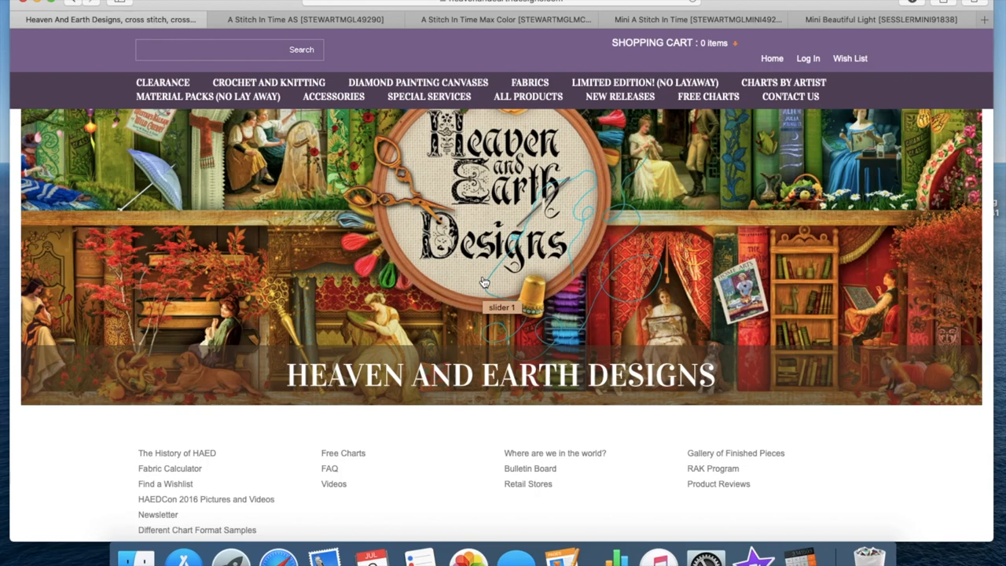
{"action": "mouse_move", "coordinate": [448, 3]}
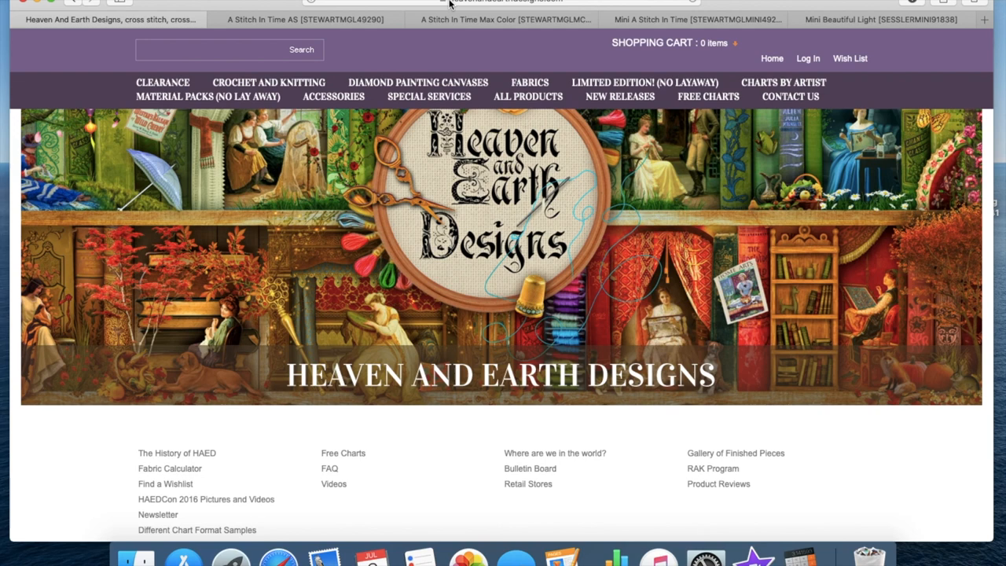
- Browse the New Products list from Fairy Queen Hearts down through the July 2020 charts and back to the top
{"action": "scroll", "scroll_direction": "down", "scroll_amount": 3}
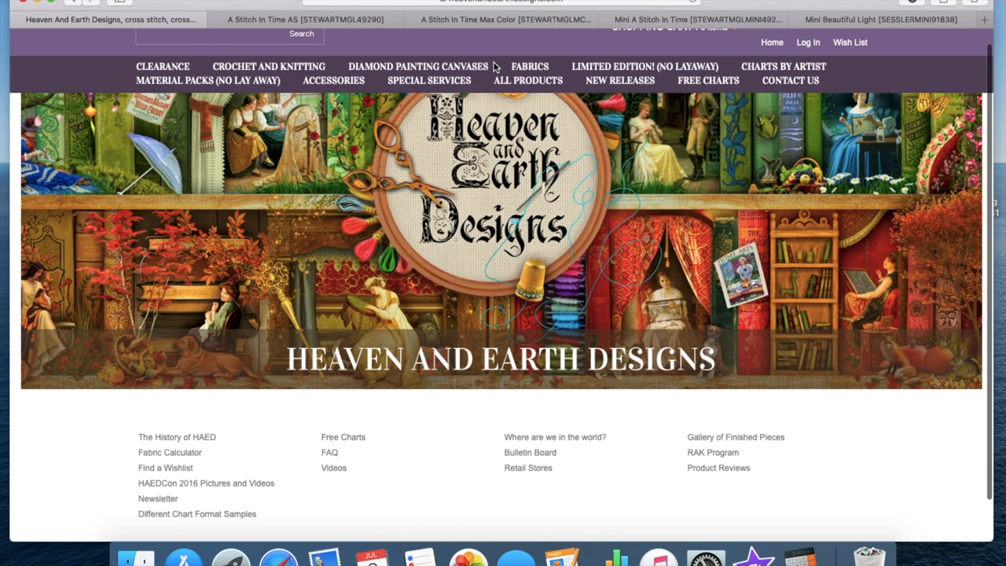
{"action": "scroll", "scroll_direction": "up", "scroll_amount": 3}
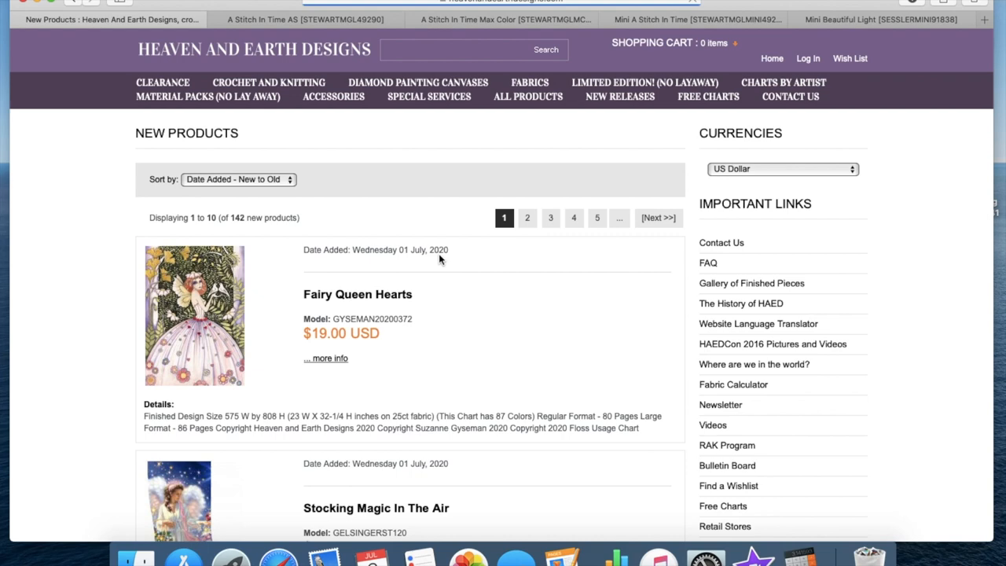
{"action": "scroll", "scroll_direction": "down", "scroll_amount": 3}
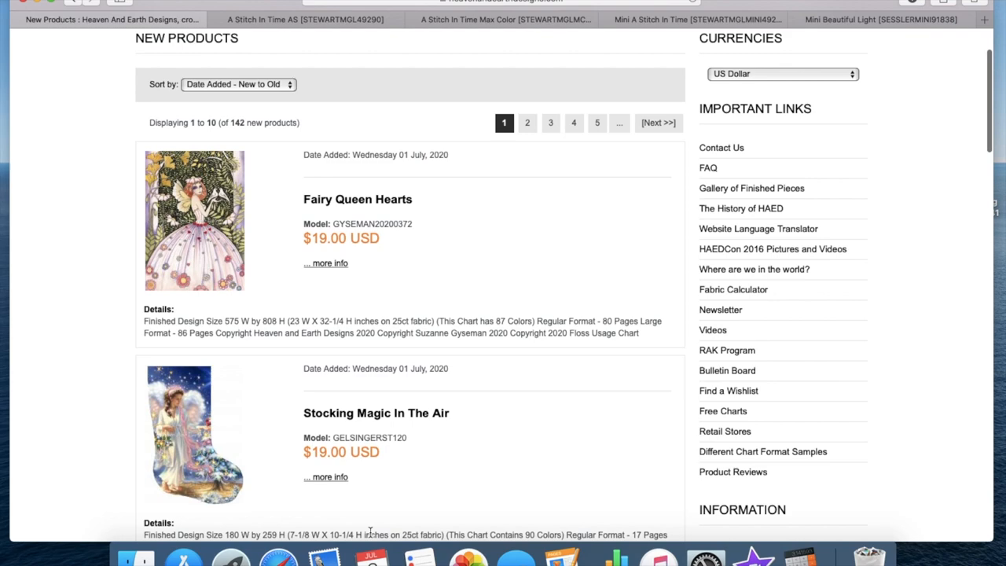
{"action": "scroll", "scroll_direction": "down", "scroll_amount": 3}
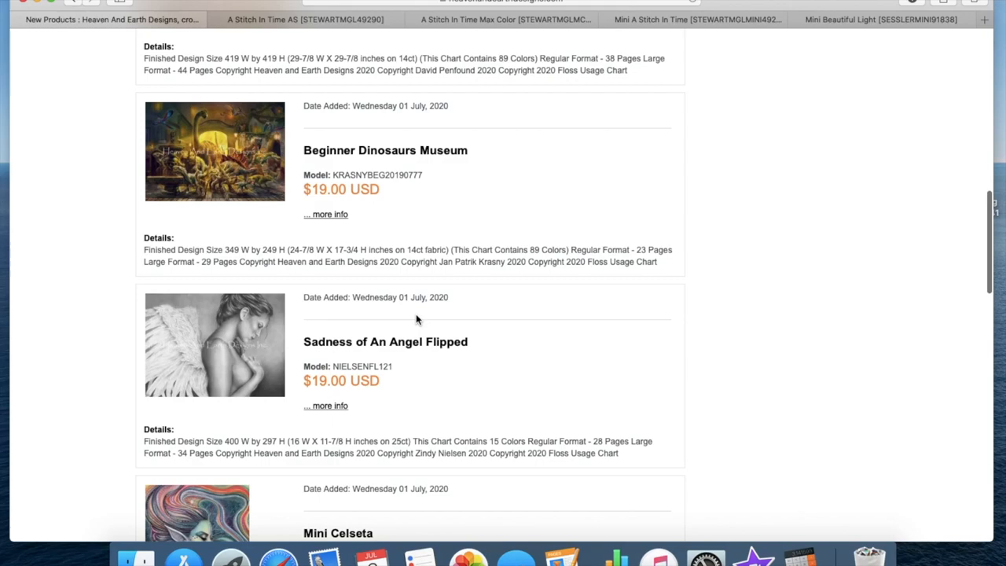
{"action": "scroll", "scroll_direction": "up", "scroll_amount": 3}
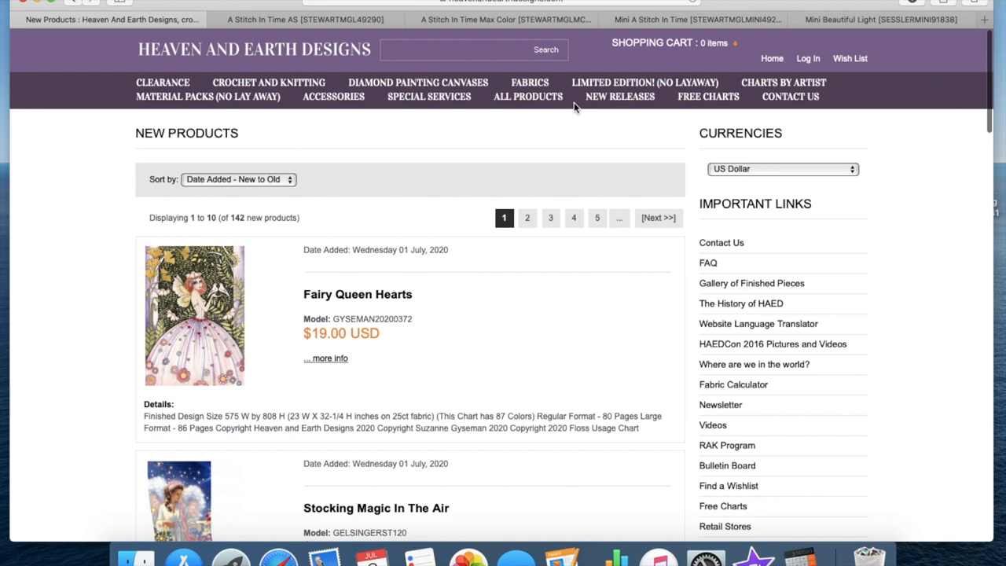
- Go to Charts by Artist and look through the artist thumbnail gallery
{"action": "left_click", "coordinate": [783, 82]}
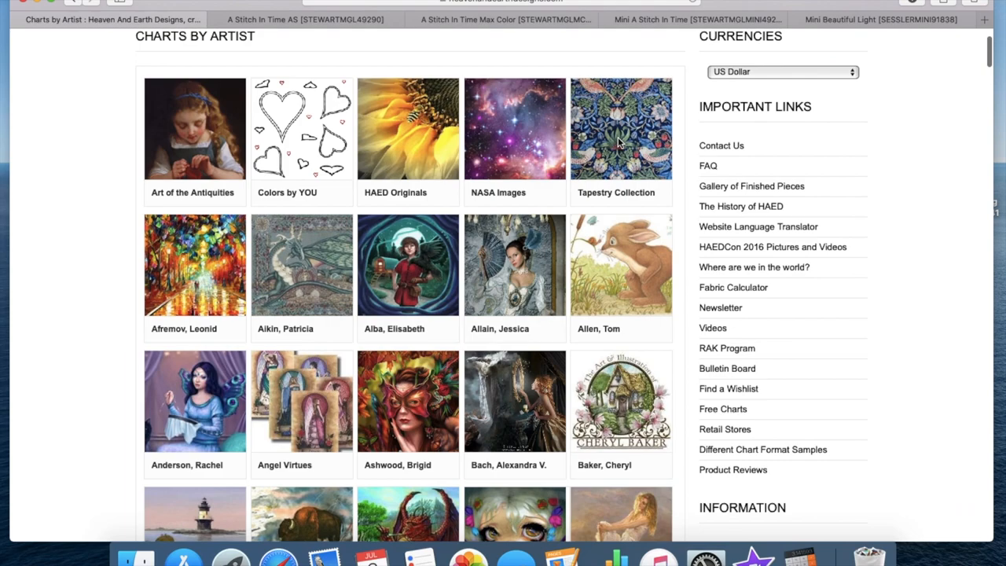
{"action": "scroll", "scroll_direction": "down", "scroll_amount": 3}
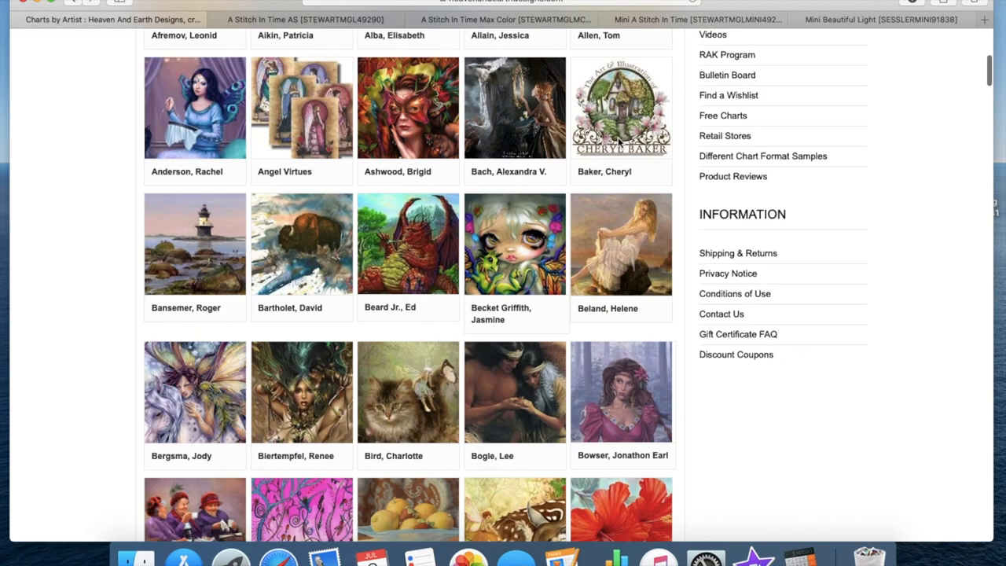
{"action": "scroll", "scroll_direction": "down", "scroll_amount": 3}
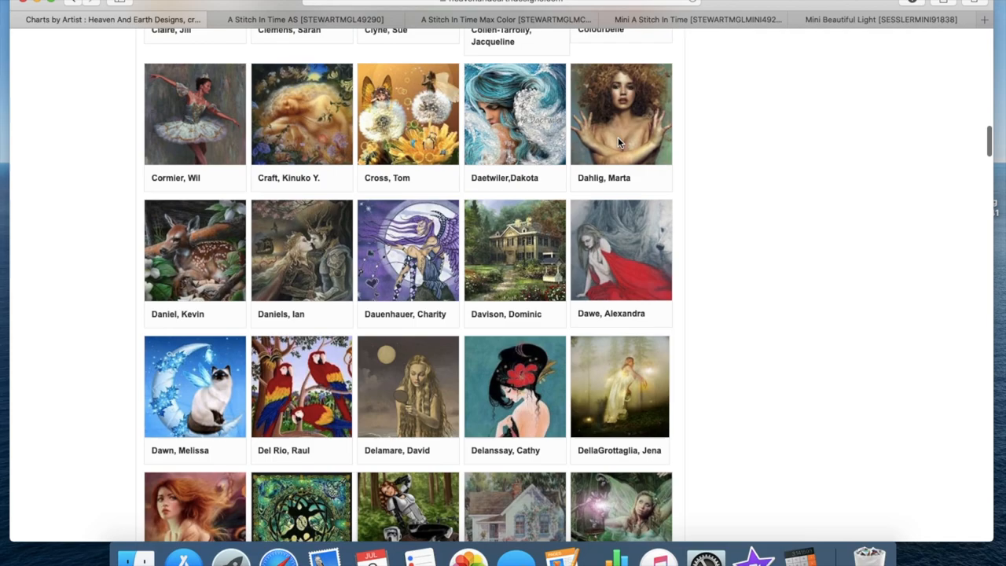
{"action": "scroll", "scroll_direction": "down", "scroll_amount": 3}
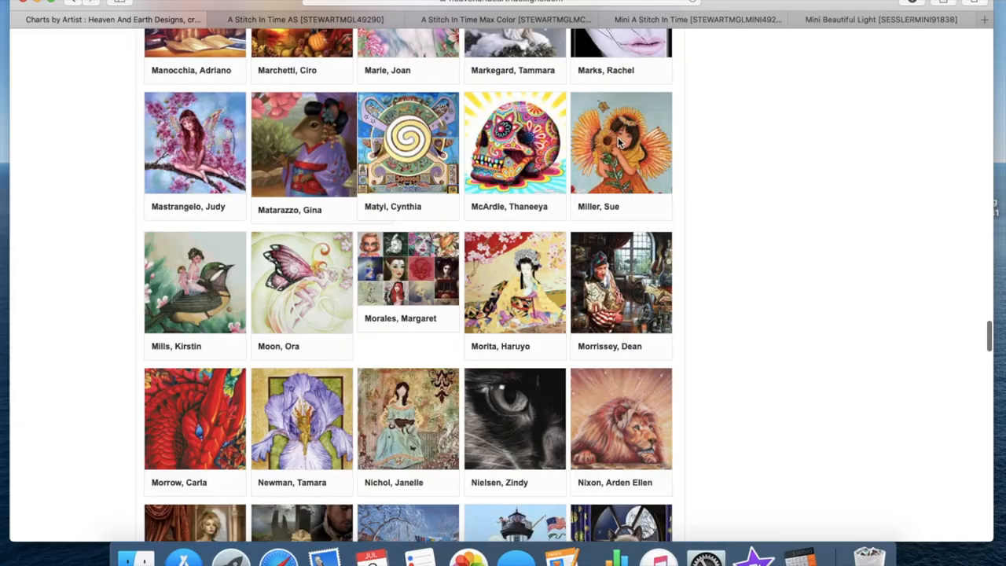
{"action": "scroll", "scroll_direction": "up", "scroll_amount": 3}
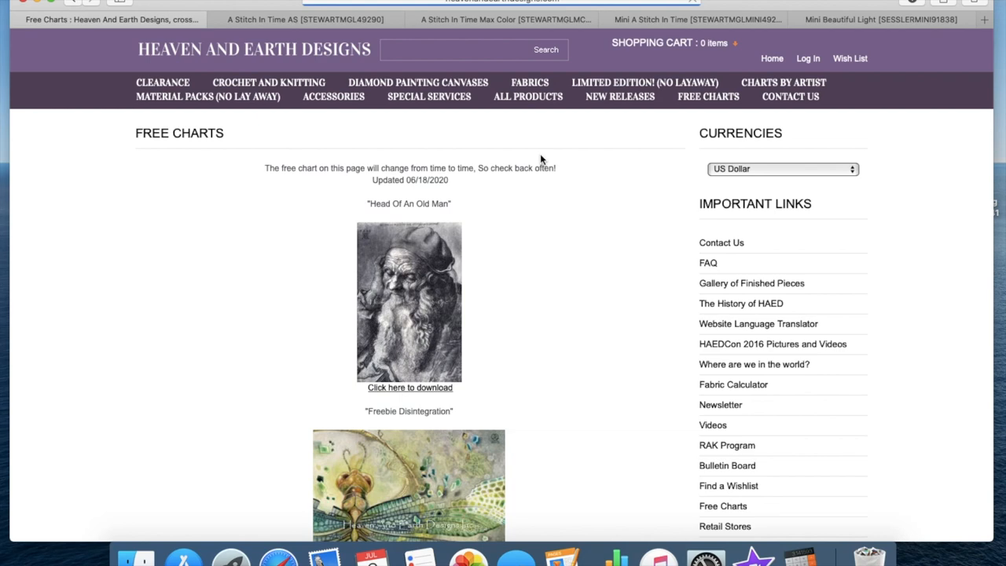
- Look through the free charts, including Freebie Disintegration and Miranda, returning to Head Of An Old Man
{"action": "scroll", "scroll_direction": "down", "scroll_amount": 3}
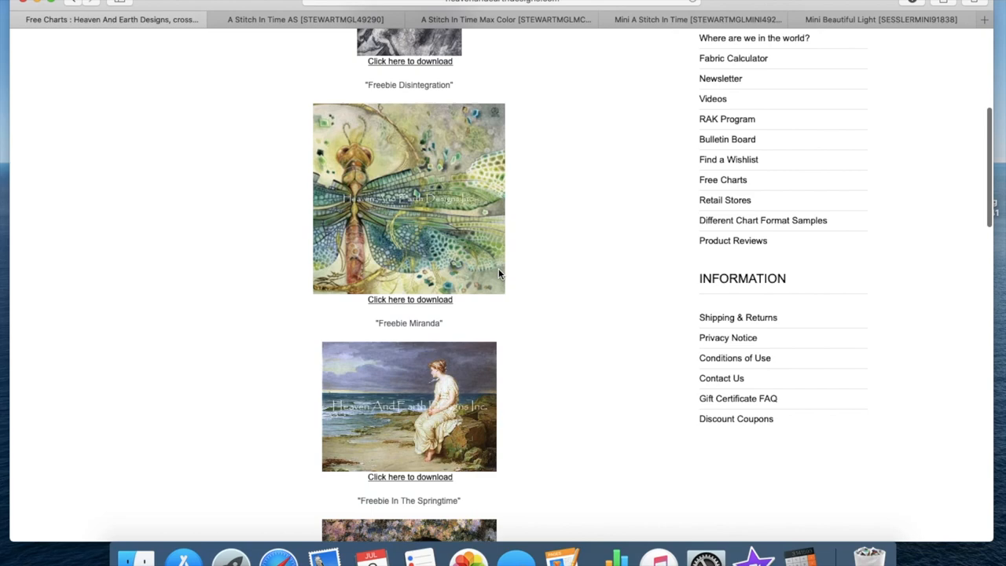
{"action": "scroll", "scroll_direction": "up", "scroll_amount": 3}
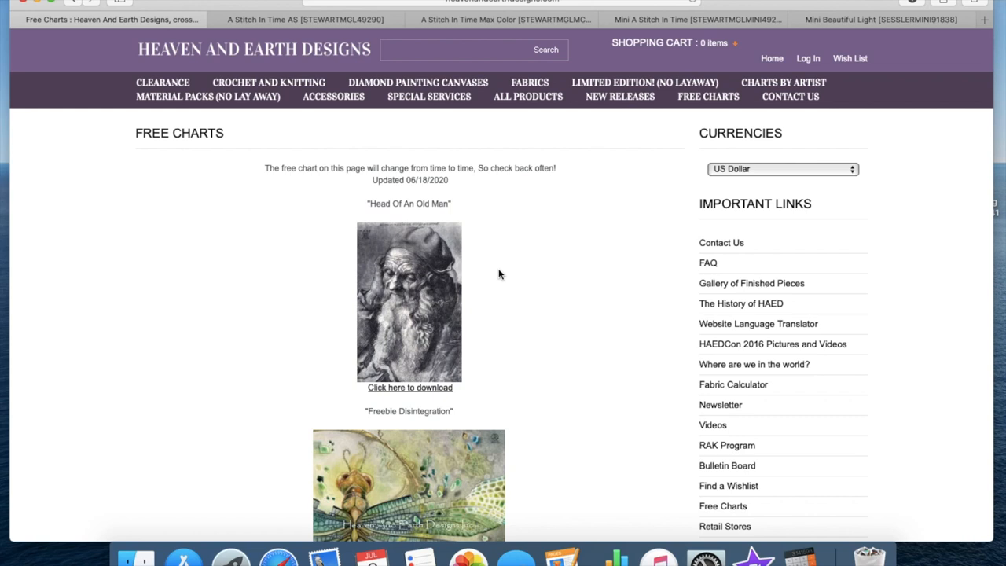
{"action": "mouse_move", "coordinate": [305, 18]}
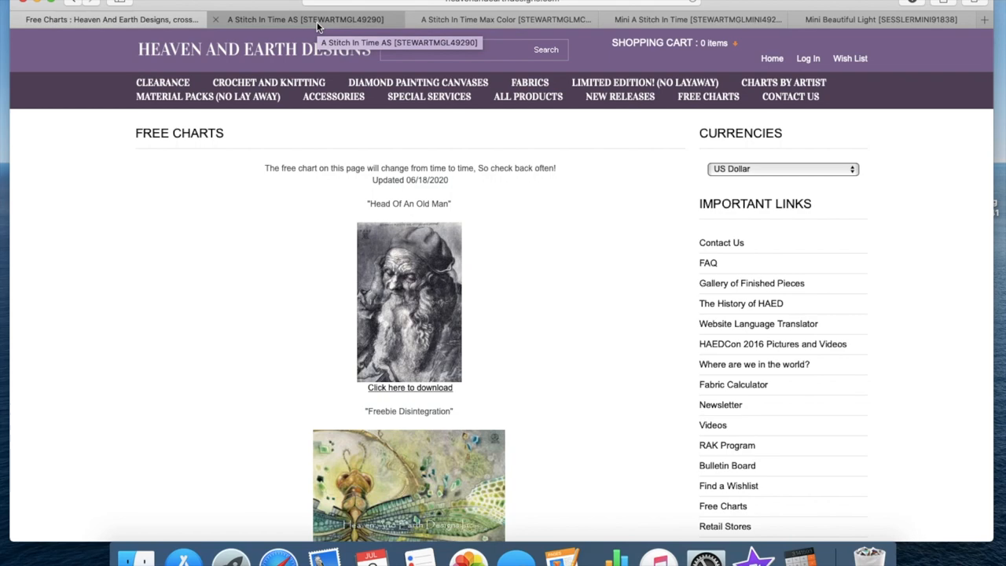
- Switch to the A Stitch In Time AS page and review its size, colour count and versions
{"action": "left_click", "coordinate": [305, 19]}
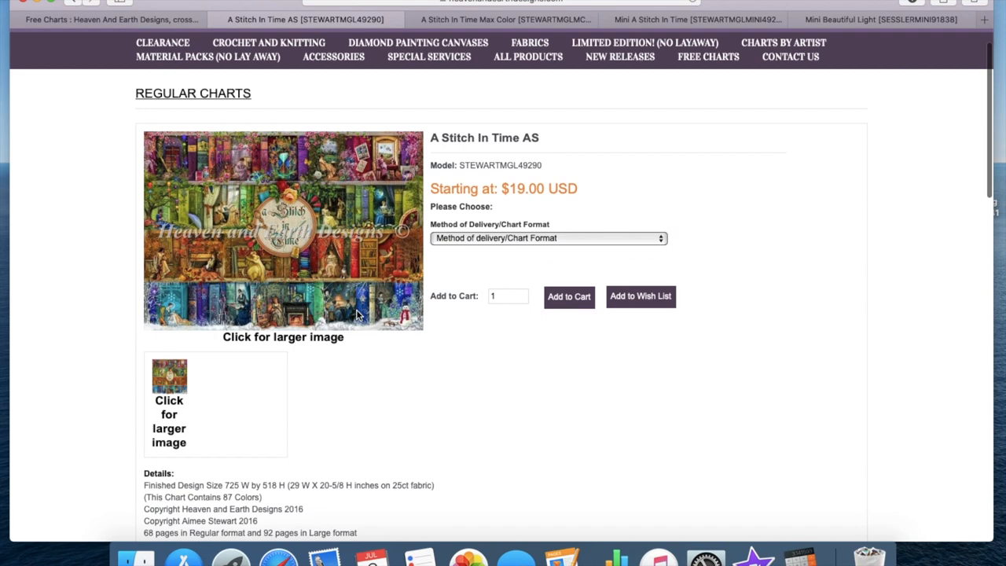
{"action": "scroll", "scroll_direction": "down", "scroll_amount": 3}
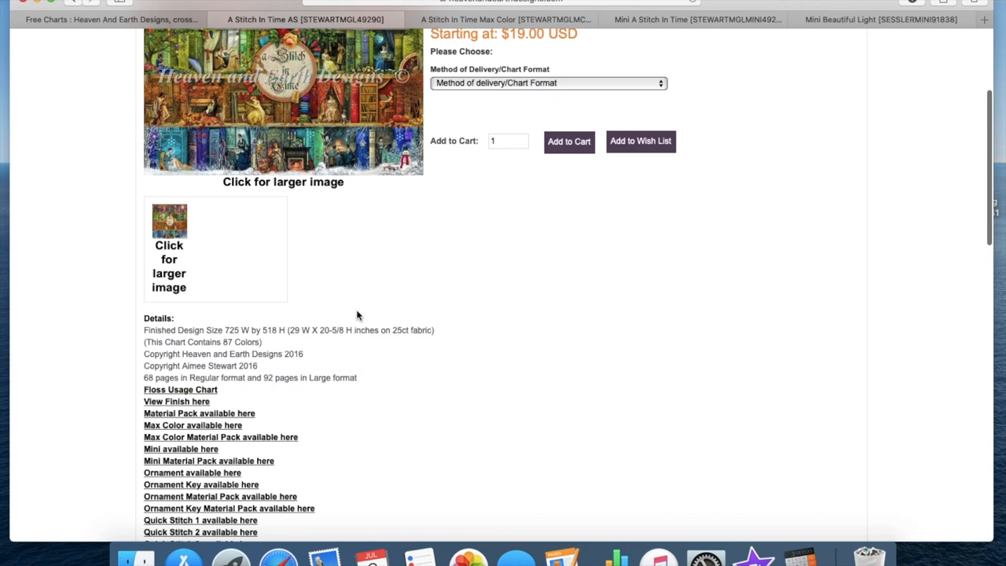
{"action": "scroll", "scroll_direction": "up", "scroll_amount": 3}
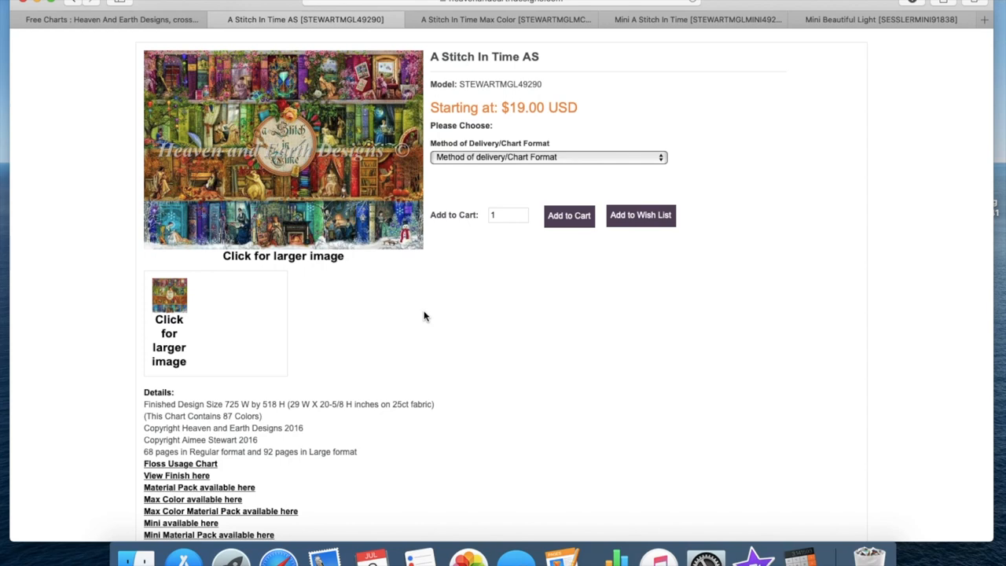
{"action": "scroll", "scroll_direction": "down", "scroll_amount": 3}
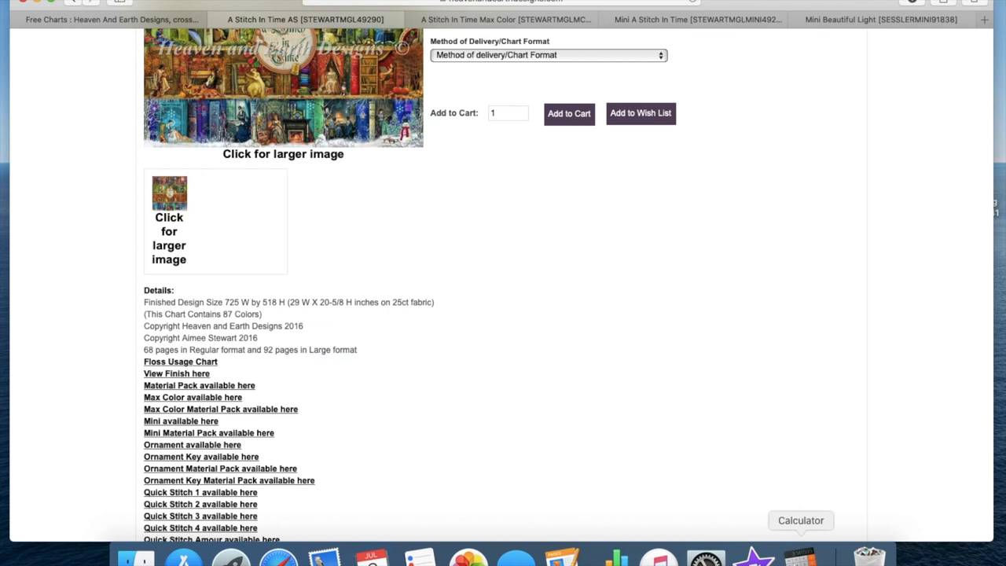
- Launch Calculator and multiply the chart's stitch width by 0.25, getting 181.25
{"action": "left_click", "coordinate": [800, 558]}
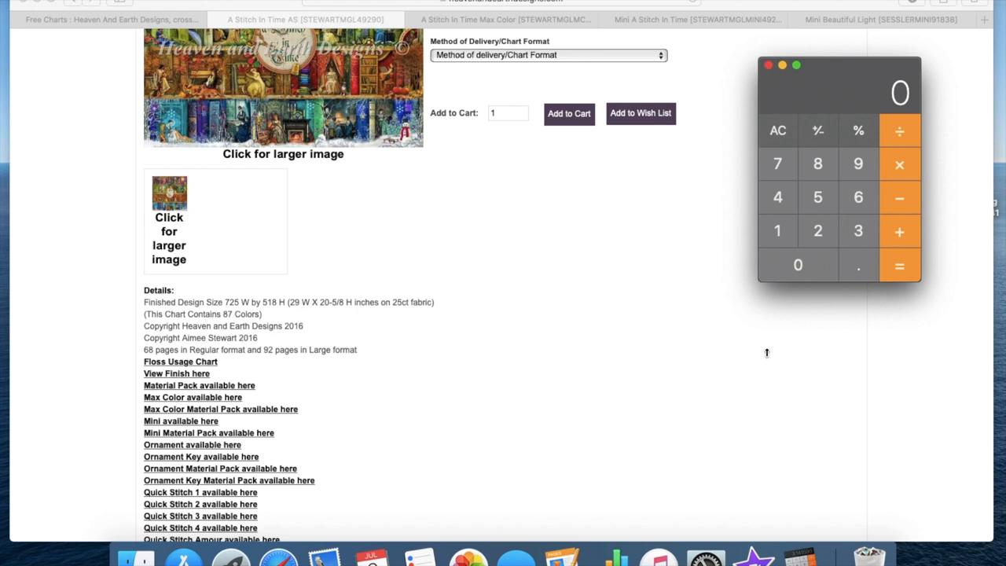
{"action": "mouse_move", "coordinate": [223, 306]}
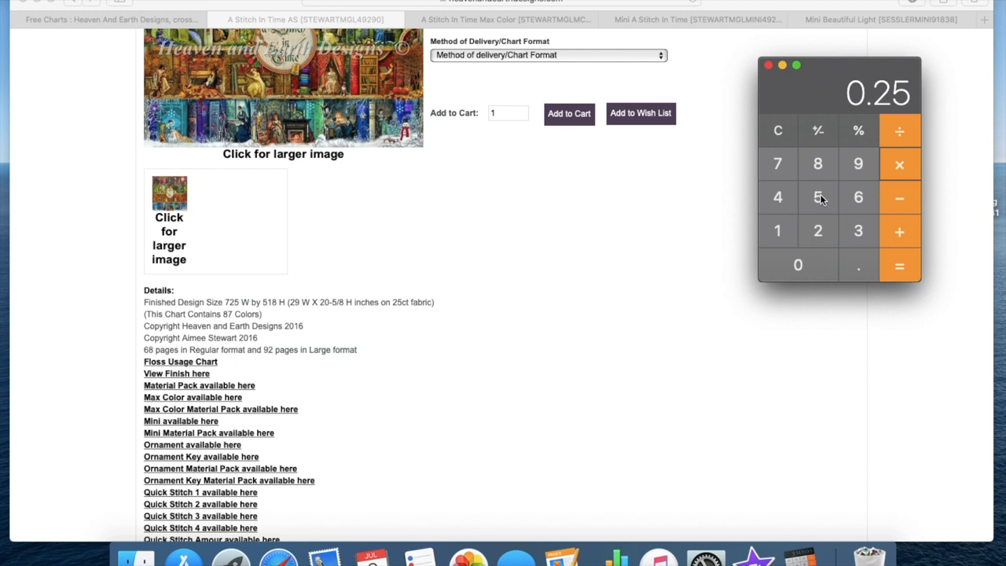
{"action": "left_click", "coordinate": [899, 264]}
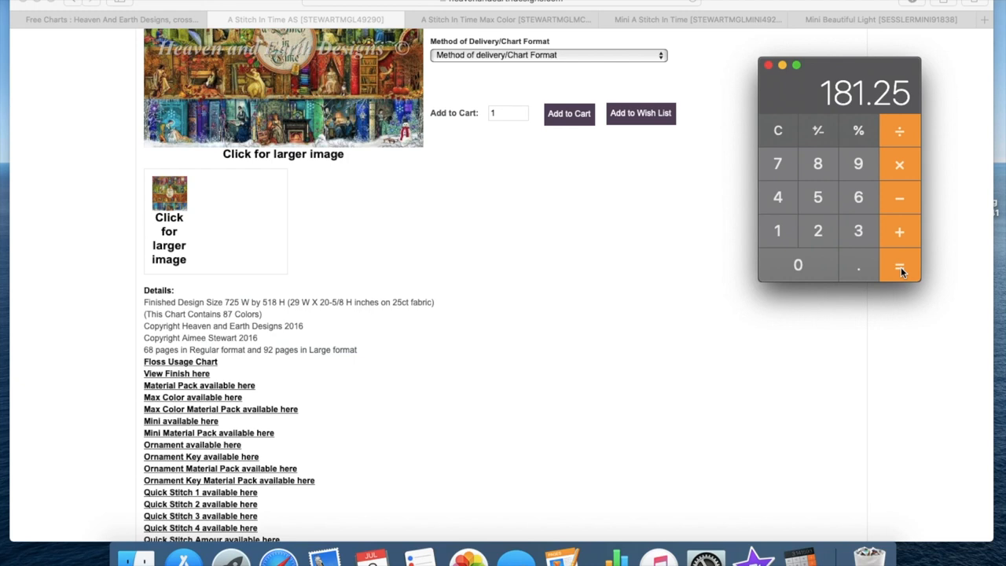
{"action": "mouse_move", "coordinate": [839, 103]}
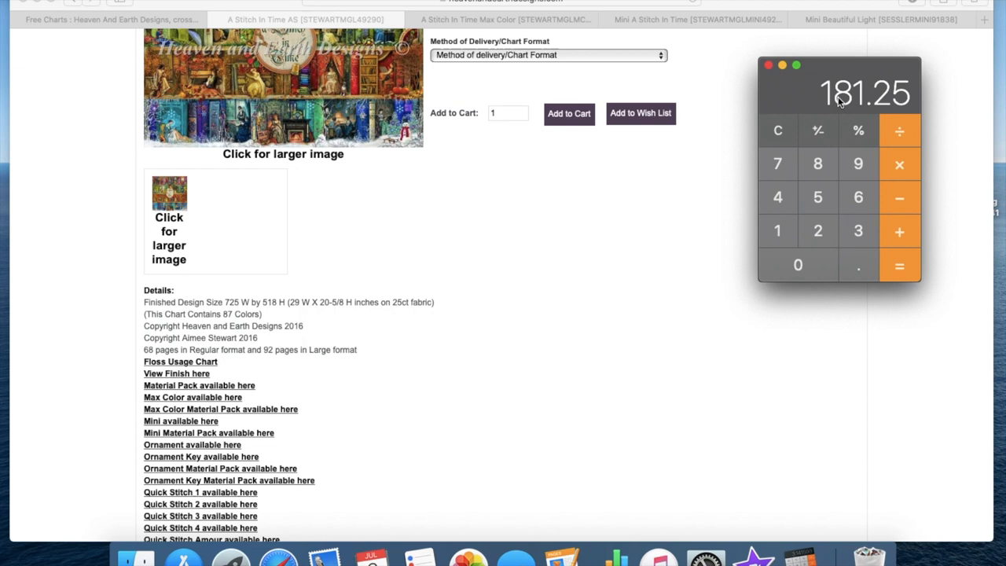
{"action": "mouse_move", "coordinate": [893, 107]}
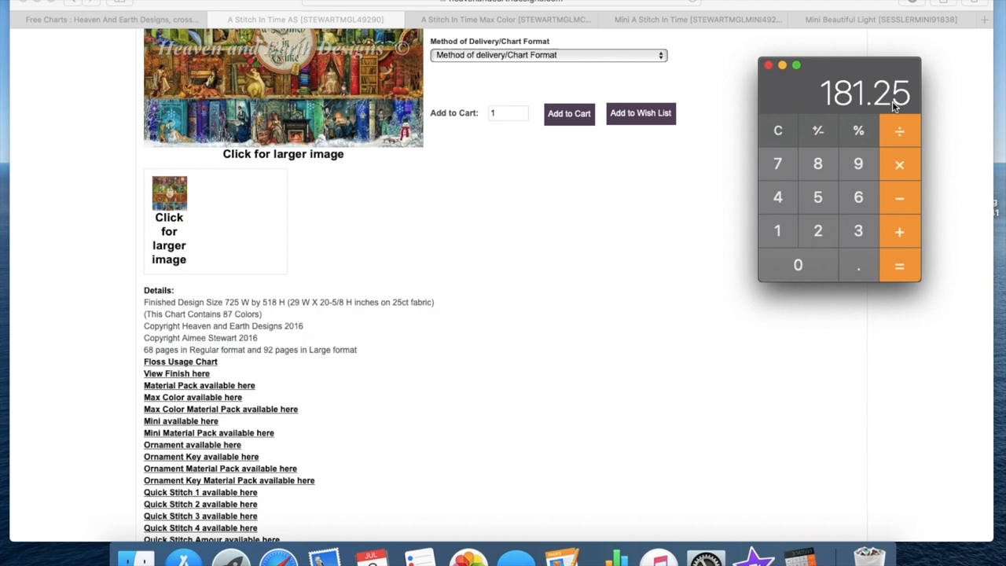
{"action": "mouse_move", "coordinate": [856, 108]}
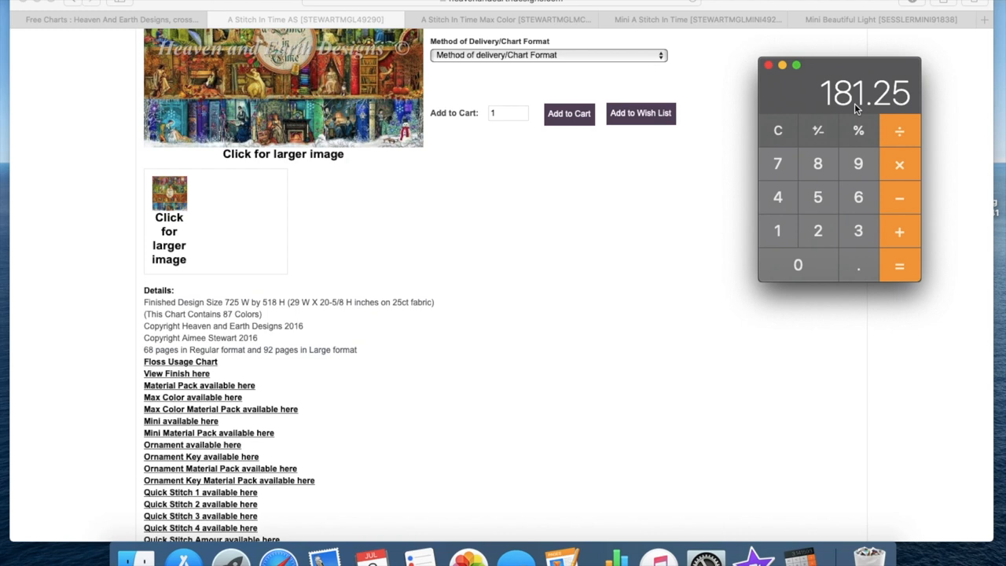
{"action": "mouse_move", "coordinate": [746, 226]}
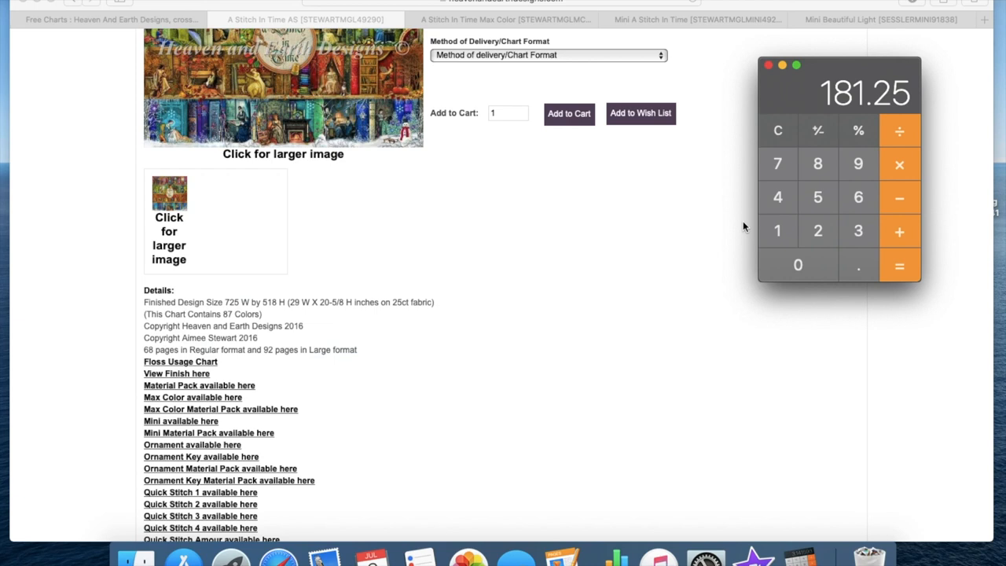
- Clear the 181.25 result and put Calculator away, returning to the chart page
{"action": "left_click", "coordinate": [777, 130]}
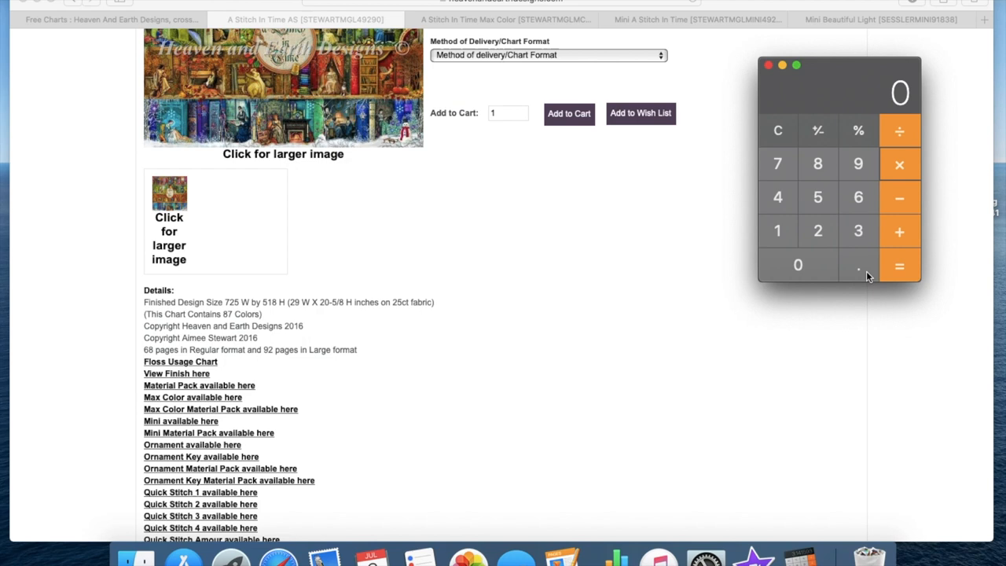
{"action": "left_click", "coordinate": [899, 264]}
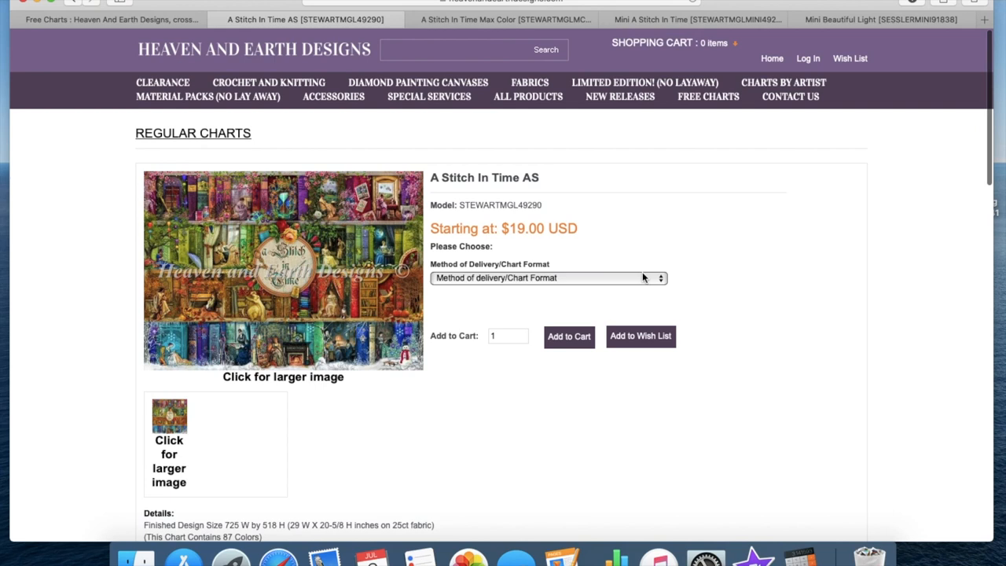
{"action": "scroll", "scroll_direction": "down", "scroll_amount": 3}
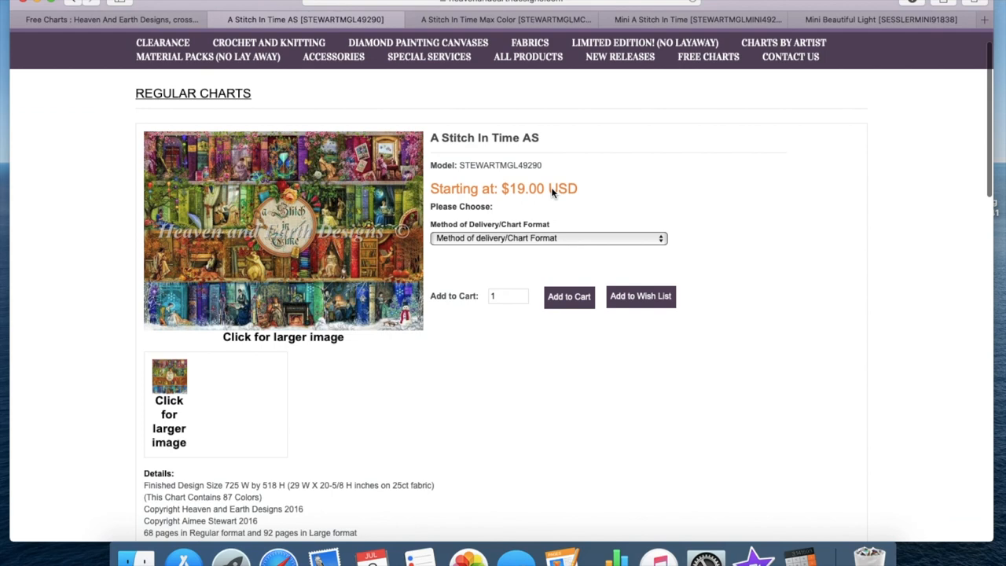
{"action": "scroll", "scroll_direction": "down", "scroll_amount": 3}
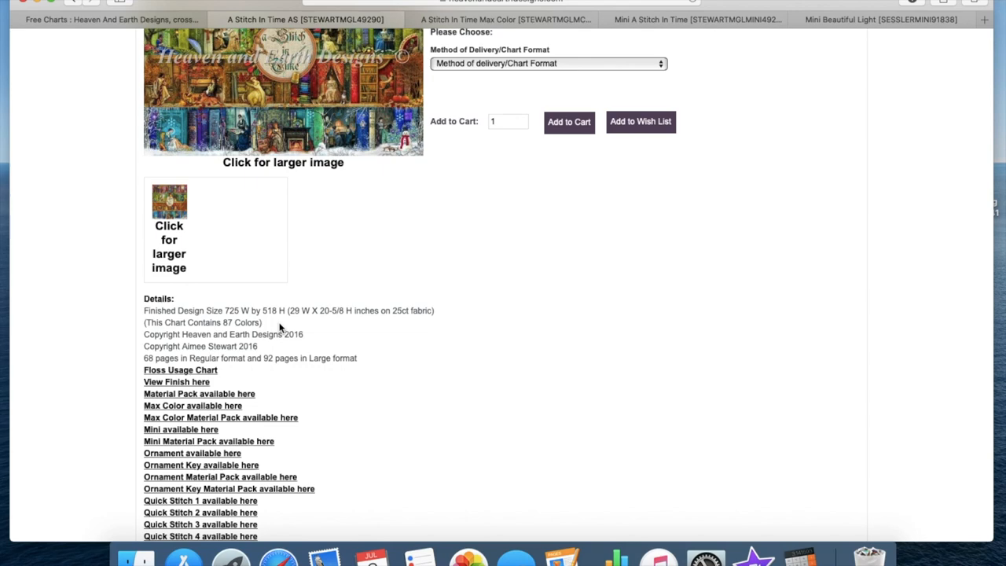
{"action": "scroll", "scroll_direction": "down", "scroll_amount": 3}
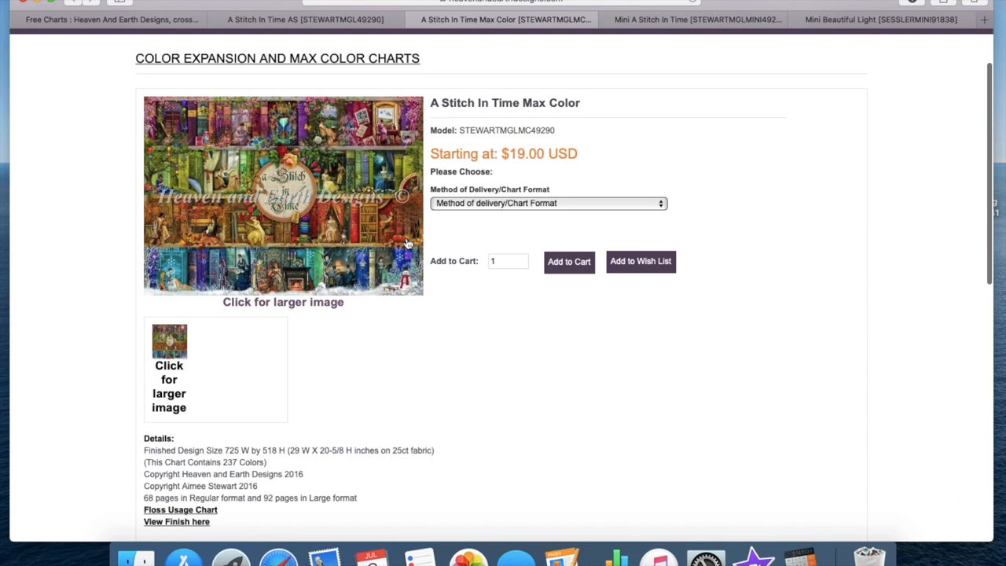
{"action": "scroll", "scroll_direction": "down", "scroll_amount": 3}
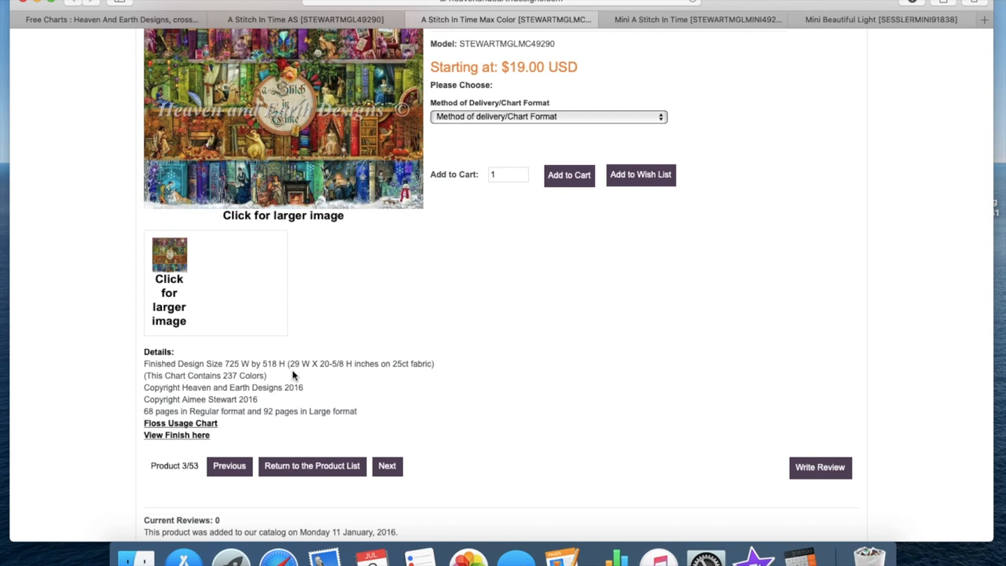
{"action": "scroll", "scroll_direction": "down", "scroll_amount": 3}
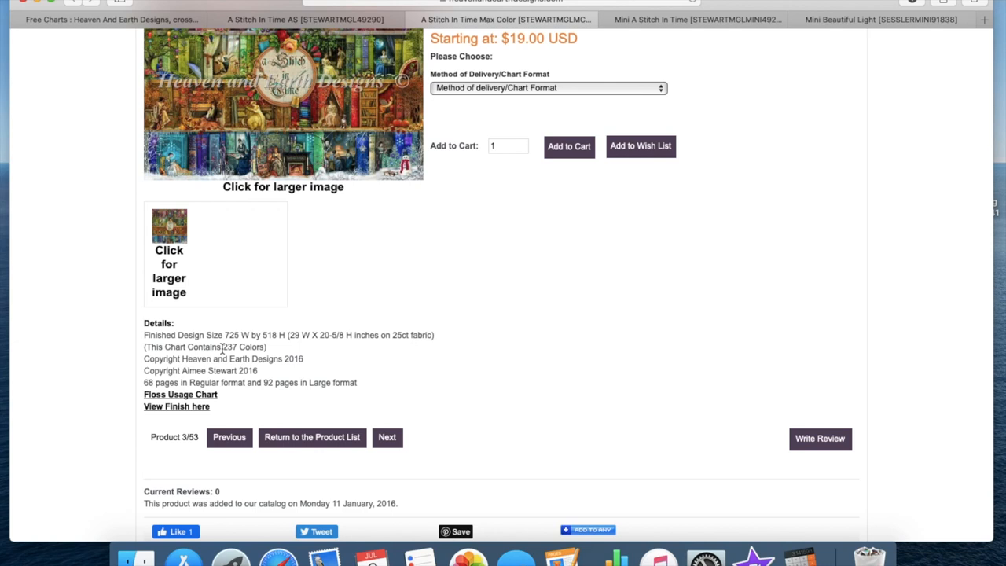
{"action": "mouse_move", "coordinate": [270, 349]}
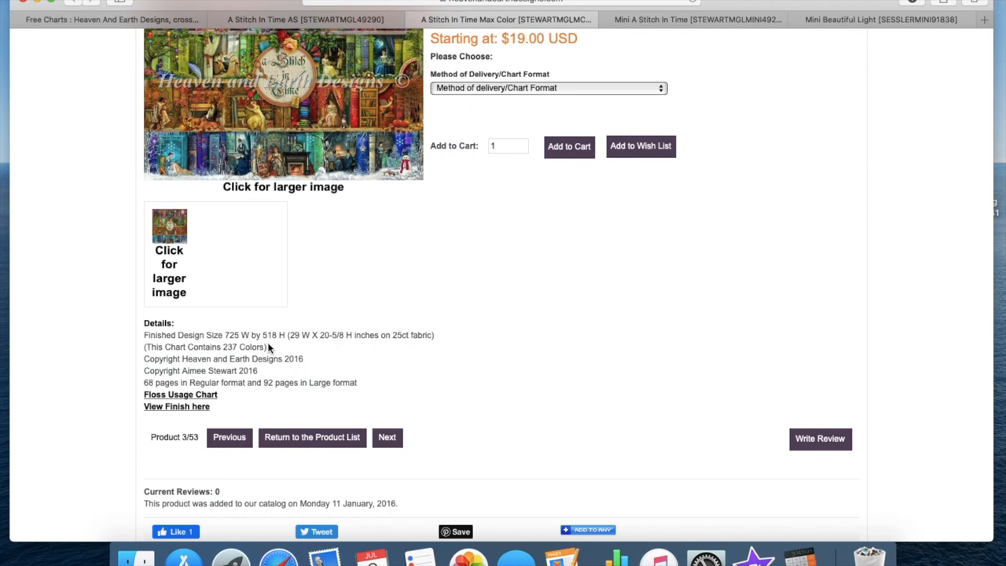
{"action": "scroll", "scroll_direction": "up", "scroll_amount": 3}
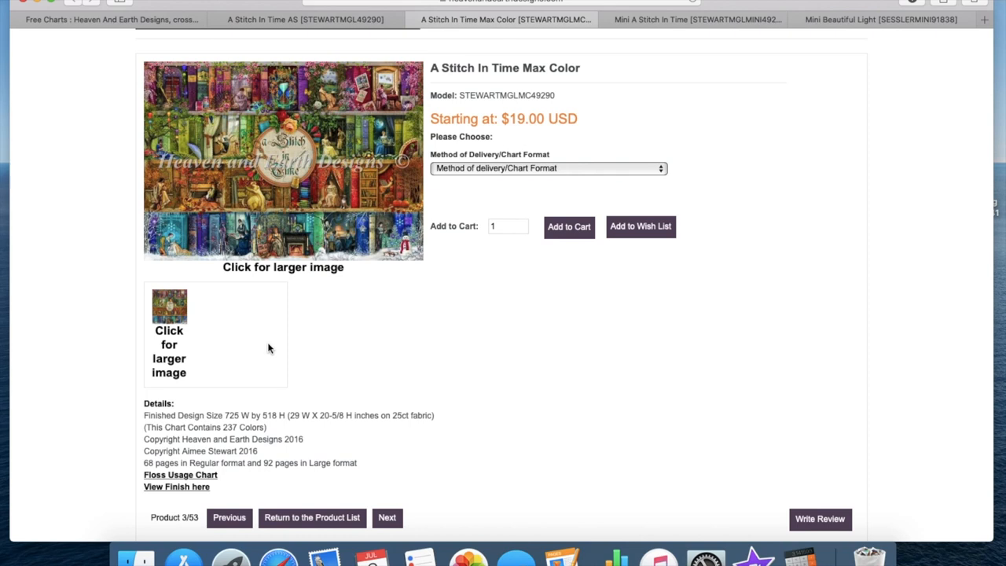
{"action": "scroll", "scroll_direction": "up", "scroll_amount": 3}
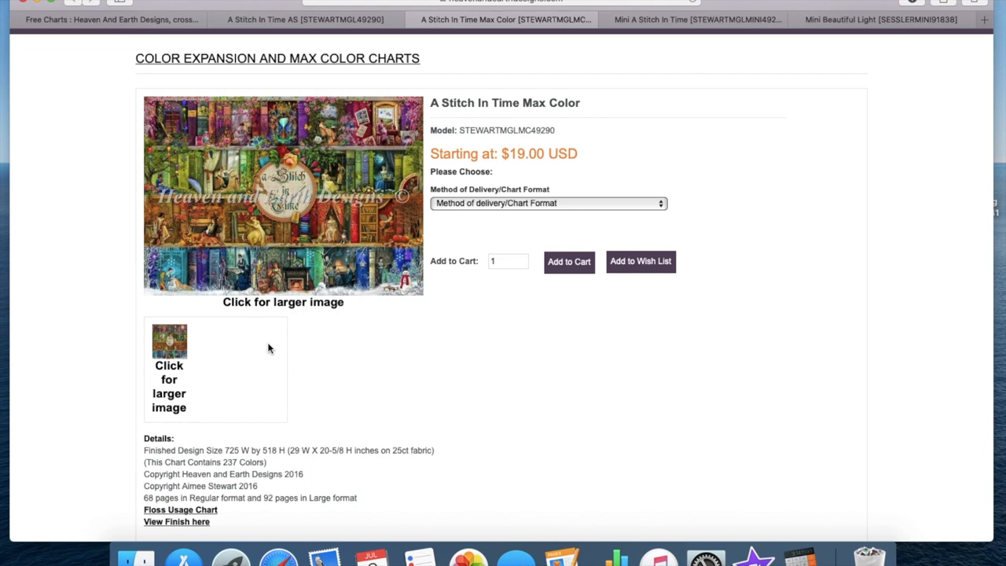
{"action": "scroll", "scroll_direction": "down", "scroll_amount": 3}
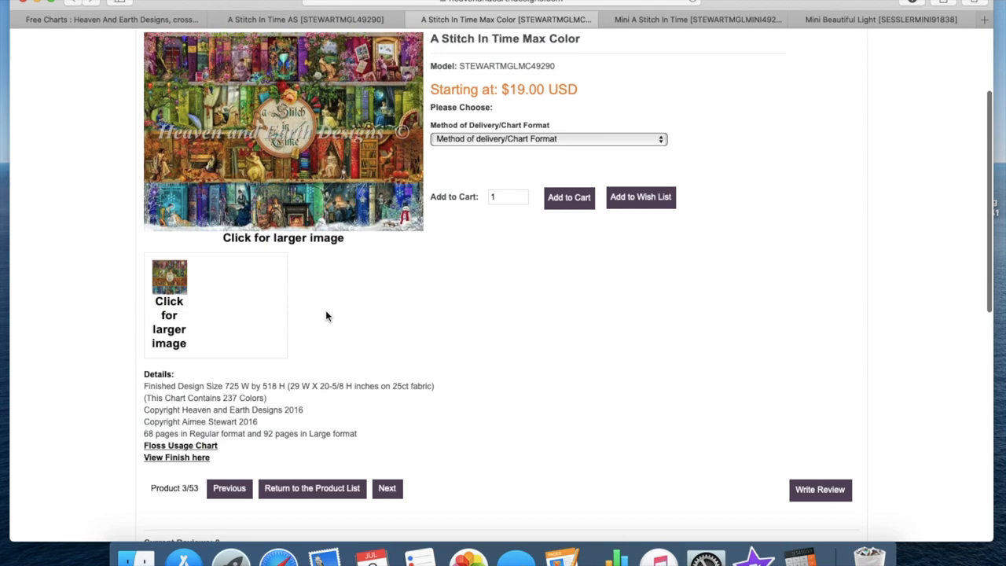
{"action": "scroll", "scroll_direction": "up", "scroll_amount": 3}
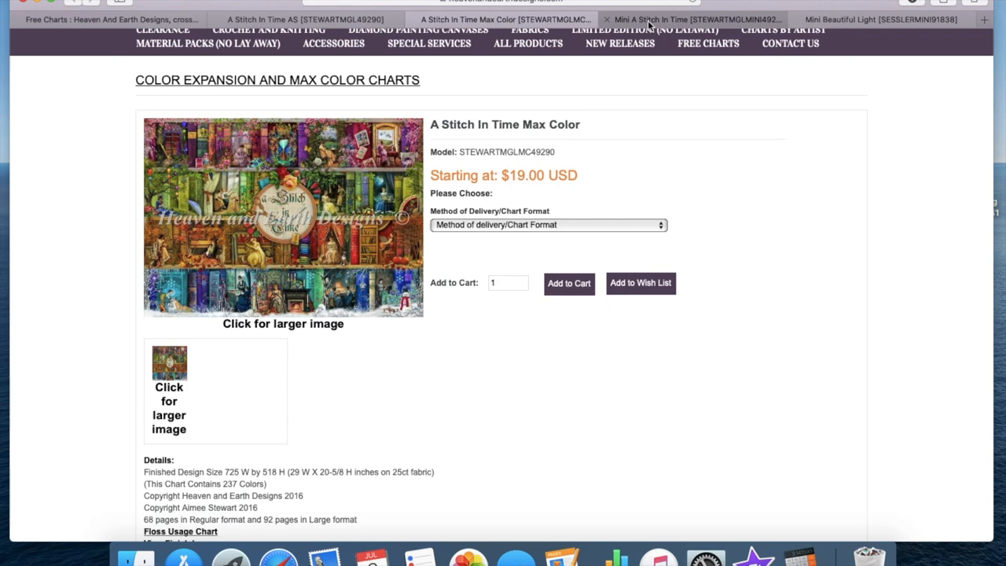
- On the Mini A Stitch In Time page, compute 325 × 0.25 = 81.25 and 232 × 0.25 = 58
{"action": "left_click", "coordinate": [695, 19]}
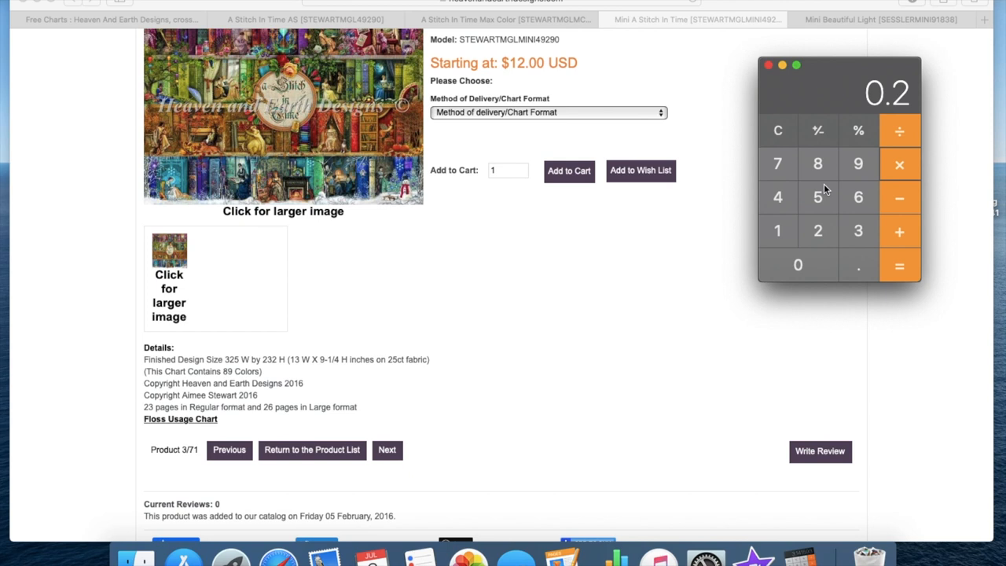
{"action": "left_click", "coordinate": [899, 264]}
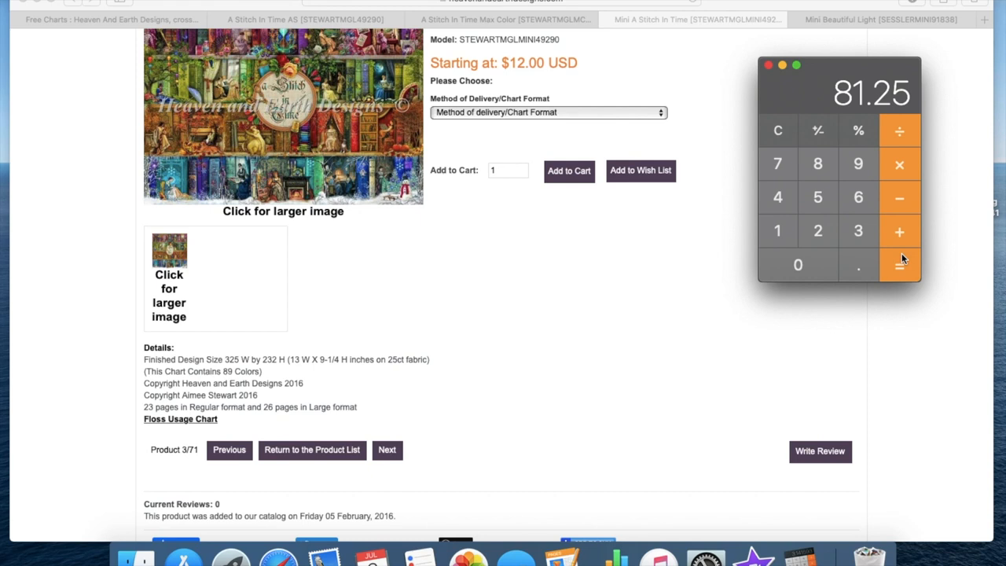
{"action": "mouse_move", "coordinate": [817, 231]}
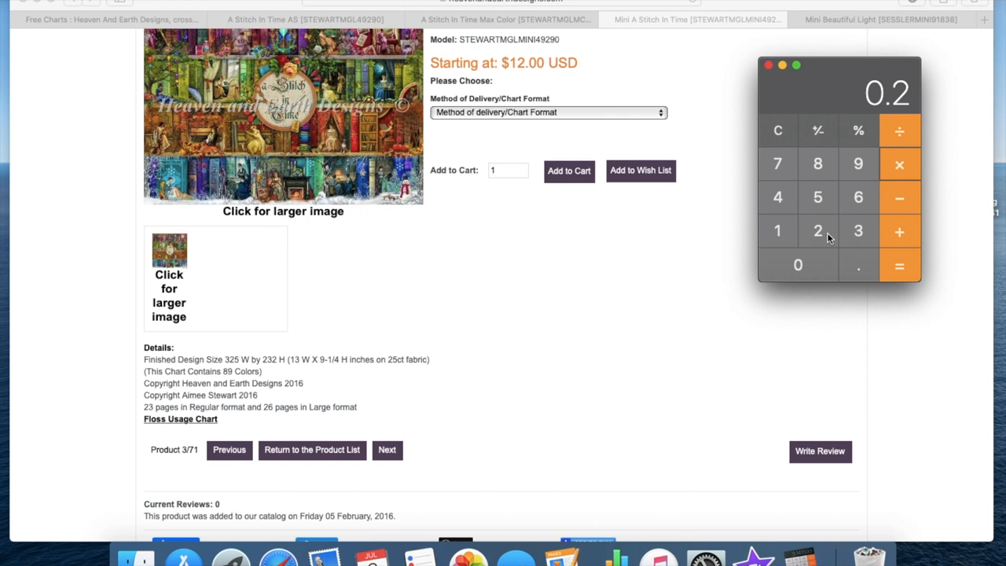
{"action": "left_click", "coordinate": [899, 264]}
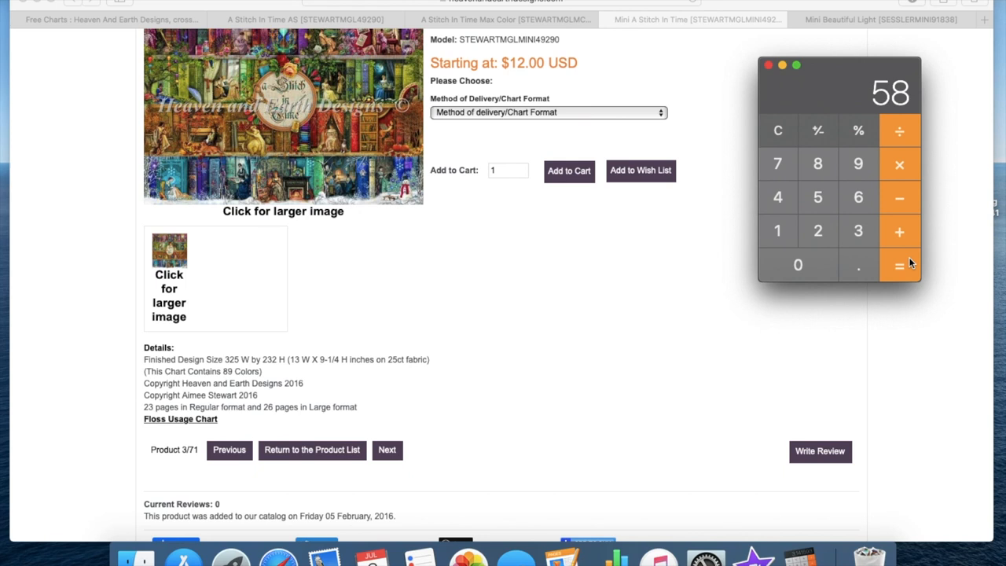
{"action": "scroll", "scroll_direction": "up", "scroll_amount": 3}
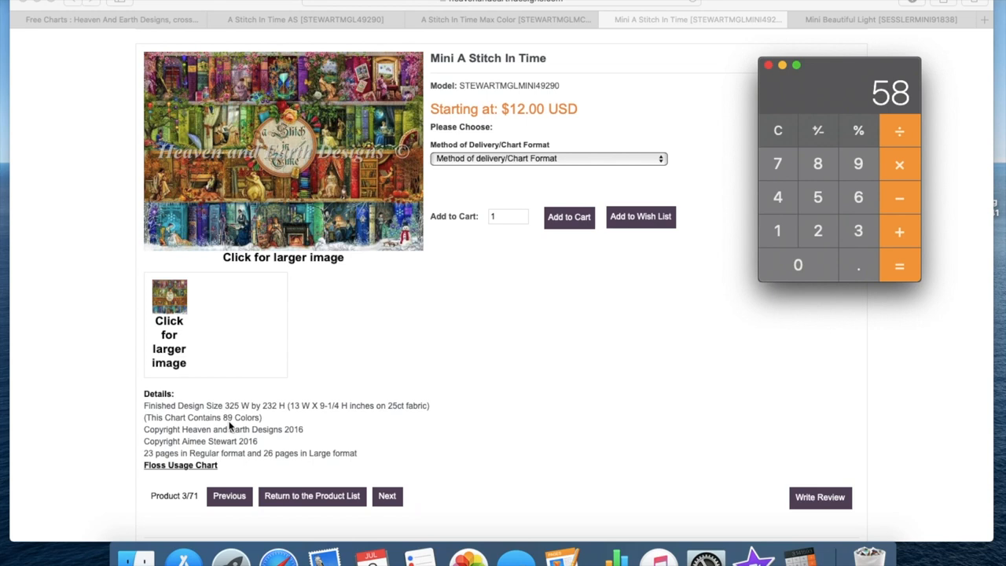
{"action": "mouse_move", "coordinate": [319, 273]}
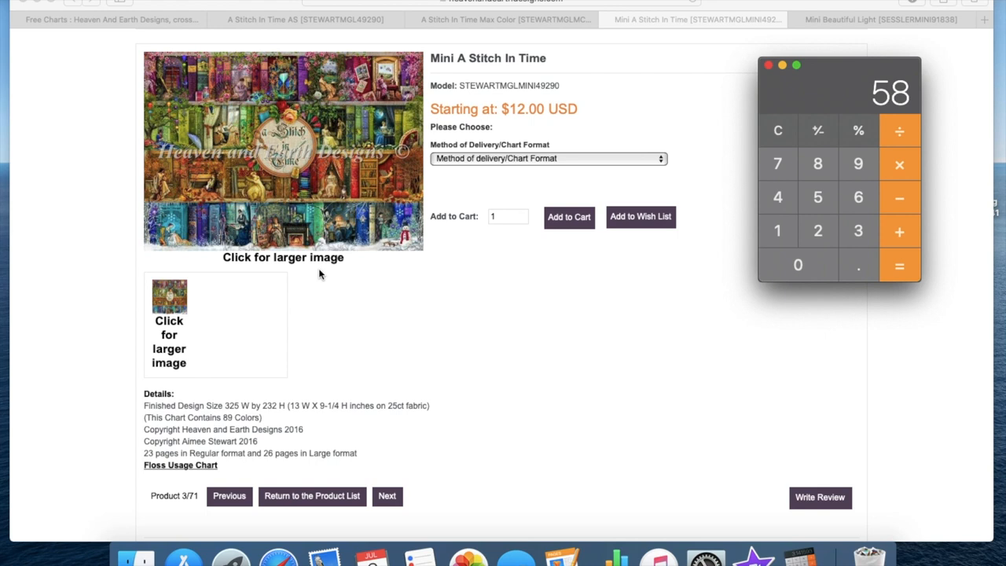
- Compare the A Stitch In Time version tabs and return to the Mini page's Floss Usage Chart link
{"action": "scroll", "scroll_direction": "up", "scroll_amount": 3}
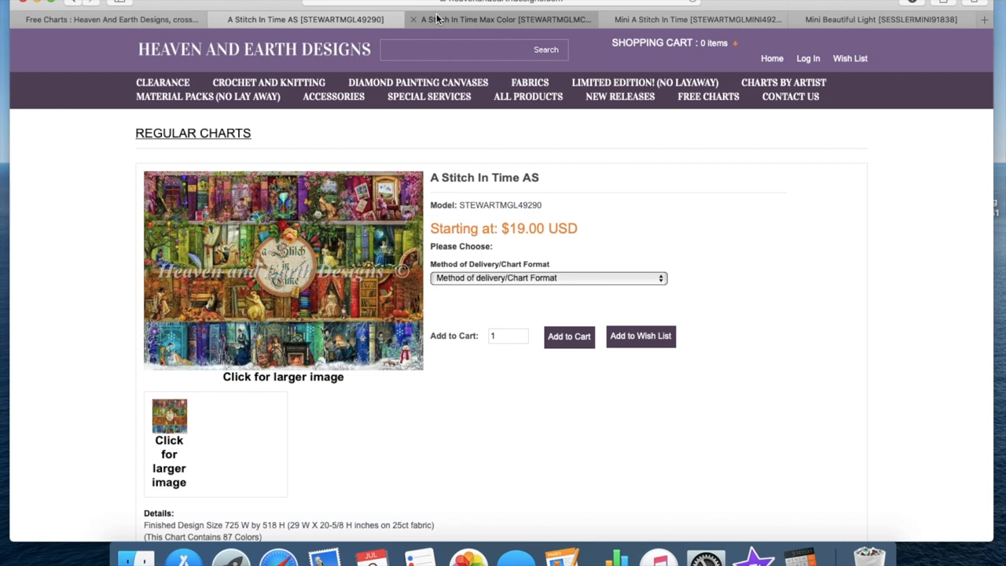
{"action": "left_click", "coordinate": [695, 18]}
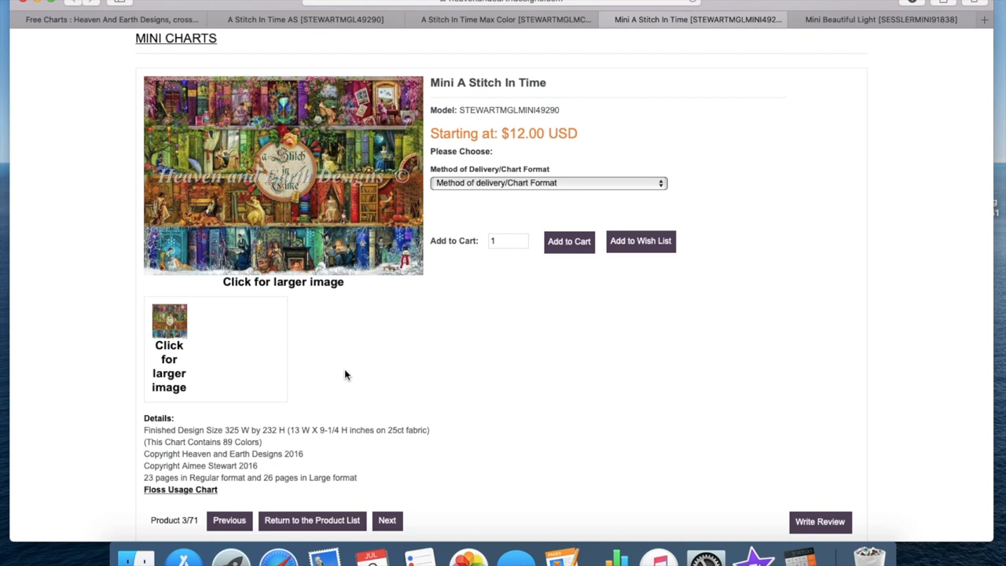
{"action": "scroll", "scroll_direction": "up", "scroll_amount": 3}
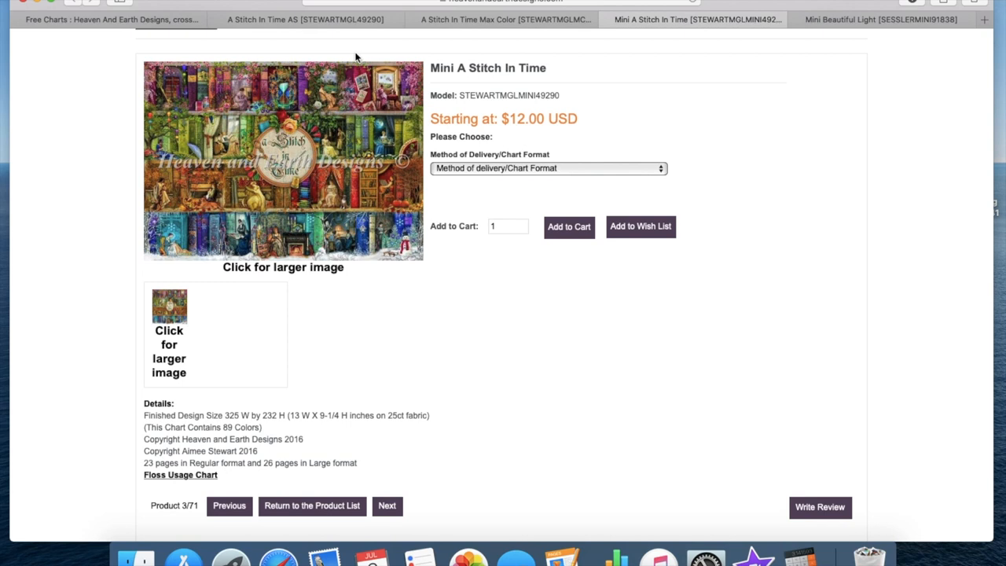
{"action": "scroll", "scroll_direction": "down", "scroll_amount": 3}
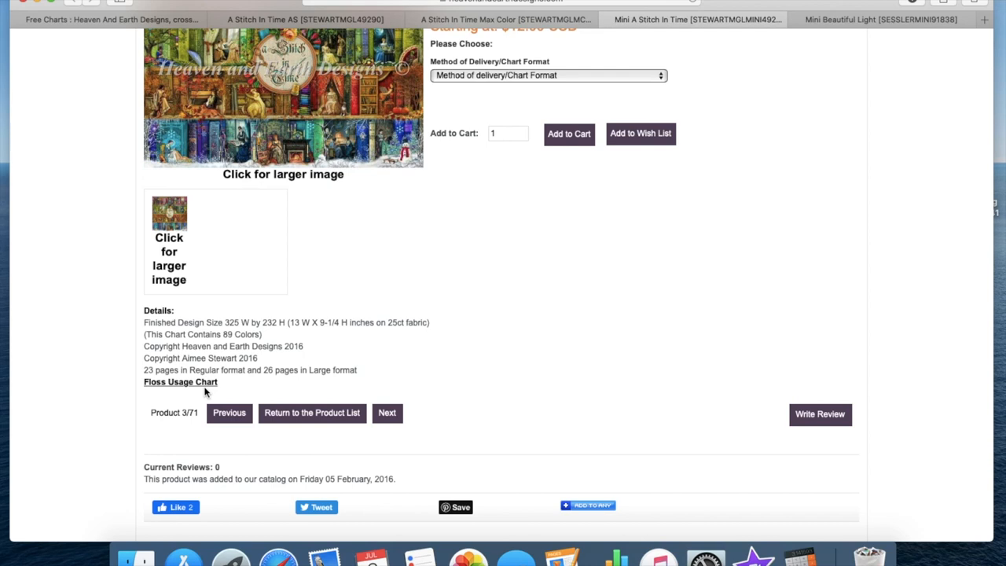
- View the Mini A Stitch In Time floss usage chart PDF, going through its DMC floss list to page 2
{"action": "left_click", "coordinate": [179, 382]}
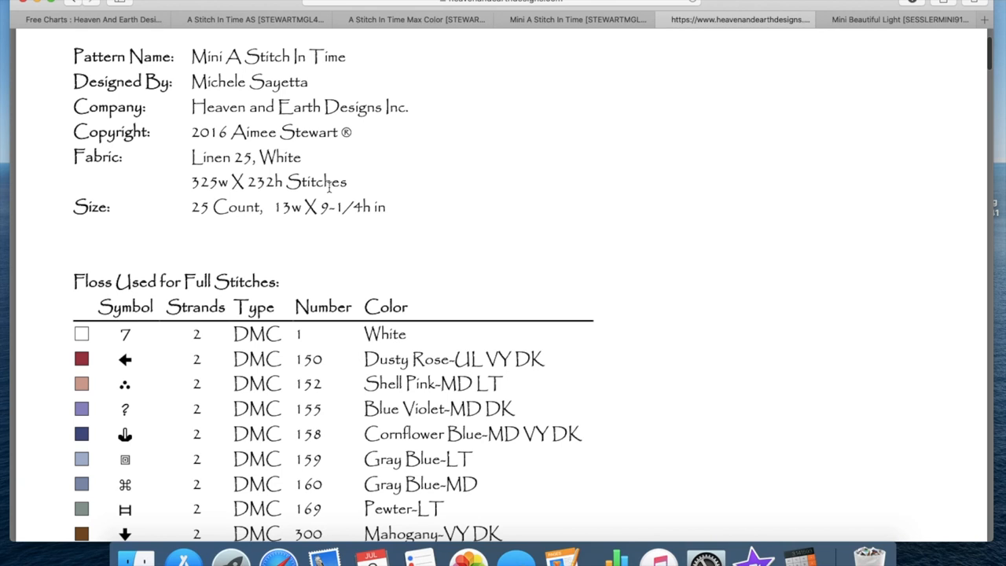
{"action": "scroll", "scroll_direction": "down", "scroll_amount": 3}
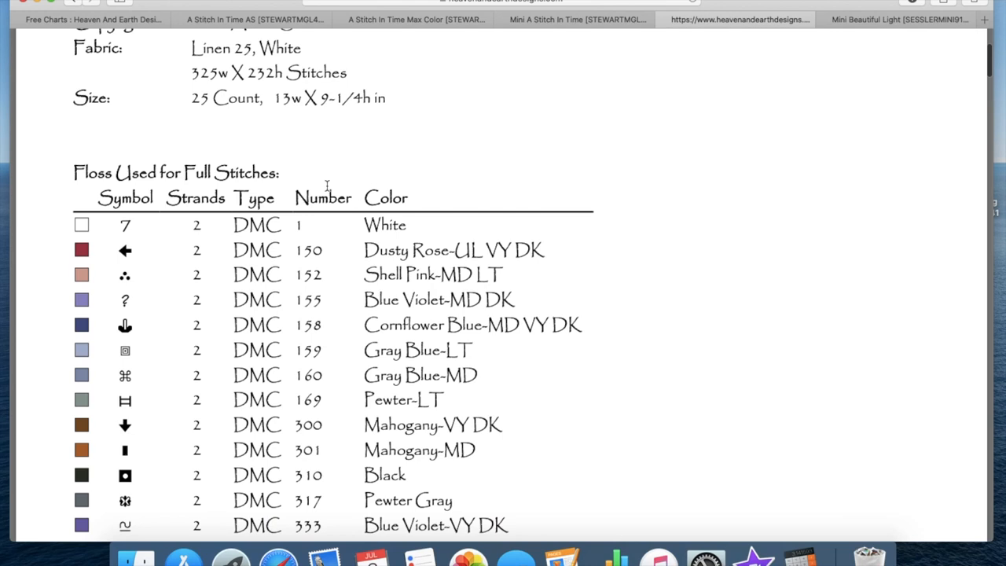
{"action": "scroll", "scroll_direction": "down", "scroll_amount": 3}
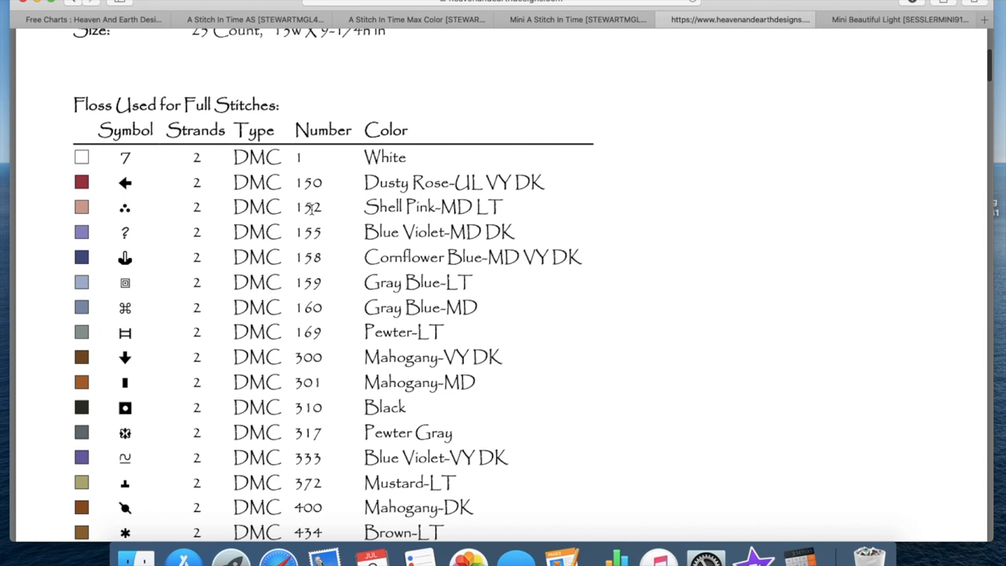
{"action": "mouse_move", "coordinate": [238, 156]}
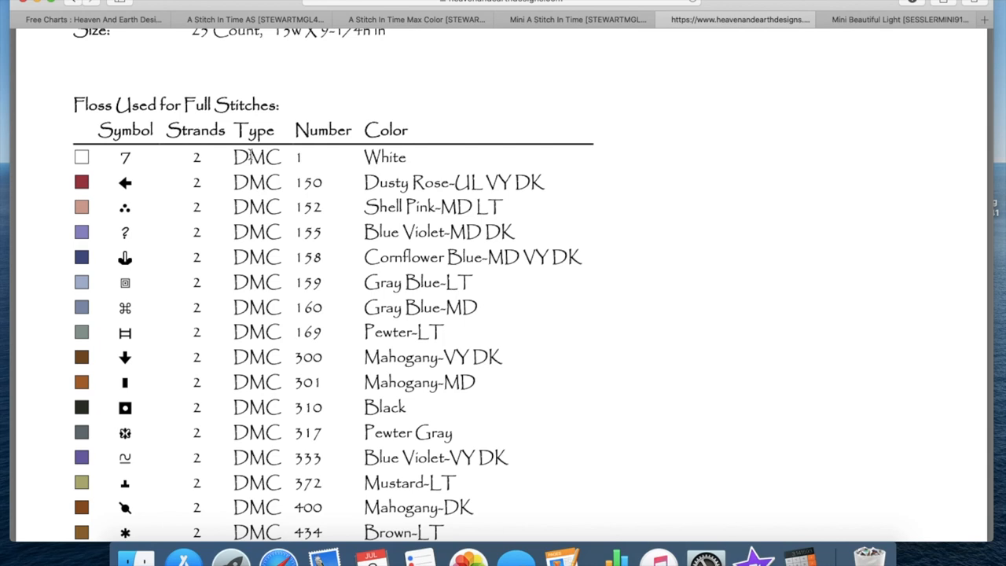
{"action": "mouse_move", "coordinate": [275, 345]}
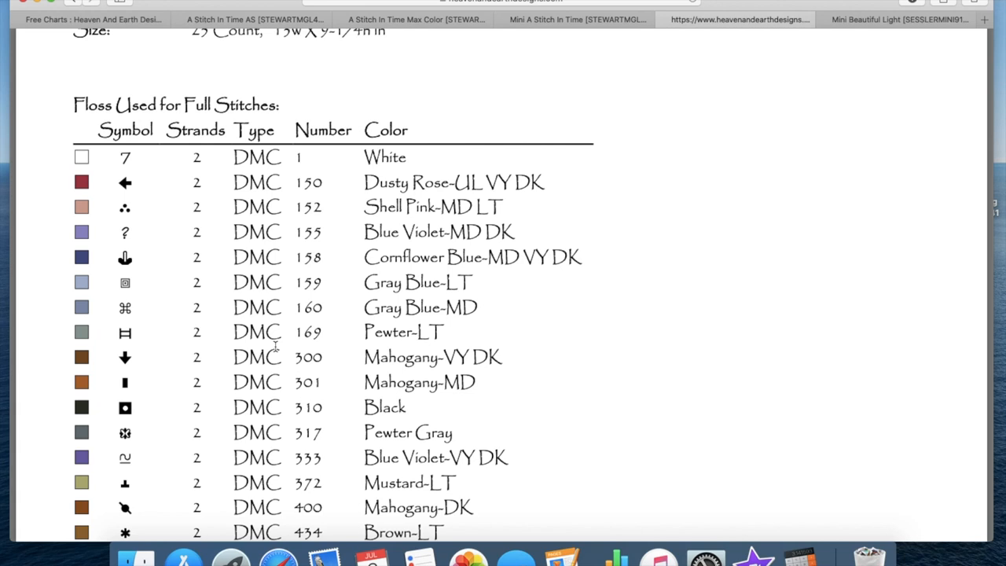
{"action": "mouse_move", "coordinate": [293, 130]}
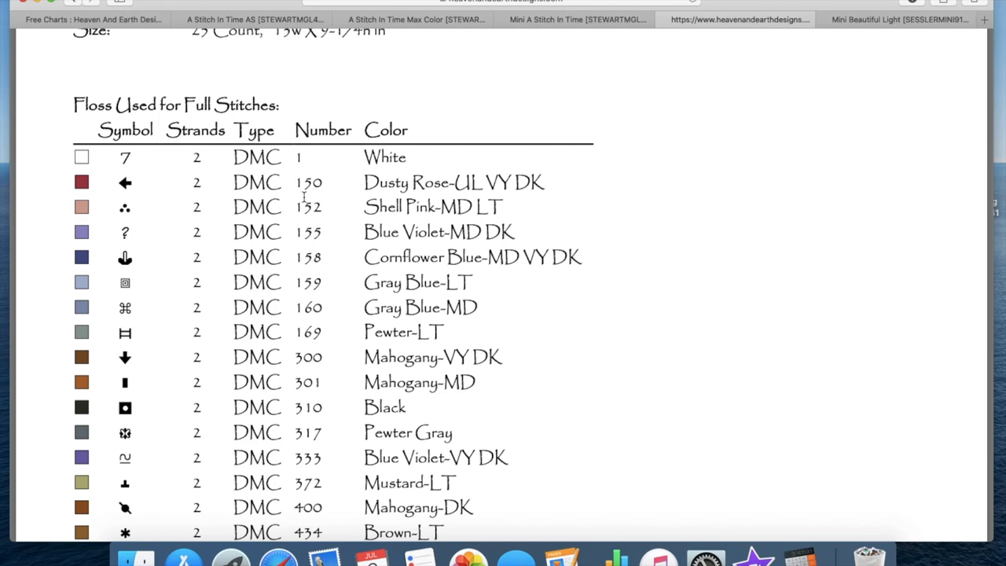
{"action": "scroll", "scroll_direction": "down", "scroll_amount": 3}
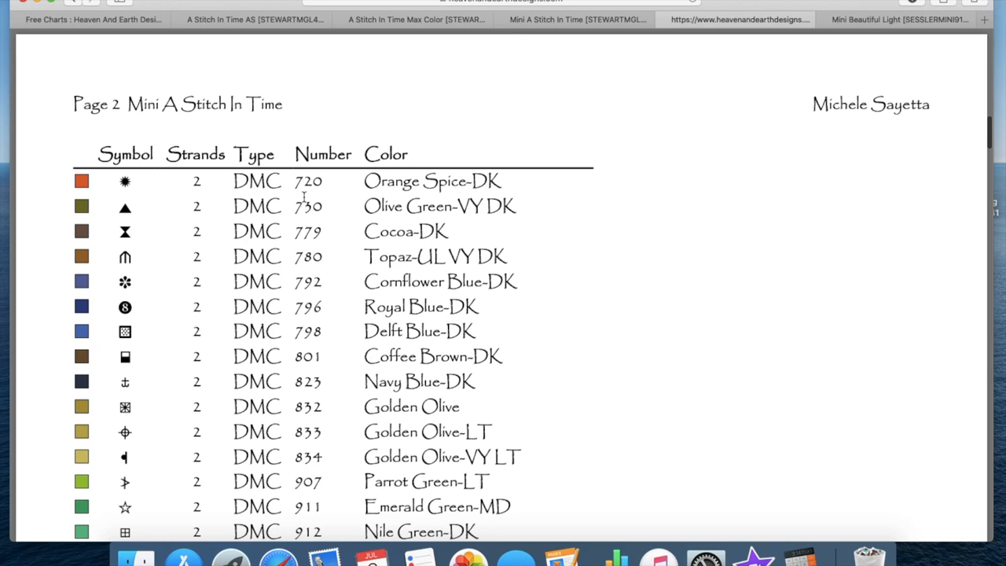
{"action": "scroll", "scroll_direction": "down", "scroll_amount": 3}
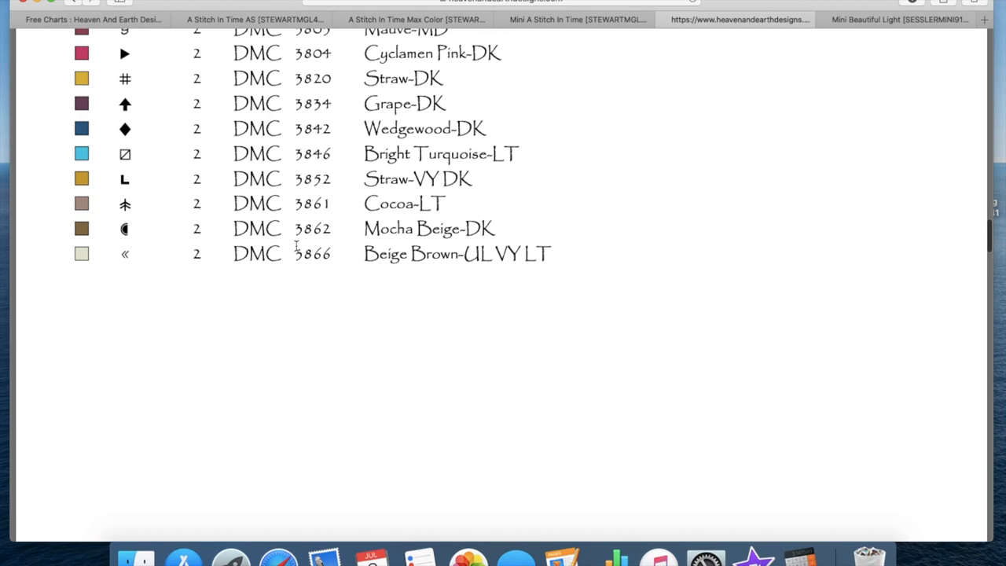
{"action": "scroll", "scroll_direction": "up", "scroll_amount": 3}
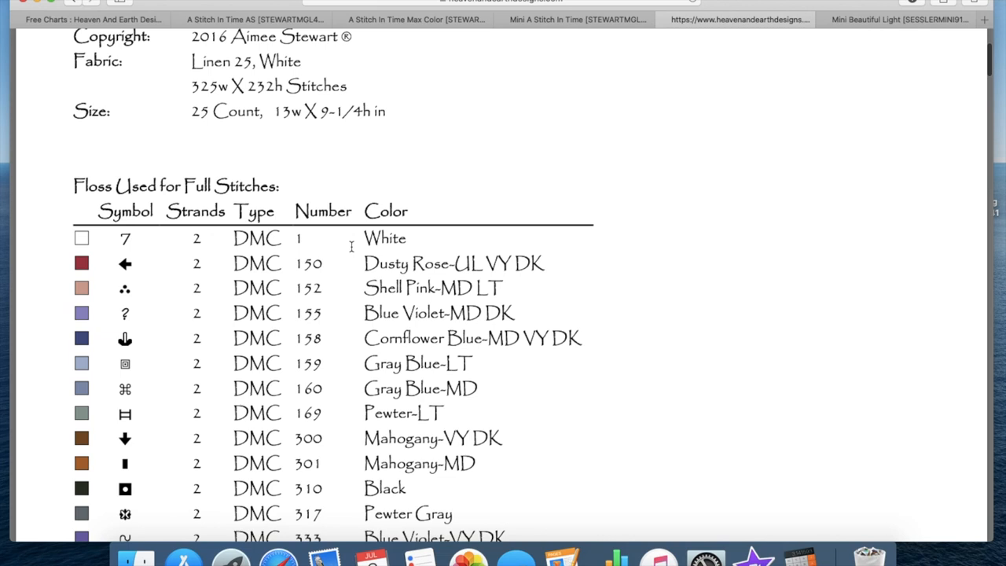
{"action": "scroll", "scroll_direction": "down", "scroll_amount": 3}
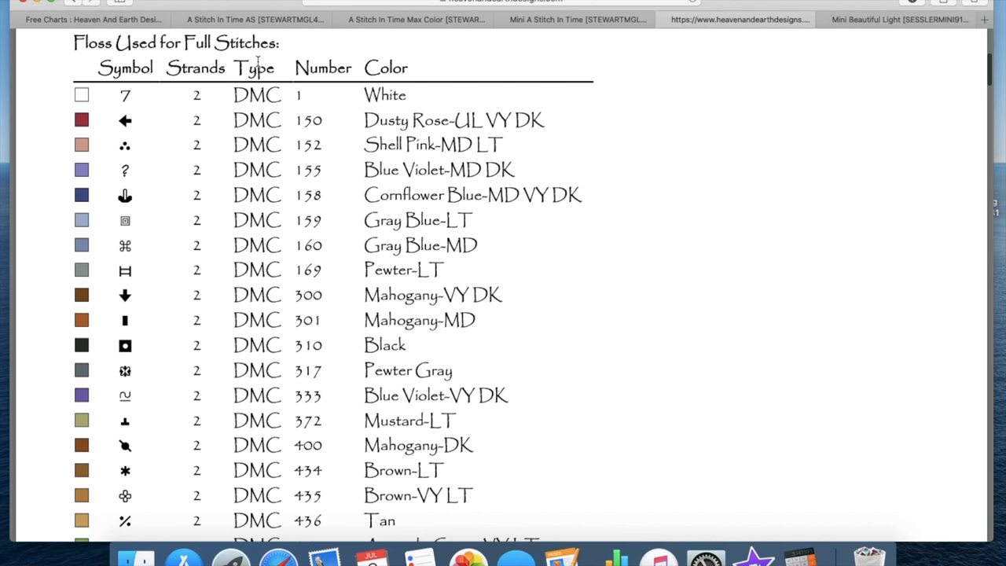
{"action": "scroll", "scroll_direction": "down", "scroll_amount": 3}
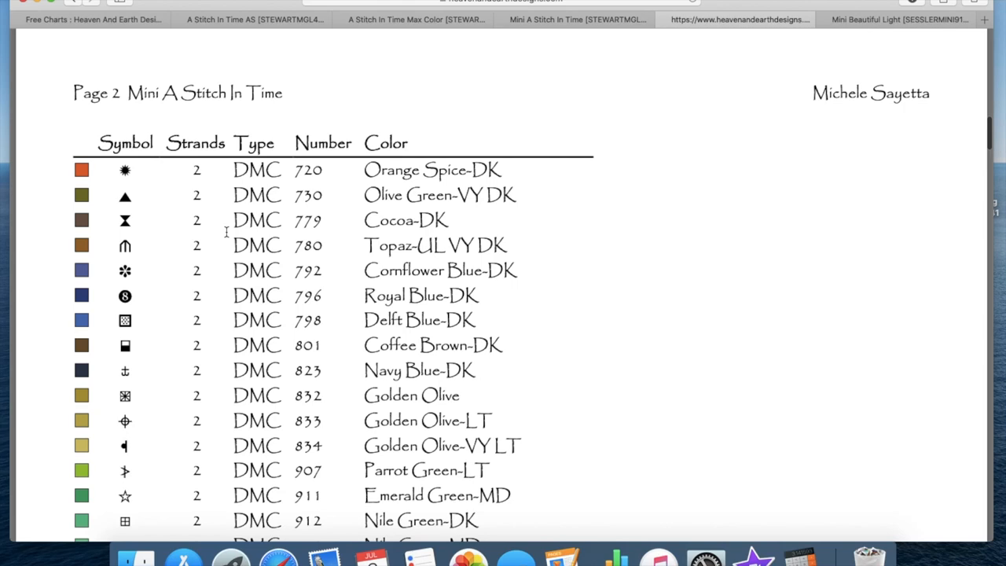
{"action": "scroll", "scroll_direction": "down", "scroll_amount": 3}
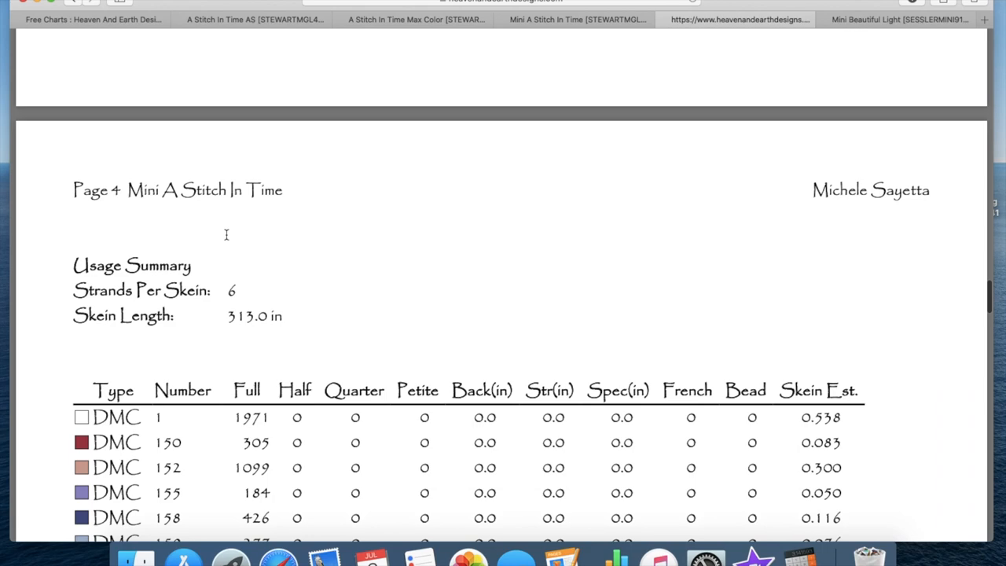
- Reveal more rows of the usage summary's per-colour stitch counts and skein estimates, through DMC 333
{"action": "scroll", "scroll_direction": "down", "scroll_amount": 3}
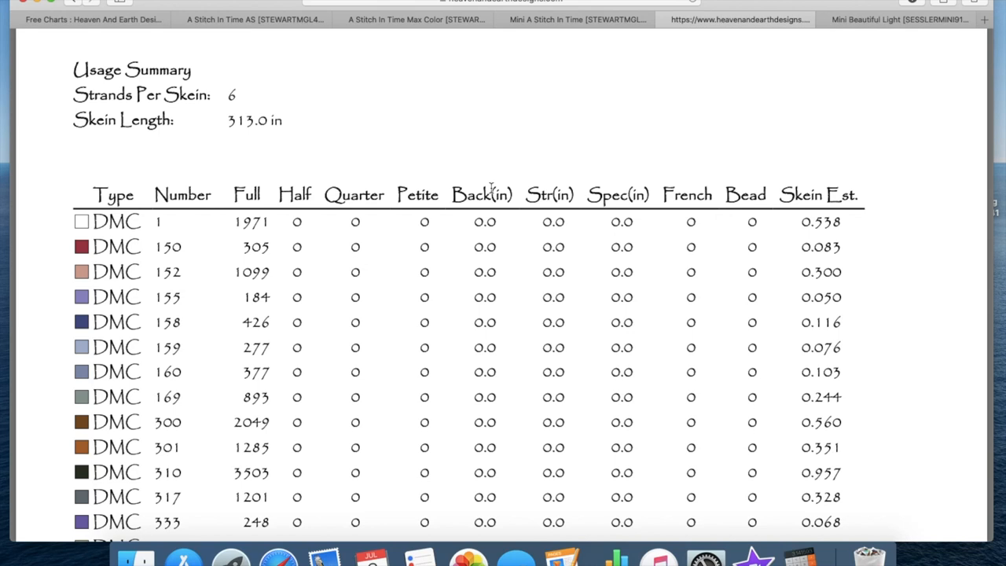
{"action": "mouse_move", "coordinate": [359, 195]}
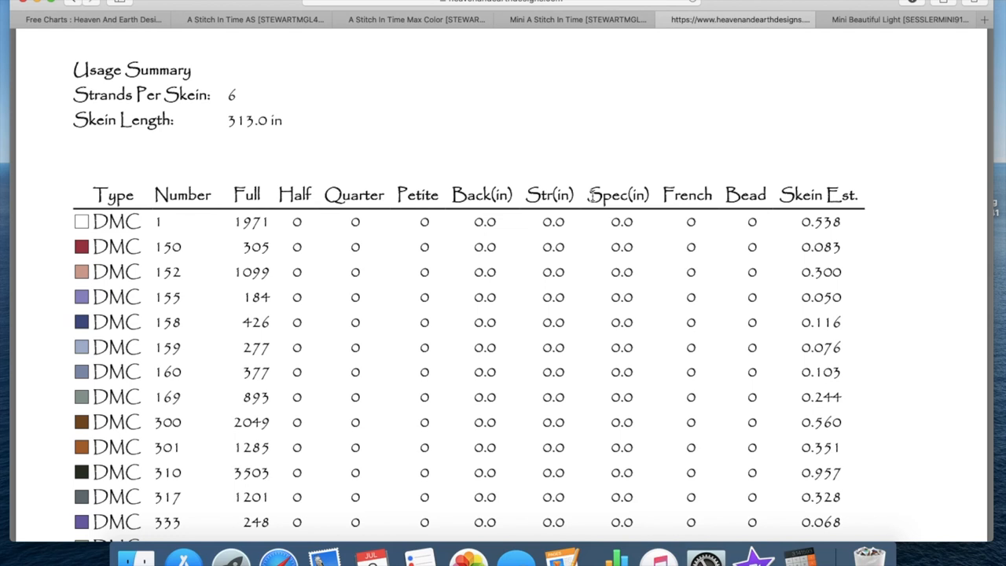
{"action": "mouse_move", "coordinate": [793, 225]}
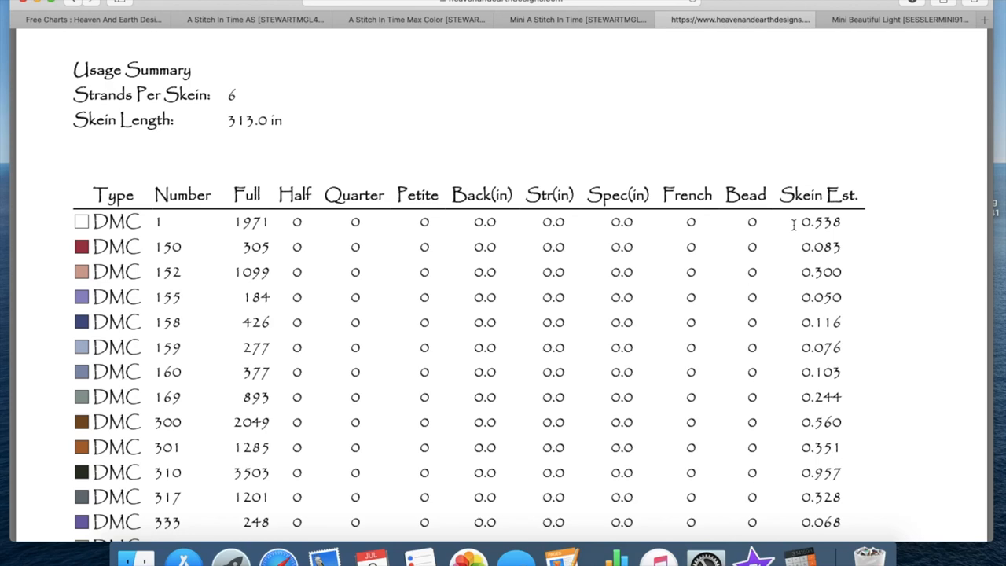
{"action": "scroll", "scroll_direction": "down", "scroll_amount": 3}
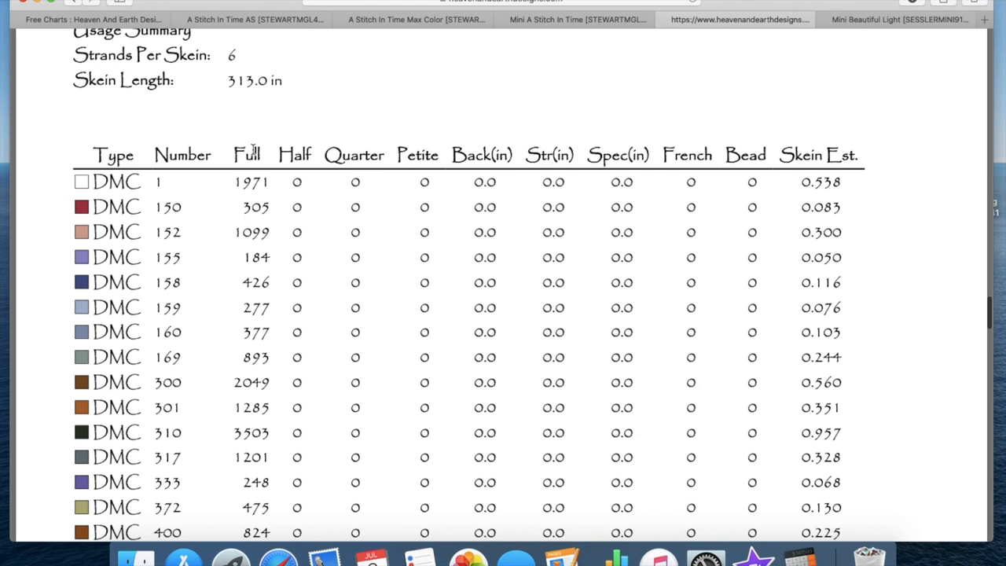
{"action": "mouse_move", "coordinate": [154, 207]}
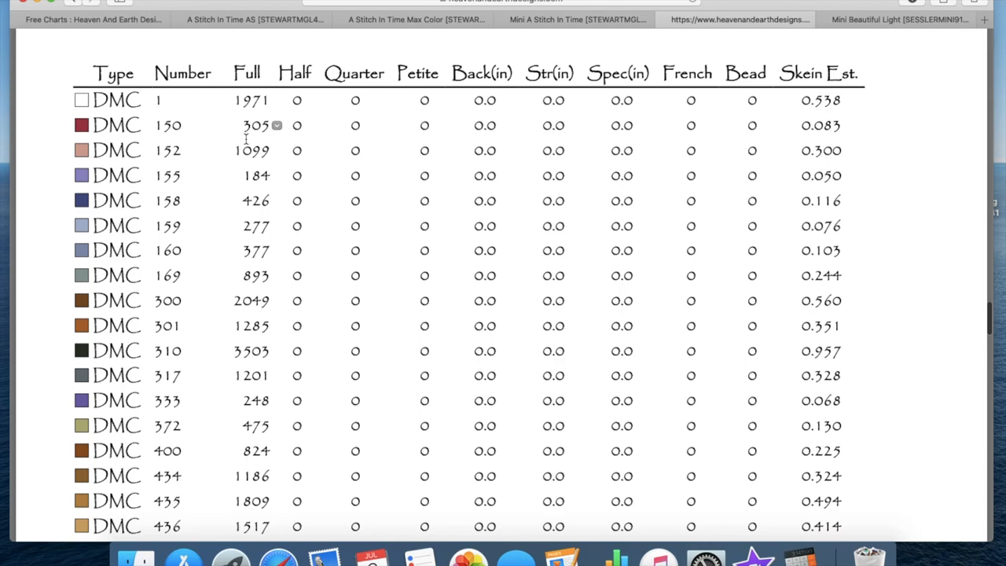
{"action": "scroll", "scroll_direction": "down", "scroll_amount": 3}
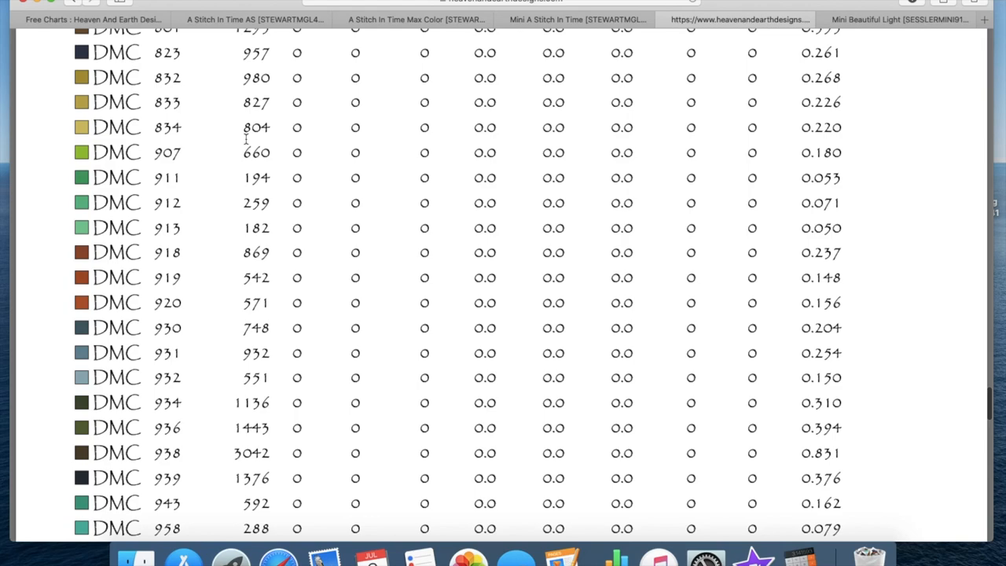
{"action": "scroll", "scroll_direction": "down", "scroll_amount": 3}
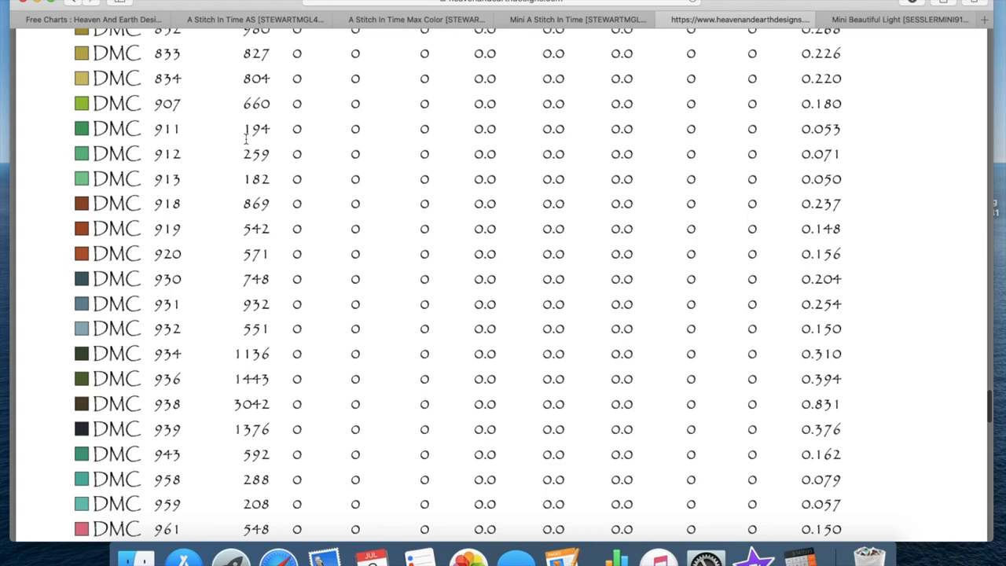
{"action": "scroll", "scroll_direction": "up", "scroll_amount": 3}
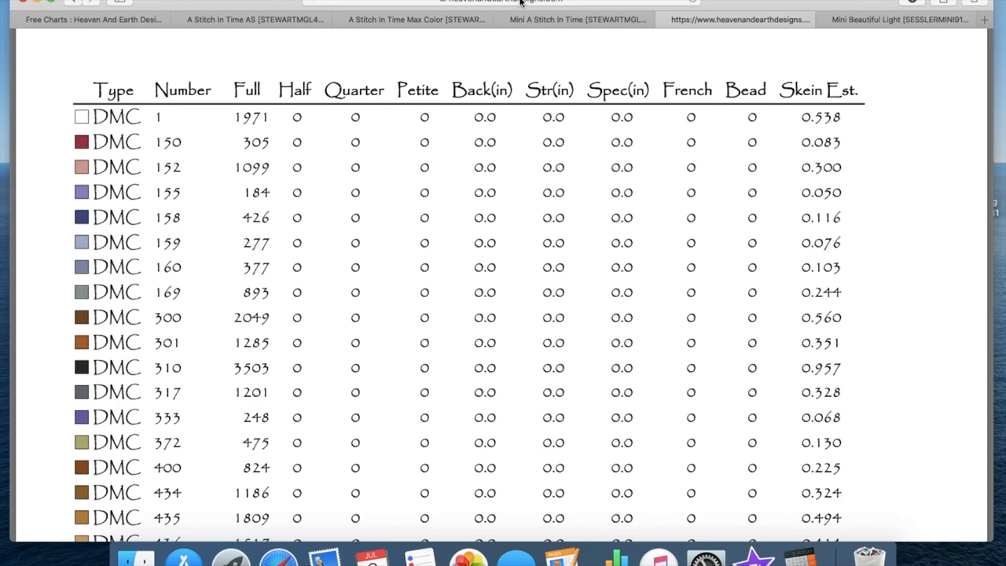
{"action": "left_click", "coordinate": [576, 19]}
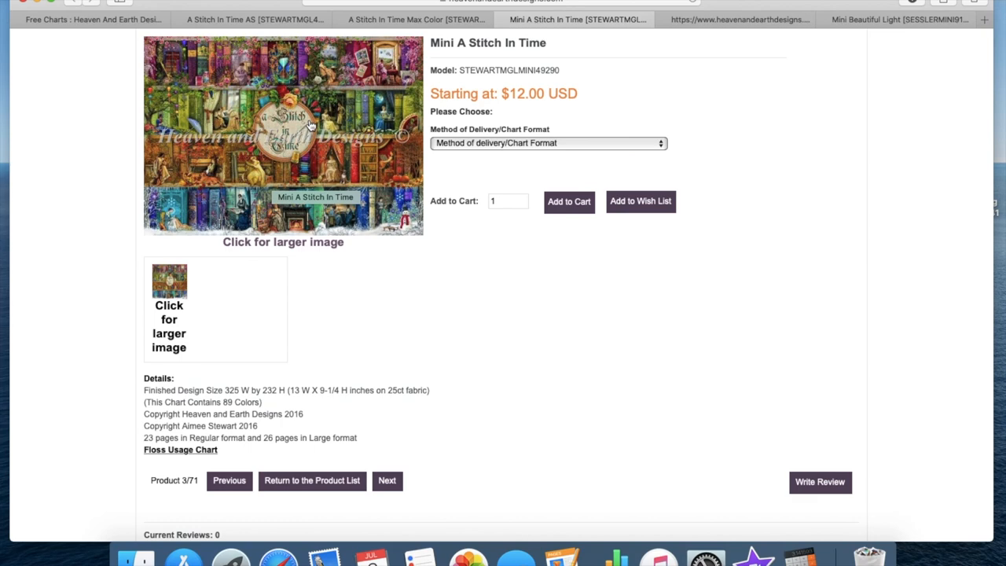
- View the Mini A Stitch In Time chart at its larger image size
{"action": "left_click", "coordinate": [283, 135]}
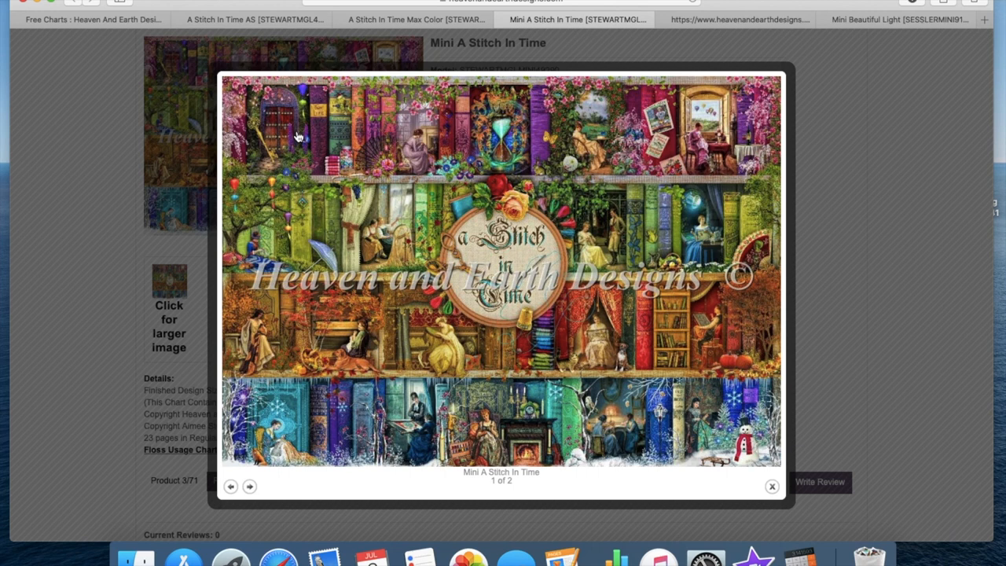
{"action": "mouse_move", "coordinate": [541, 104]}
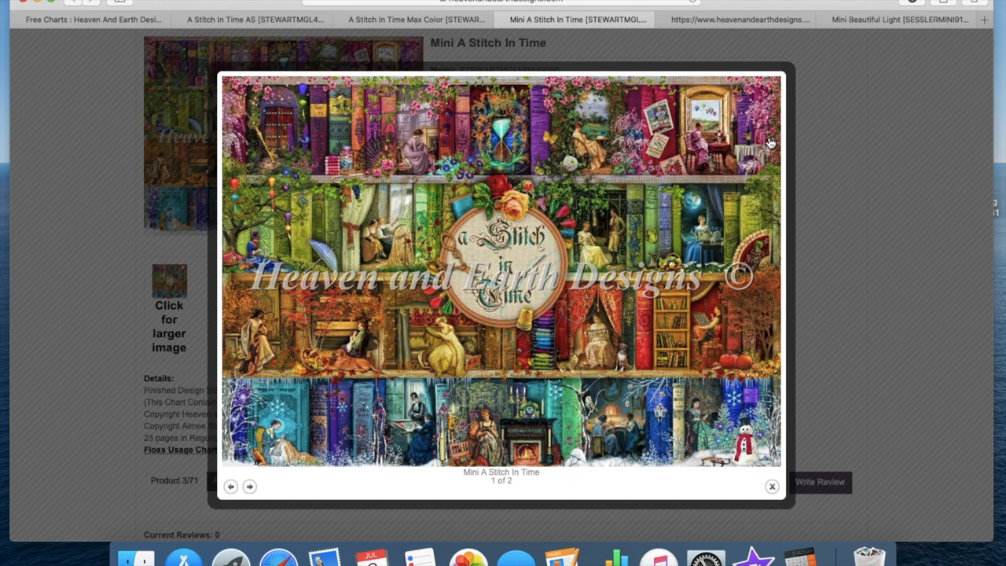
- Dismiss the enlarged chart image to get back to the floss usage table
{"action": "left_click", "coordinate": [736, 19]}
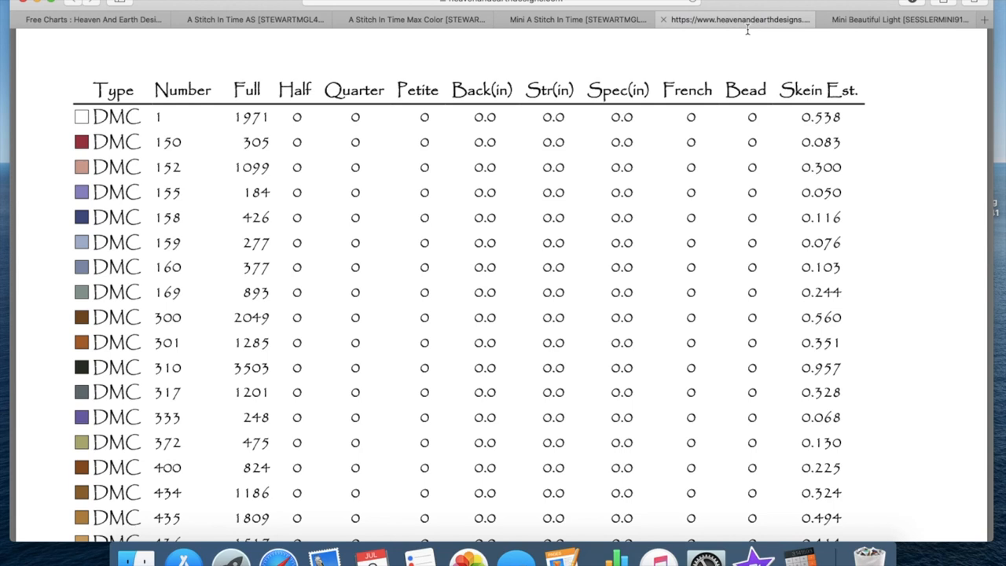
{"action": "scroll", "scroll_direction": "up", "scroll_amount": 3}
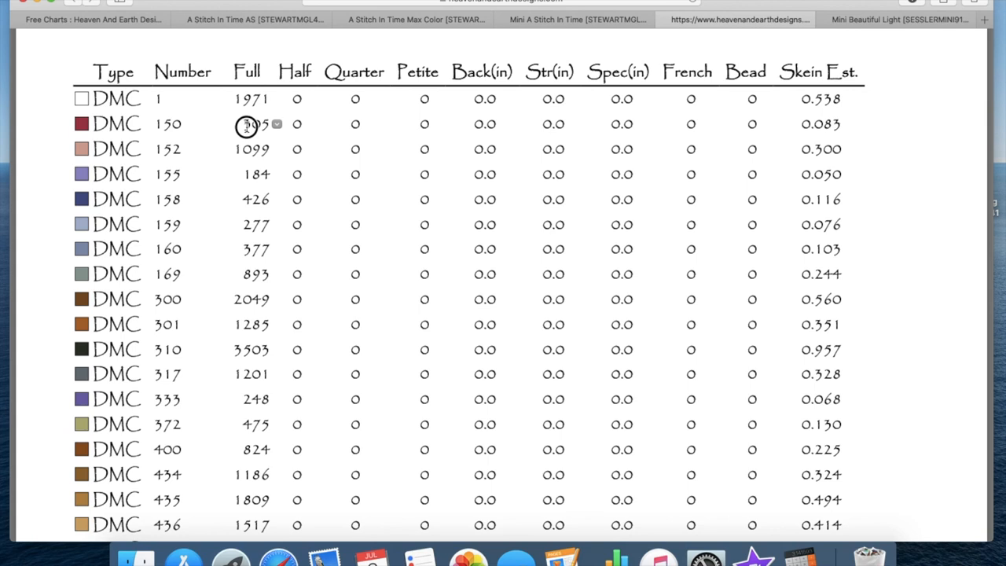
{"action": "double_click", "coordinate": [252, 125]}
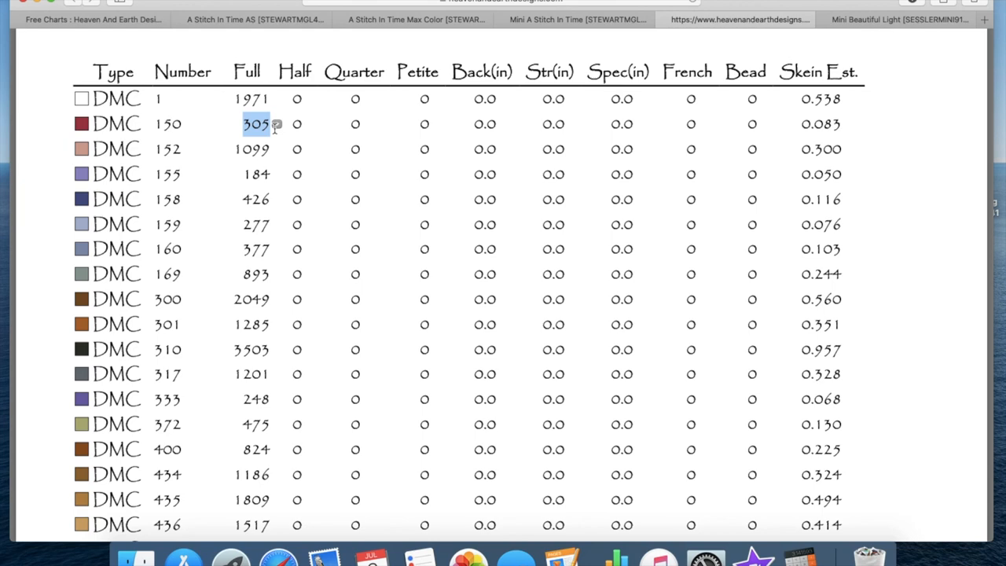
{"action": "scroll", "scroll_direction": "up", "scroll_amount": 3}
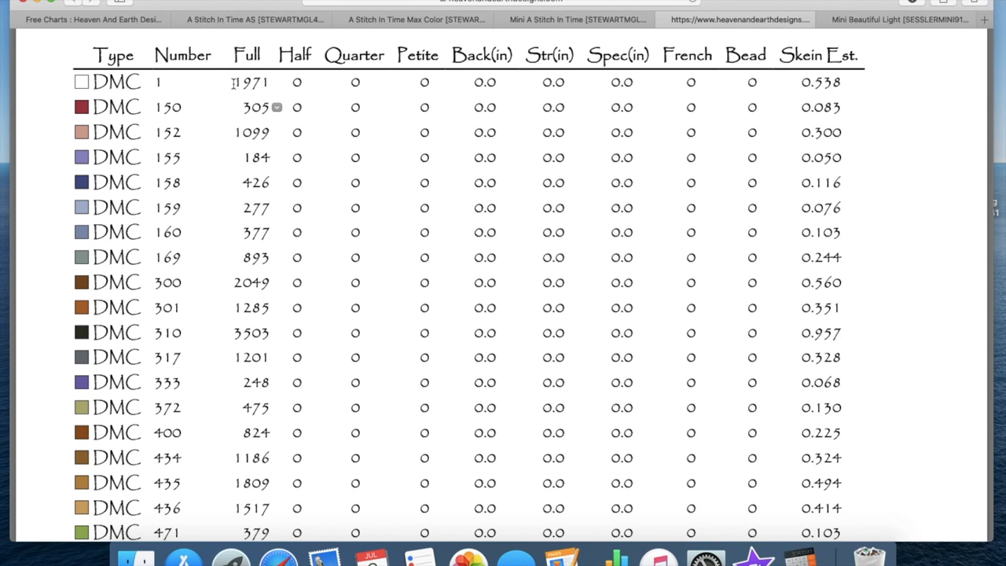
{"action": "mouse_move", "coordinate": [238, 107]}
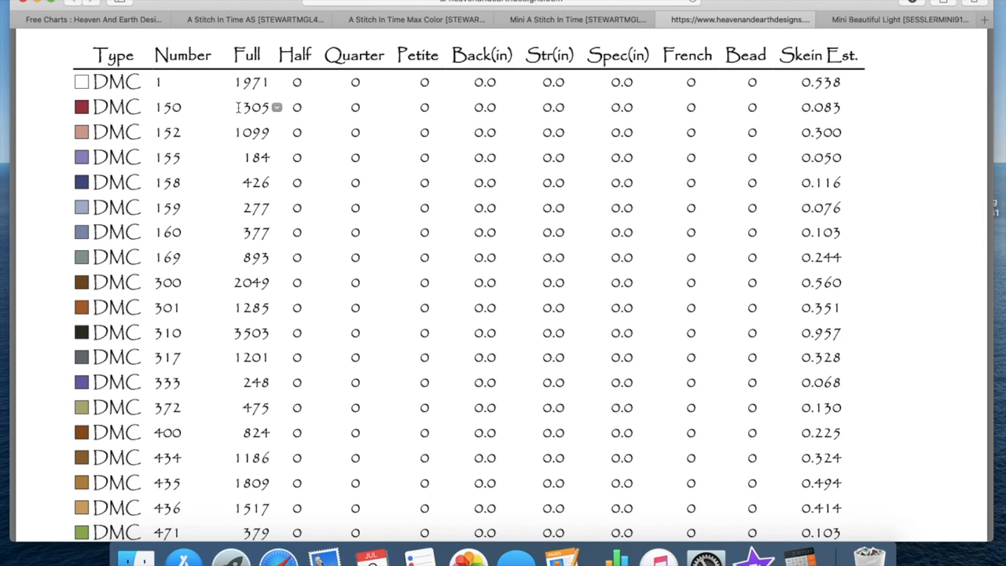
{"action": "double_click", "coordinate": [255, 107]}
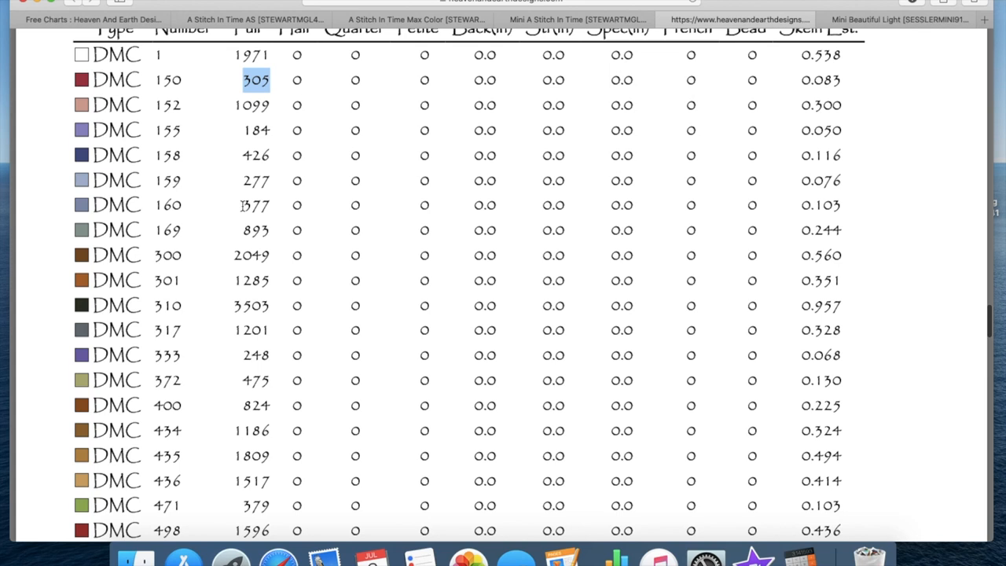
{"action": "left_click", "coordinate": [255, 204]}
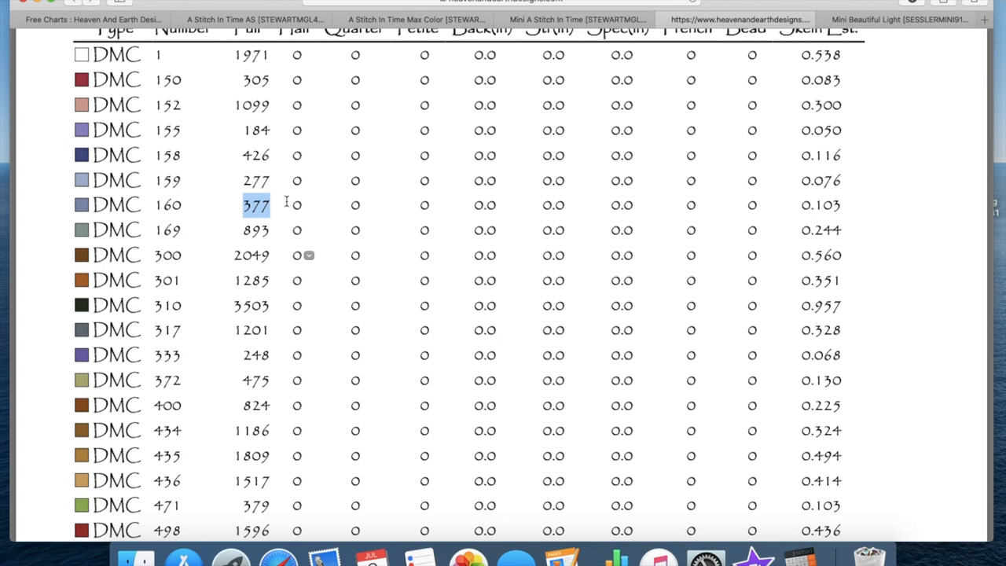
- Scroll the floss usage table to find the stitch counts to calculate with
{"action": "scroll", "scroll_direction": "down", "scroll_amount": 3}
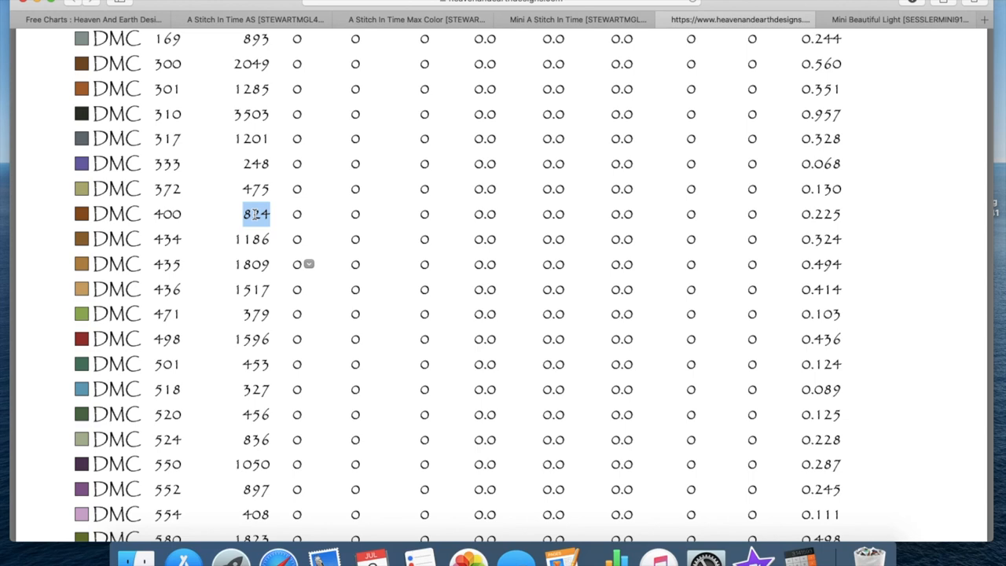
{"action": "scroll", "scroll_direction": "up", "scroll_amount": 3}
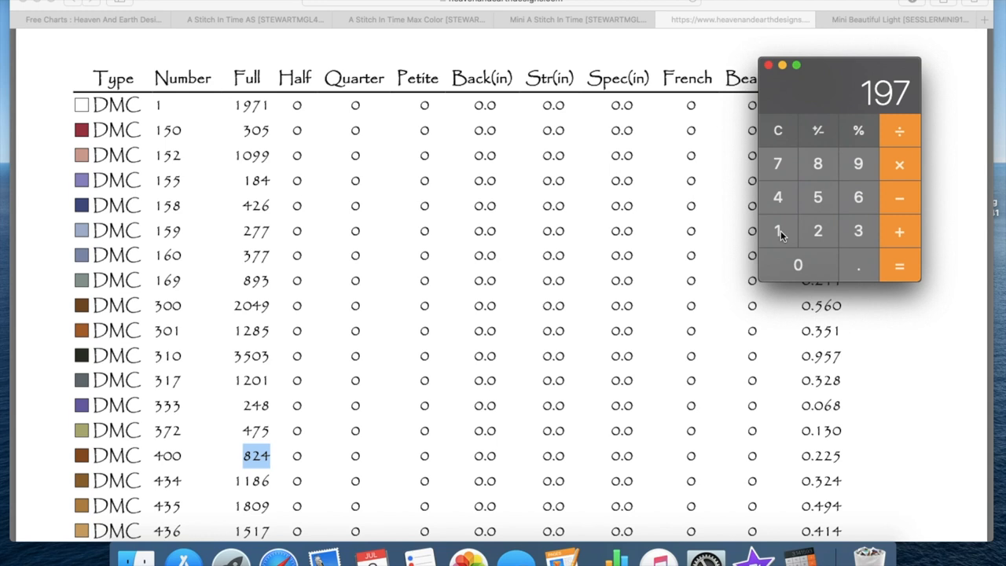
- Enter DMC 1's 1971 stitch count in Calculator and divide it to get 10.95
{"action": "left_click", "coordinate": [776, 229]}
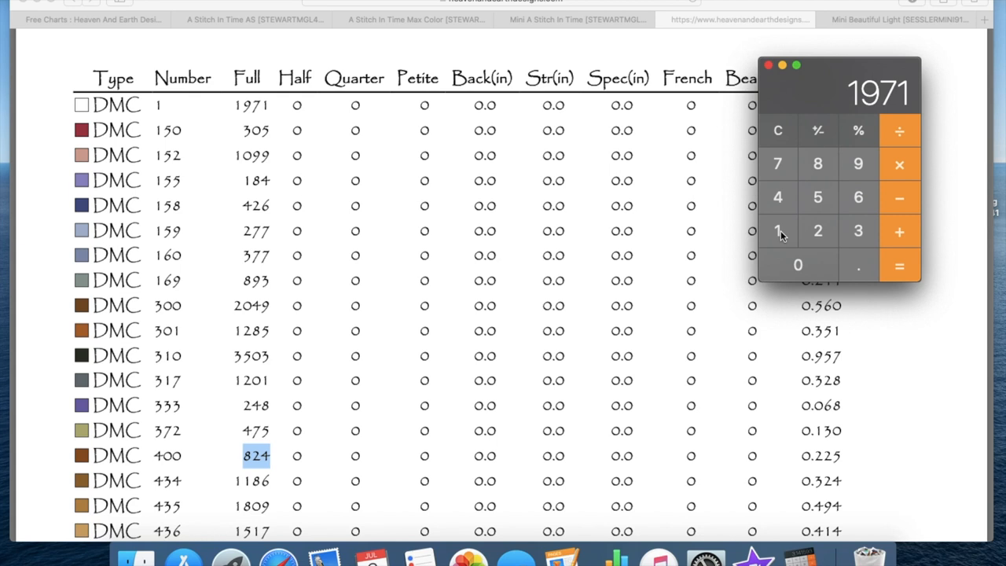
{"action": "mouse_move", "coordinate": [773, 251]}
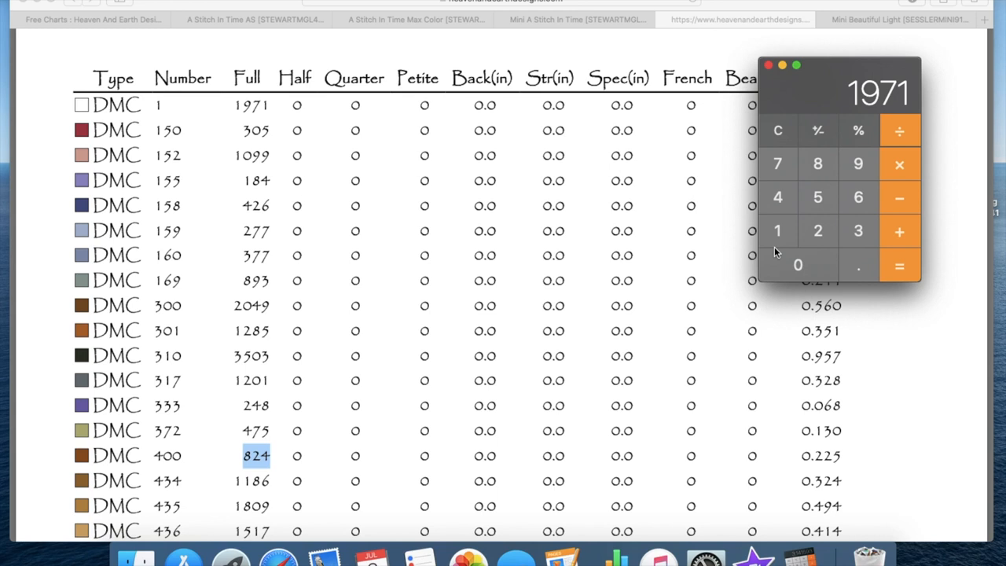
{"action": "left_click", "coordinate": [799, 264]}
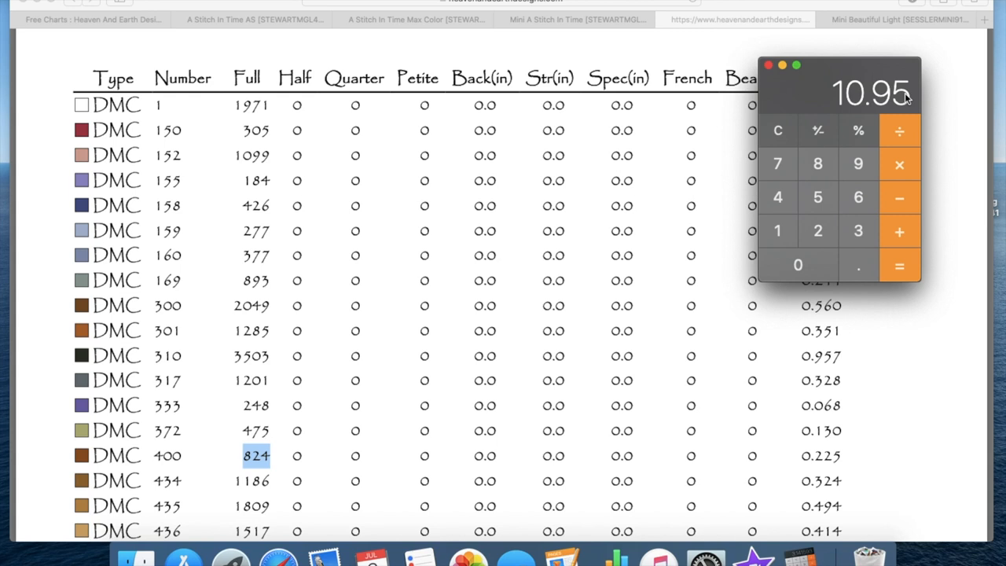
{"action": "mouse_move", "coordinate": [258, 123]}
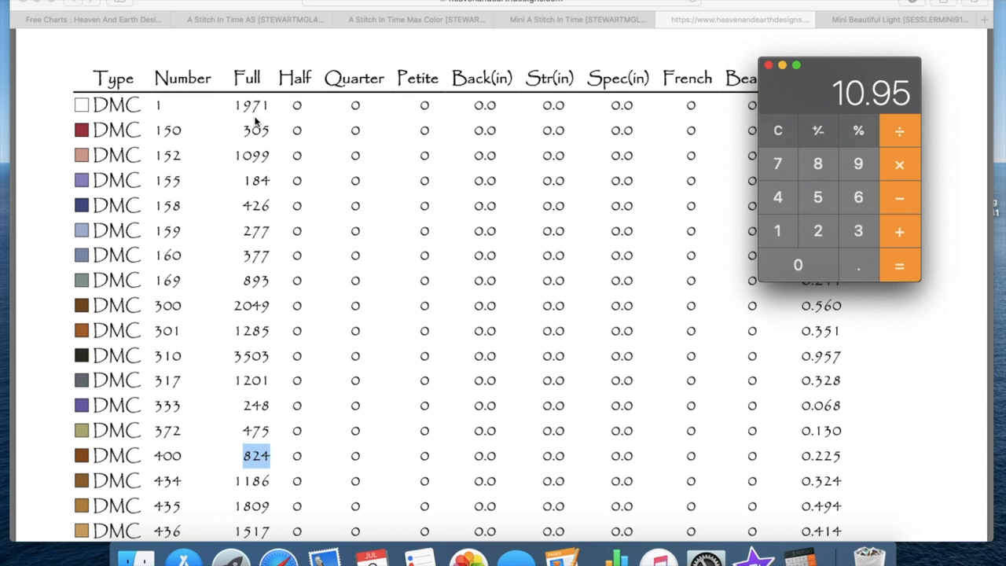
{"action": "mouse_move", "coordinate": [289, 118]}
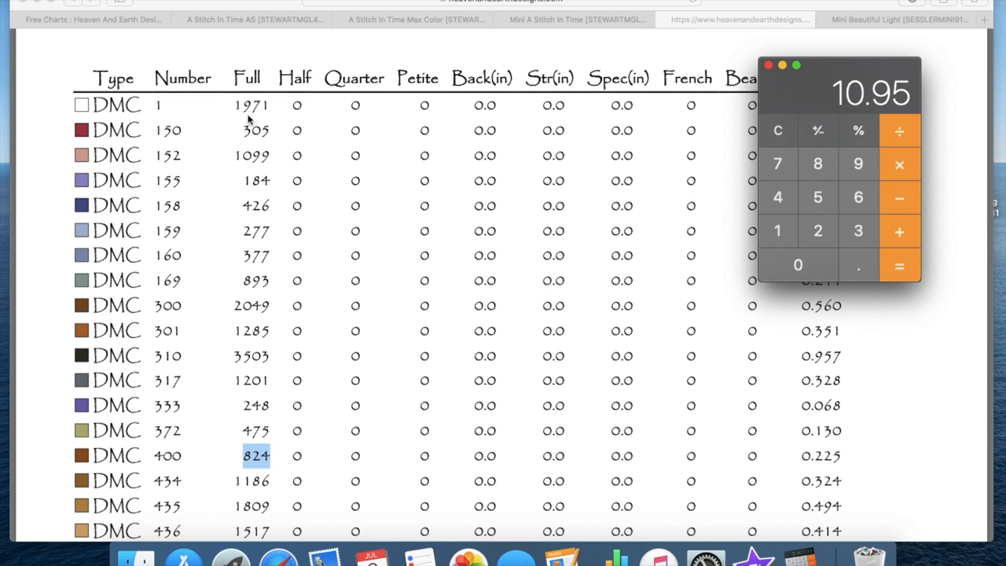
- Scroll the floss table through DMC 520 and back to the 6-strand, 313.0-inch skein details
{"action": "scroll", "scroll_direction": "down", "scroll_amount": 3}
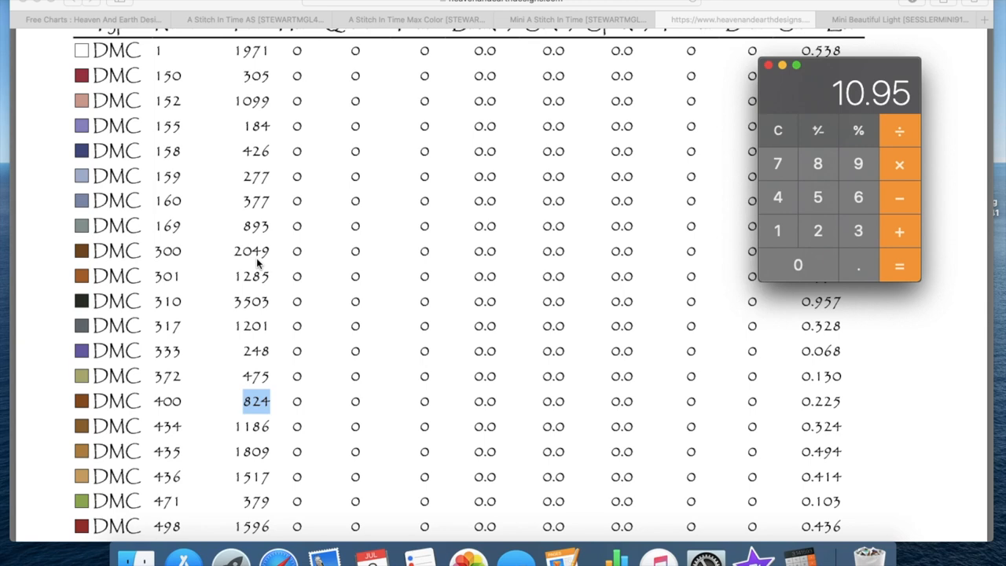
{"action": "scroll", "scroll_direction": "down", "scroll_amount": 3}
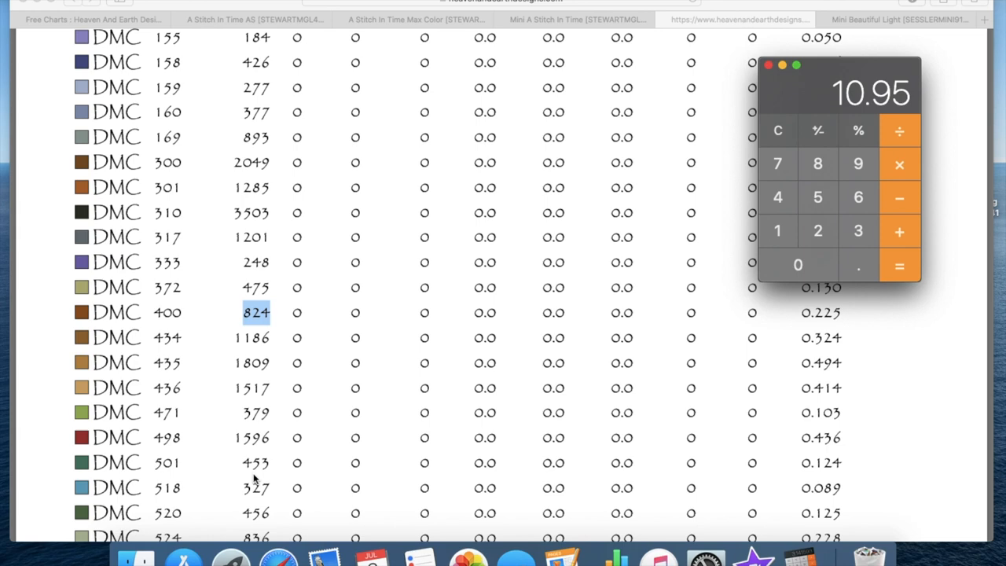
{"action": "scroll", "scroll_direction": "up", "scroll_amount": 3}
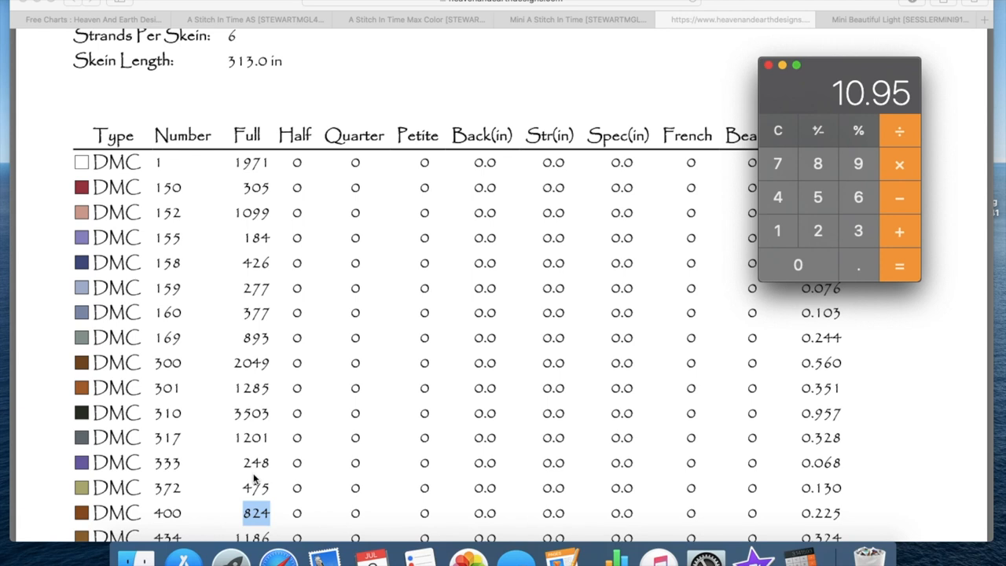
{"action": "mouse_move", "coordinate": [226, 336]}
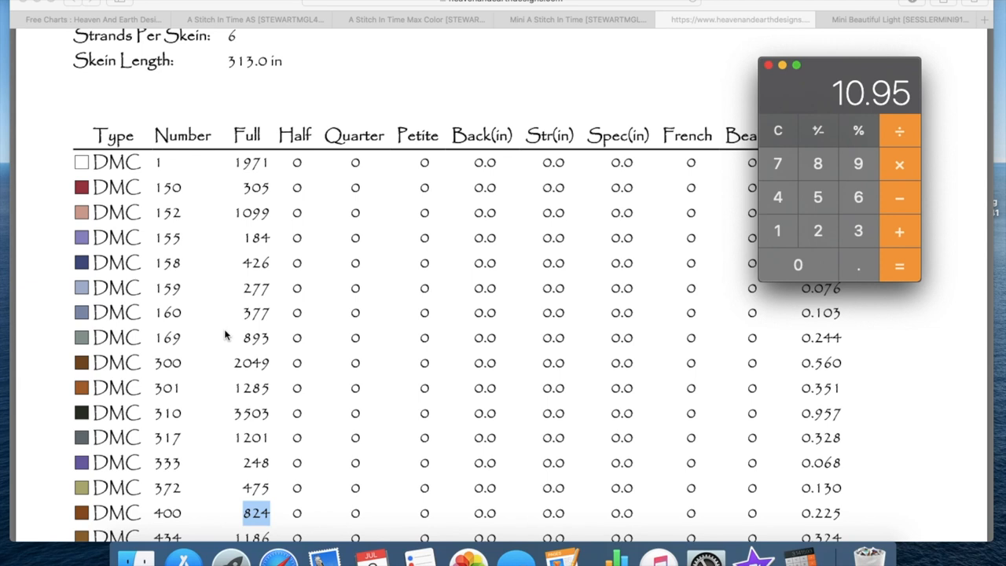
{"action": "mouse_move", "coordinate": [267, 126]}
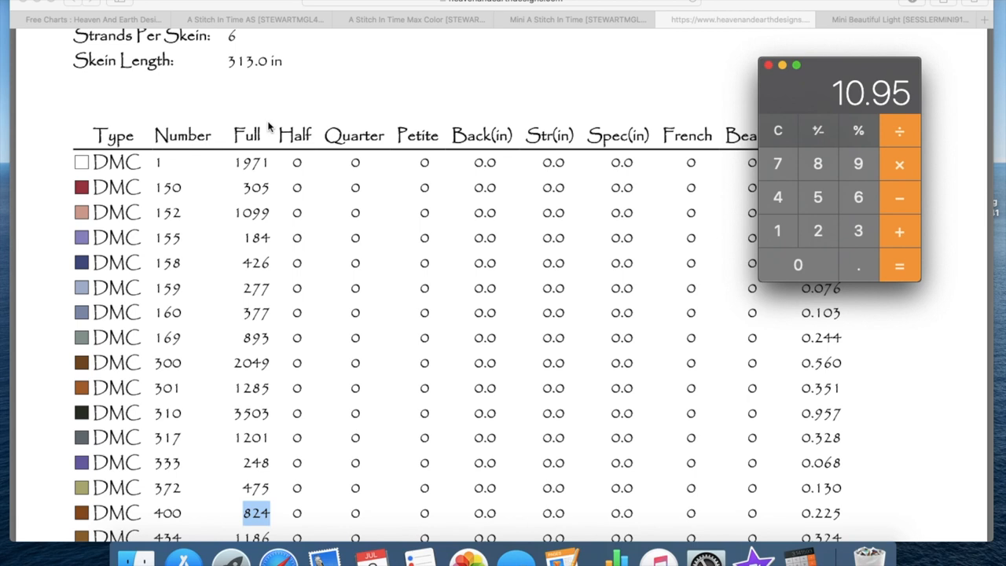
{"action": "mouse_move", "coordinate": [280, 149]}
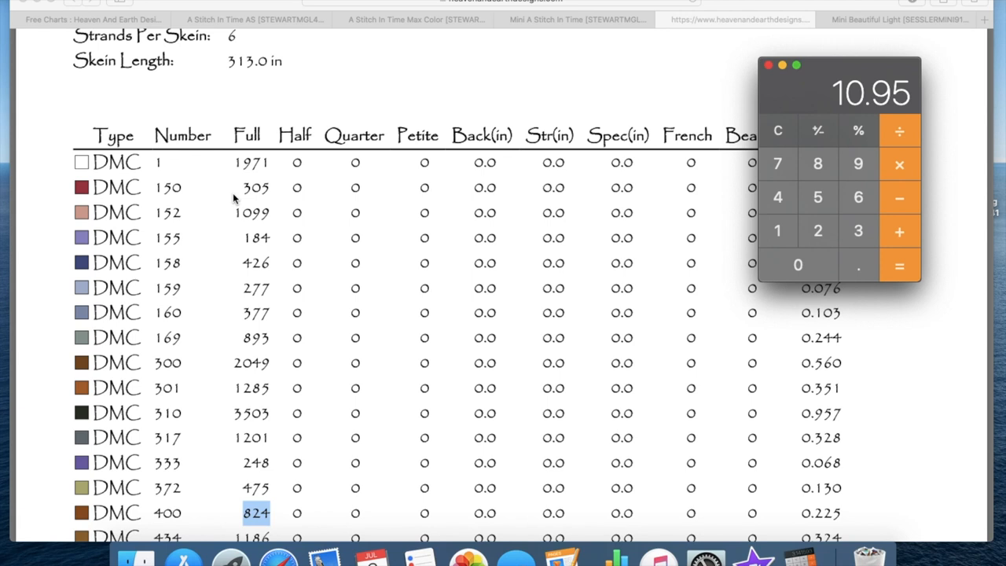
{"action": "mouse_move", "coordinate": [415, 101]}
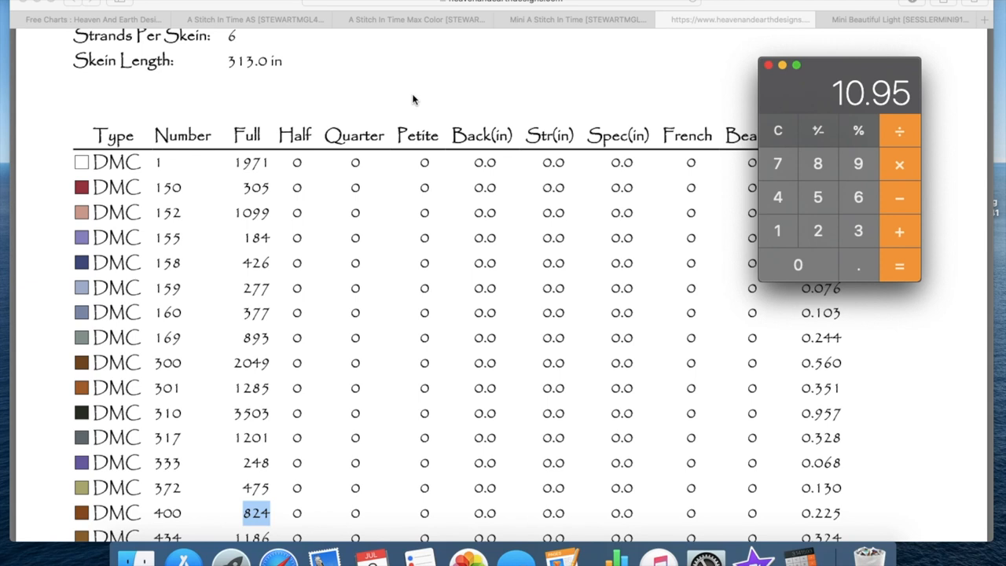
- Scroll the Mini A Stitch In Time usage summary from DMC 1 down to DMC 3787 on page 6
{"action": "left_click", "coordinate": [767, 66]}
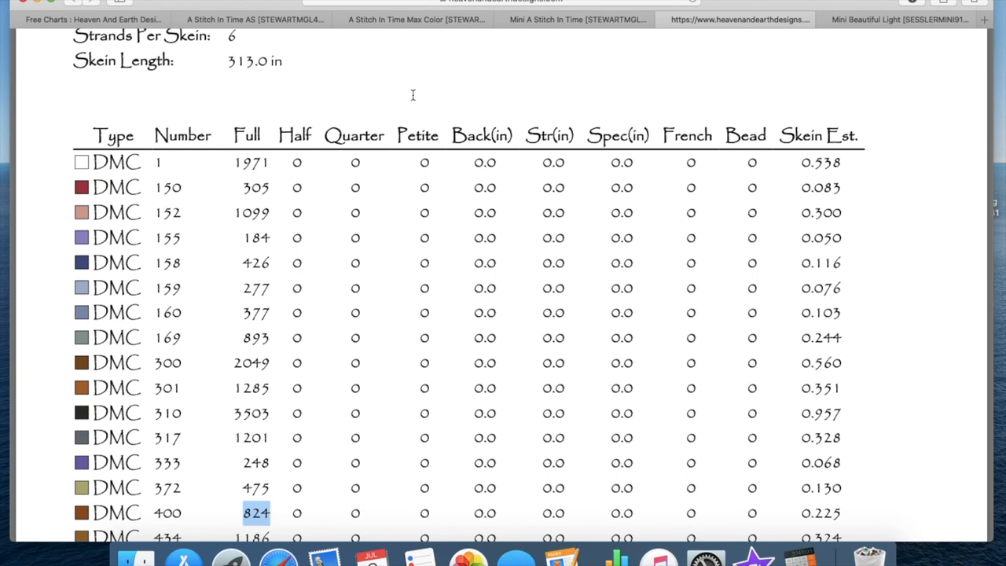
{"action": "mouse_move", "coordinate": [233, 170]}
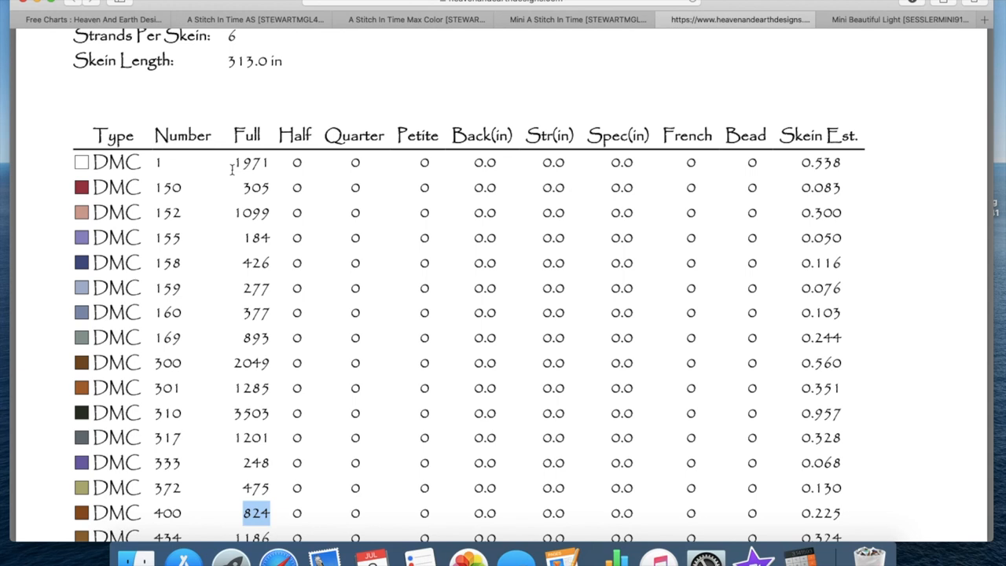
{"action": "mouse_move", "coordinate": [308, 97]}
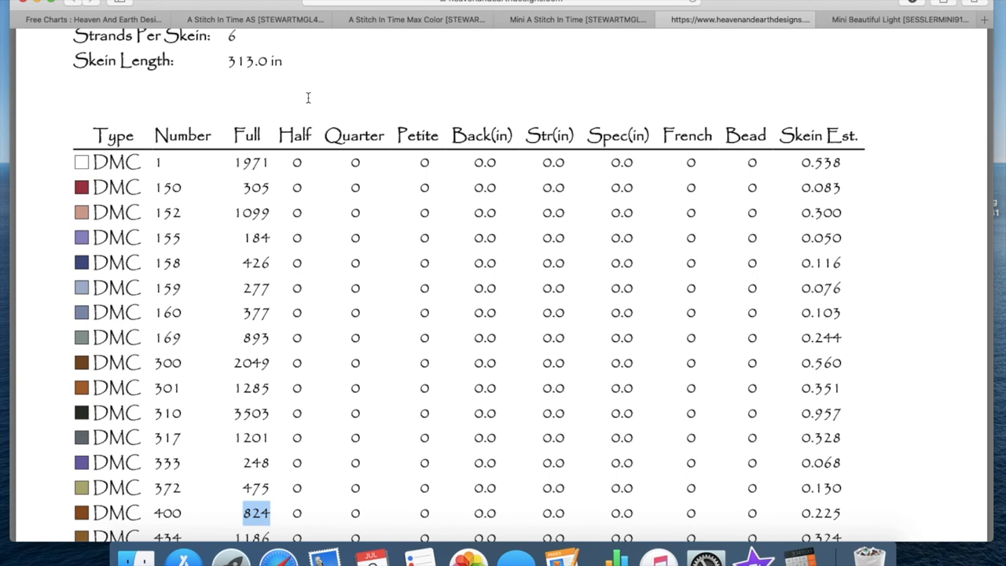
{"action": "scroll", "scroll_direction": "up", "scroll_amount": 3}
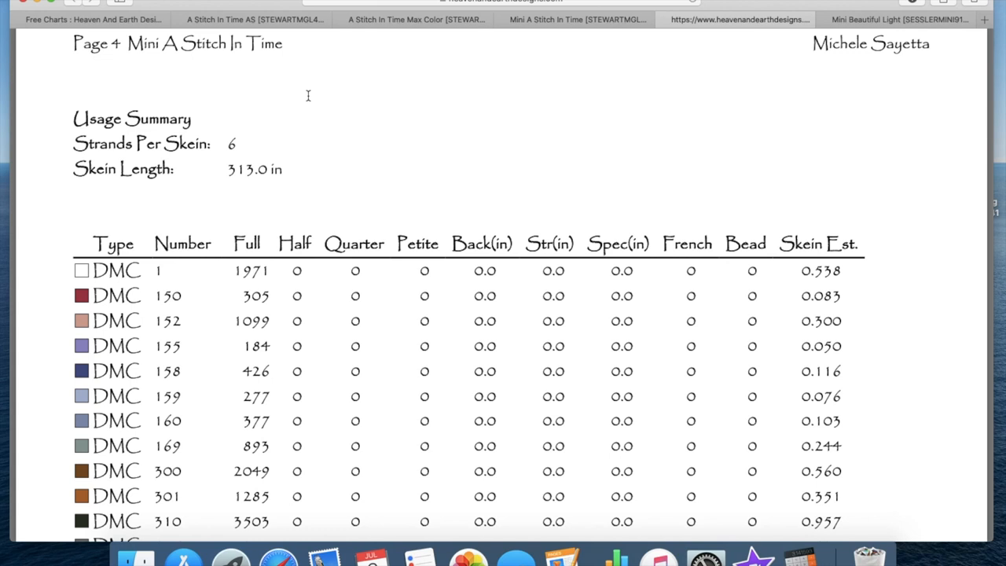
{"action": "scroll", "scroll_direction": "up", "scroll_amount": 3}
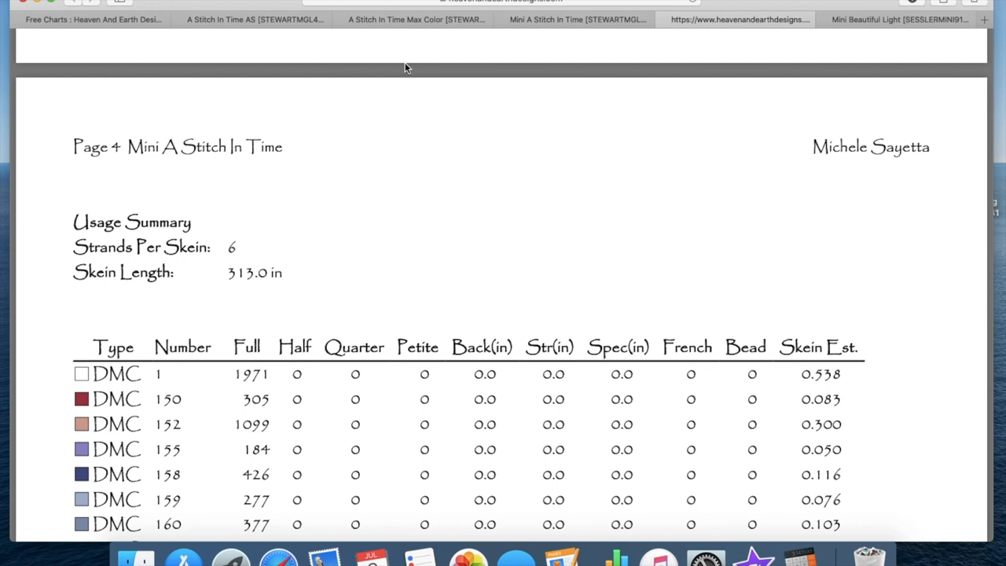
{"action": "scroll", "scroll_direction": "down", "scroll_amount": 3}
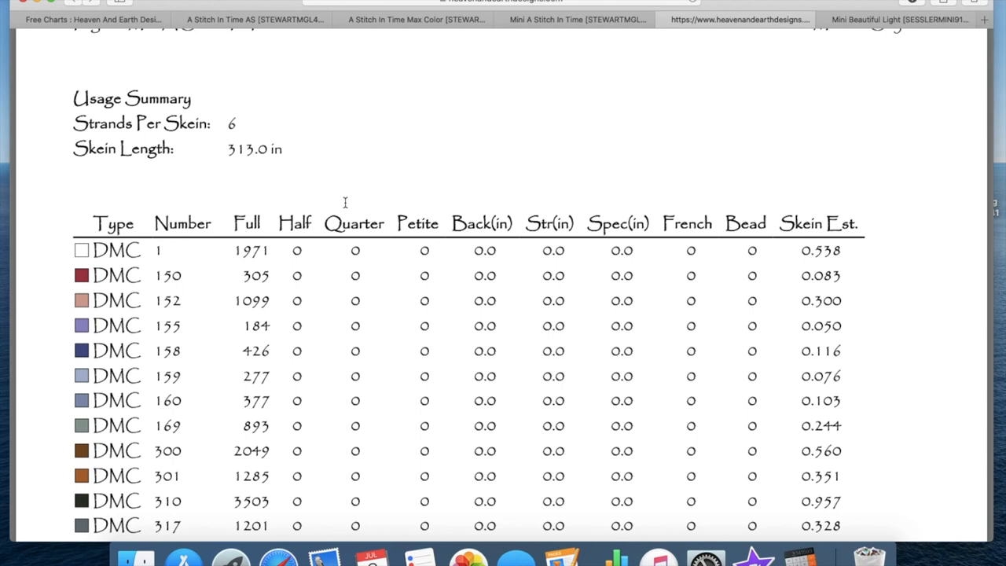
{"action": "scroll", "scroll_direction": "up", "scroll_amount": 3}
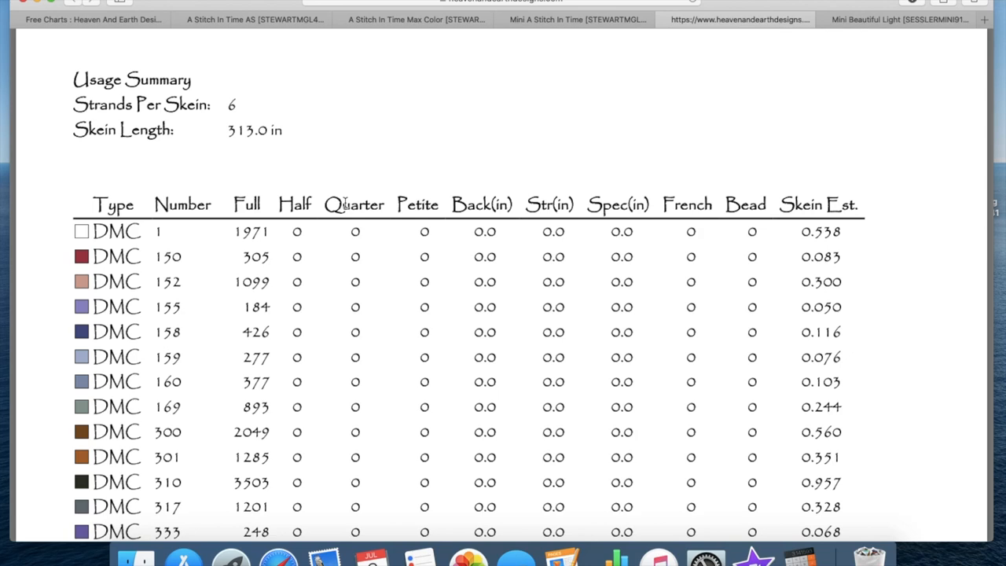
{"action": "scroll", "scroll_direction": "down", "scroll_amount": 3}
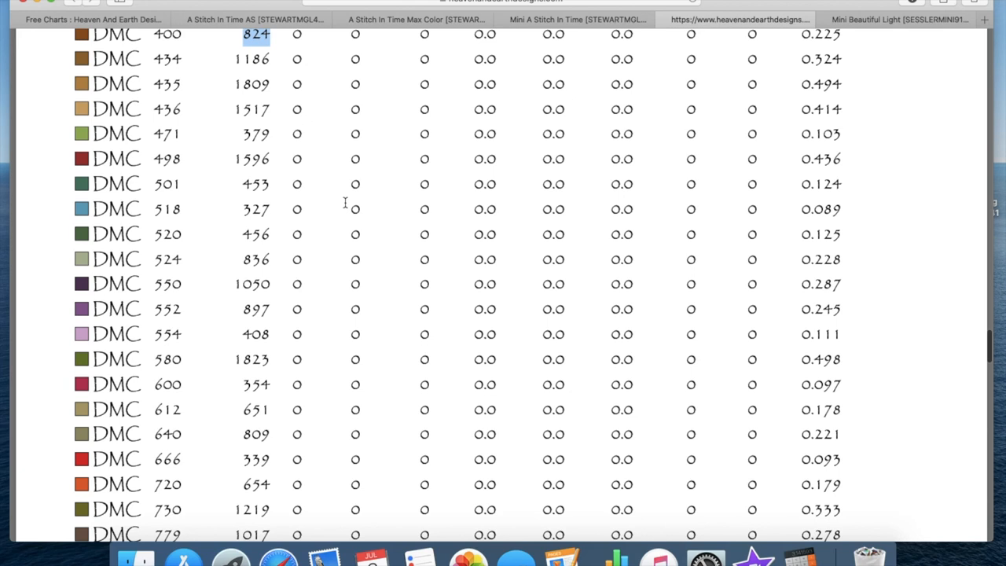
{"action": "mouse_move", "coordinate": [337, 121]}
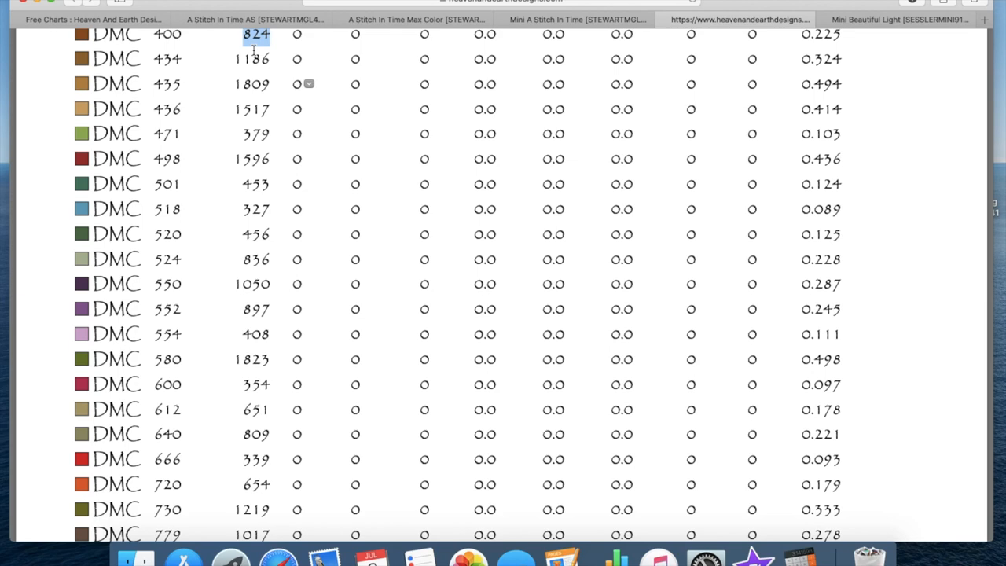
{"action": "scroll", "scroll_direction": "up", "scroll_amount": 3}
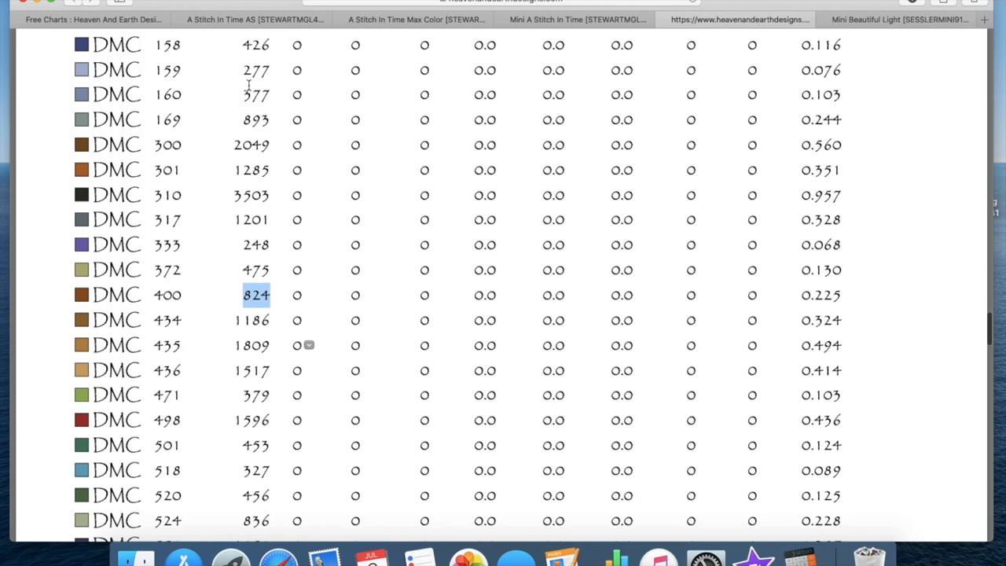
{"action": "scroll", "scroll_direction": "down", "scroll_amount": 3}
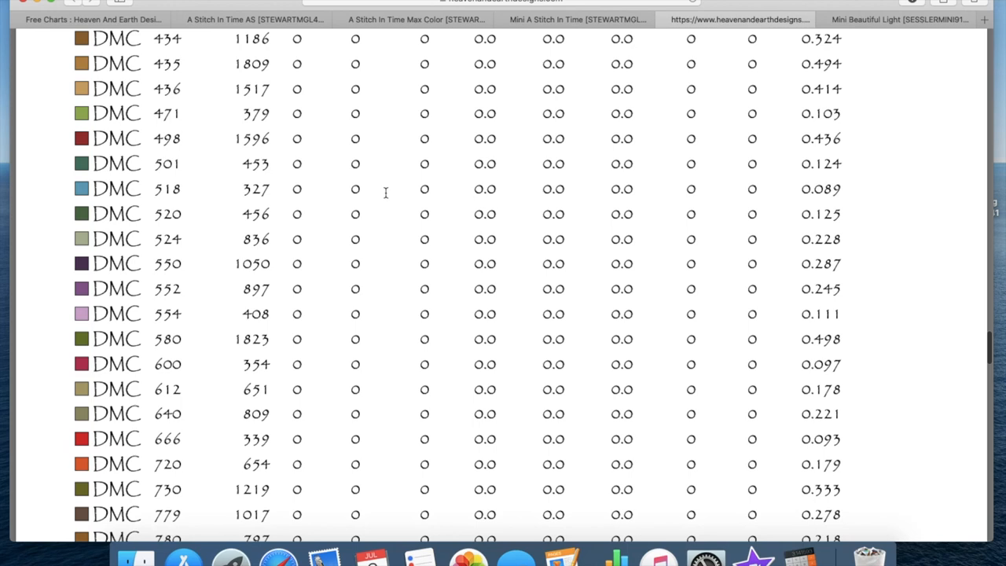
{"action": "scroll", "scroll_direction": "down", "scroll_amount": 3}
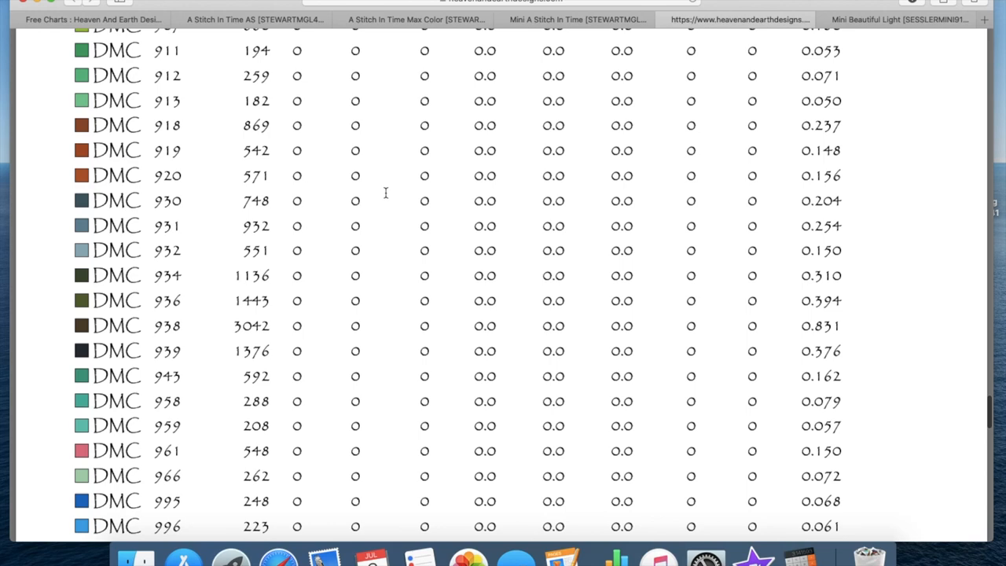
{"action": "scroll", "scroll_direction": "down", "scroll_amount": 3}
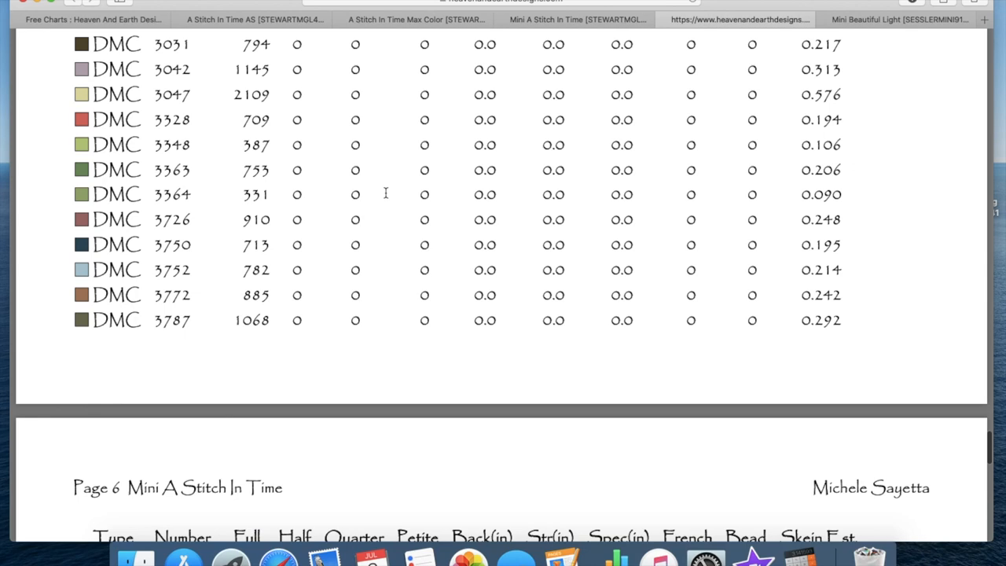
- Scroll the A Stitch In Time MC usage table to DMC 740 and select DMC 726's 53 count
{"action": "scroll", "scroll_direction": "down", "scroll_amount": 3}
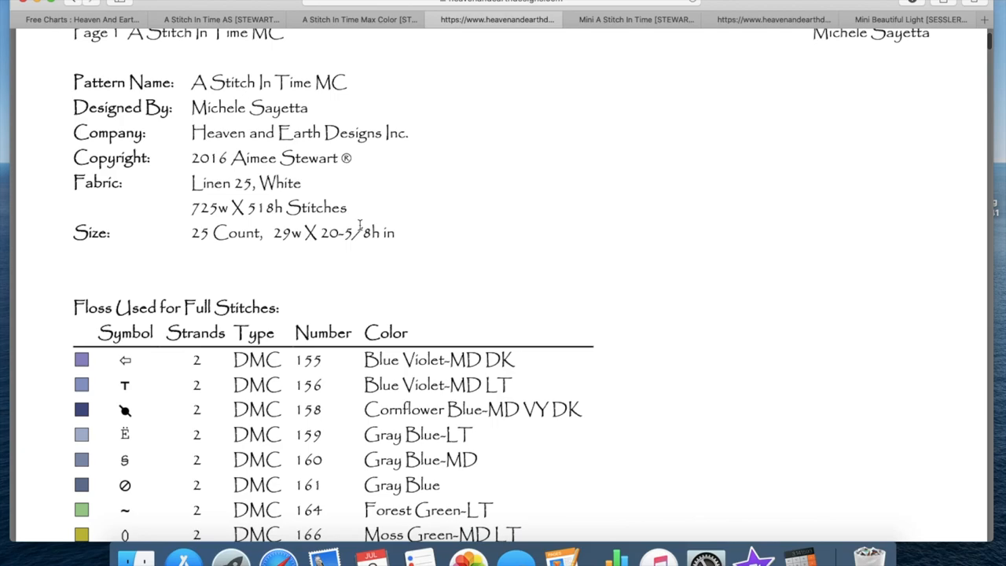
{"action": "scroll", "scroll_direction": "down", "scroll_amount": 3}
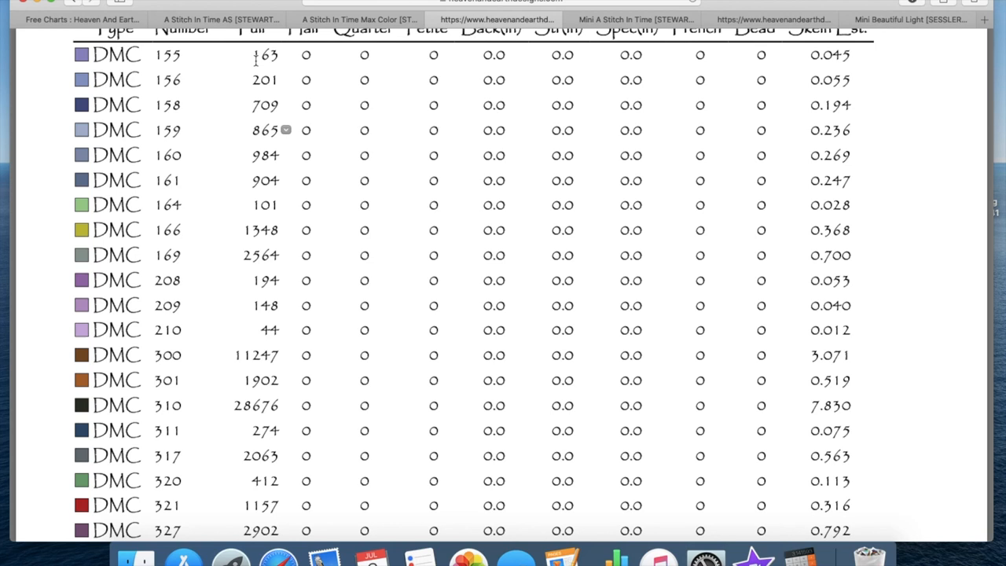
{"action": "scroll", "scroll_direction": "up", "scroll_amount": 3}
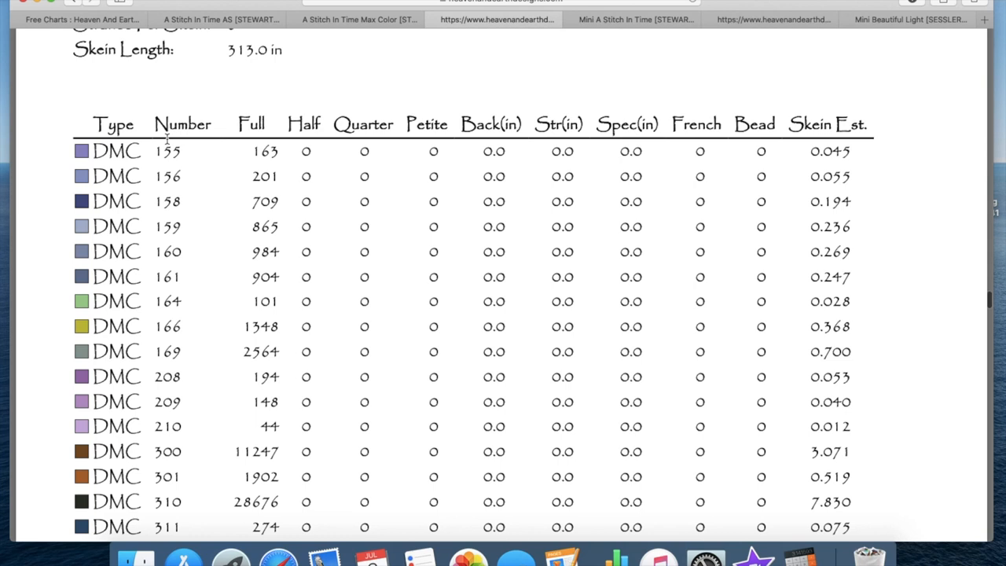
{"action": "scroll", "scroll_direction": "down", "scroll_amount": 3}
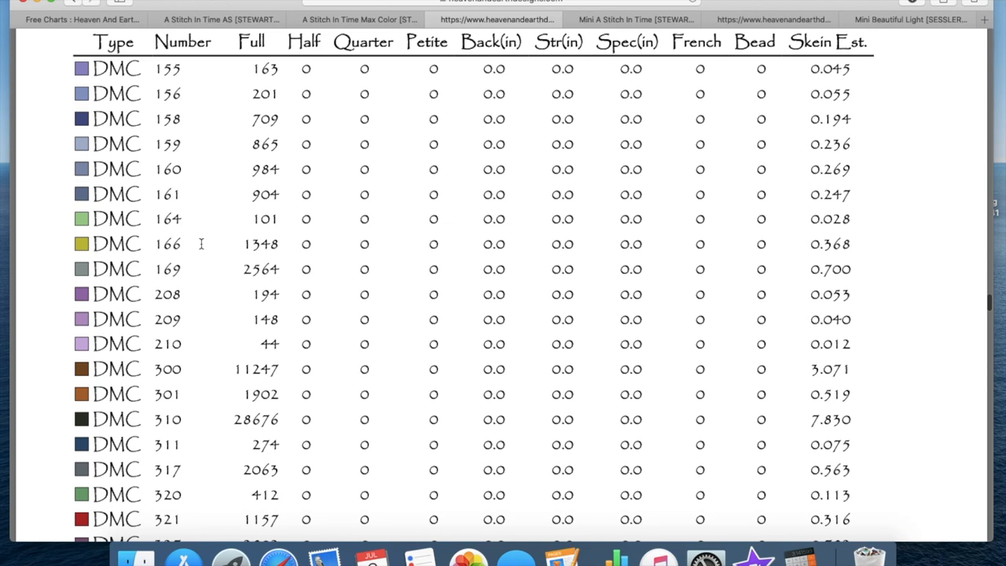
{"action": "scroll", "scroll_direction": "down", "scroll_amount": 3}
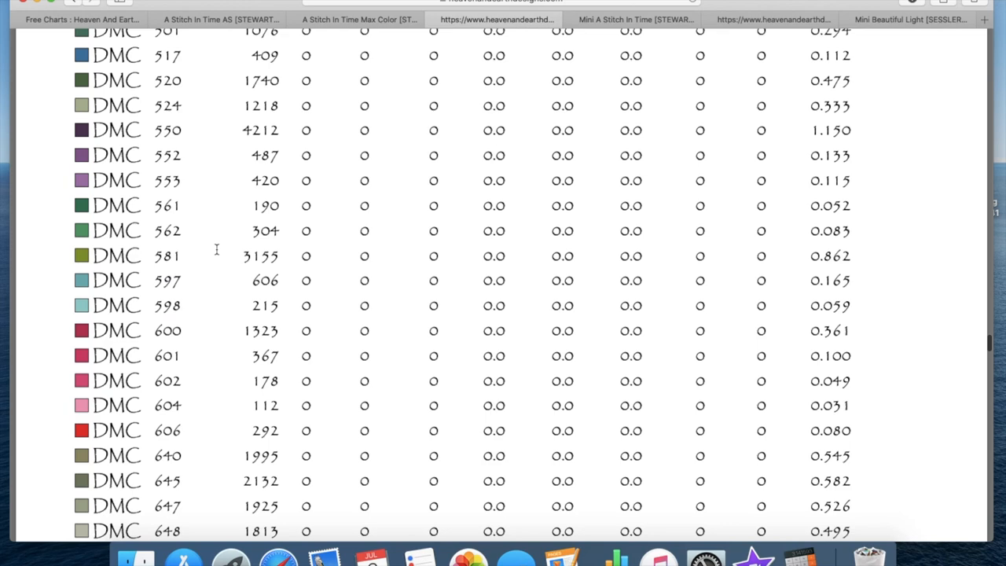
{"action": "scroll", "scroll_direction": "down", "scroll_amount": 3}
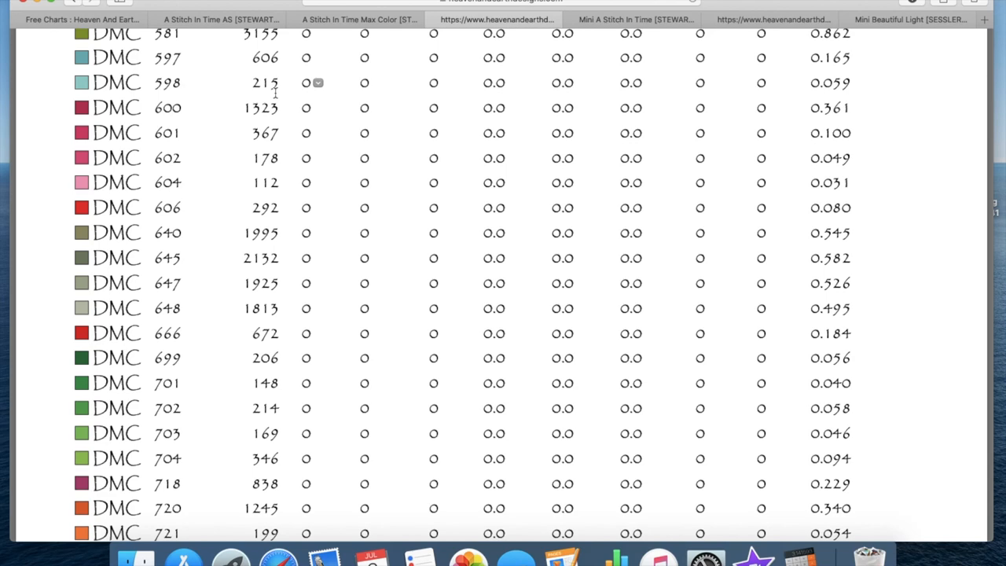
{"action": "scroll", "scroll_direction": "down", "scroll_amount": 3}
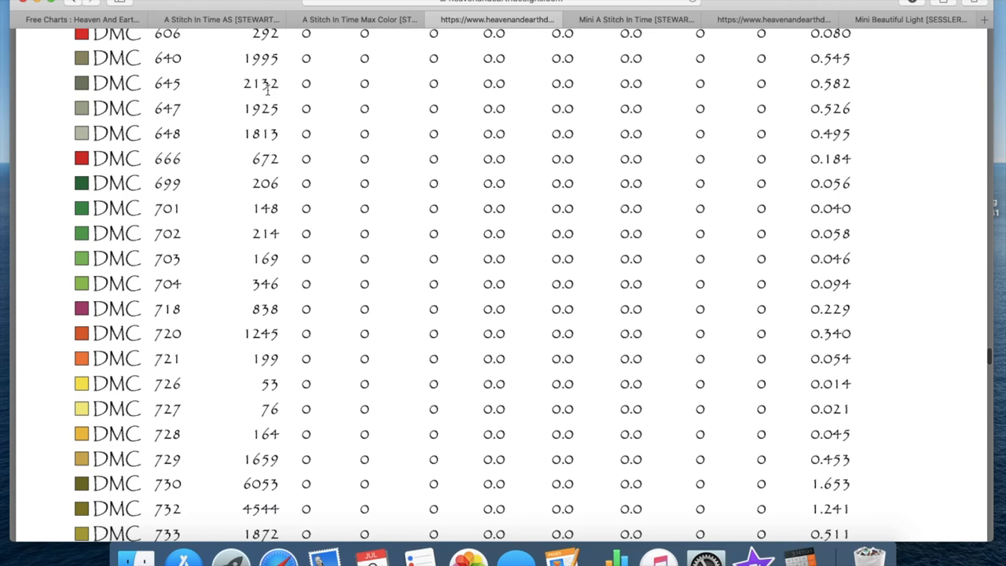
{"action": "scroll", "scroll_direction": "down", "scroll_amount": 3}
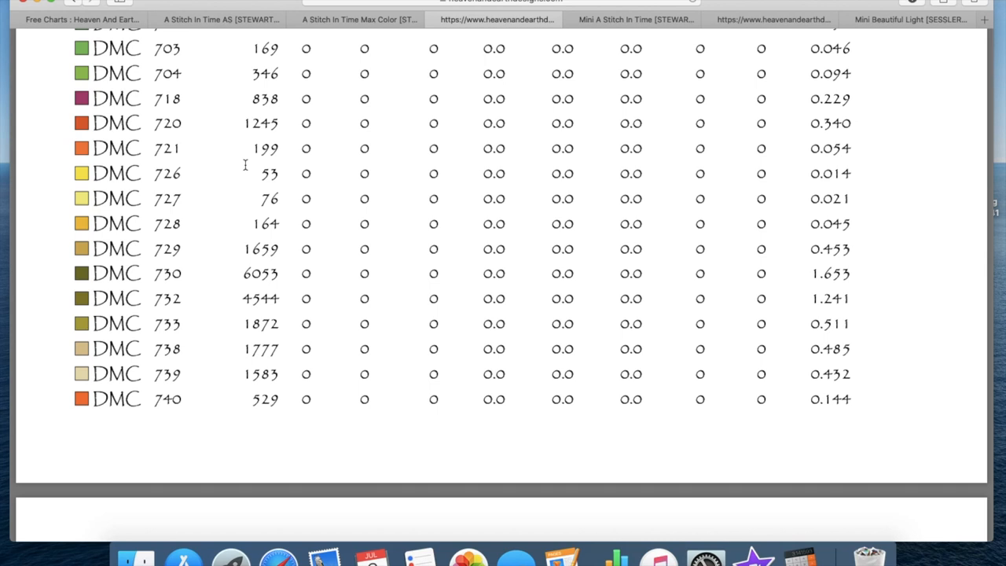
{"action": "double_click", "coordinate": [268, 173]}
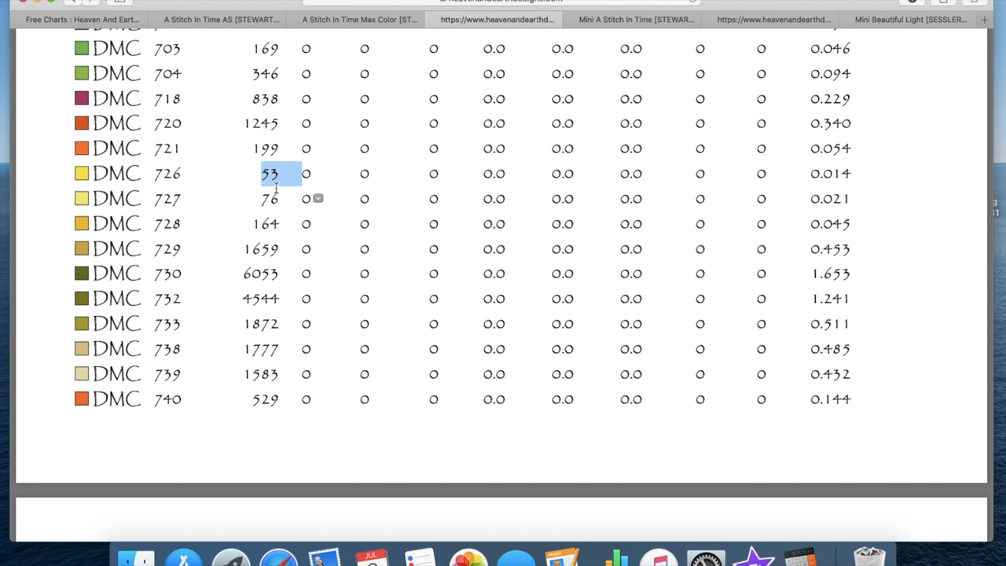
- Scroll to DMC 3371's 14,899 count, then return to the Mini A Stitch In Time chart
{"action": "scroll", "scroll_direction": "down", "scroll_amount": 3}
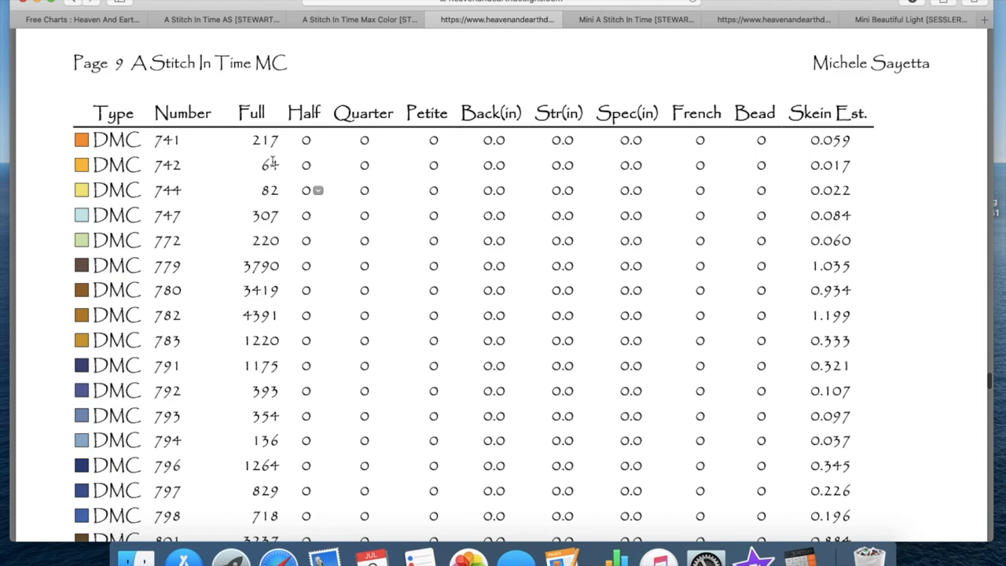
{"action": "scroll", "scroll_direction": "down", "scroll_amount": 3}
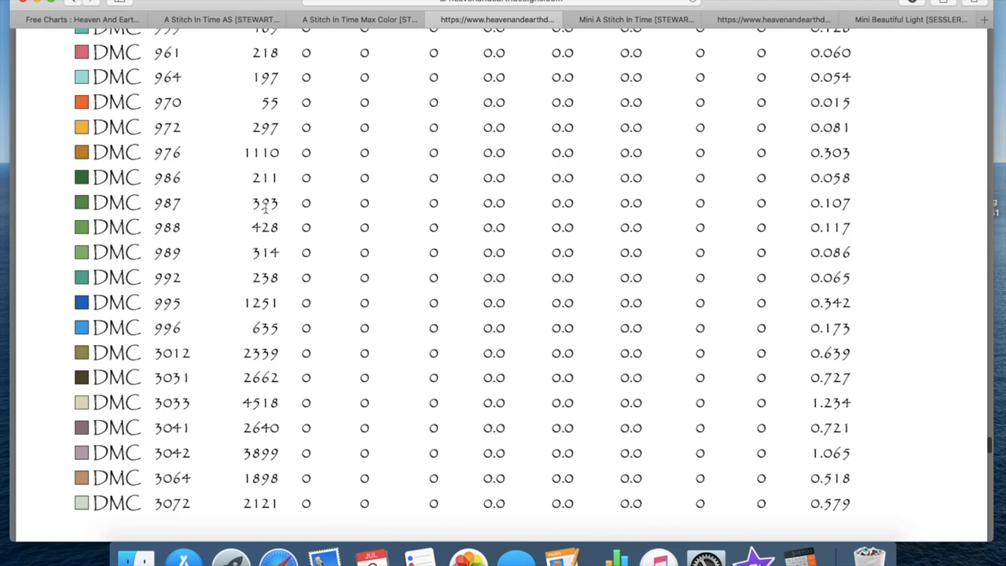
{"action": "scroll", "scroll_direction": "down", "scroll_amount": 3}
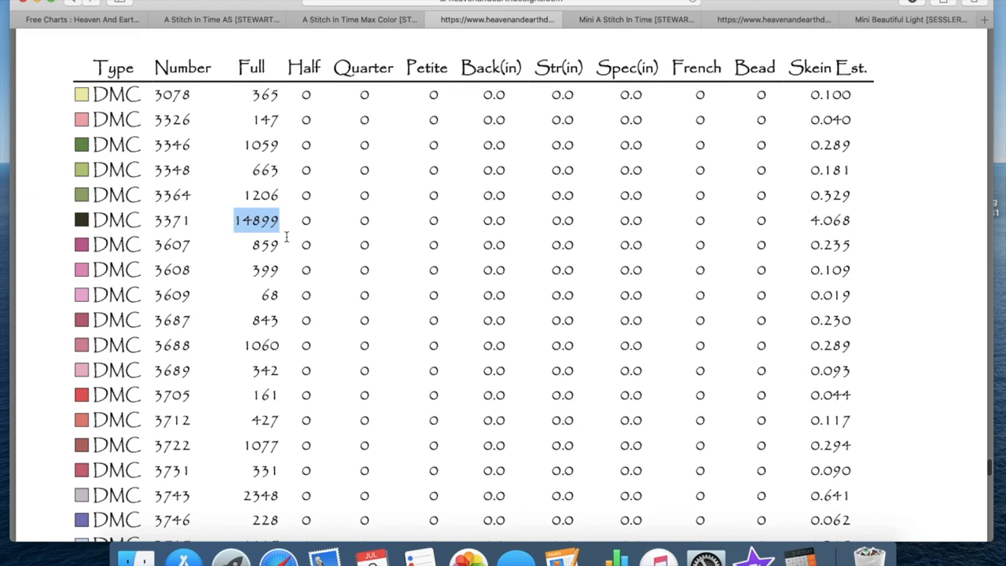
{"action": "scroll", "scroll_direction": "down", "scroll_amount": 3}
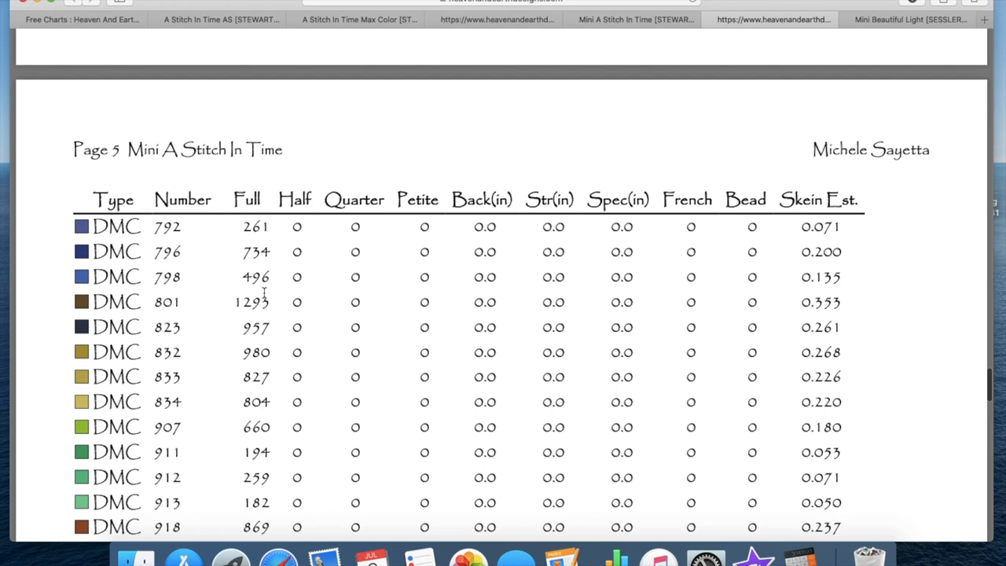
{"action": "left_click", "coordinate": [631, 19]}
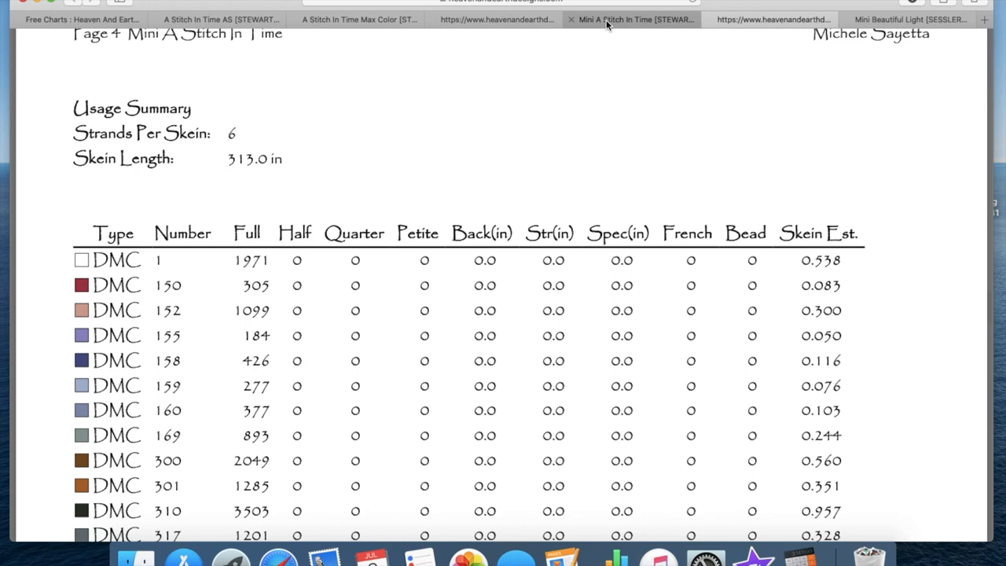
- Reach the MC usage table's last rows and switch to the A Stitch In Time Max Color product page
{"action": "scroll", "scroll_direction": "down", "scroll_amount": 3}
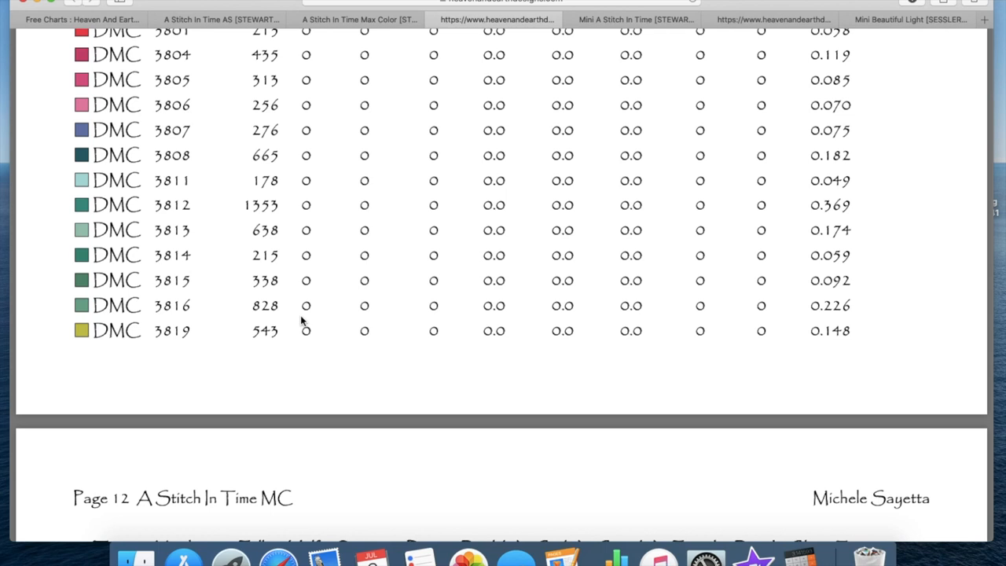
{"action": "mouse_move", "coordinate": [337, 31]}
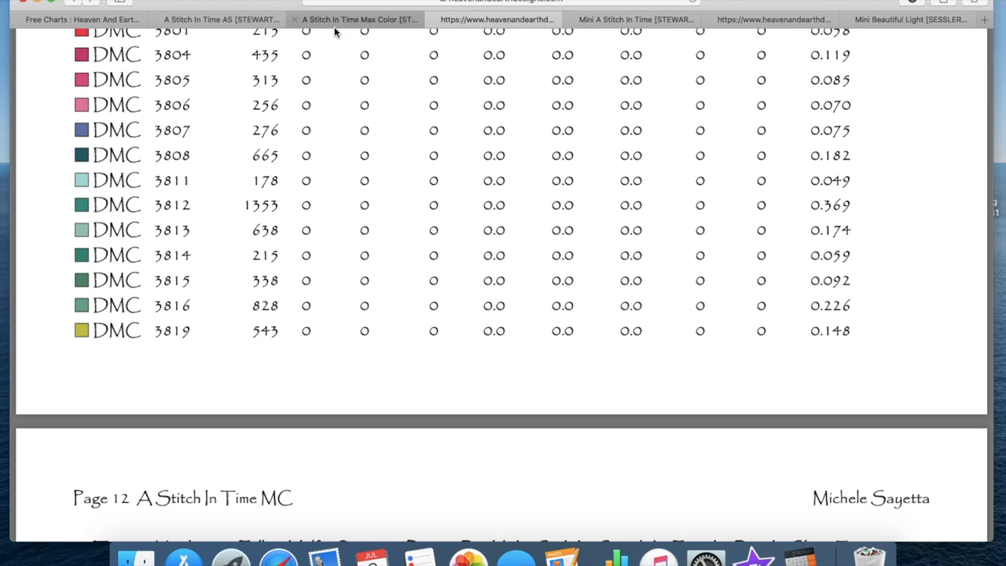
{"action": "left_click", "coordinate": [358, 19]}
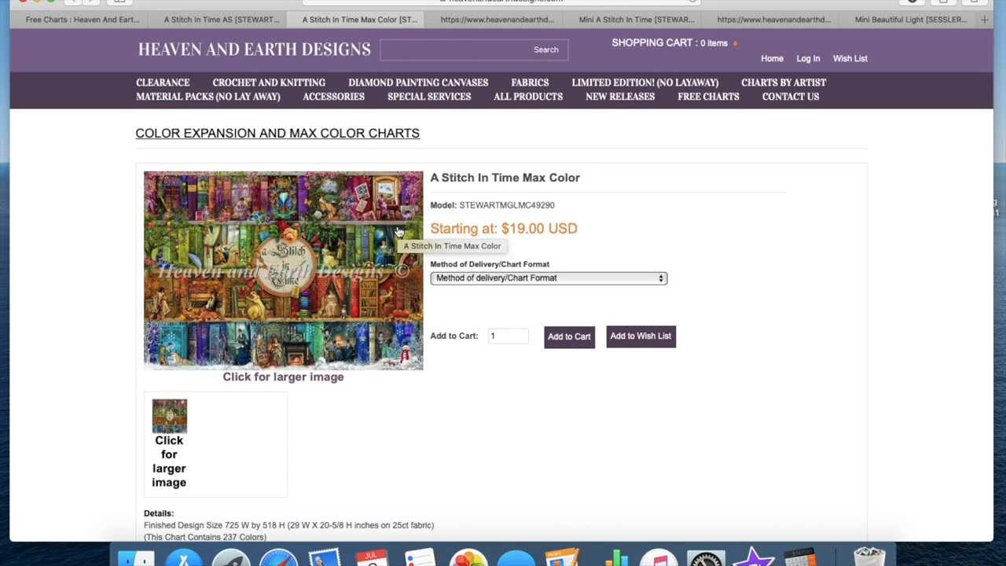
{"action": "mouse_move", "coordinate": [641, 211]}
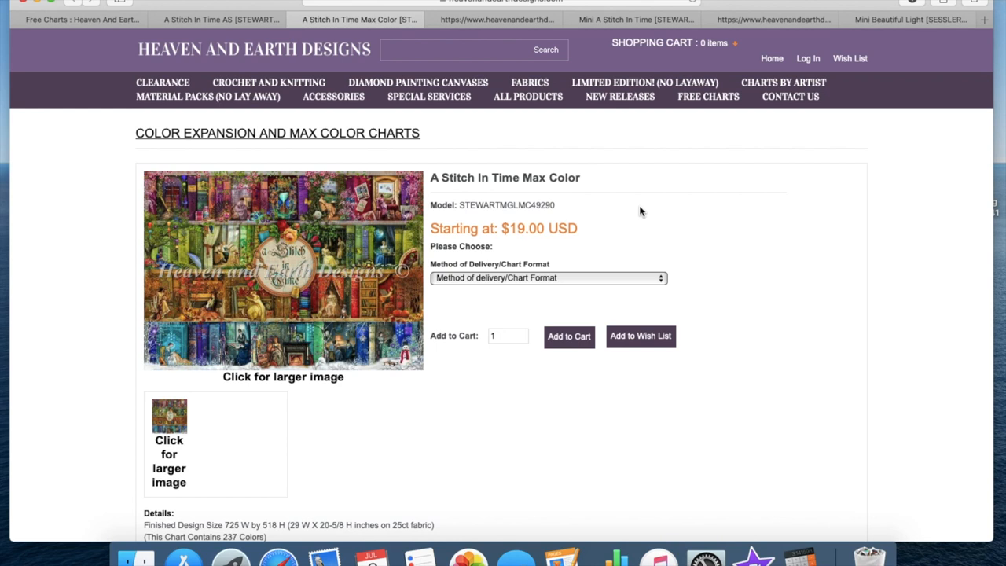
- Show the Max Color chart format options, $19.00 PDF to $25.00 large hard copy
{"action": "scroll", "scroll_direction": "down", "scroll_amount": 3}
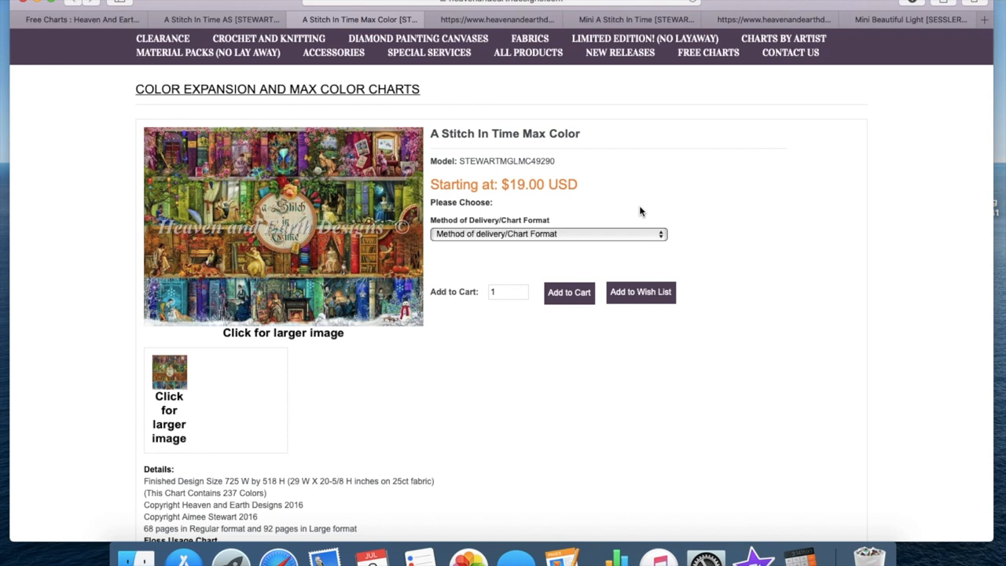
{"action": "left_click", "coordinate": [547, 232]}
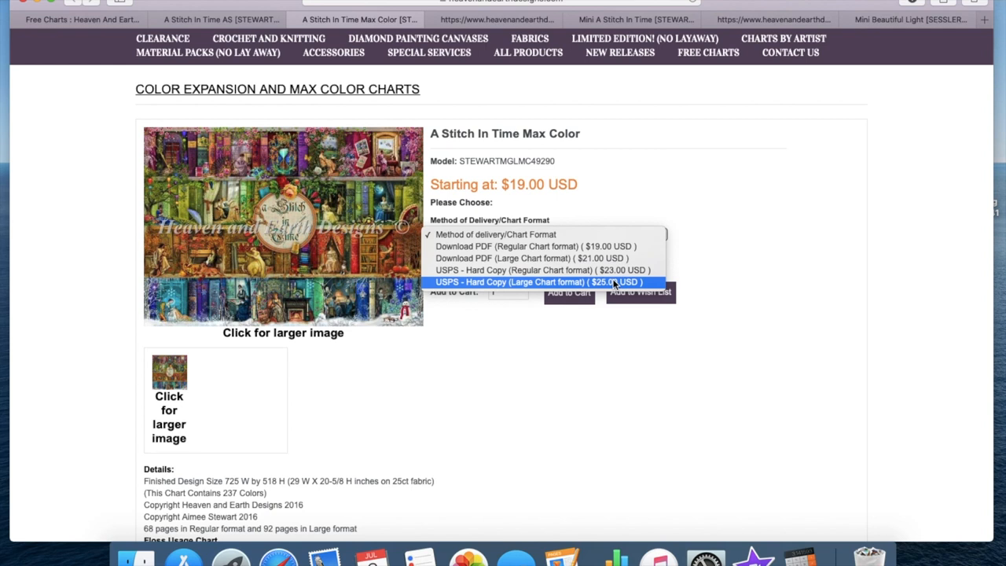
{"action": "mouse_move", "coordinate": [539, 270]}
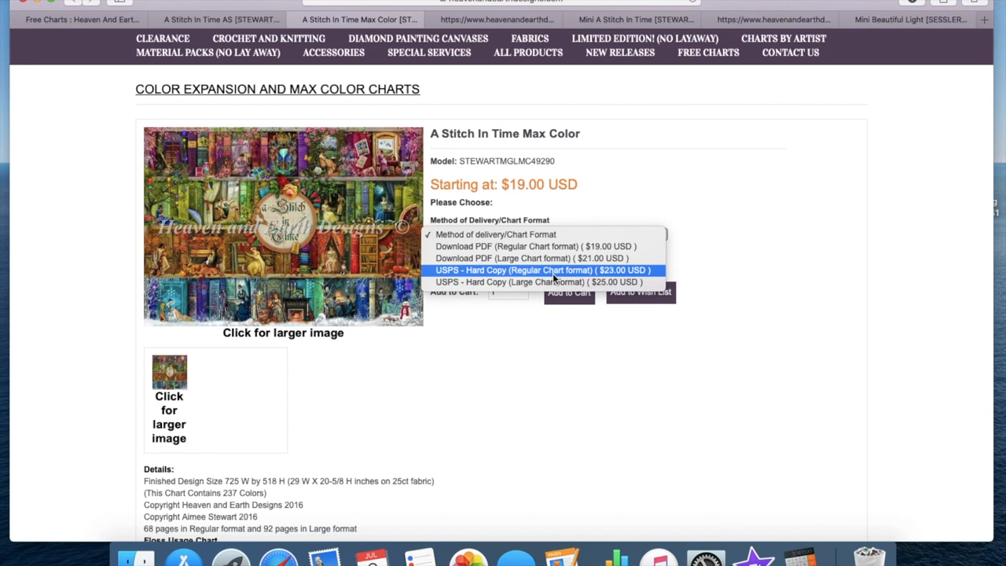
{"action": "mouse_move", "coordinate": [538, 281]}
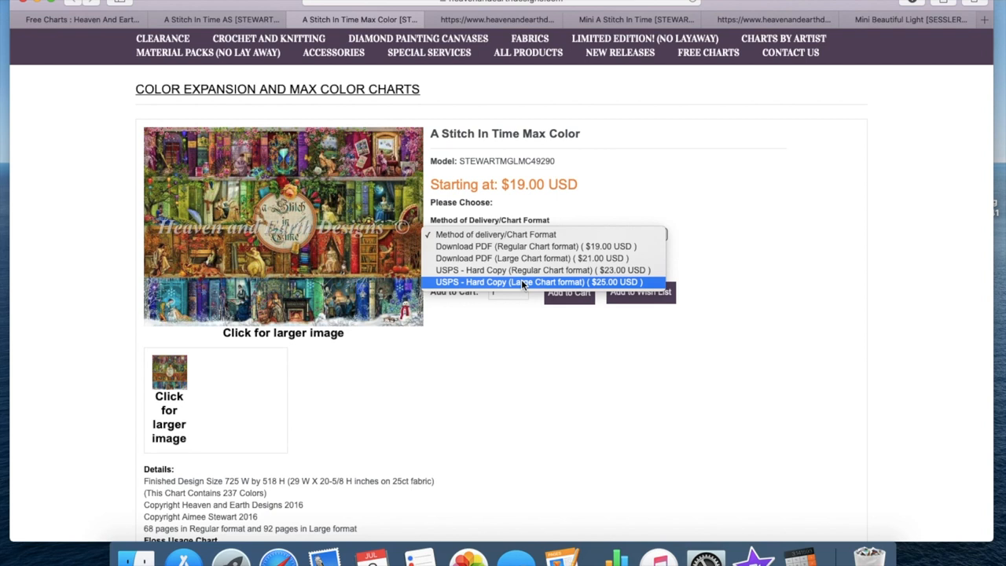
{"action": "mouse_move", "coordinate": [510, 245]}
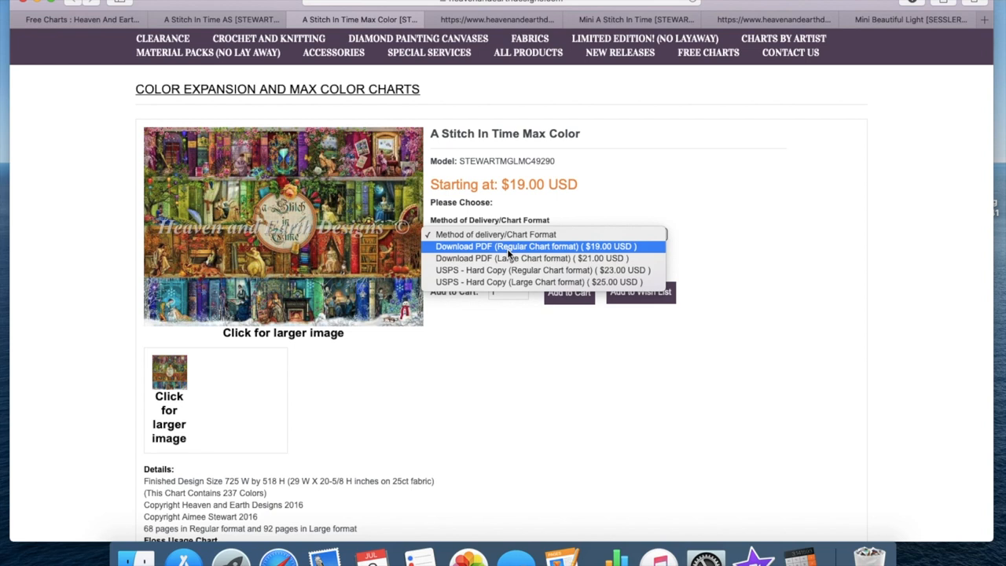
{"action": "mouse_move", "coordinate": [519, 250]}
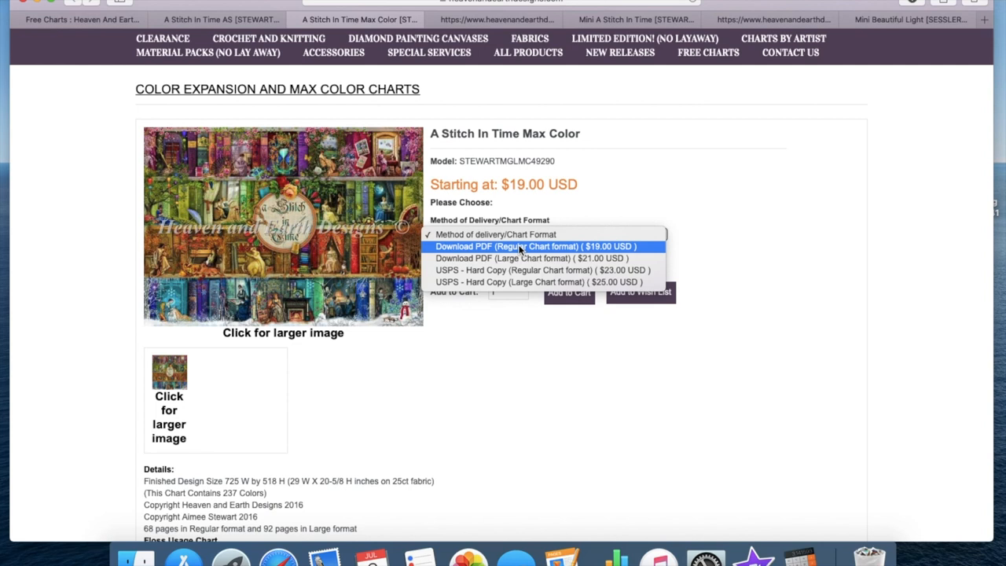
{"action": "mouse_move", "coordinate": [519, 258]}
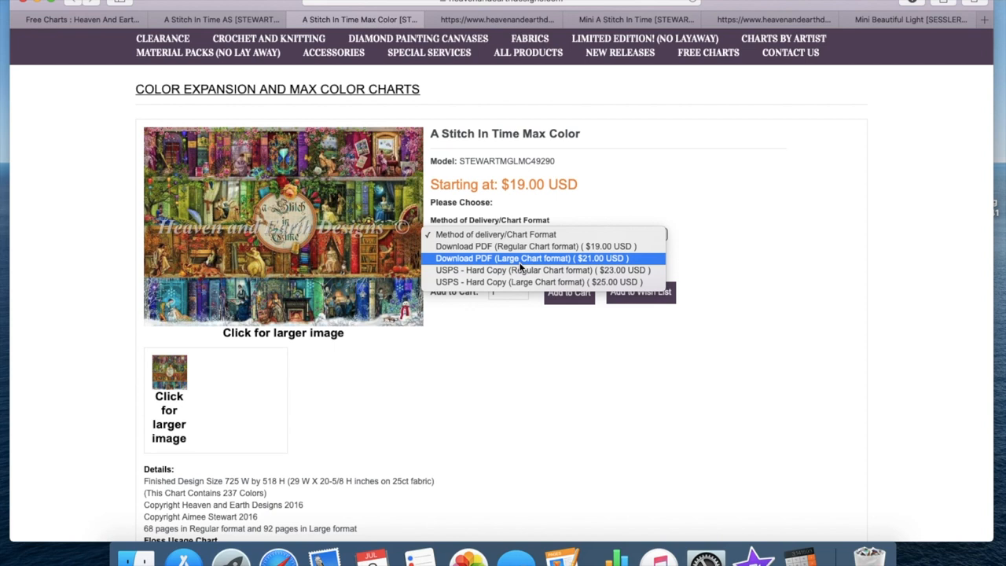
{"action": "mouse_move", "coordinate": [535, 259]}
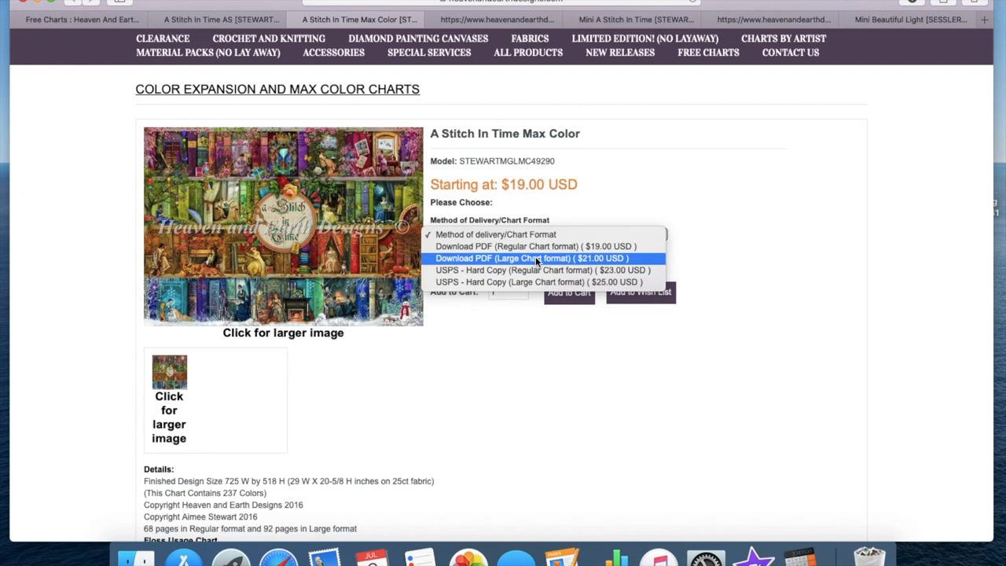
{"action": "mouse_move", "coordinate": [535, 245]}
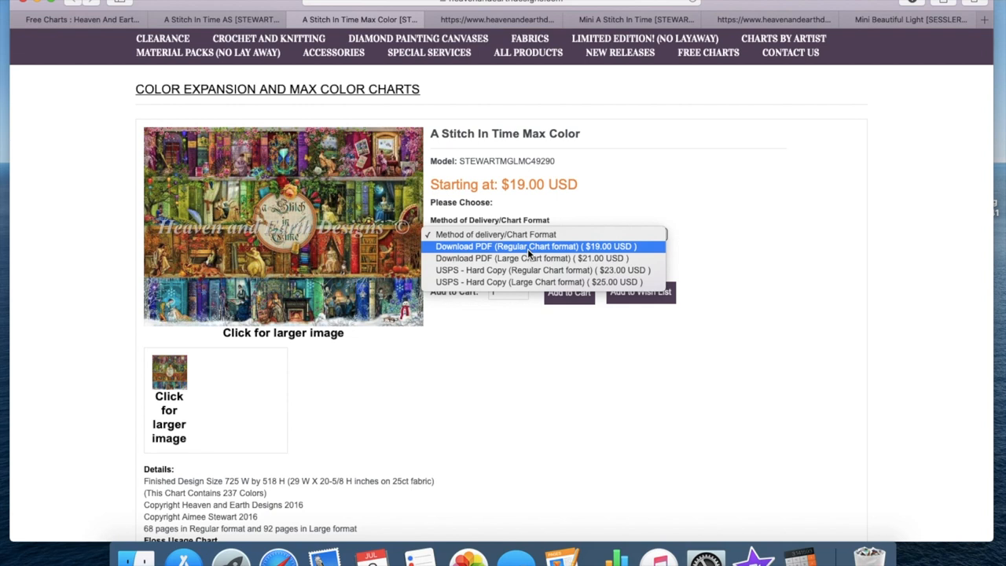
{"action": "mouse_move", "coordinate": [516, 271]}
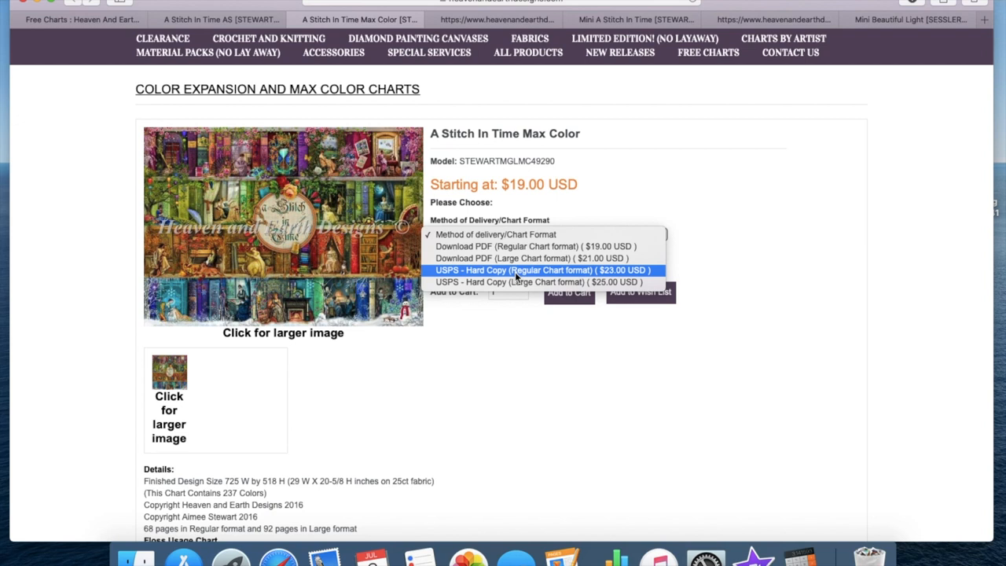
{"action": "mouse_move", "coordinate": [511, 245]}
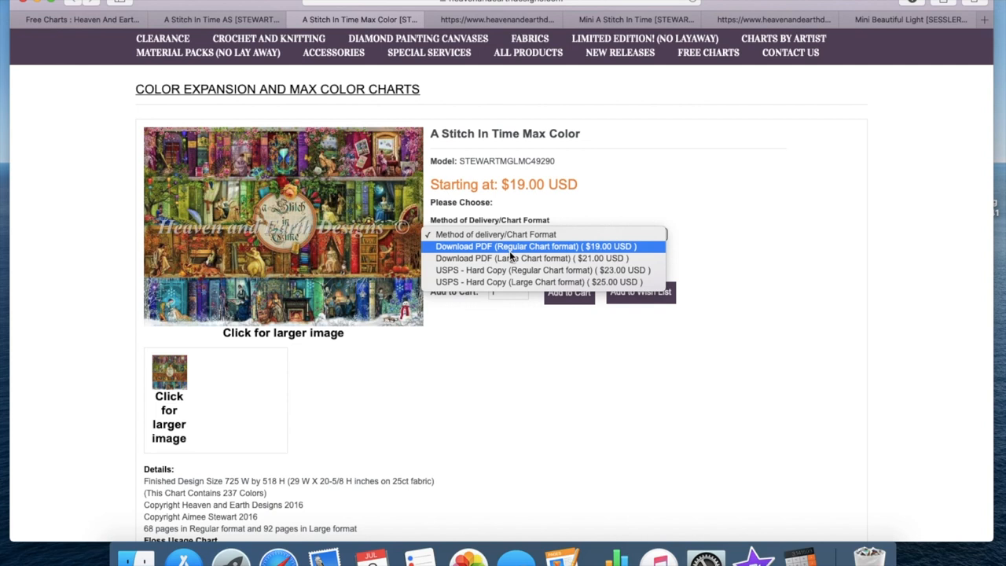
{"action": "mouse_move", "coordinate": [503, 258]}
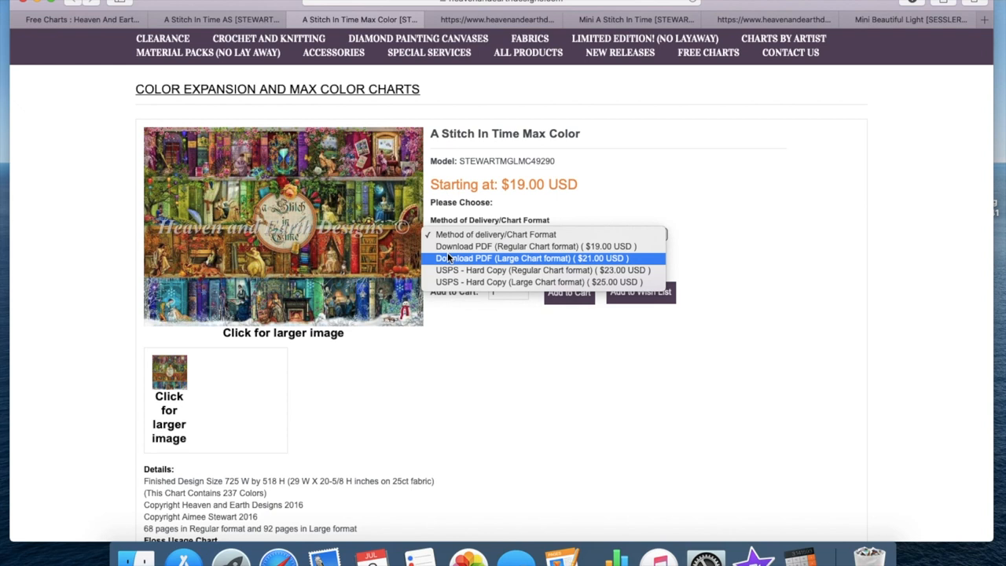
- Choose Download PDF (Regular Chart format) at $19.00 USD for the Max Color chart
{"action": "left_click", "coordinate": [537, 246]}
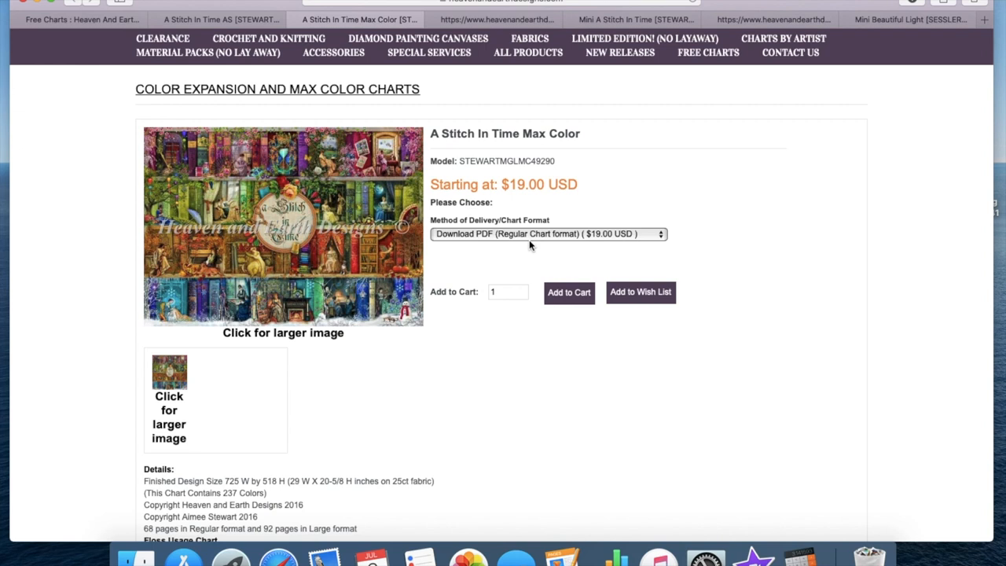
{"action": "scroll", "scroll_direction": "up", "scroll_amount": 3}
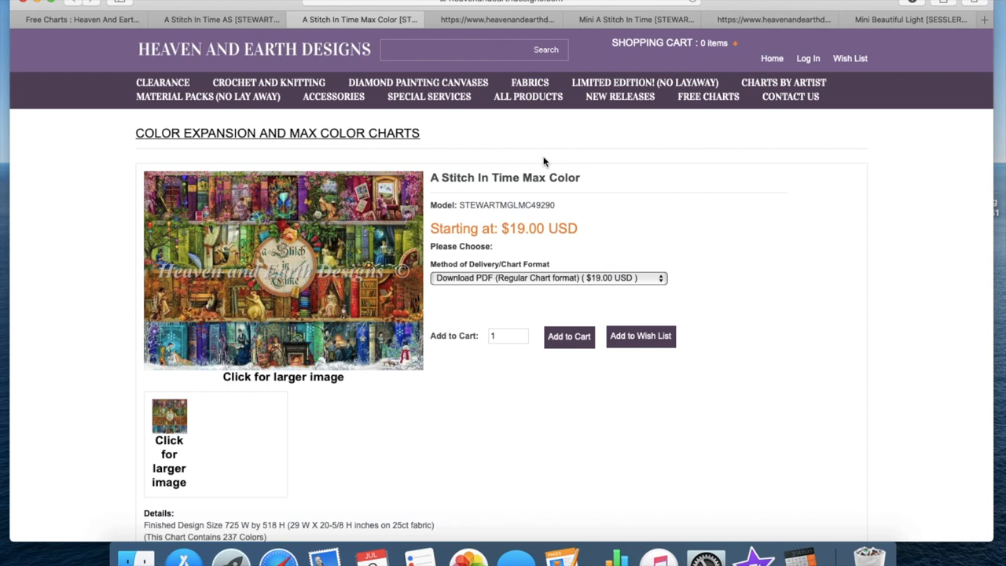
{"action": "scroll", "scroll_direction": "down", "scroll_amount": 3}
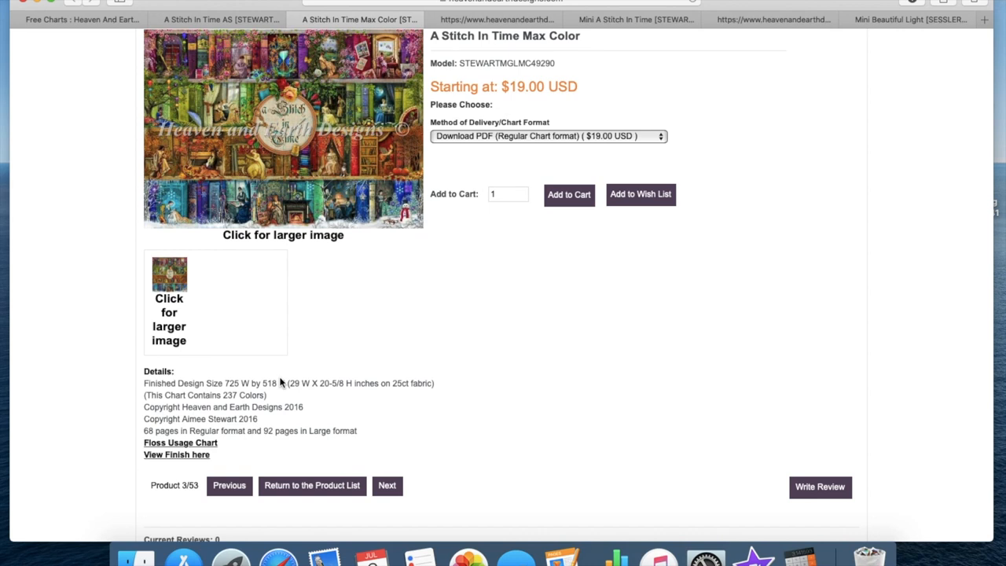
{"action": "scroll", "scroll_direction": "down", "scroll_amount": 3}
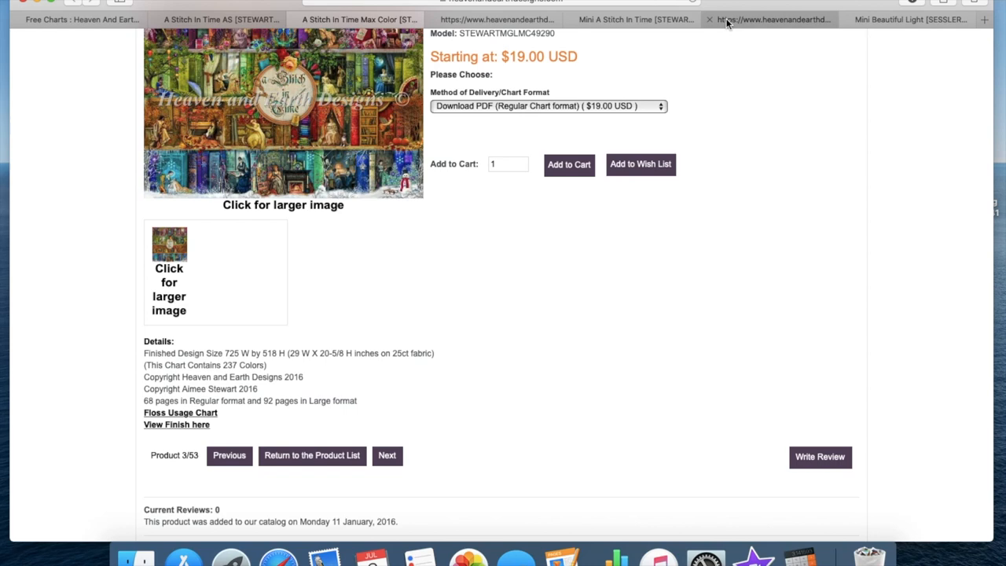
{"action": "left_click", "coordinate": [774, 19]}
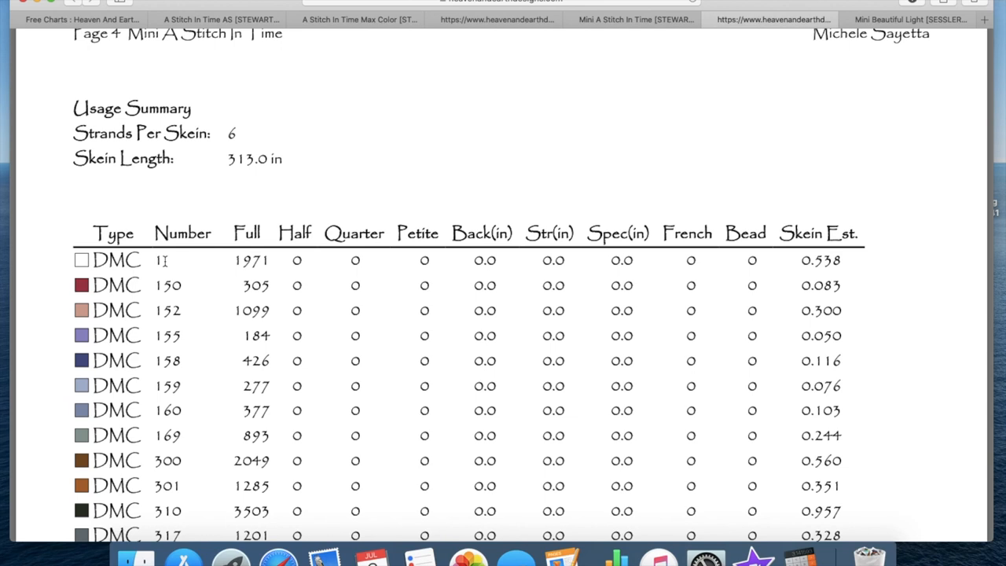
{"action": "mouse_move", "coordinate": [311, 182]}
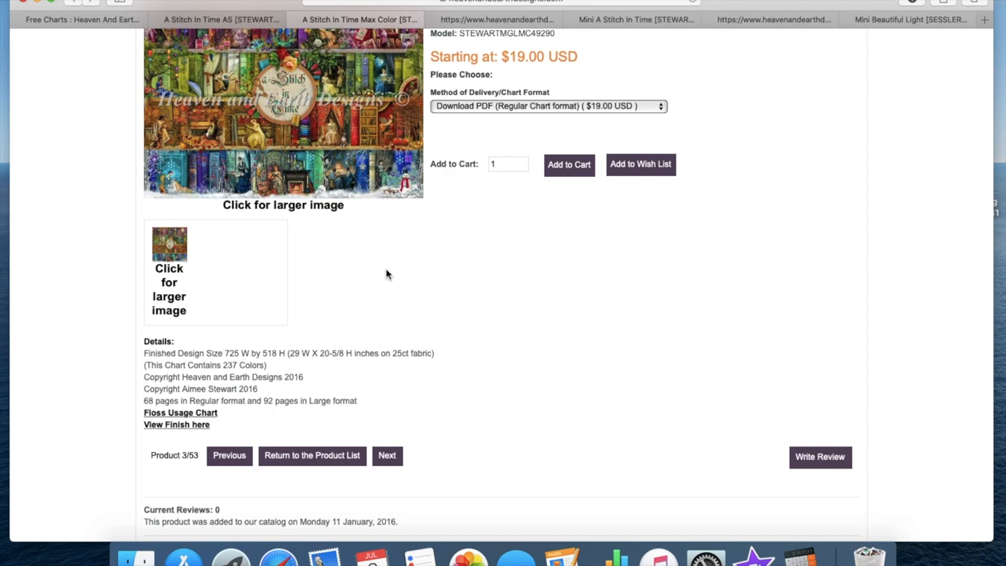
{"action": "scroll", "scroll_direction": "up", "scroll_amount": 3}
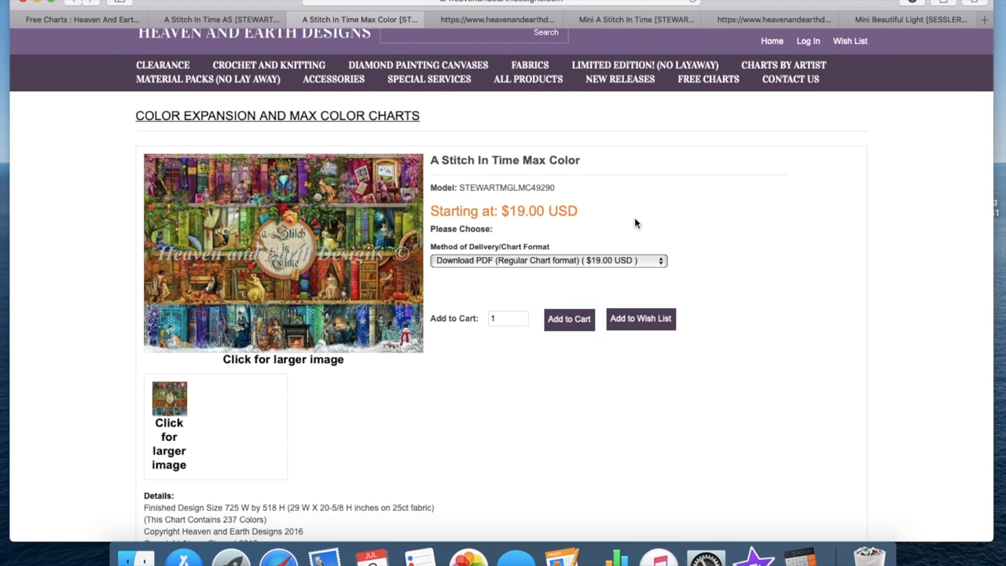
{"action": "mouse_move", "coordinate": [489, 201]}
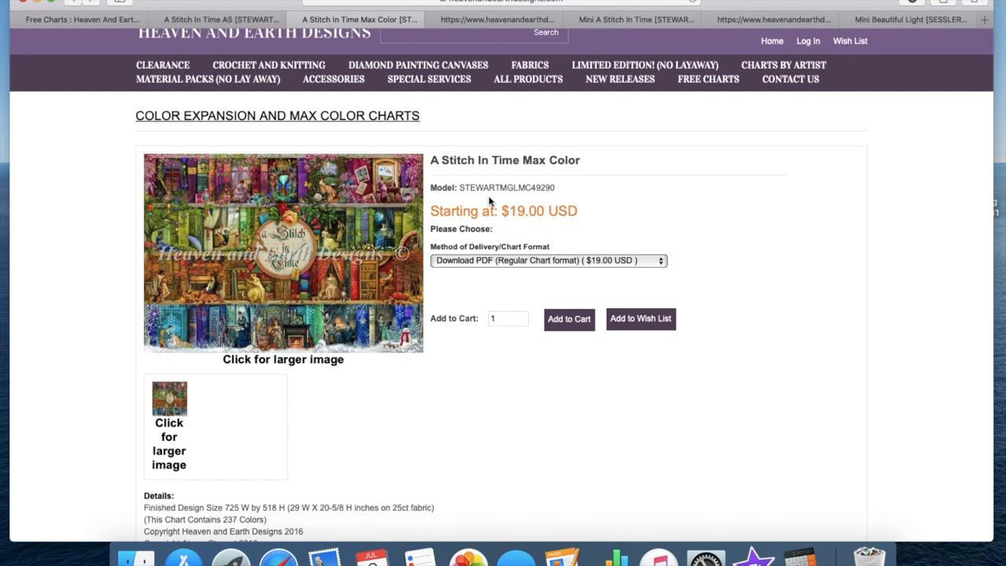
{"action": "scroll", "scroll_direction": "up", "scroll_amount": 3}
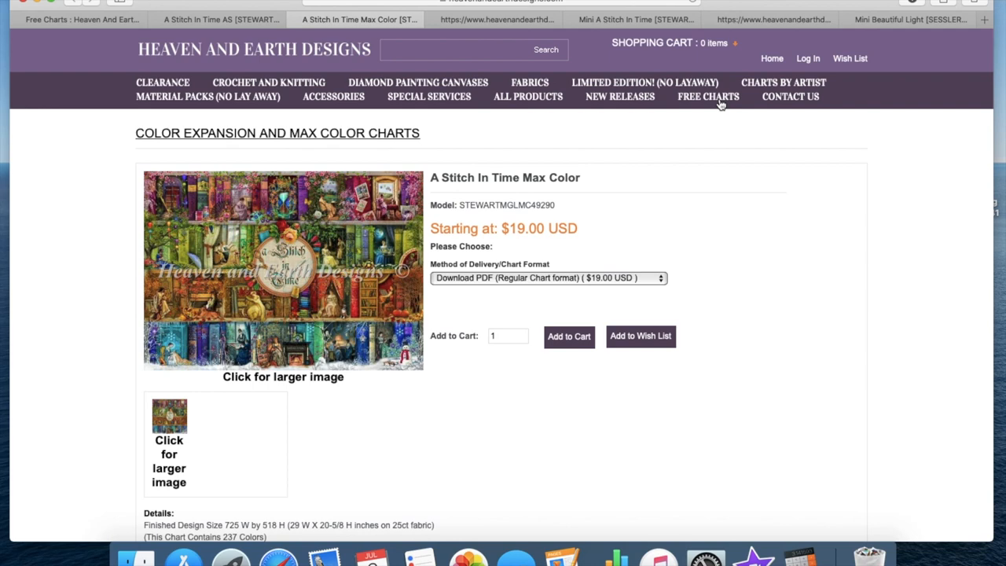
- Bring up Mini Beautiful Light's floss usage chart and read its 15 DMC colours, 169 through B5200
{"action": "left_click", "coordinate": [909, 19]}
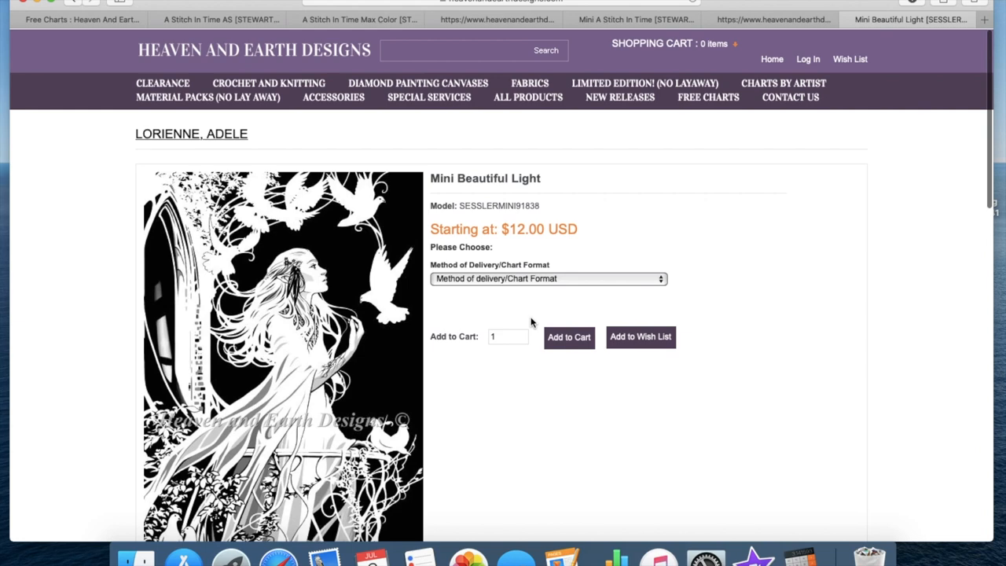
{"action": "scroll", "scroll_direction": "down", "scroll_amount": 3}
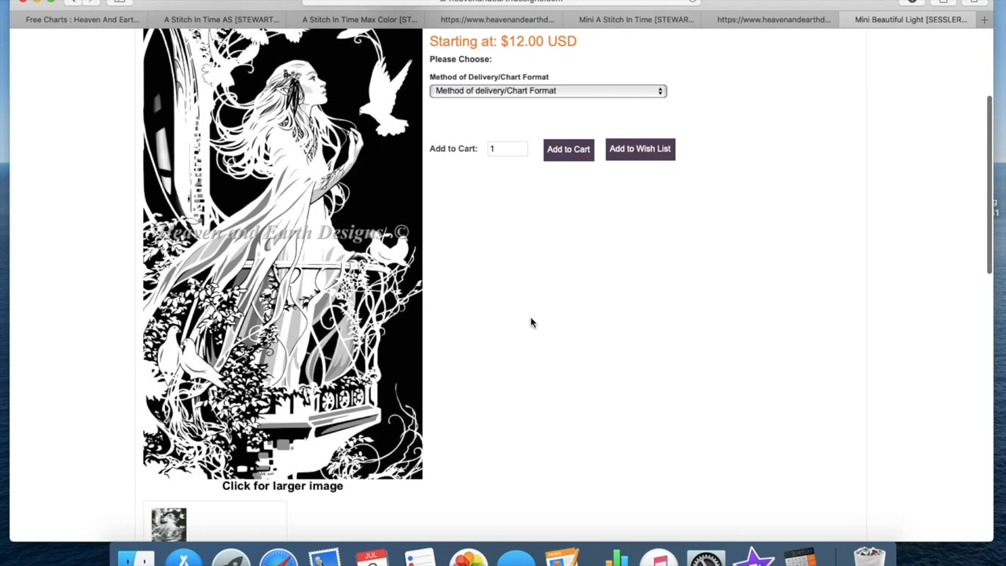
{"action": "scroll", "scroll_direction": "down", "scroll_amount": 3}
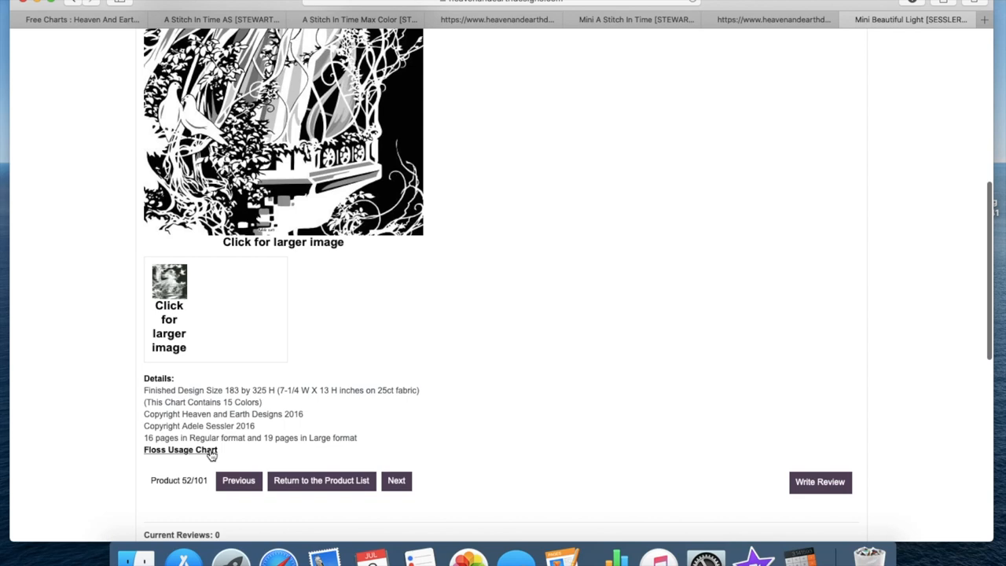
{"action": "left_click", "coordinate": [179, 449]}
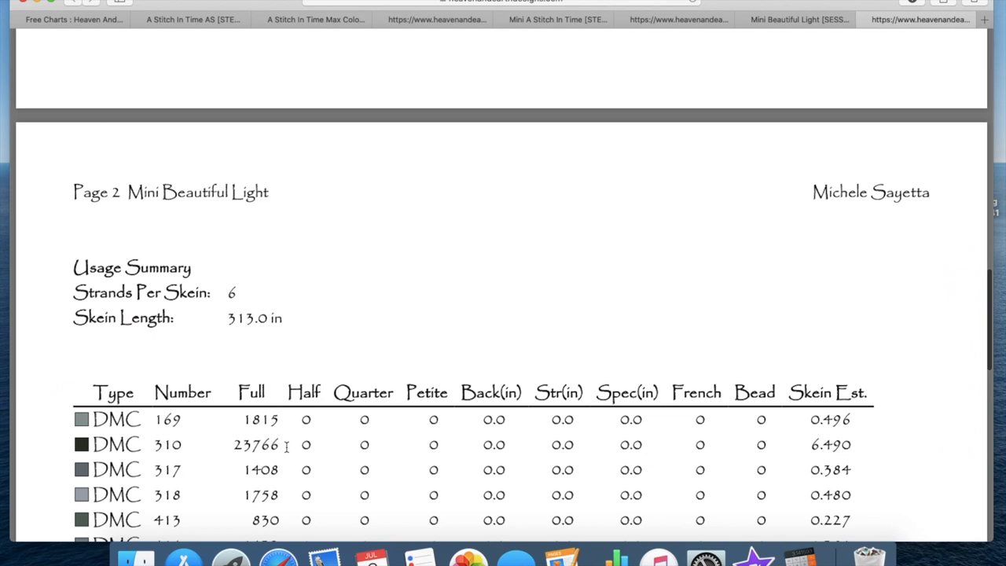
{"action": "scroll", "scroll_direction": "down", "scroll_amount": 3}
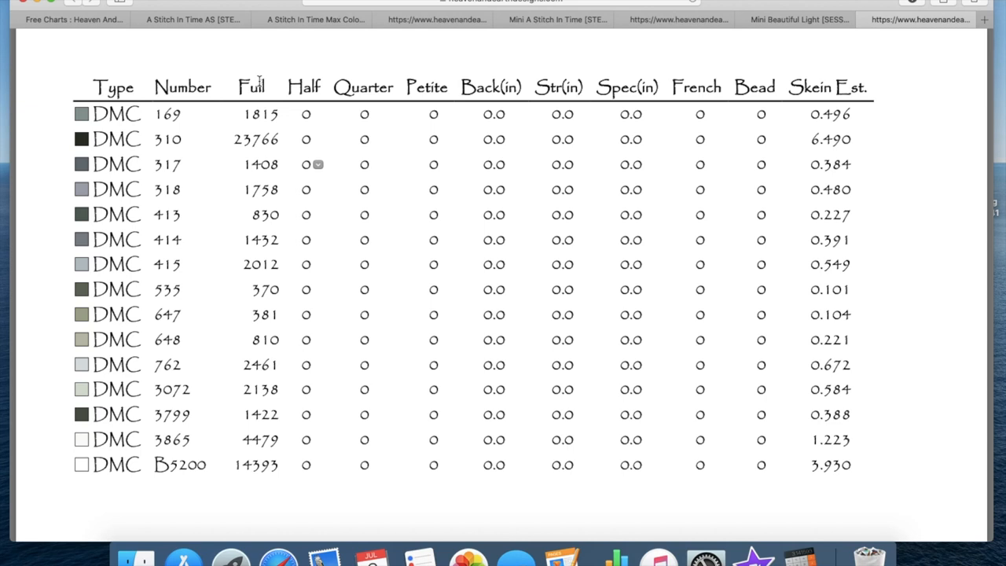
{"action": "mouse_move", "coordinate": [569, 57]}
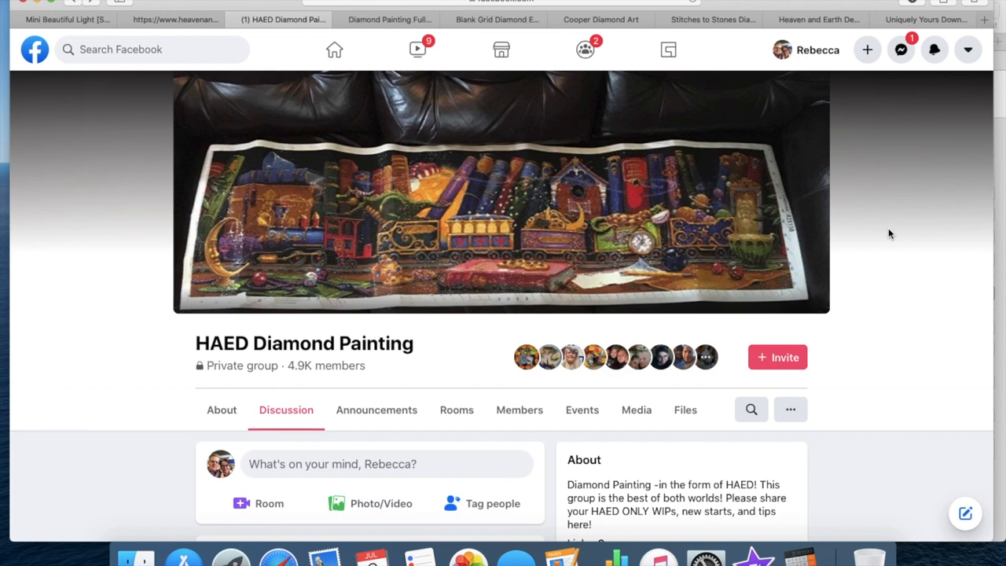
{"action": "mouse_move", "coordinate": [179, 343]}
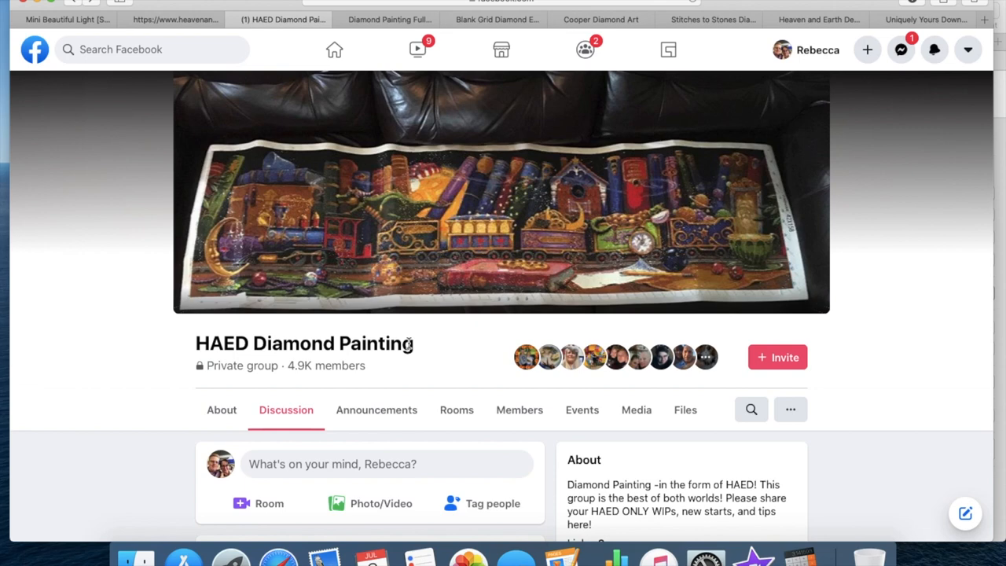
{"action": "mouse_move", "coordinate": [189, 39]}
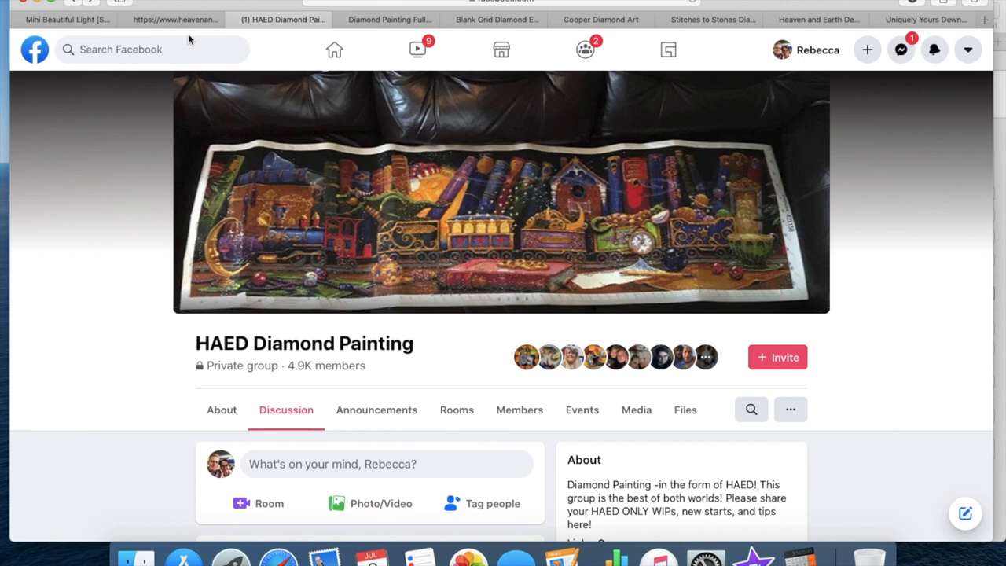
{"action": "mouse_move", "coordinate": [232, 19]}
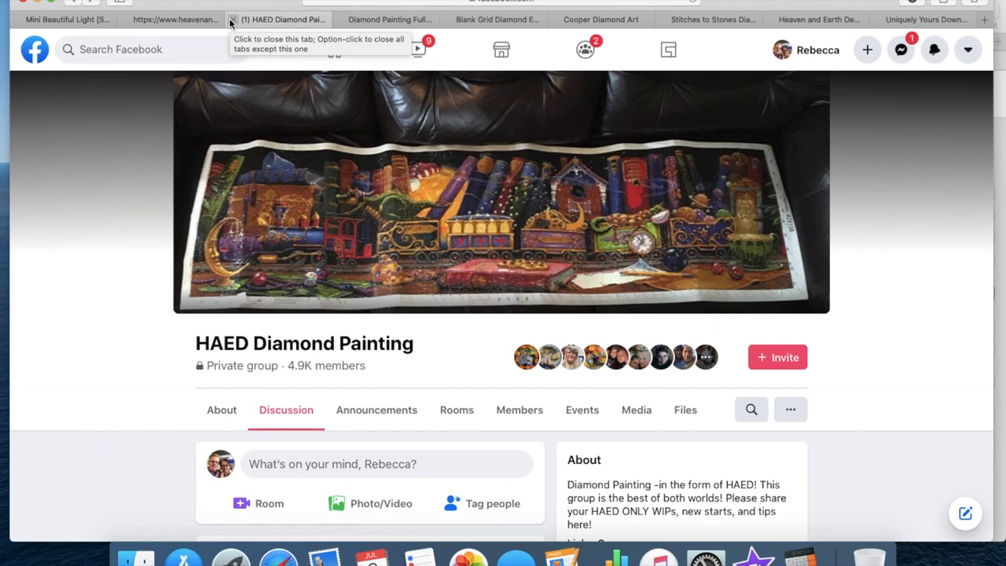
{"action": "mouse_move", "coordinate": [877, 202]}
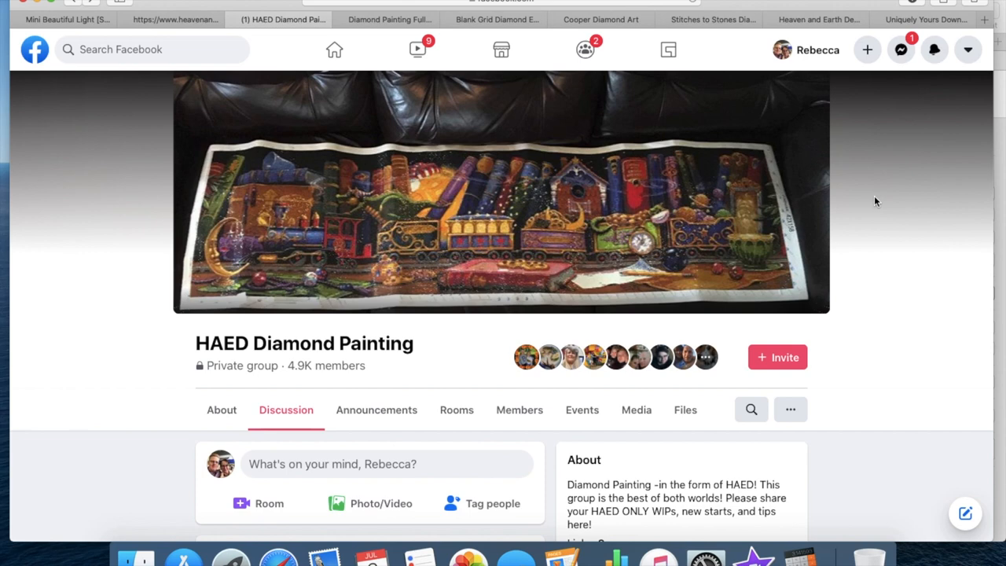
- Read Cooper Diamond Art's HAED Kits page, then move to the Stitches to Stones shop
{"action": "left_click", "coordinate": [601, 19]}
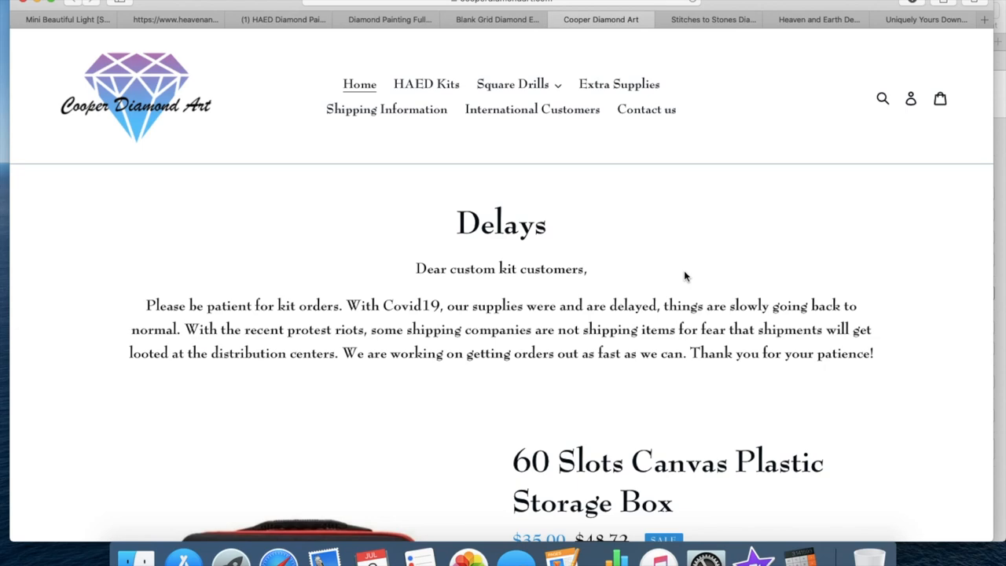
{"action": "mouse_move", "coordinate": [585, 217]}
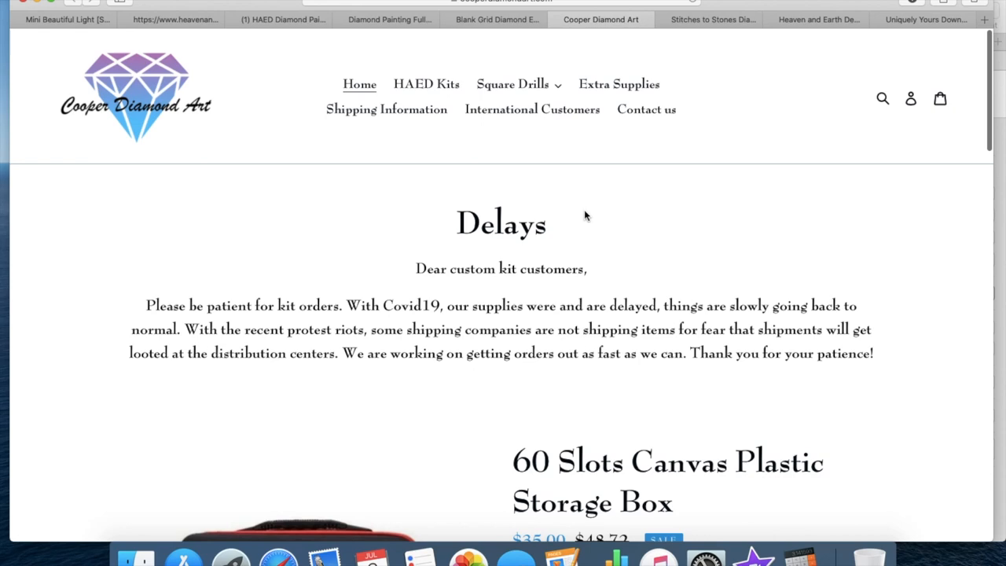
{"action": "left_click", "coordinate": [426, 85]}
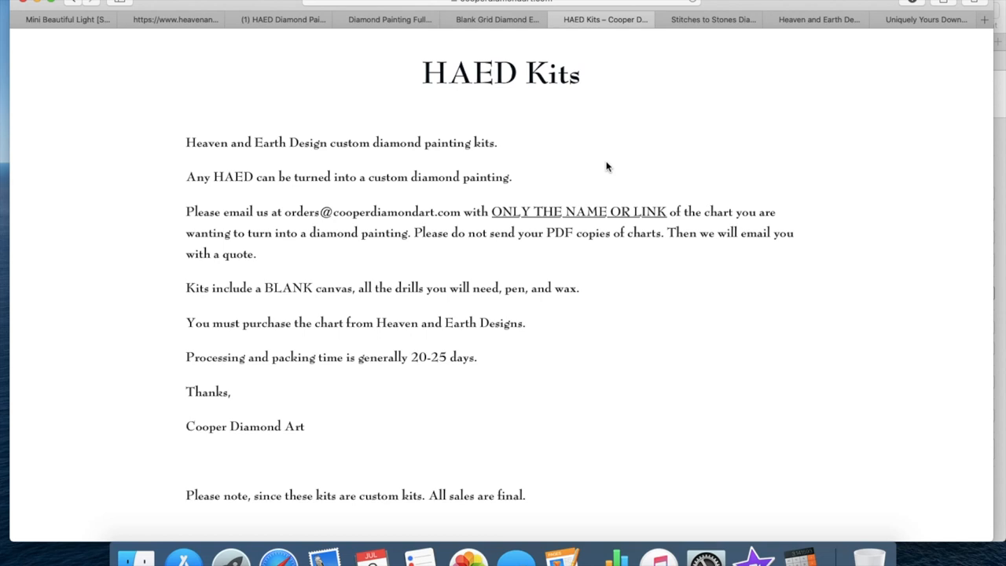
{"action": "scroll", "scroll_direction": "up", "scroll_amount": 3}
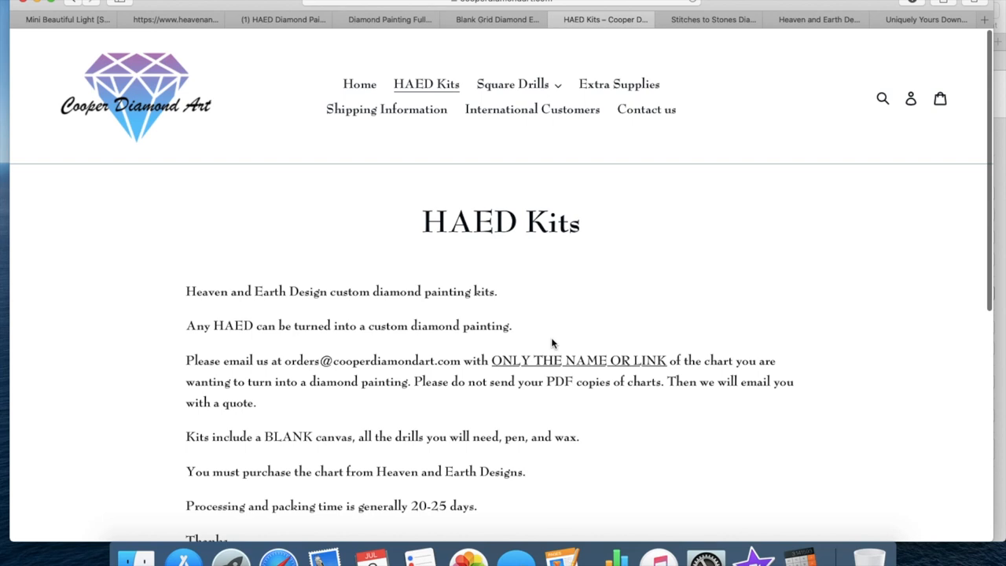
{"action": "left_click", "coordinate": [711, 19]}
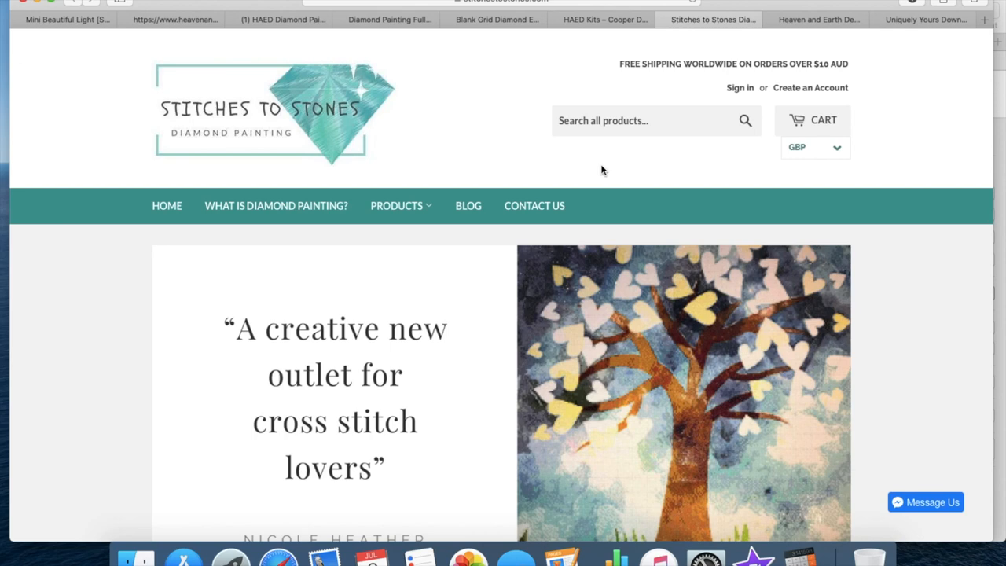
{"action": "left_click", "coordinate": [396, 204]}
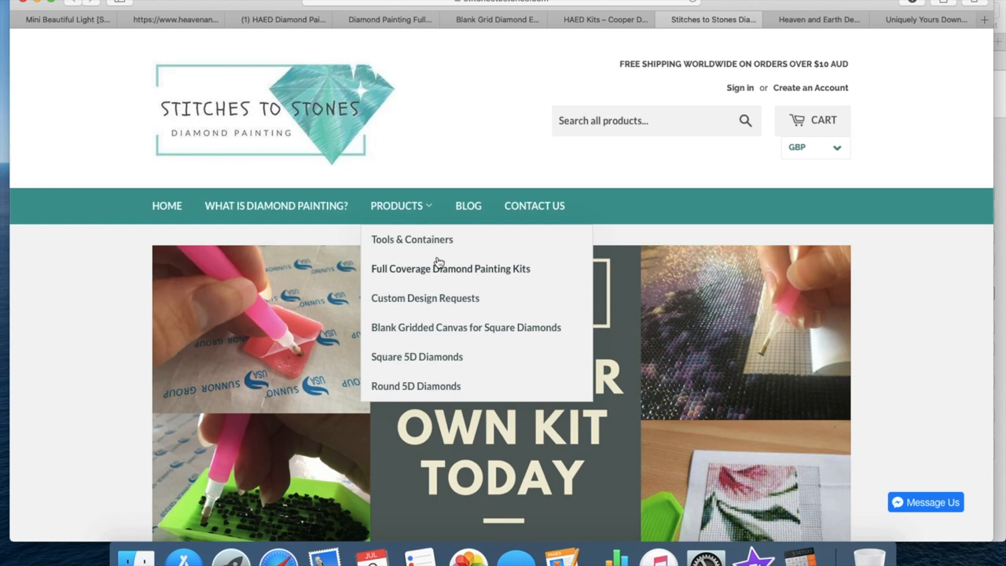
{"action": "left_click", "coordinate": [425, 297]}
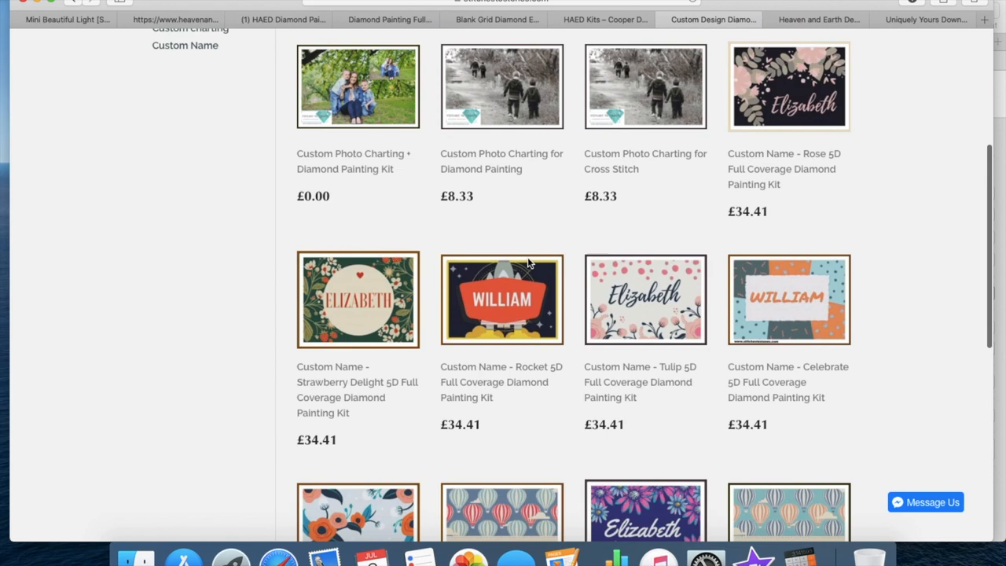
{"action": "left_click", "coordinate": [711, 19]}
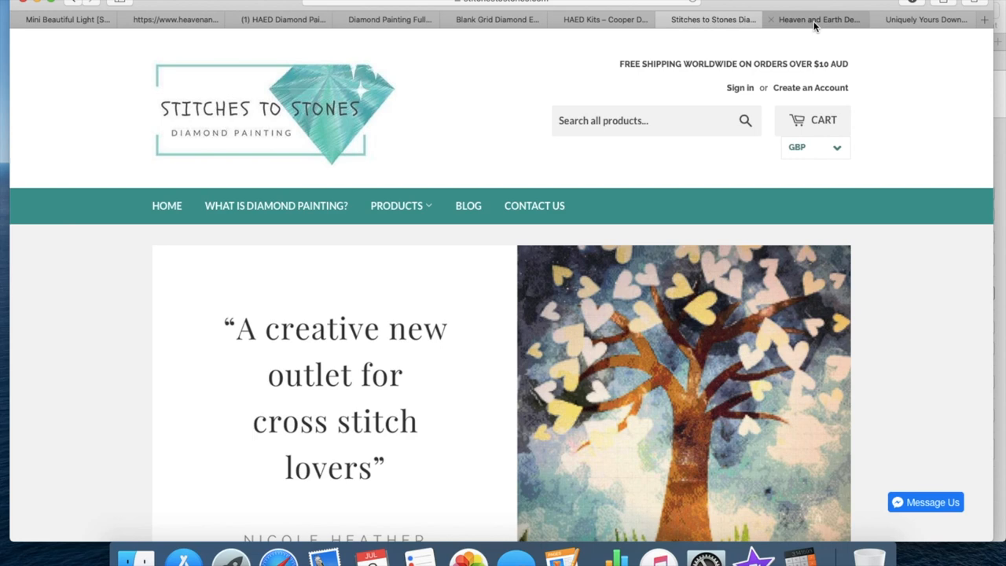
- Browse Smiths Beads' Heaven and Earth Designs kits down to Supersized Little Dreamers Tree Max Color and back
{"action": "left_click", "coordinate": [818, 19]}
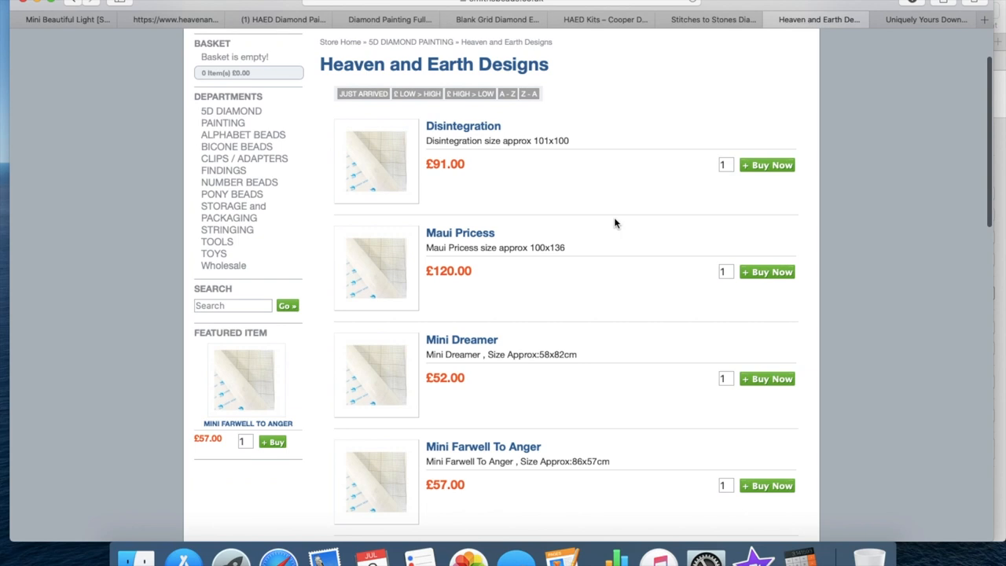
{"action": "scroll", "scroll_direction": "down", "scroll_amount": 3}
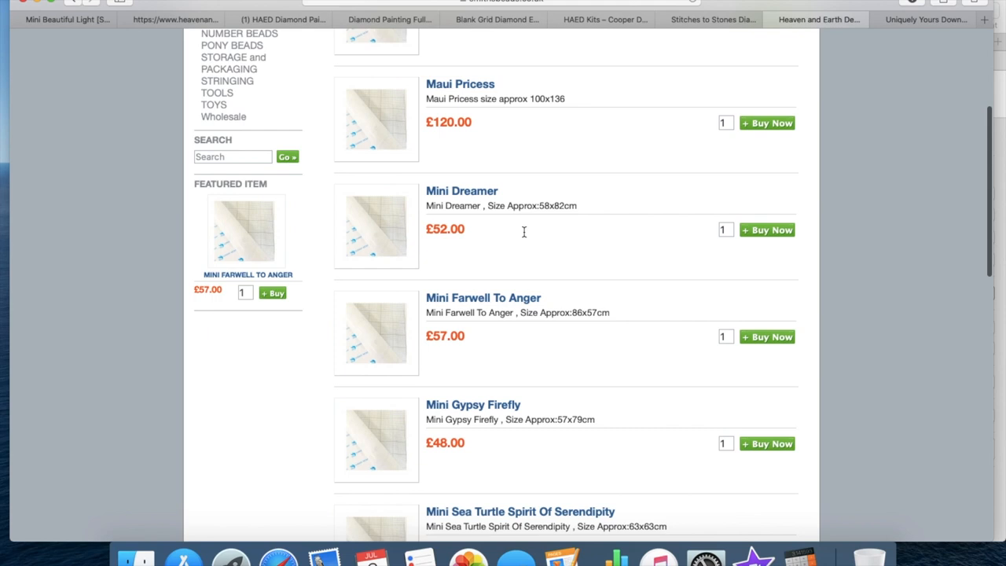
{"action": "scroll", "scroll_direction": "down", "scroll_amount": 3}
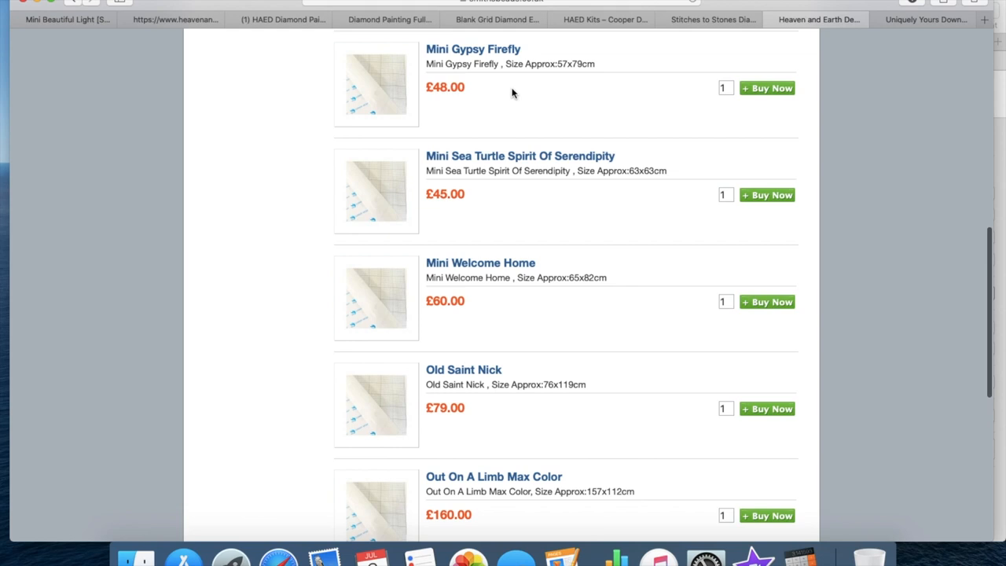
{"action": "scroll", "scroll_direction": "down", "scroll_amount": 3}
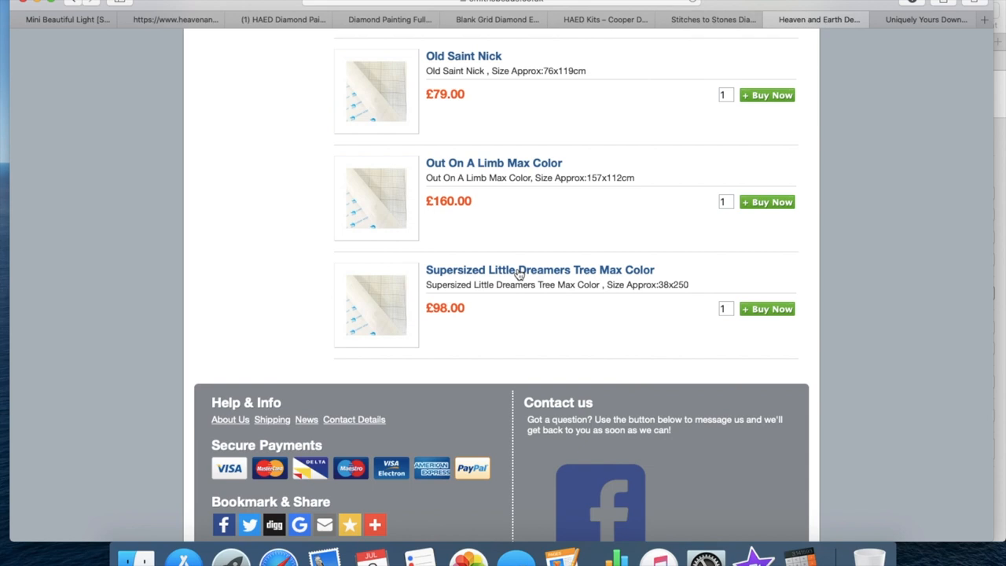
{"action": "mouse_move", "coordinate": [562, 323]}
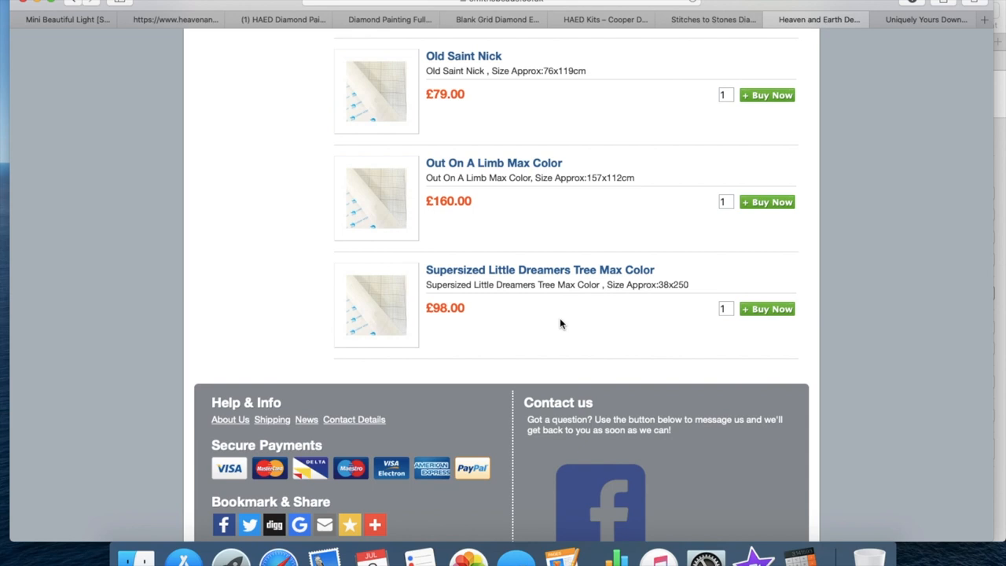
{"action": "mouse_move", "coordinate": [488, 312]}
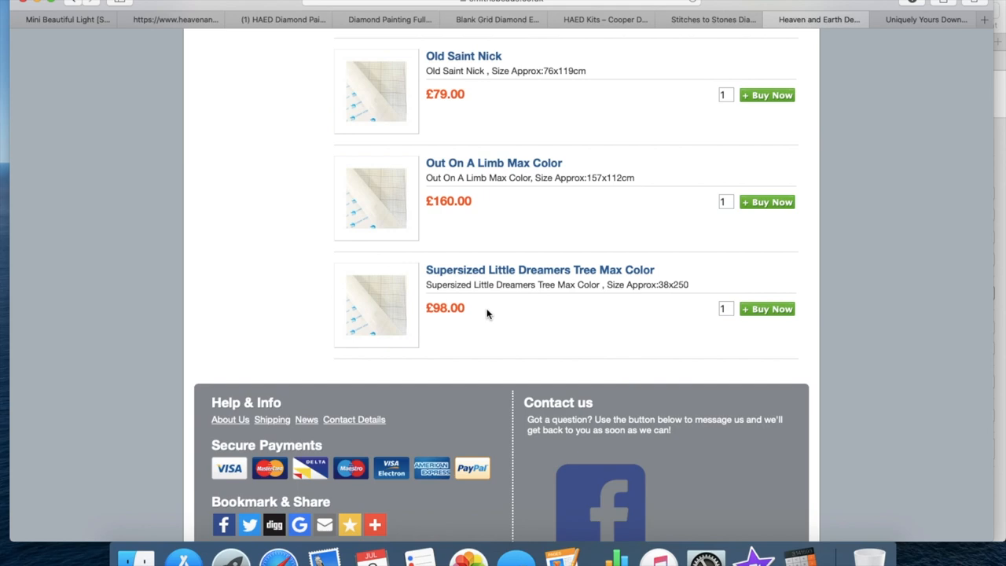
{"action": "scroll", "scroll_direction": "up", "scroll_amount": 3}
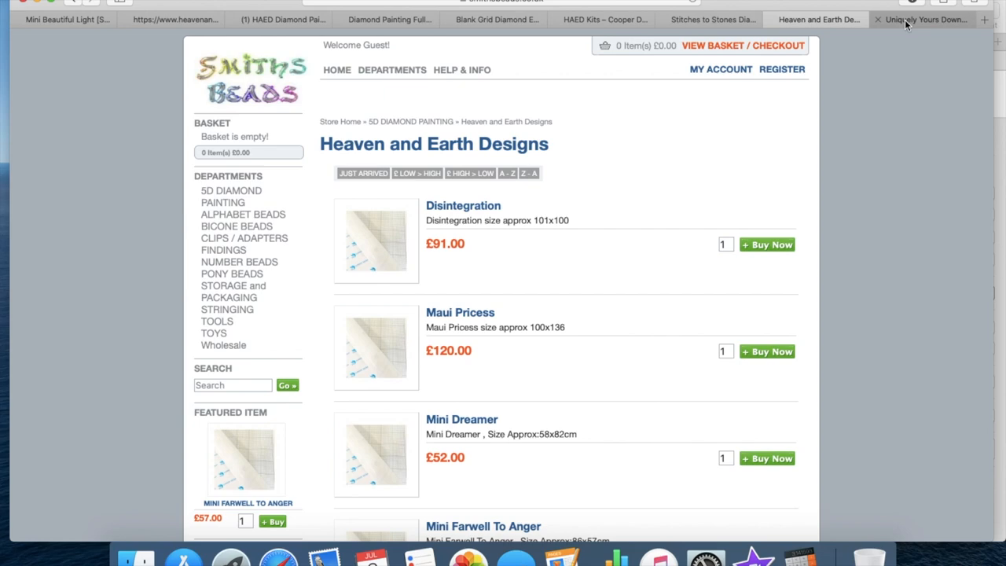
- View the Uniquely Yours Down Under home page of diamond painting kits and supplies
{"action": "left_click", "coordinate": [925, 19]}
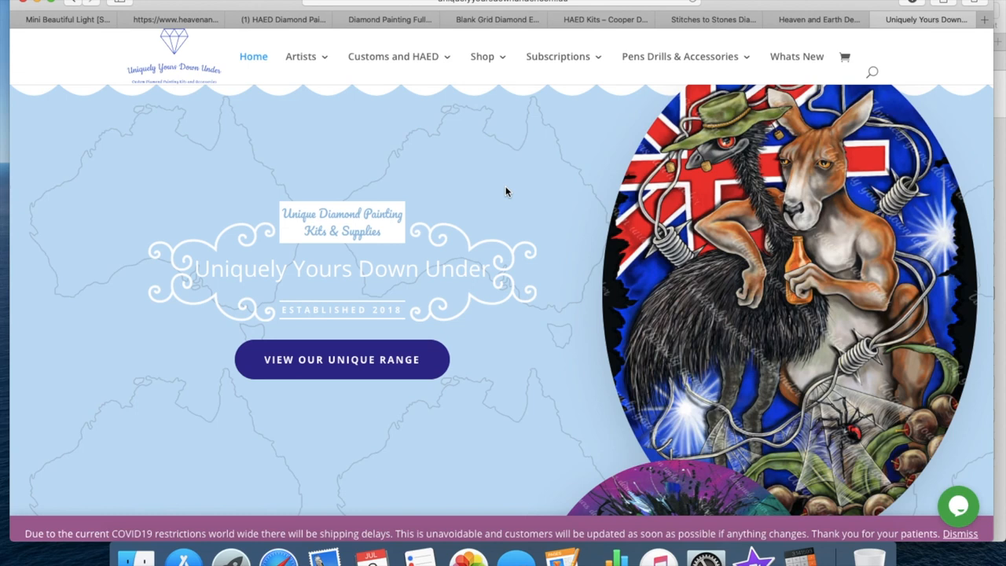
{"action": "mouse_move", "coordinate": [484, 33]}
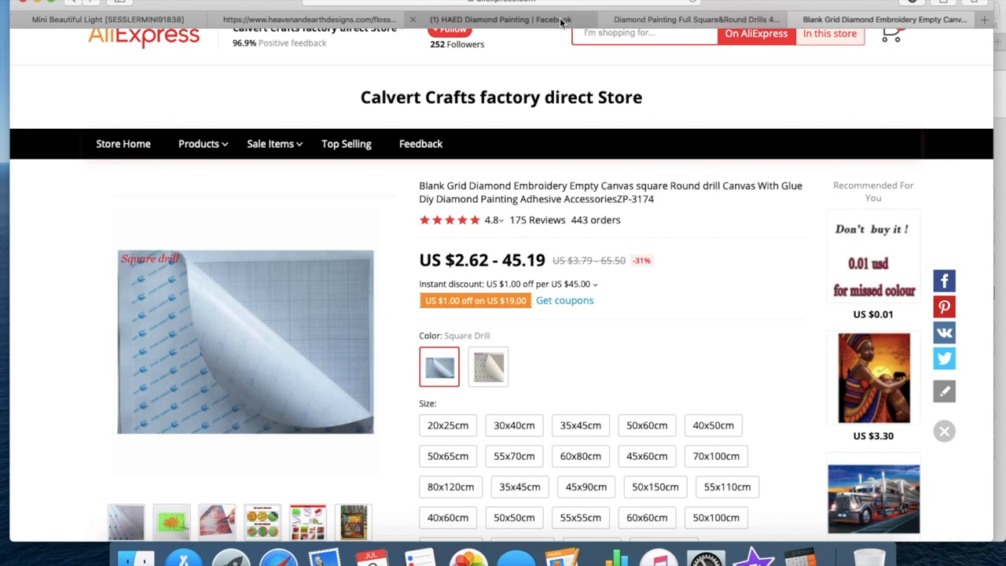
- Review Hankins Painting Store's 447-colour square and round drills listing at US $28.10 with shipping
{"action": "left_click", "coordinate": [695, 19]}
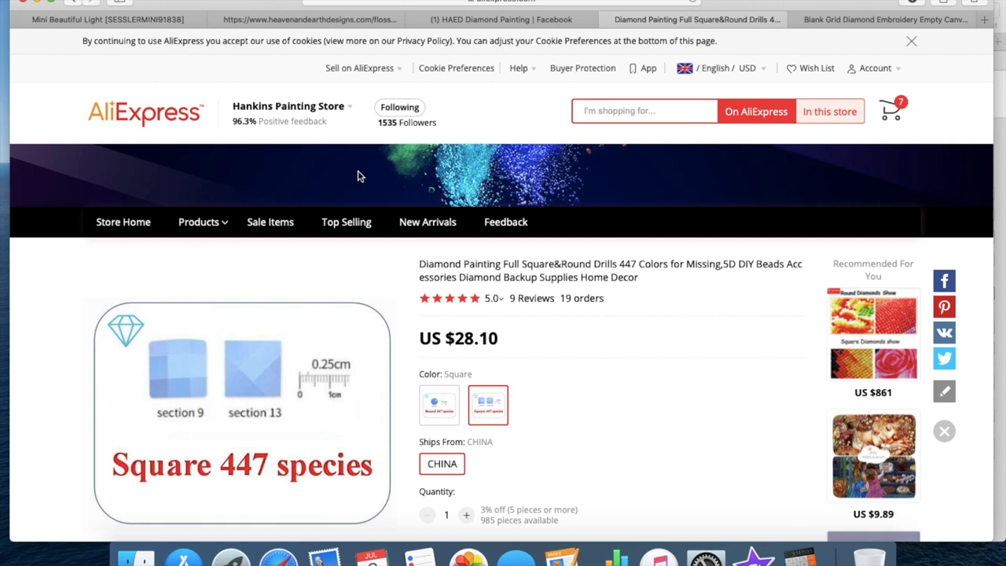
{"action": "mouse_move", "coordinate": [488, 142]}
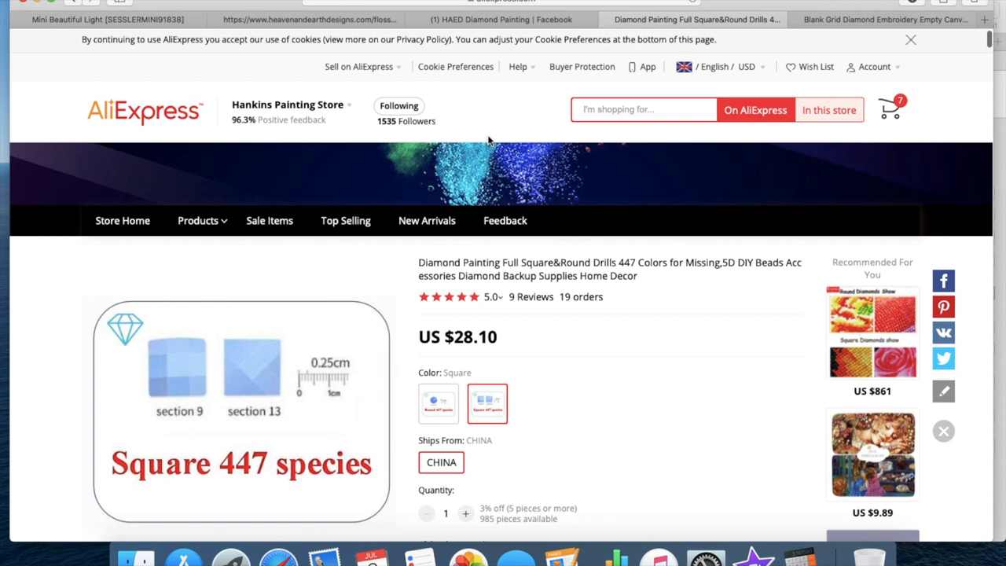
{"action": "scroll", "scroll_direction": "down", "scroll_amount": 3}
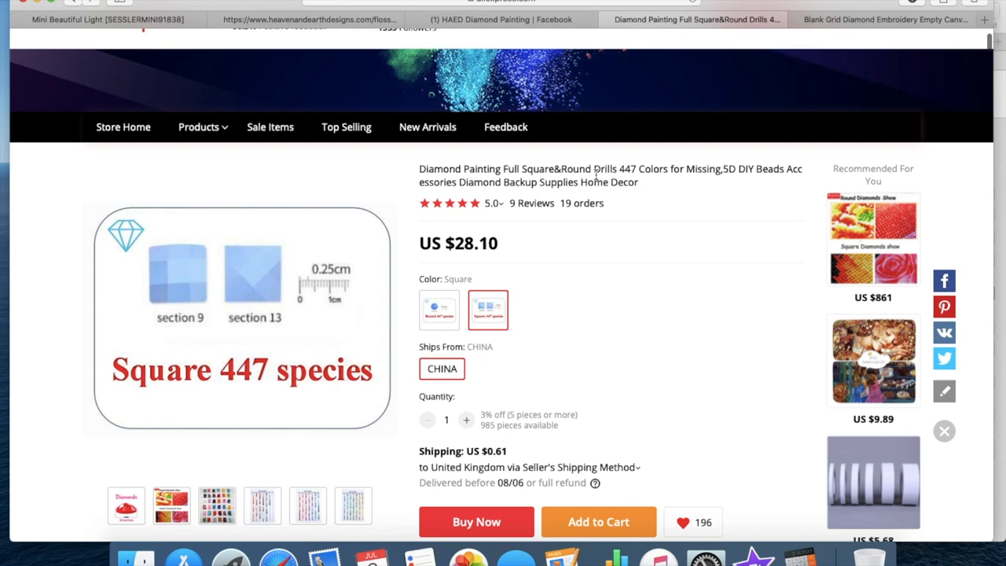
{"action": "scroll", "scroll_direction": "up", "scroll_amount": 3}
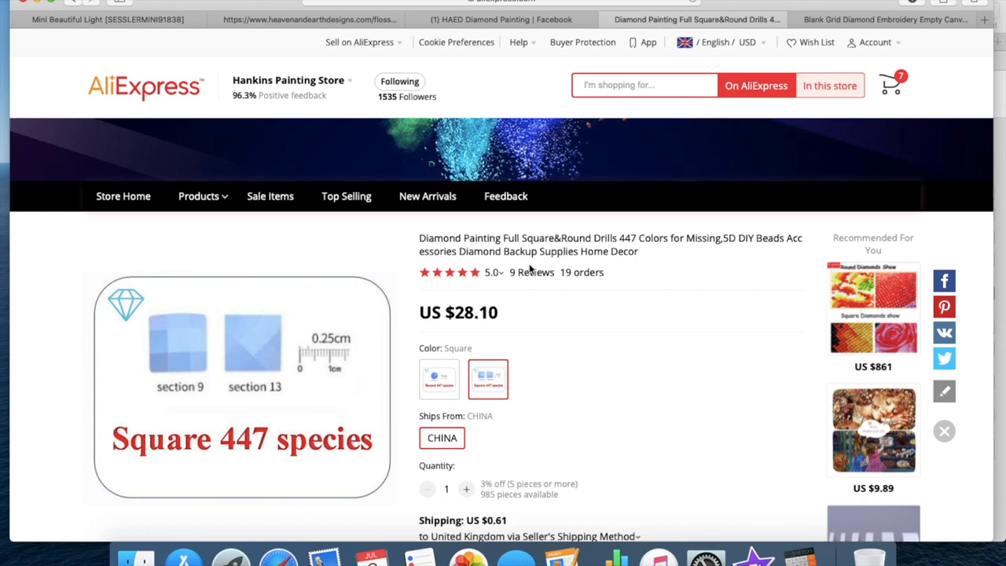
{"action": "scroll", "scroll_direction": "down", "scroll_amount": 3}
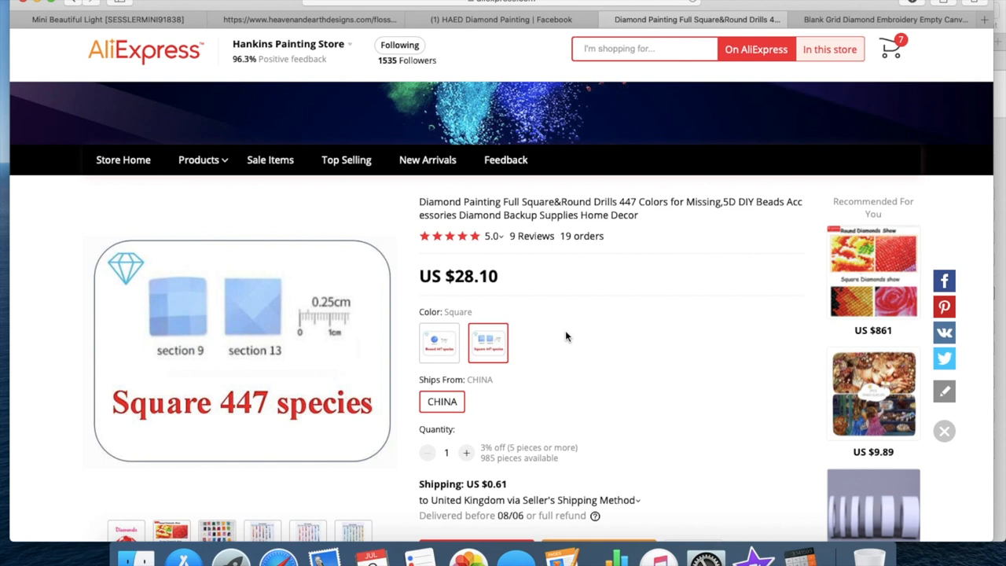
{"action": "mouse_move", "coordinate": [541, 274]}
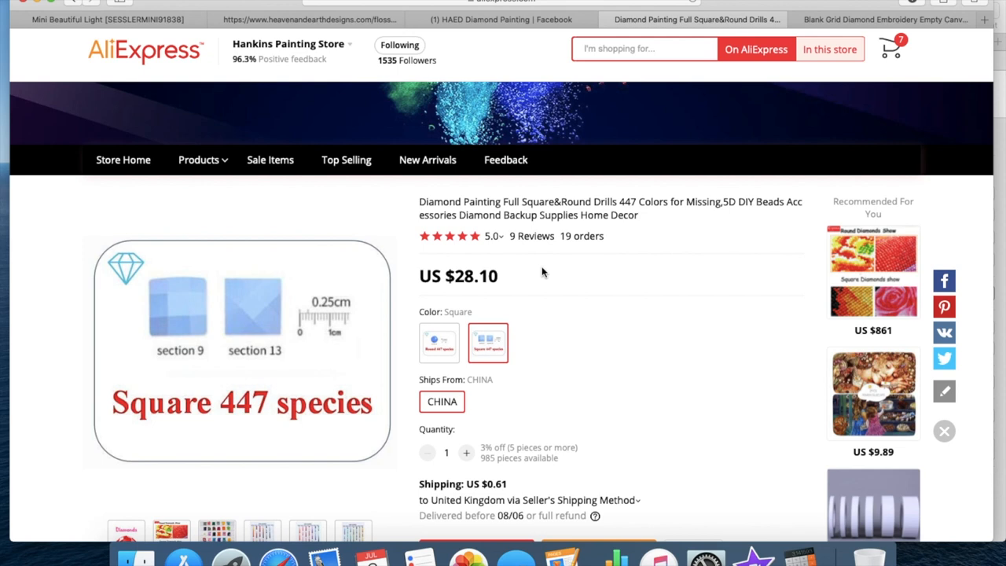
{"action": "mouse_move", "coordinate": [660, 384]}
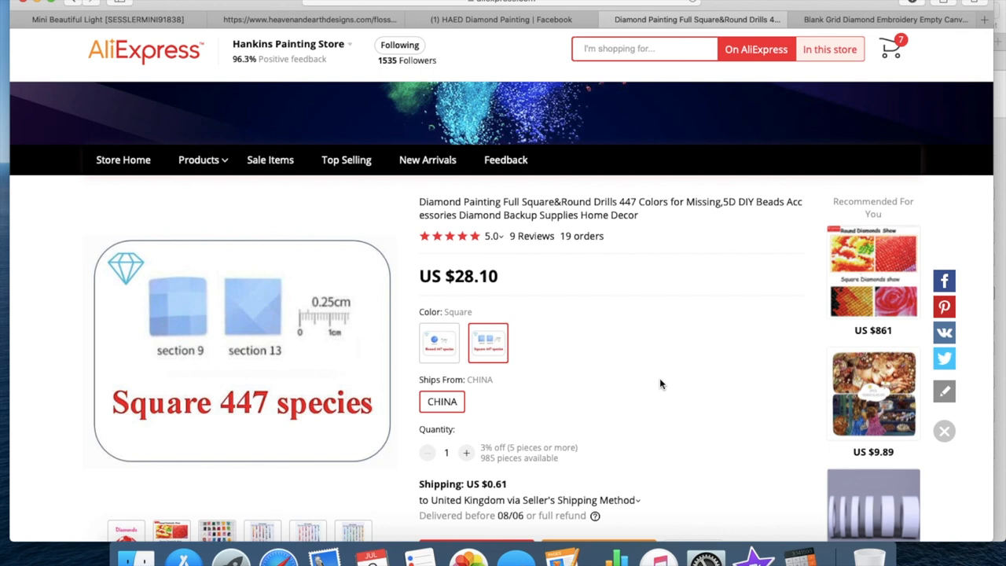
{"action": "mouse_move", "coordinate": [717, 273]}
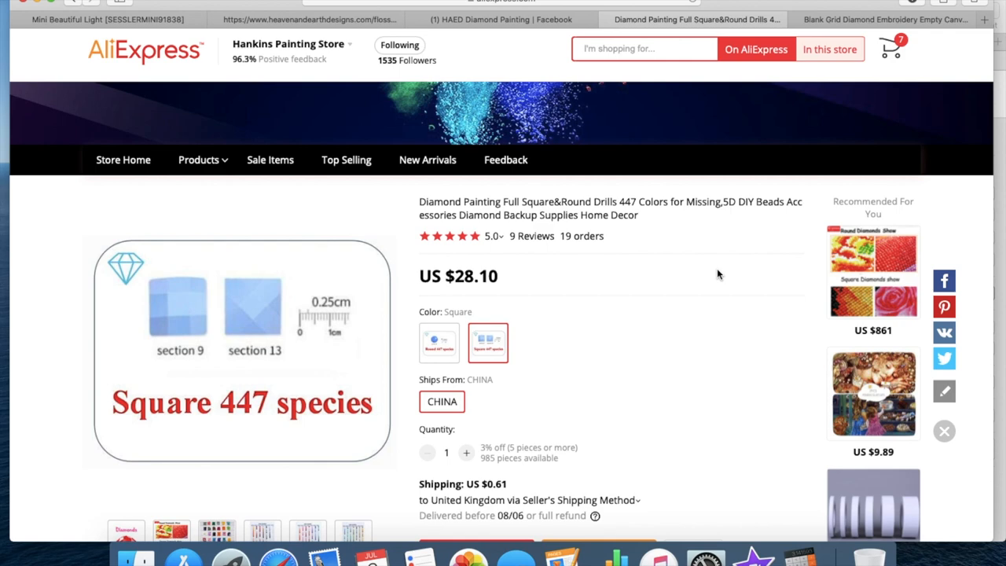
- Look over Calvert Crafts' blank grid canvas sizes and prices on AliExpress
{"action": "left_click", "coordinate": [884, 19]}
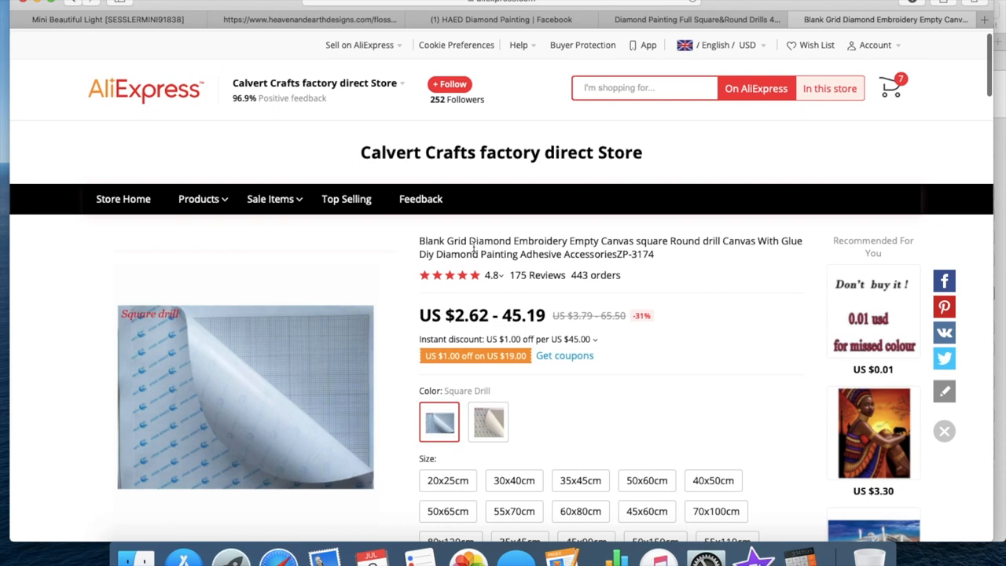
{"action": "scroll", "scroll_direction": "down", "scroll_amount": 3}
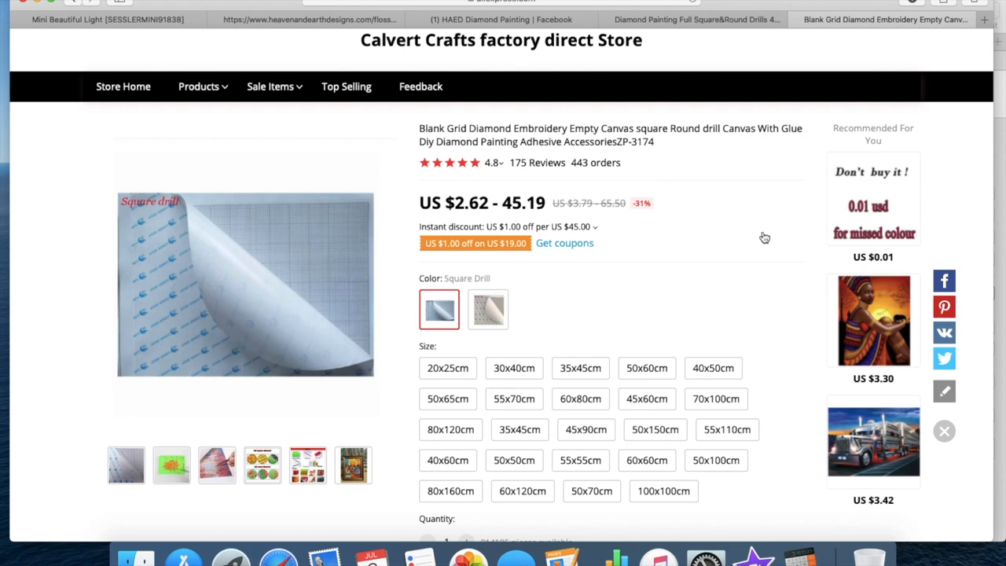
{"action": "scroll", "scroll_direction": "down", "scroll_amount": 3}
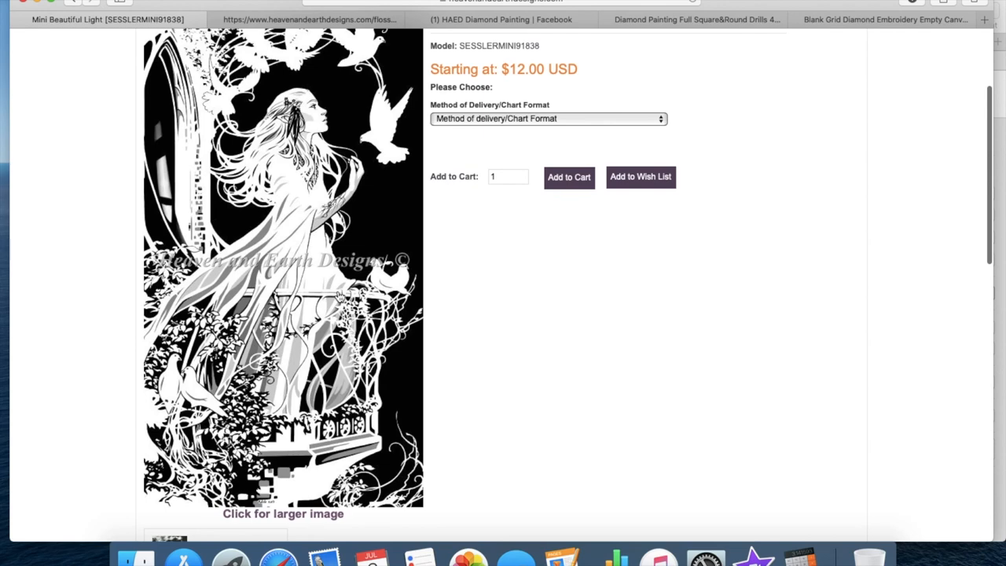
- Work out 45.75 for the 183-stitch width in Calculator toward the 64cm x 82 canvas note
{"action": "scroll", "scroll_direction": "down", "scroll_amount": 3}
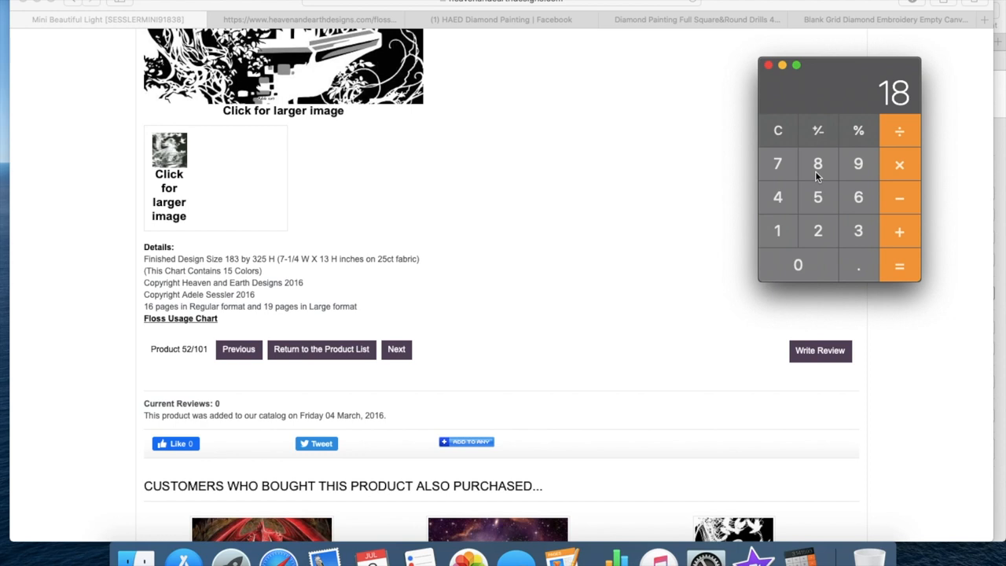
{"action": "left_click", "coordinate": [899, 264]}
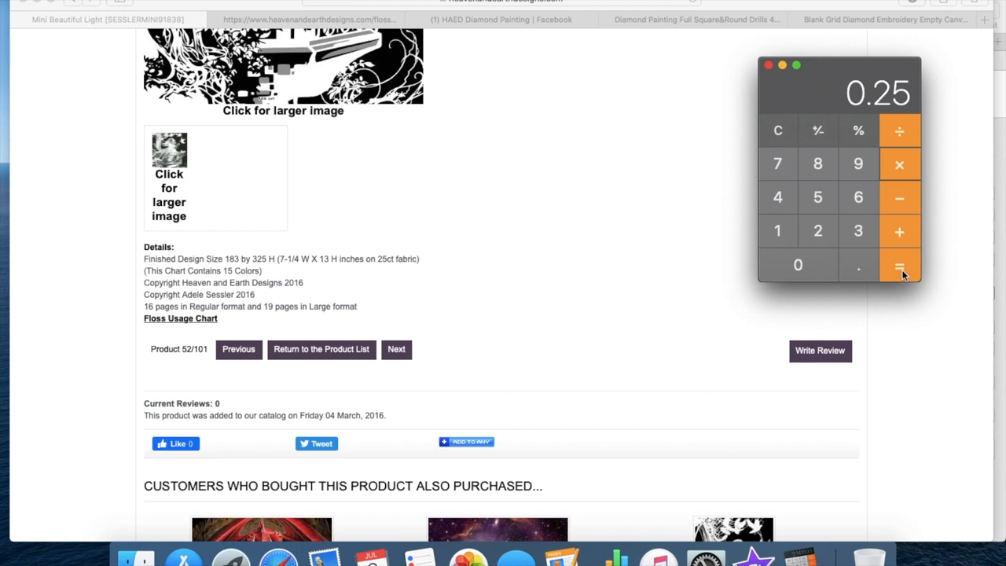
{"action": "left_click", "coordinate": [899, 264]}
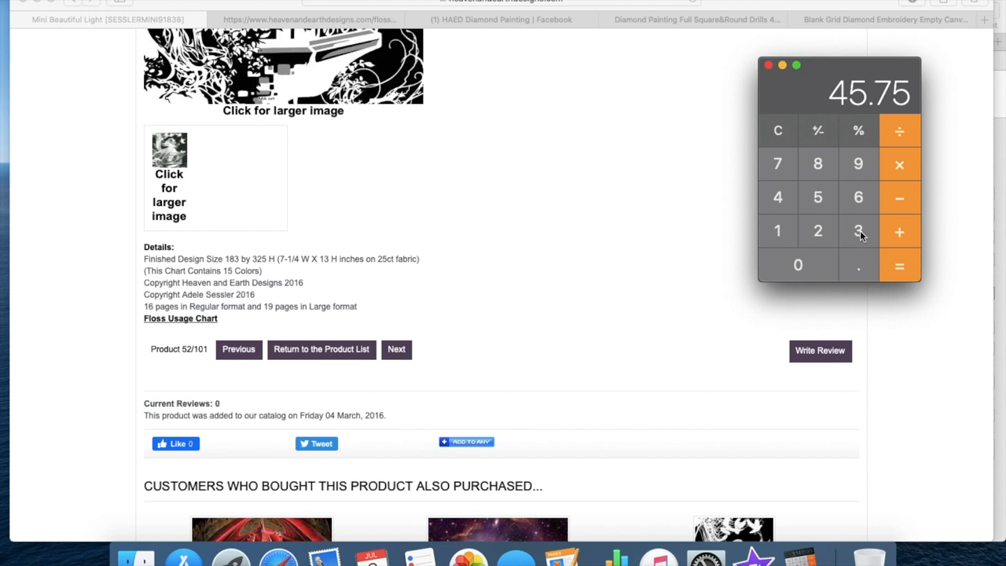
{"action": "left_click", "coordinate": [776, 130]}
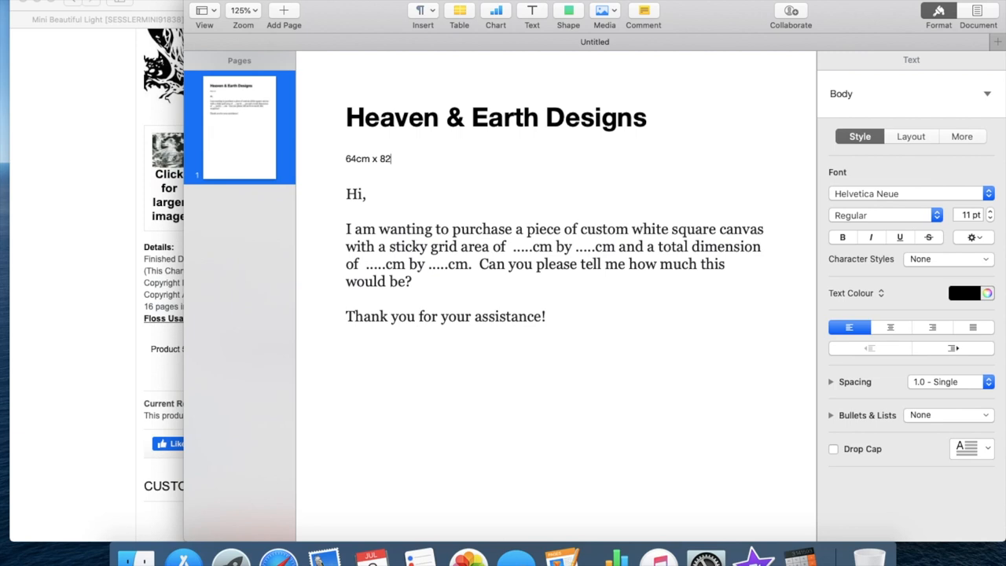
- Complete the noted canvas size as 64cm x 82cm in the letter draft
{"action": "type", "text": "cm"}
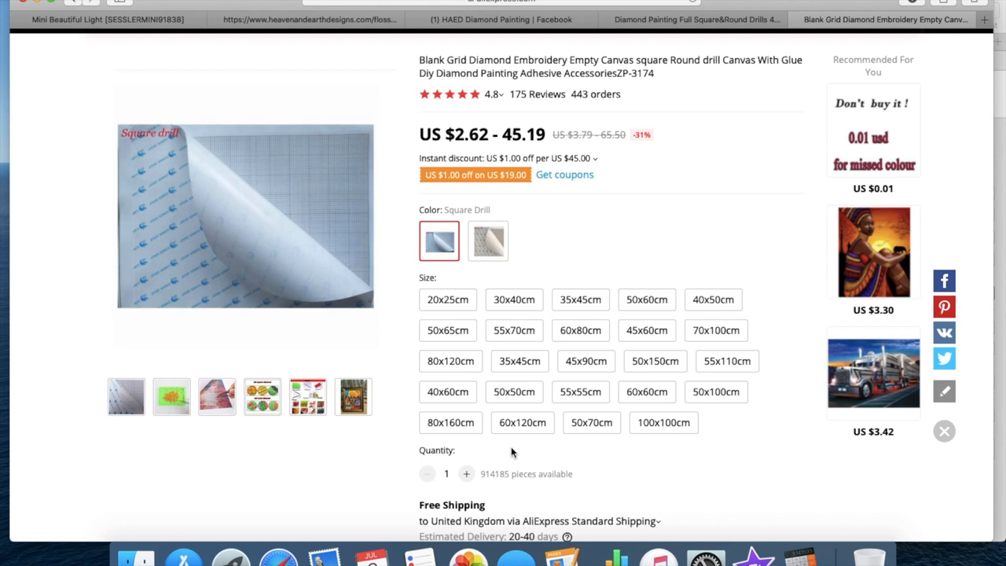
- Select the 70x100cm blank canvas size, priced US $30.29
{"action": "left_click", "coordinate": [591, 422]}
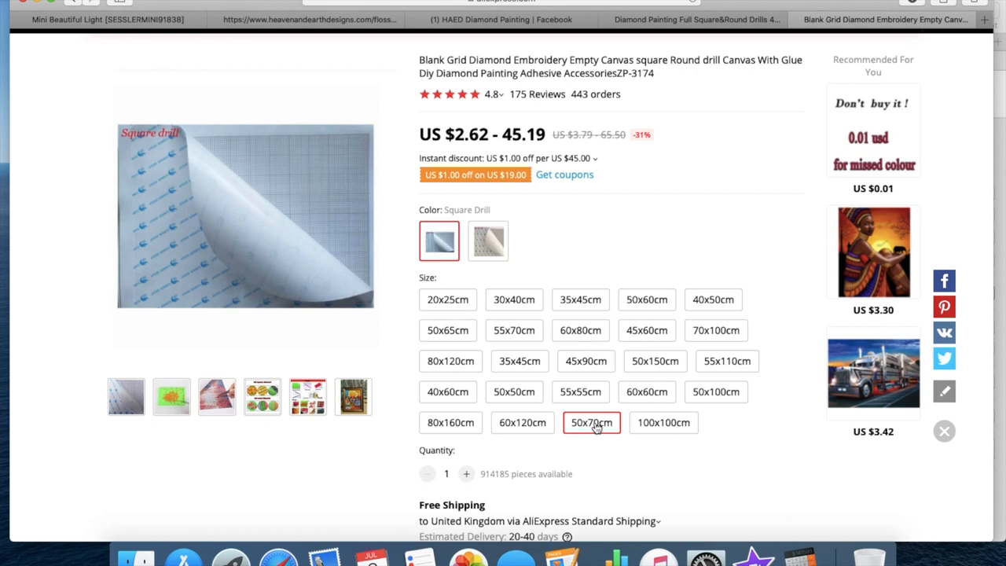
{"action": "scroll", "scroll_direction": "down", "scroll_amount": 3}
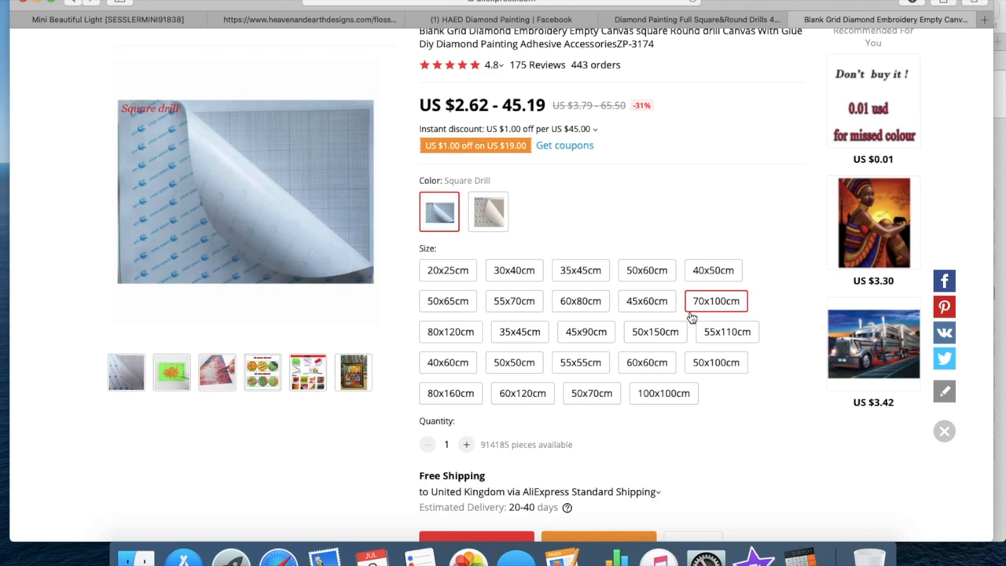
{"action": "scroll", "scroll_direction": "up", "scroll_amount": 3}
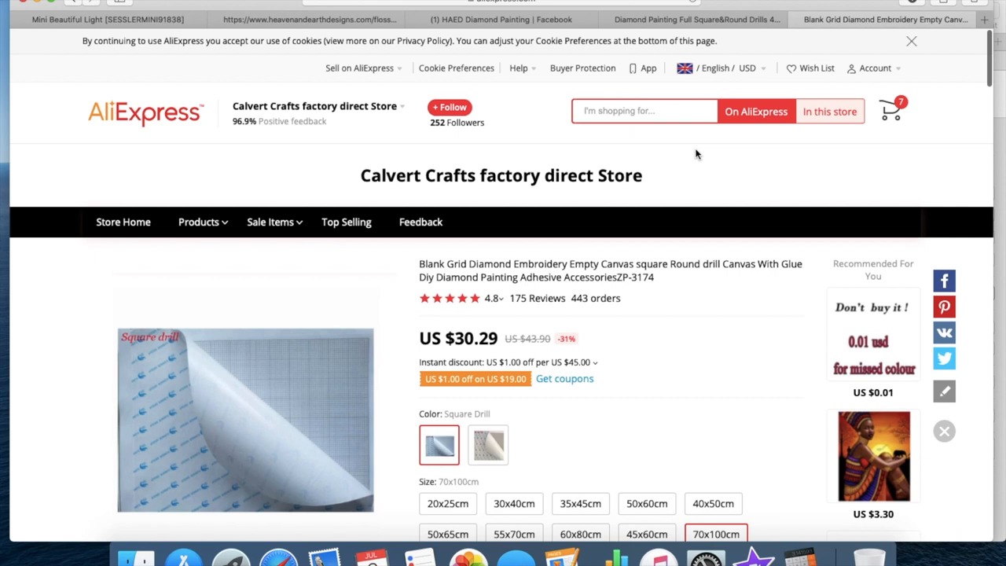
- Switch the AliExpress currency from USD to GBP (United Kingdom Pound) and save
{"action": "left_click", "coordinate": [715, 68]}
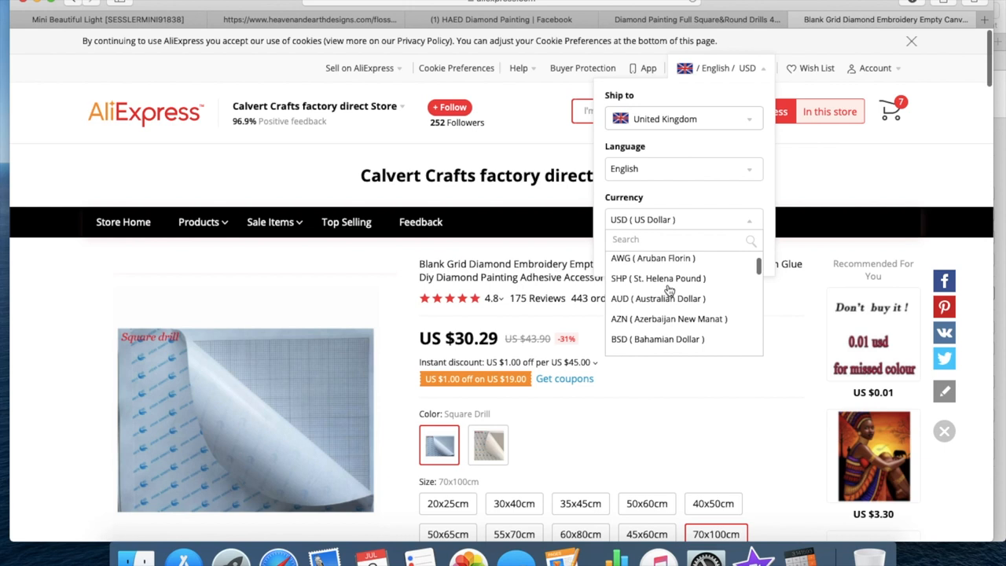
{"action": "scroll", "scroll_direction": "down", "scroll_amount": 3}
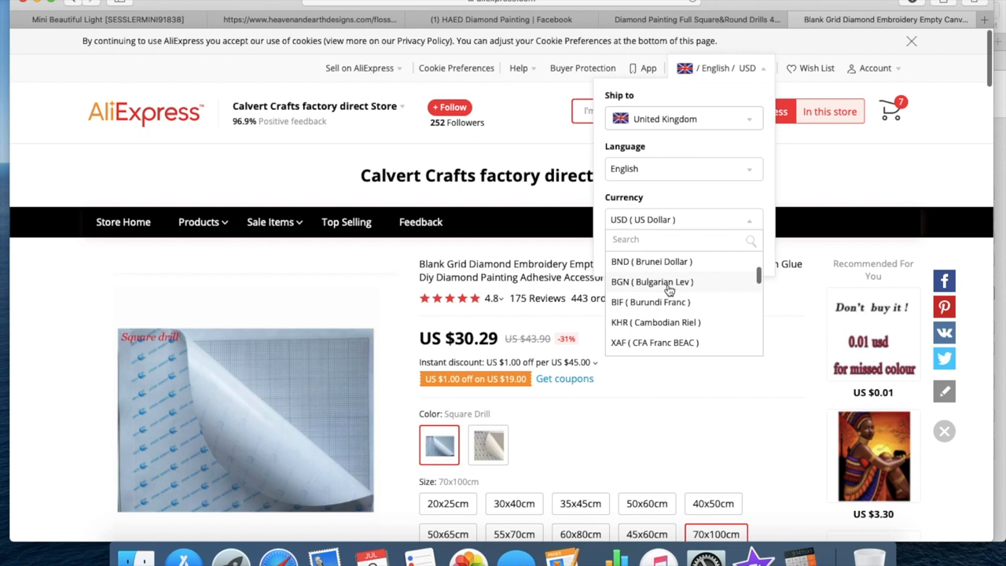
{"action": "scroll", "scroll_direction": "up", "scroll_amount": 3}
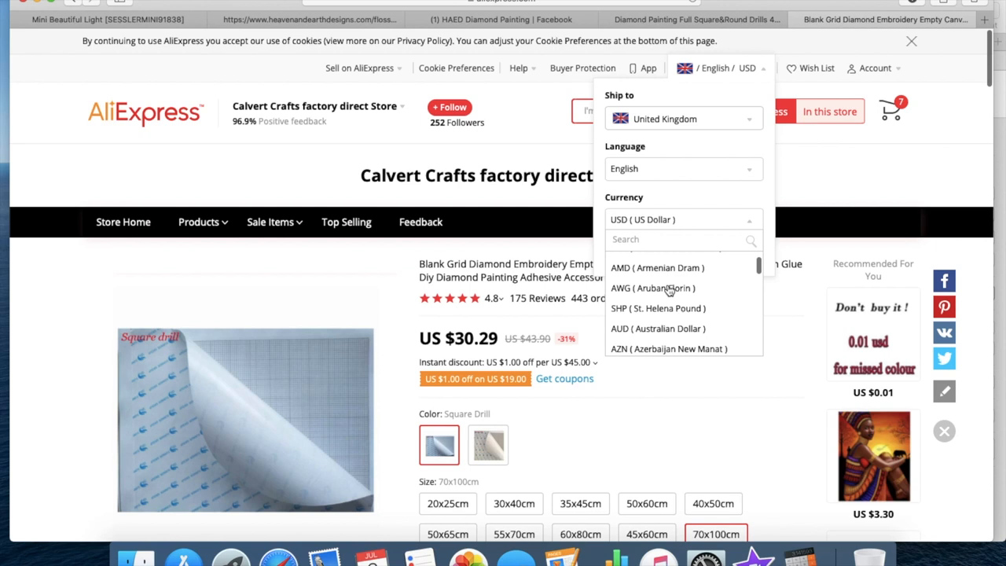
{"action": "scroll", "scroll_direction": "up", "scroll_amount": 3}
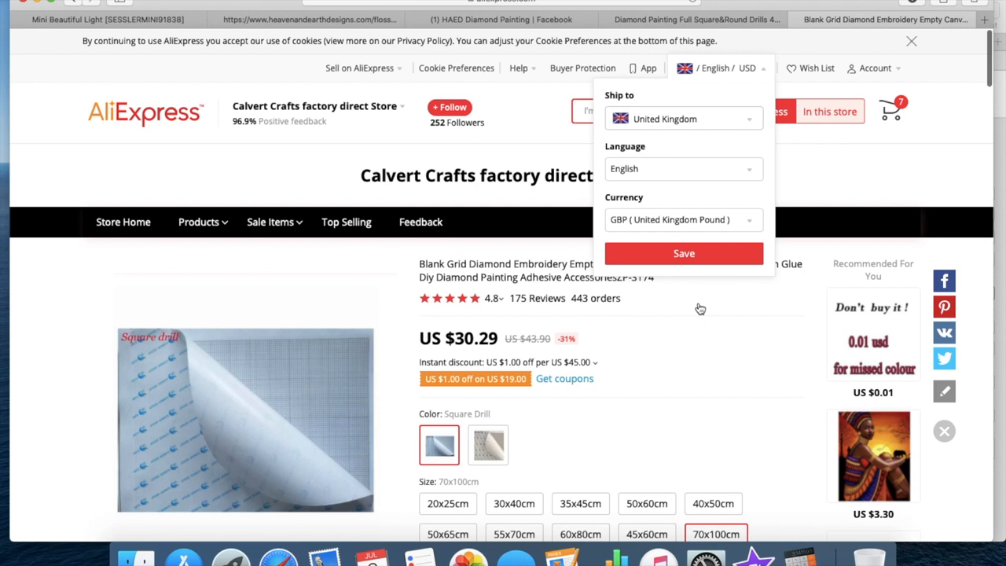
{"action": "mouse_move", "coordinate": [695, 186]}
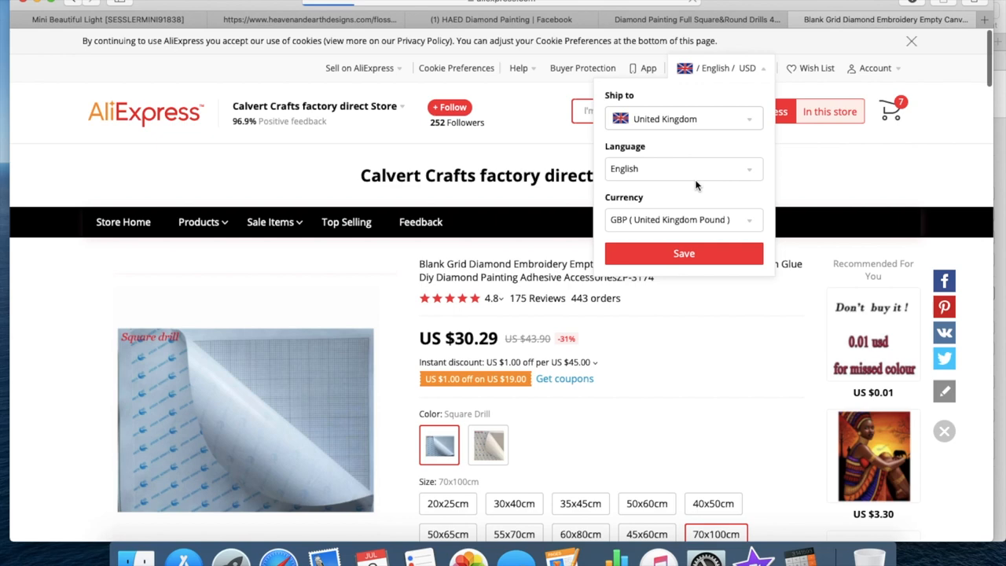
{"action": "left_click", "coordinate": [683, 253]}
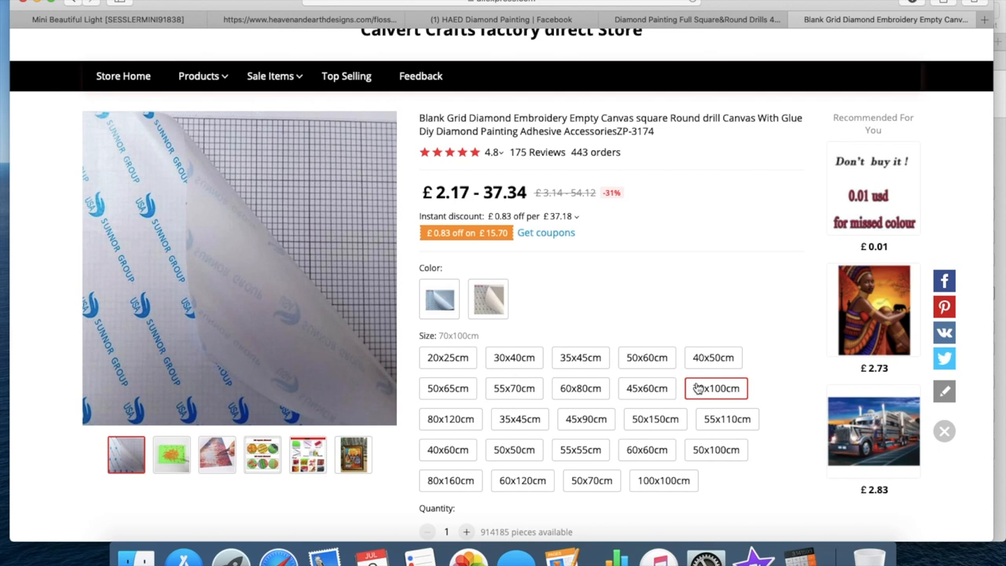
{"action": "left_click", "coordinate": [487, 299]}
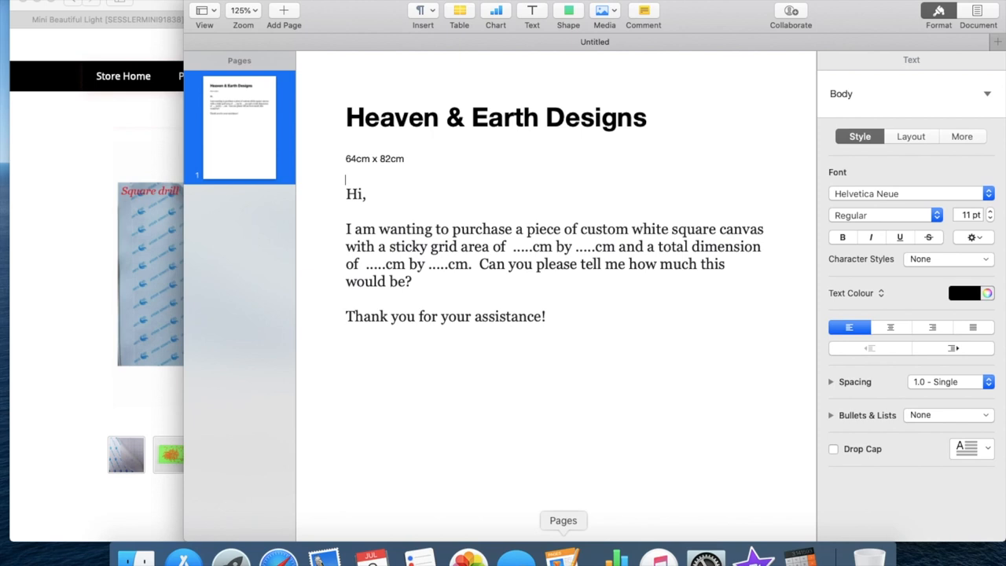
{"action": "mouse_move", "coordinate": [143, 162]}
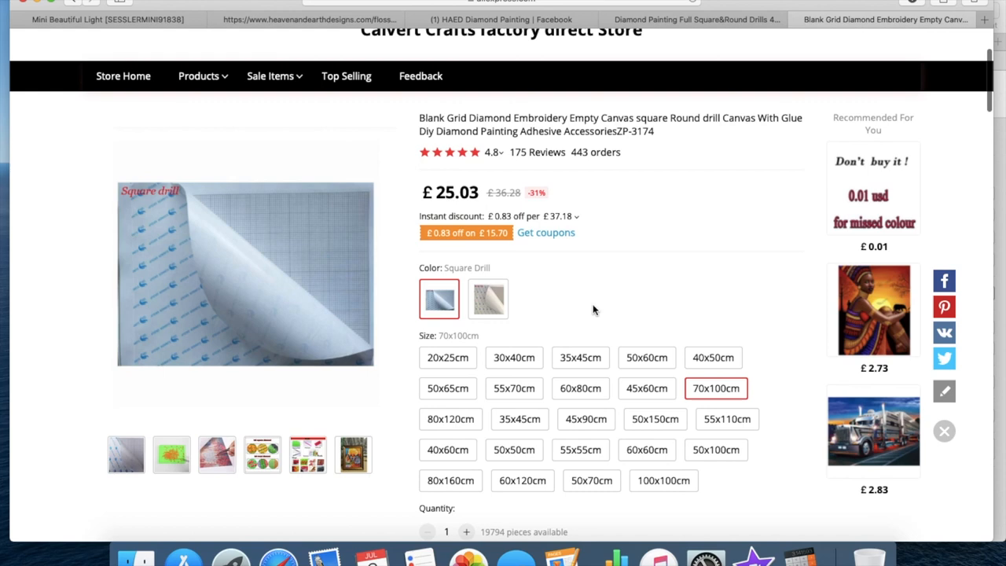
{"action": "scroll", "scroll_direction": "down", "scroll_amount": 3}
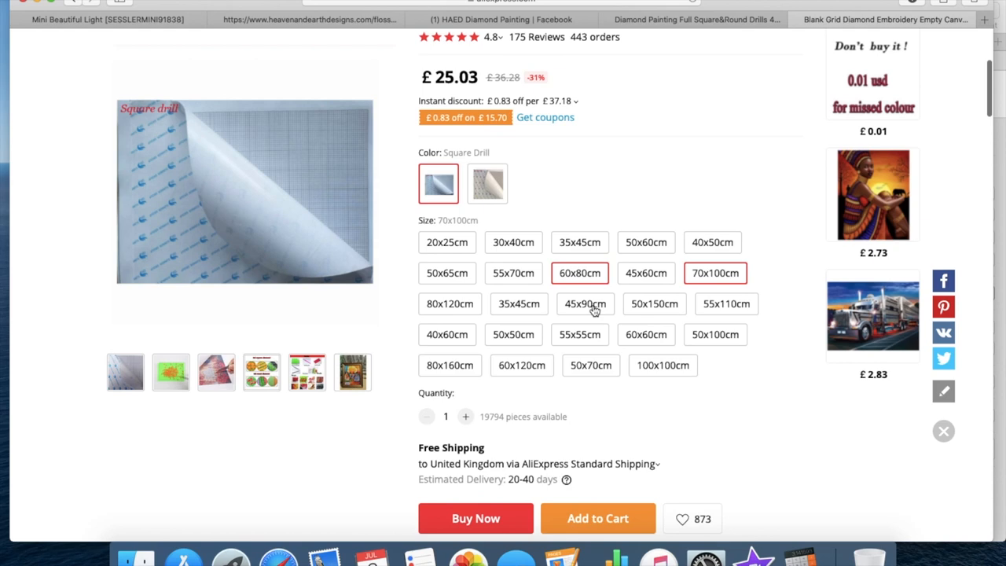
{"action": "scroll", "scroll_direction": "down", "scroll_amount": 3}
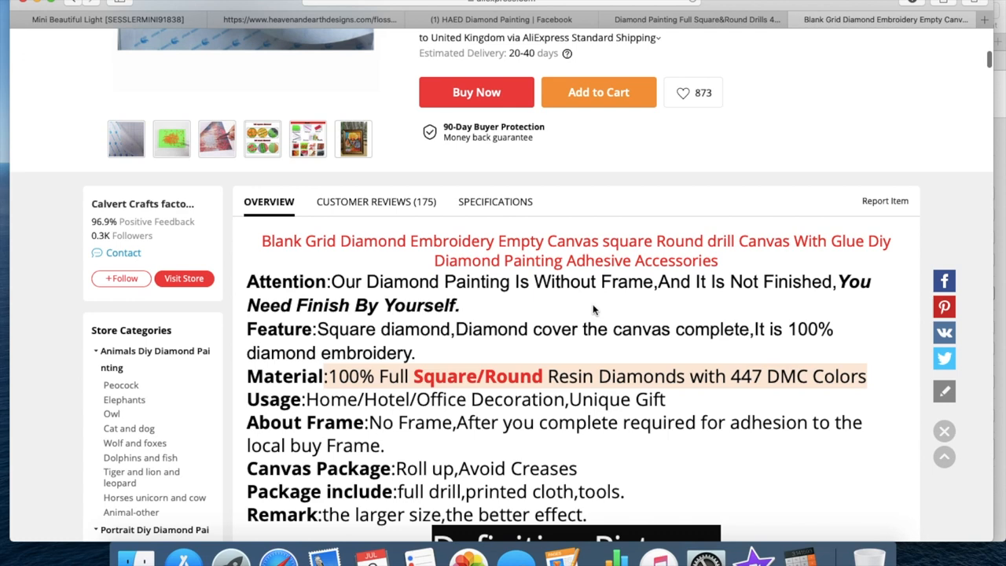
{"action": "scroll", "scroll_direction": "up", "scroll_amount": 3}
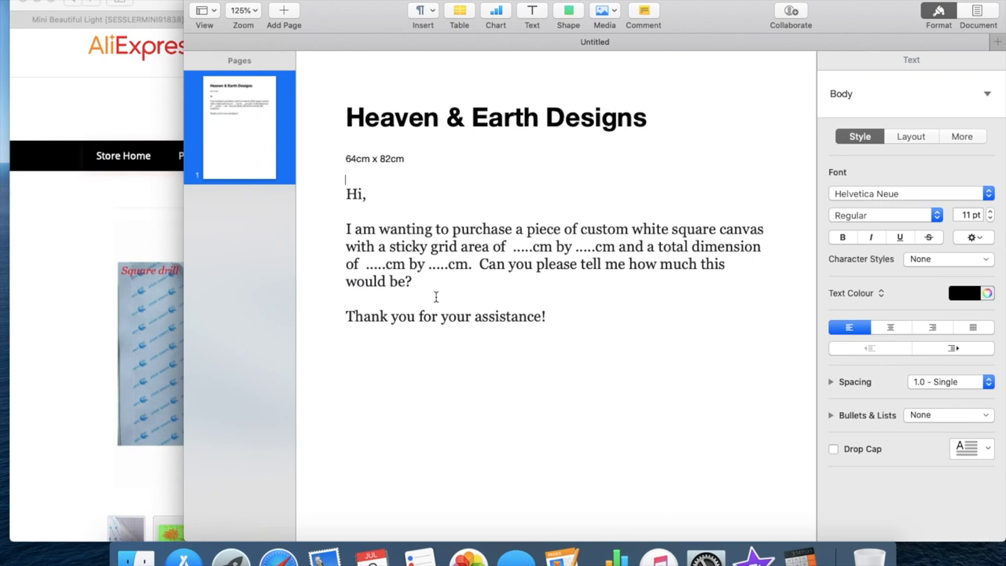
{"action": "mouse_move", "coordinate": [459, 255]}
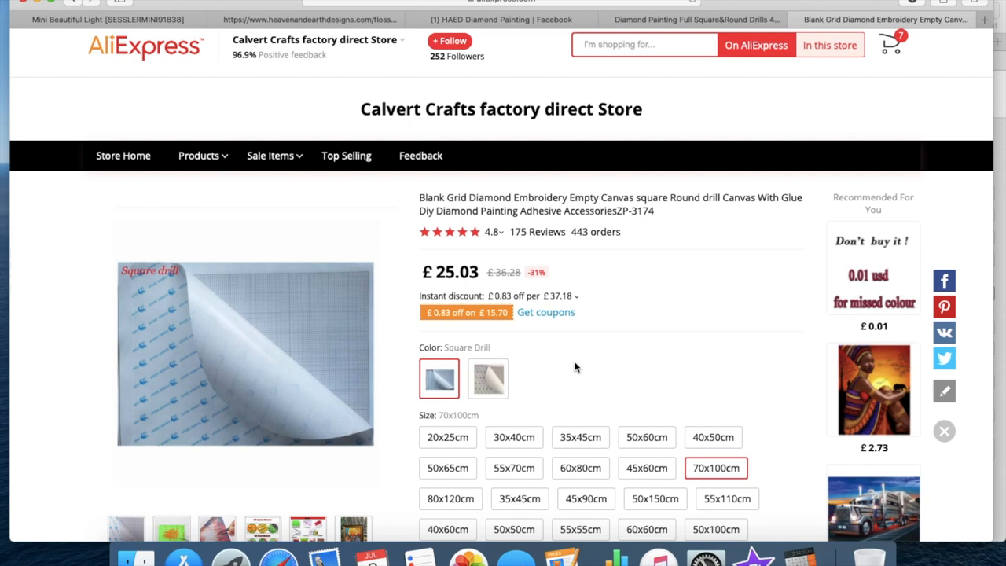
{"action": "scroll", "scroll_direction": "down", "scroll_amount": 3}
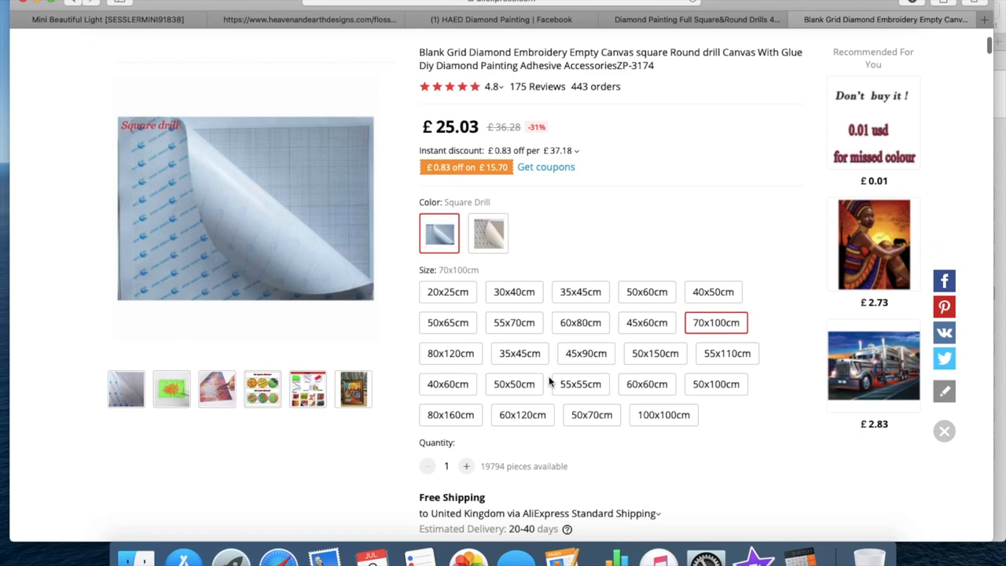
{"action": "scroll", "scroll_direction": "down", "scroll_amount": 3}
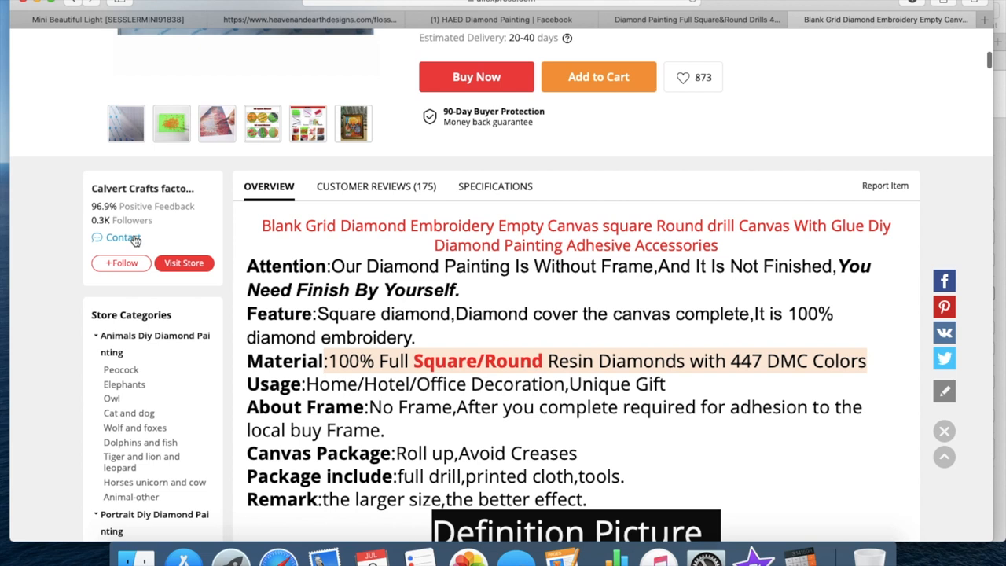
- Contact Calvert Crafts factory direct Store and enter its message thread about the canvas
{"action": "left_click", "coordinate": [261, 123]}
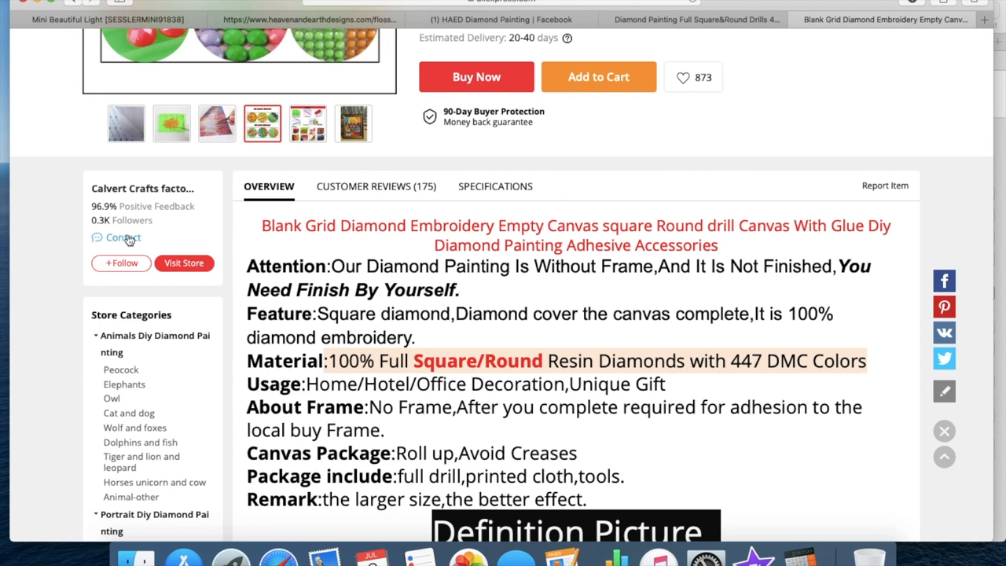
{"action": "left_click", "coordinate": [123, 238]}
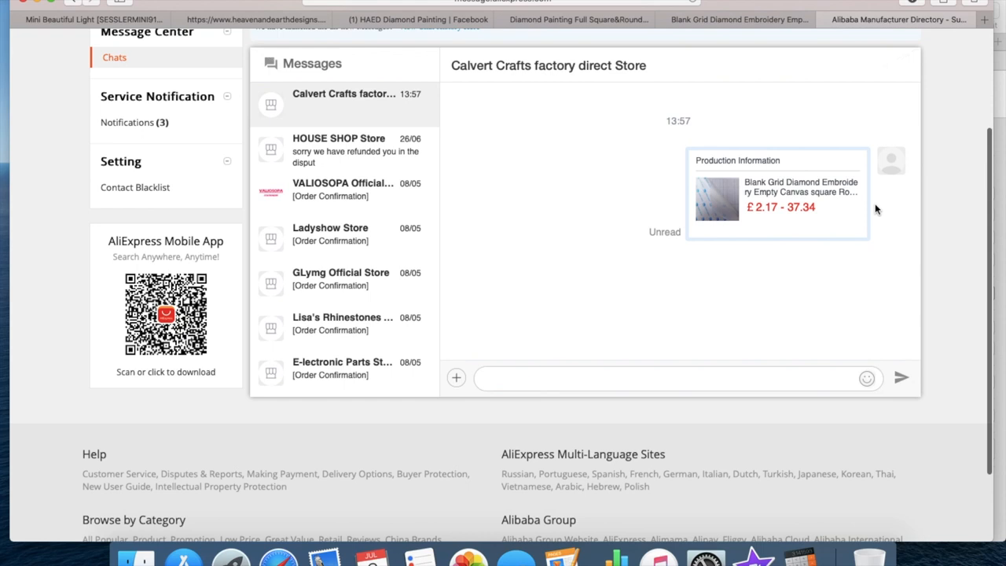
{"action": "mouse_move", "coordinate": [814, 312]}
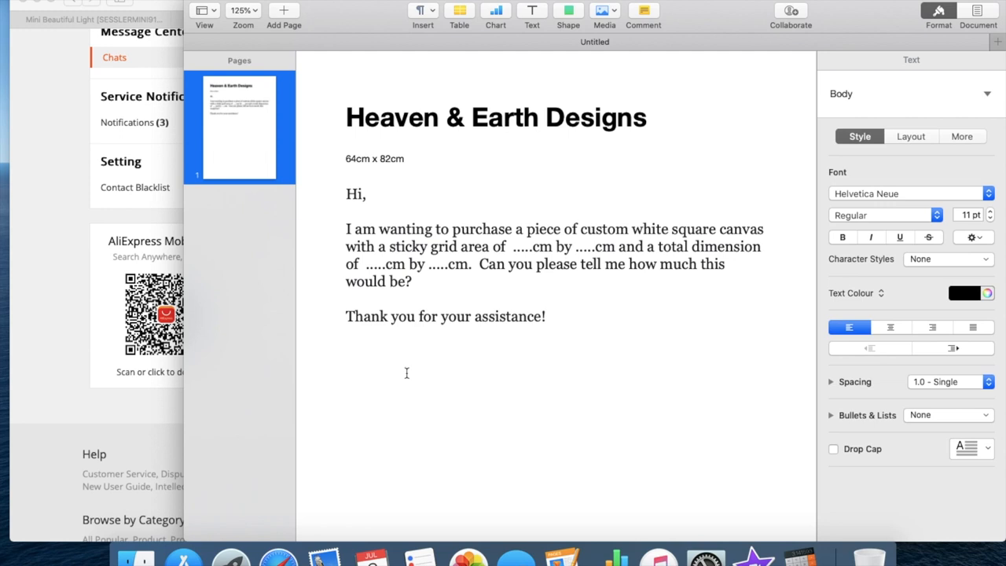
- Fill the letter's blanks with the 72cm measurement and sign it 'Rebecca'
{"action": "left_click", "coordinate": [346, 179]}
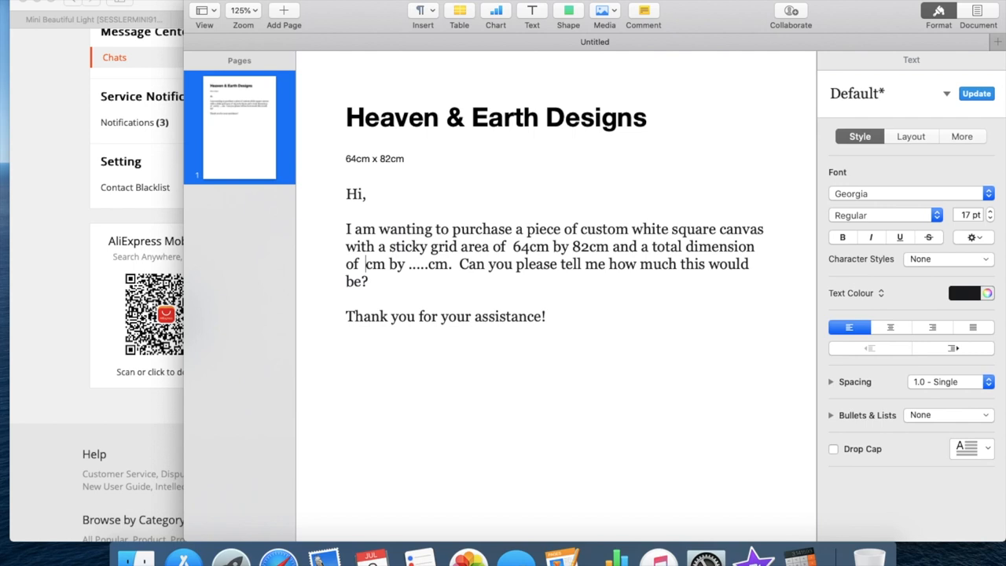
{"action": "type", "text": "72"}
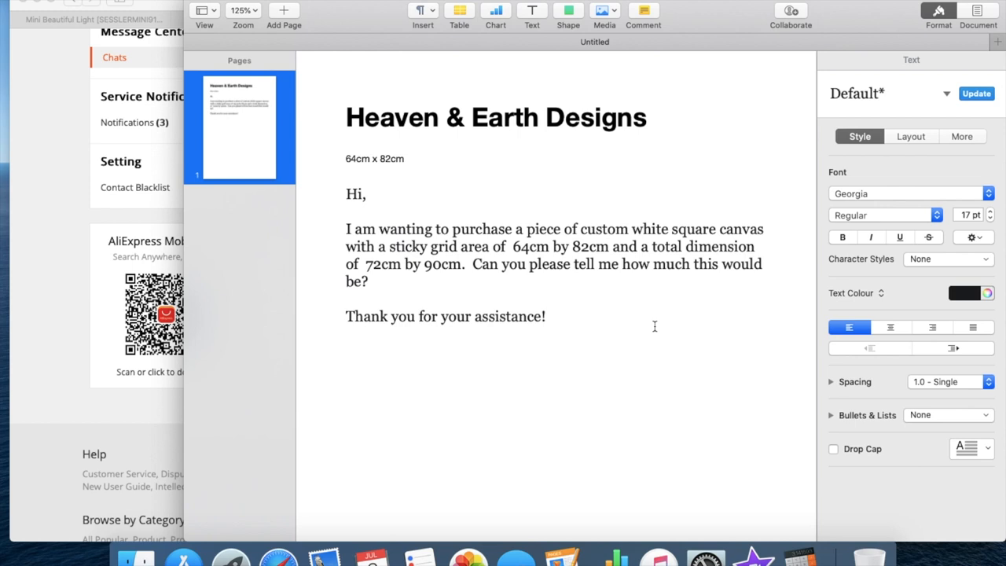
{"action": "type", "text": "Rebecca"}
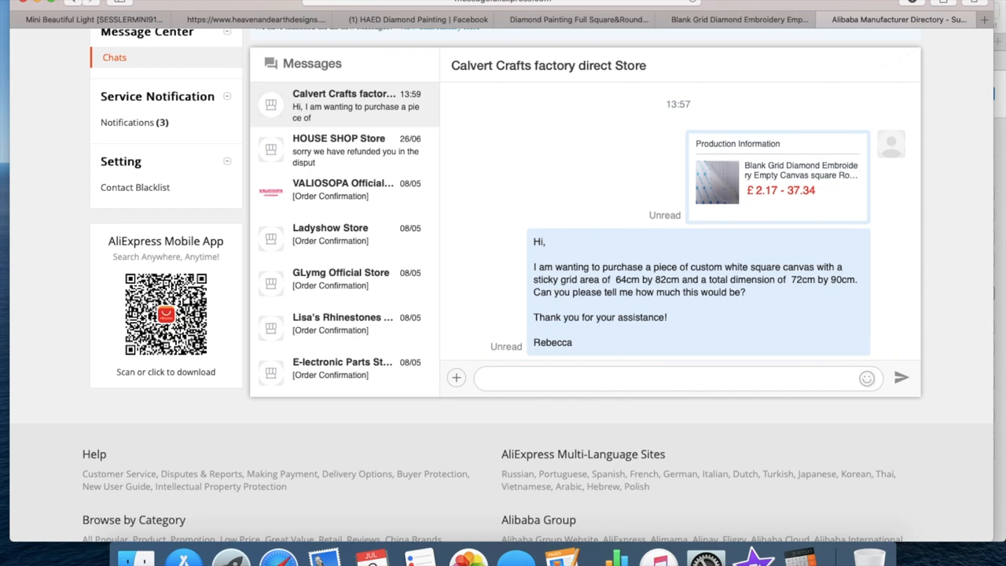
- Switch back to the Full Square&Round Drills listing tab
{"action": "left_click", "coordinate": [676, 377]}
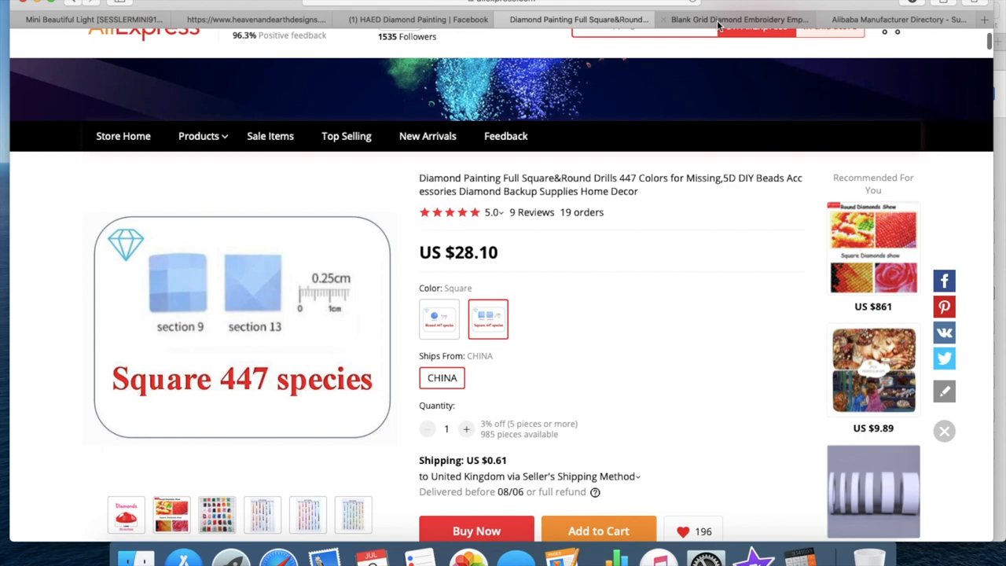
- Reopen the blank canvas listing and browse its size and layout description images
{"action": "left_click", "coordinate": [738, 19]}
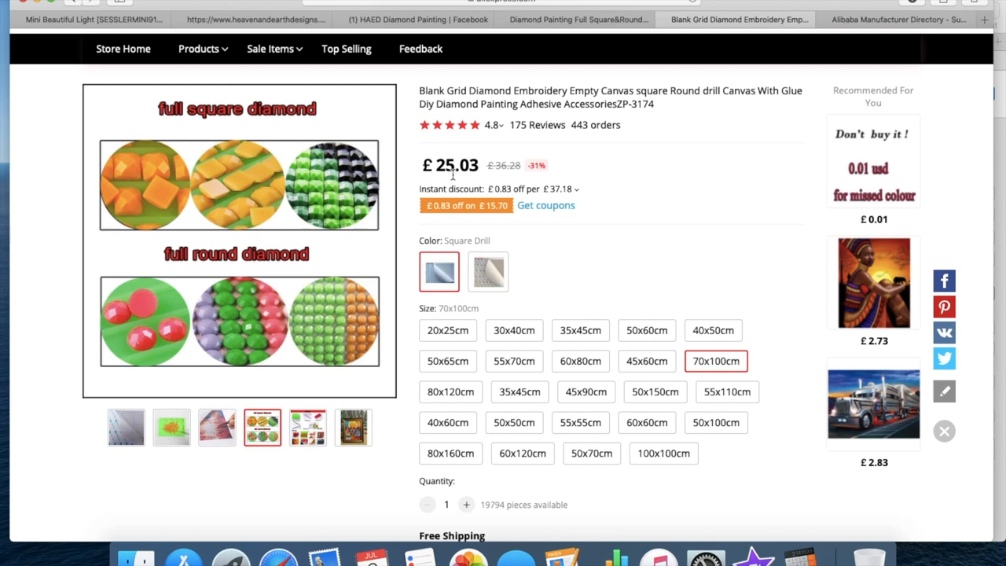
{"action": "scroll", "scroll_direction": "down", "scroll_amount": 3}
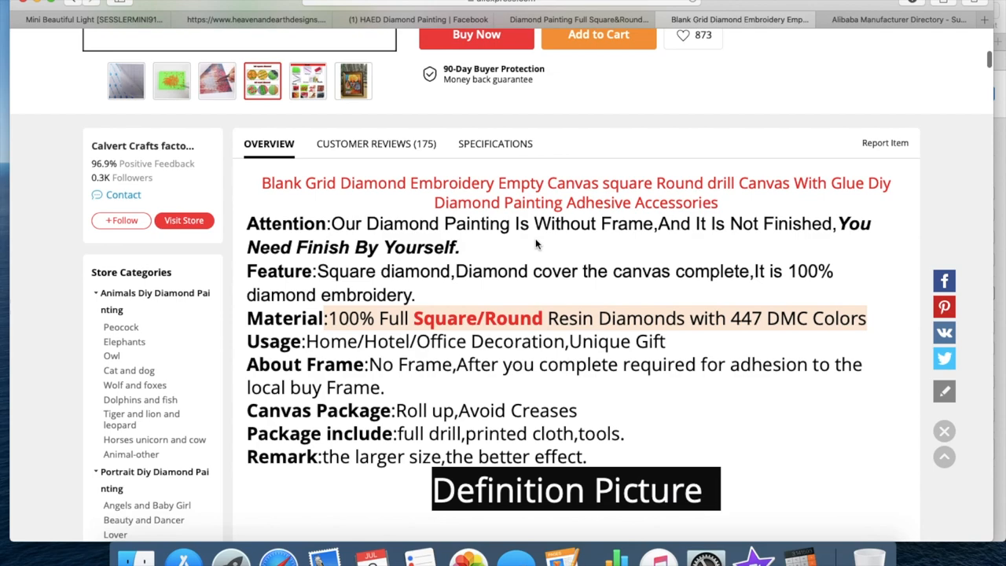
{"action": "scroll", "scroll_direction": "down", "scroll_amount": 3}
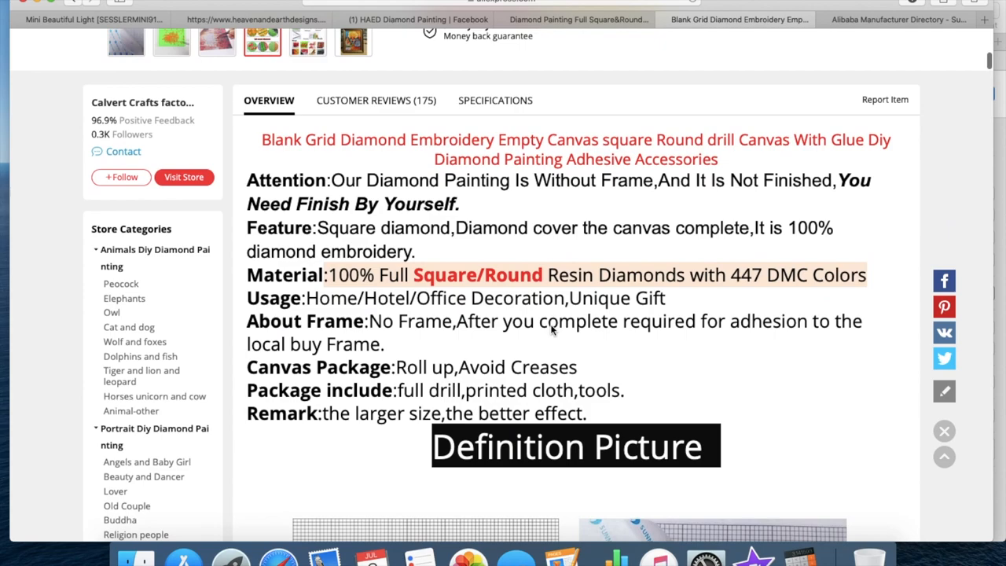
{"action": "scroll", "scroll_direction": "down", "scroll_amount": 3}
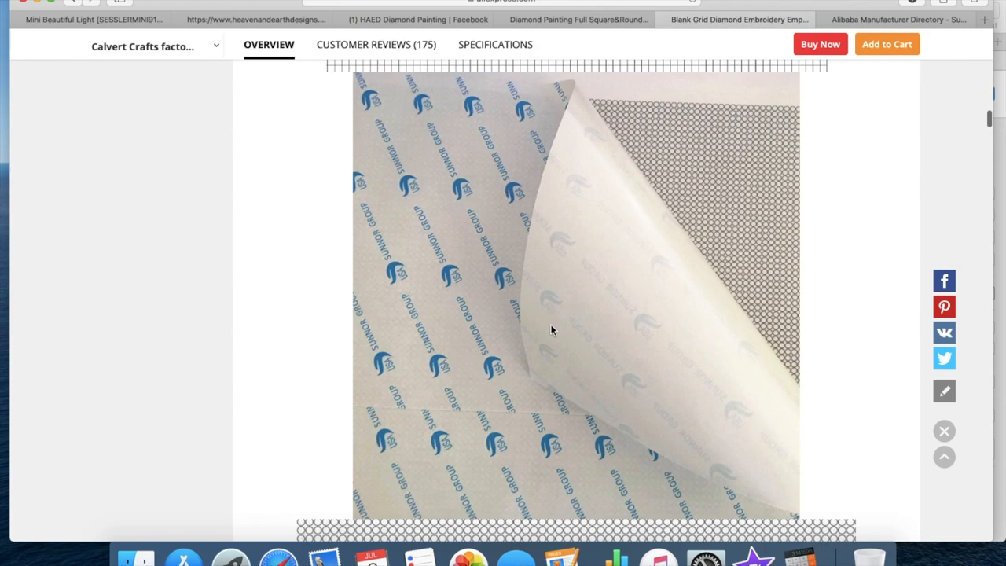
{"action": "scroll", "scroll_direction": "down", "scroll_amount": 3}
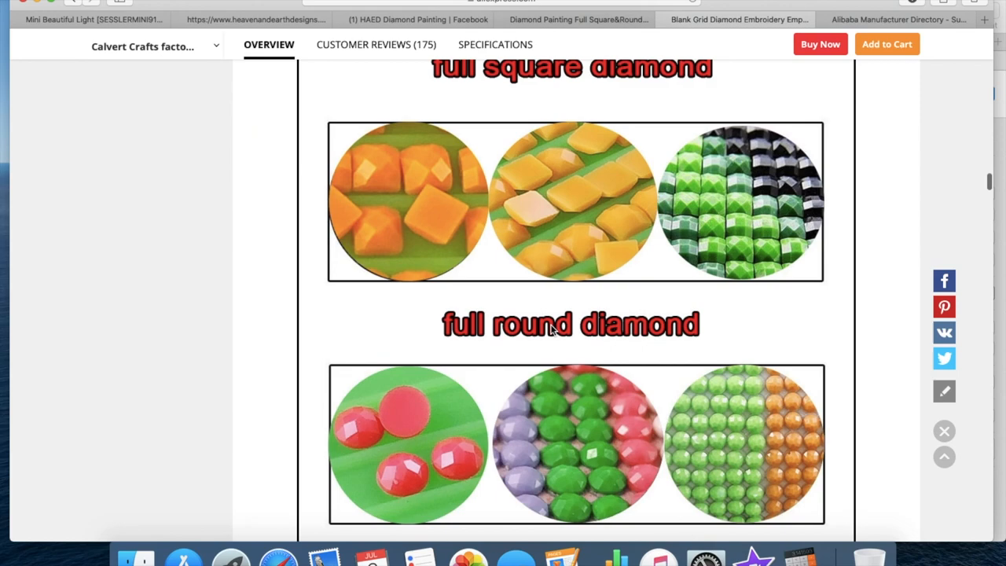
{"action": "scroll", "scroll_direction": "down", "scroll_amount": 3}
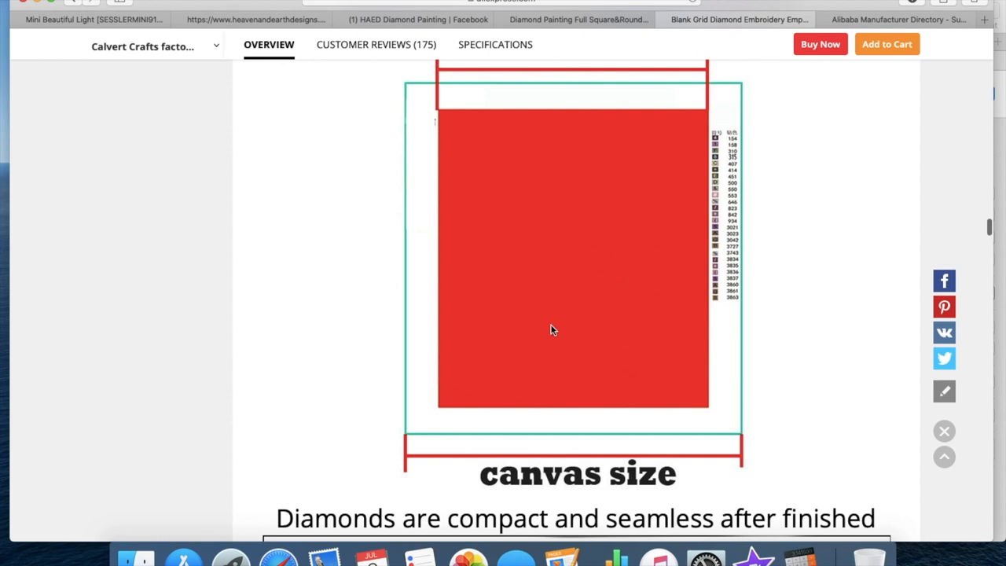
{"action": "scroll", "scroll_direction": "down", "scroll_amount": 3}
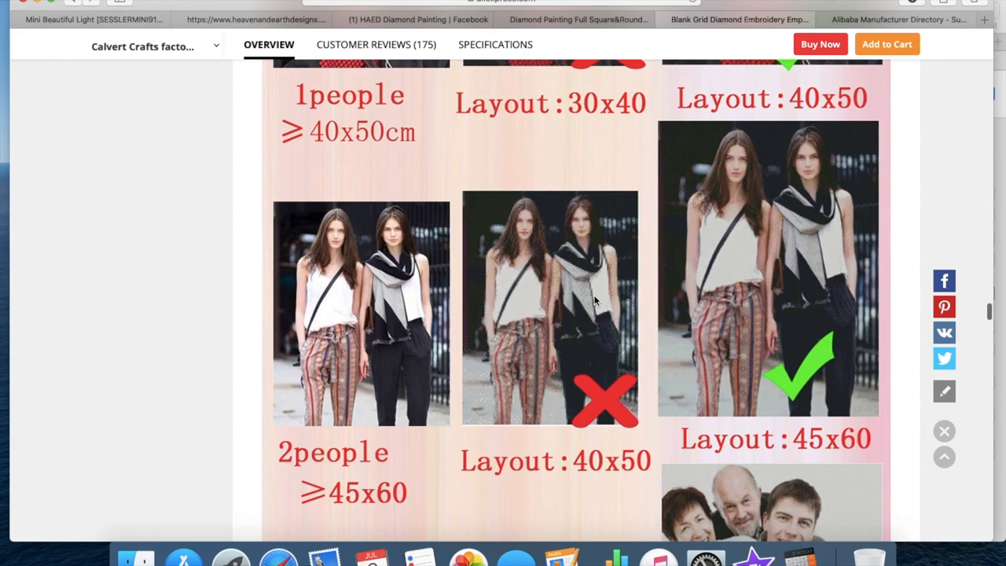
{"action": "scroll", "scroll_direction": "down", "scroll_amount": 3}
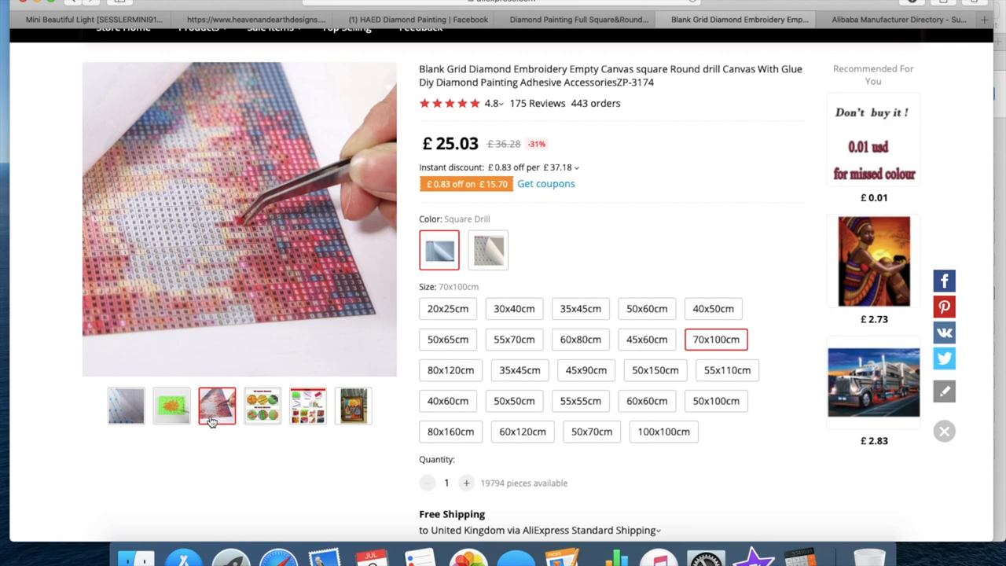
- View the plain grid canvas photo, then start a new tab to search for the Pattern Keeper app
{"action": "left_click", "coordinate": [125, 405]}
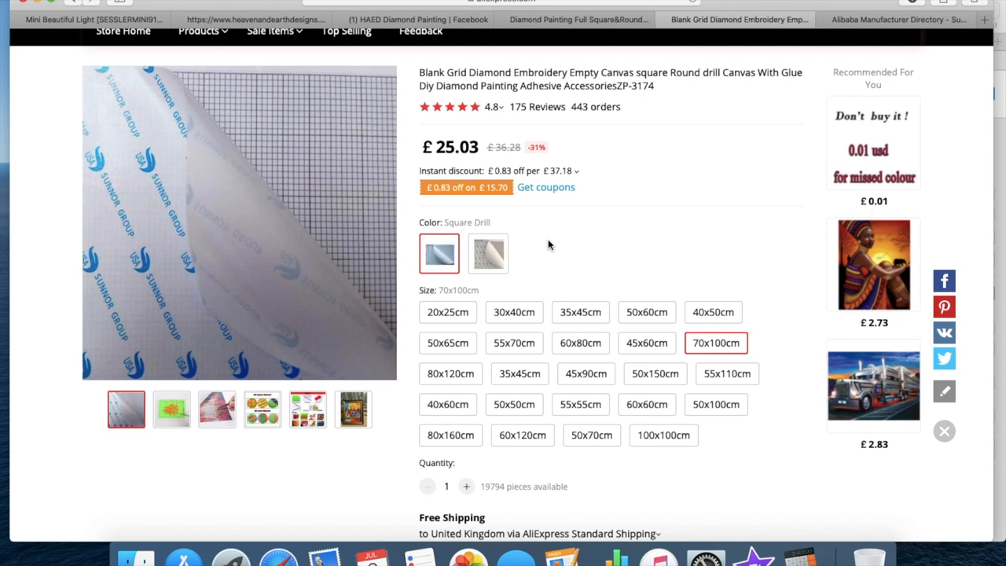
{"action": "mouse_move", "coordinate": [637, 188]}
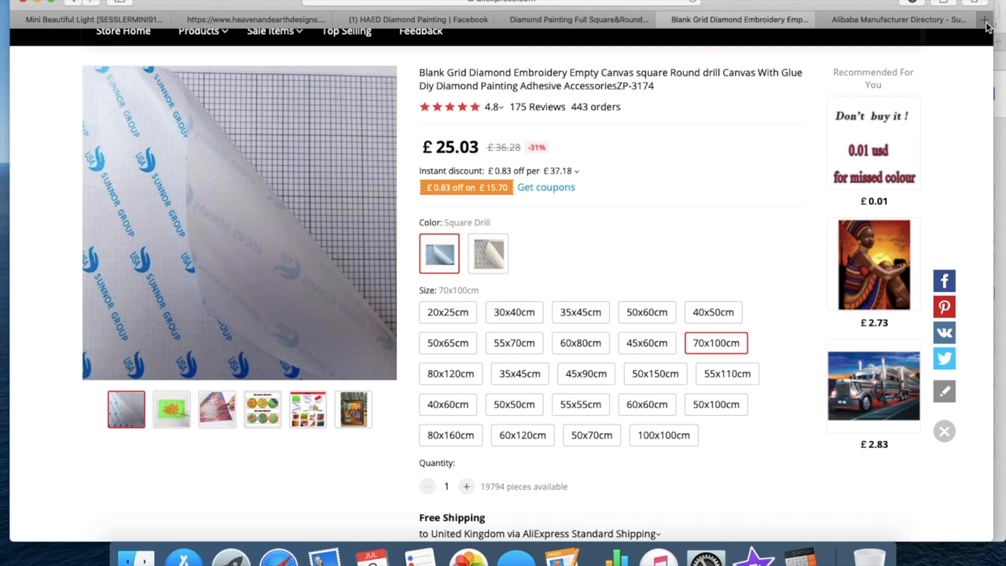
{"action": "left_click", "coordinate": [984, 18]}
{"action": "type", "text": "pattern keeper app"}
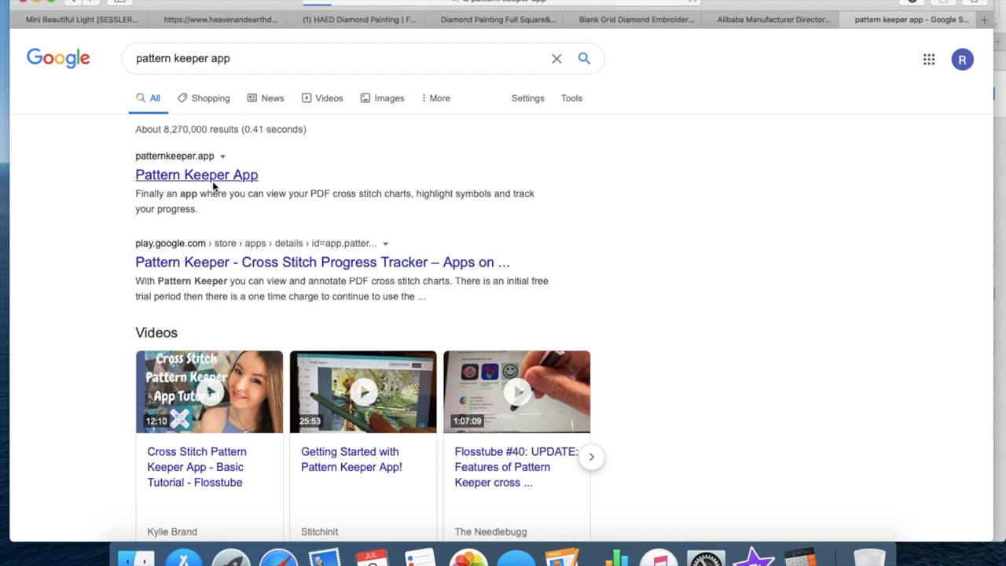
- Go to the official Pattern Keeper App website from the search results
{"action": "left_click", "coordinate": [195, 174]}
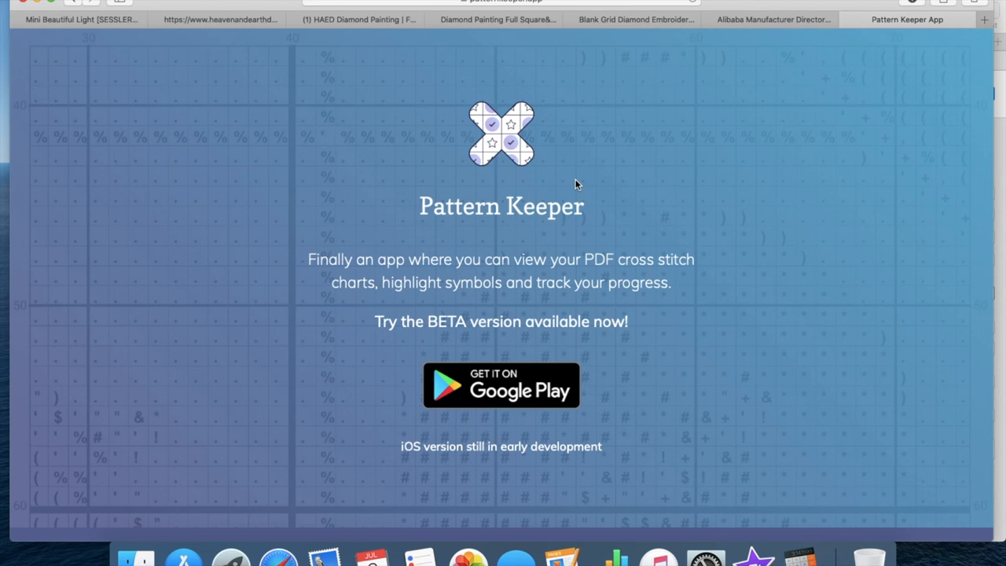
{"action": "mouse_move", "coordinate": [500, 159]}
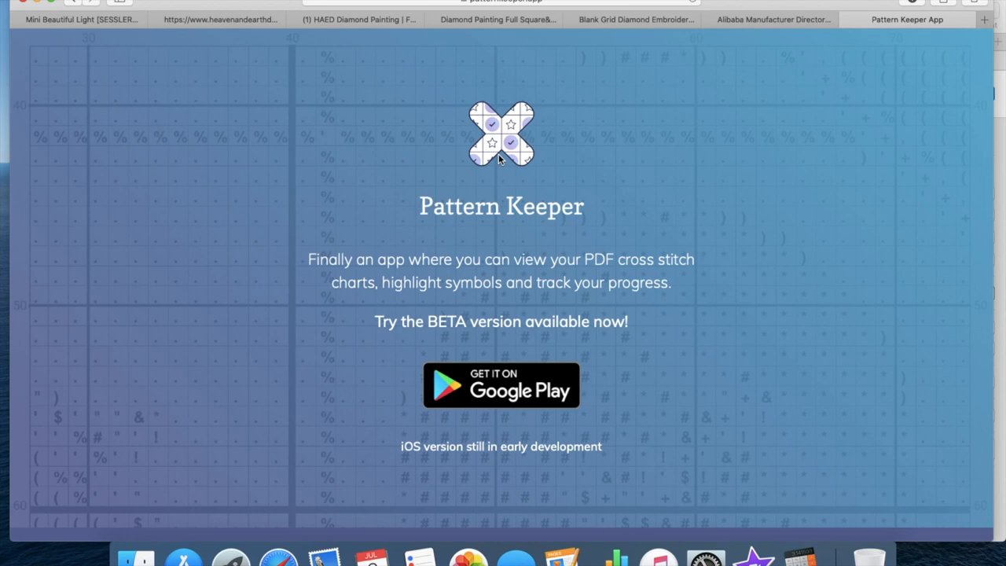
{"action": "mouse_move", "coordinate": [518, 144]}
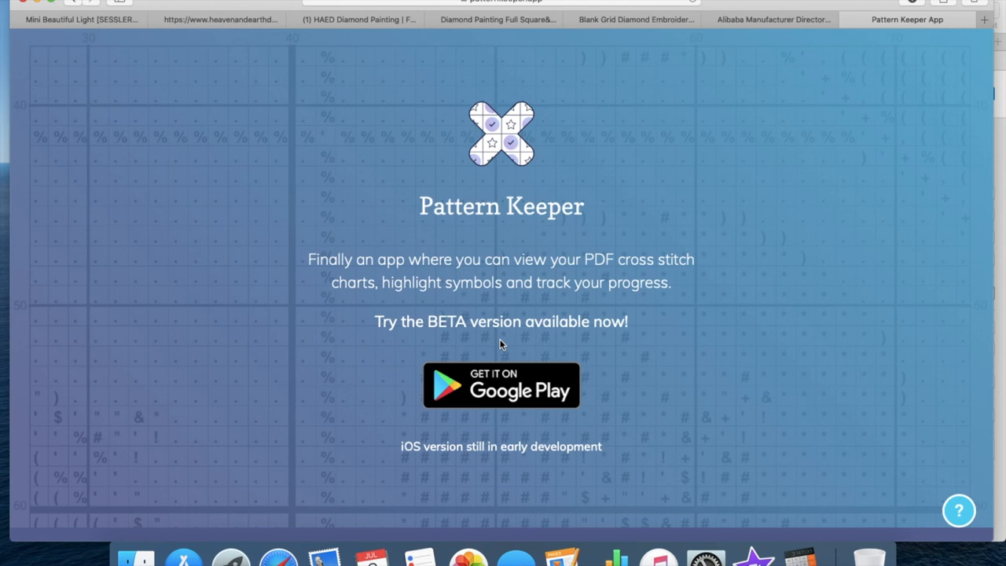
{"action": "mouse_move", "coordinate": [494, 418]}
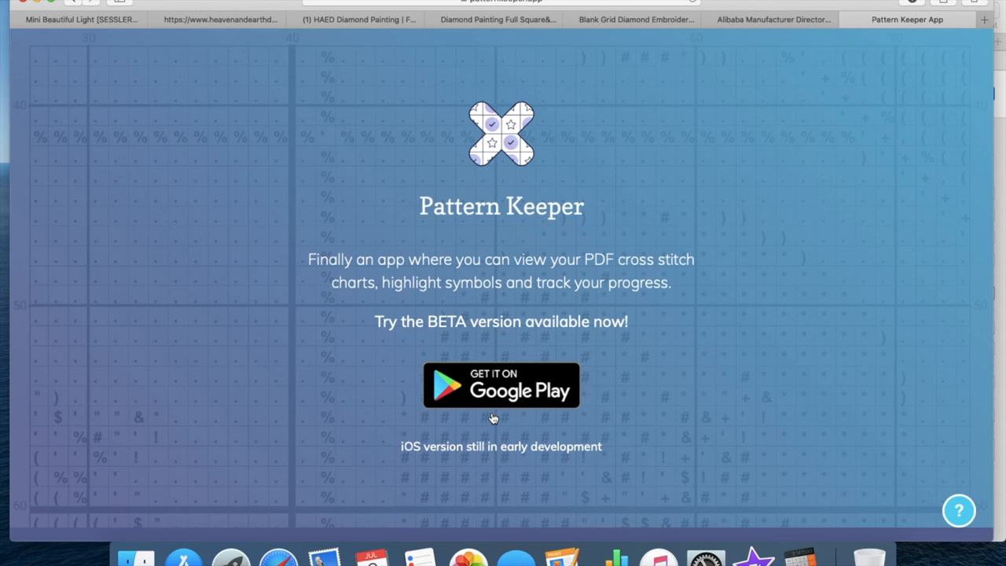
{"action": "mouse_move", "coordinate": [449, 283]}
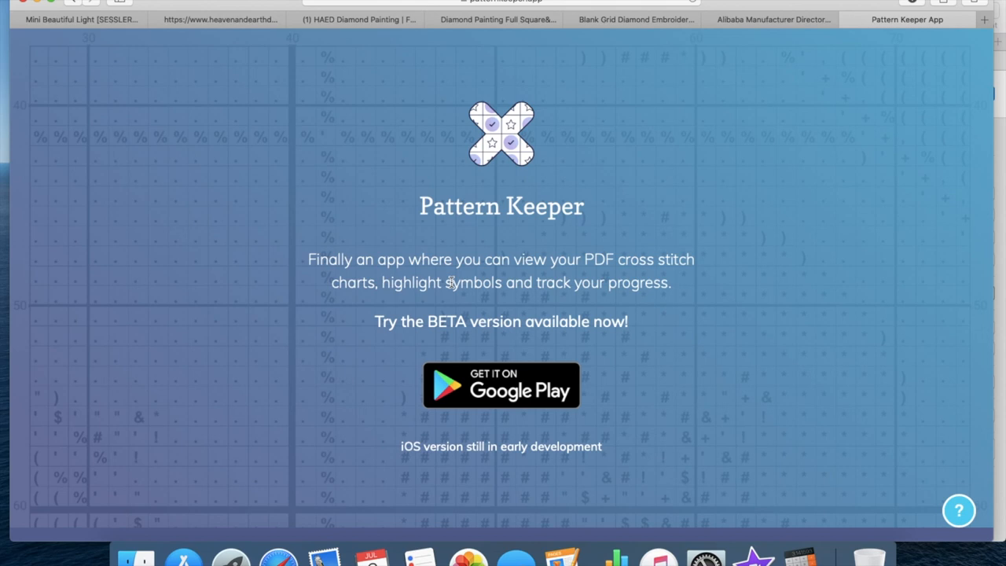
{"action": "mouse_move", "coordinate": [493, 274]}
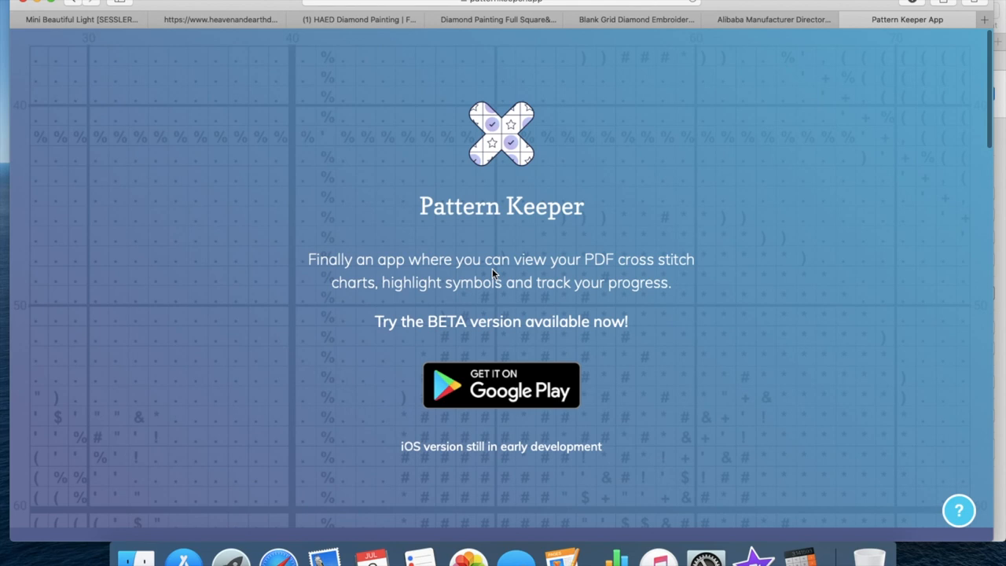
- Read the app's feature sections down to the footer and go to its Facebook page
{"action": "scroll", "scroll_direction": "down", "scroll_amount": 3}
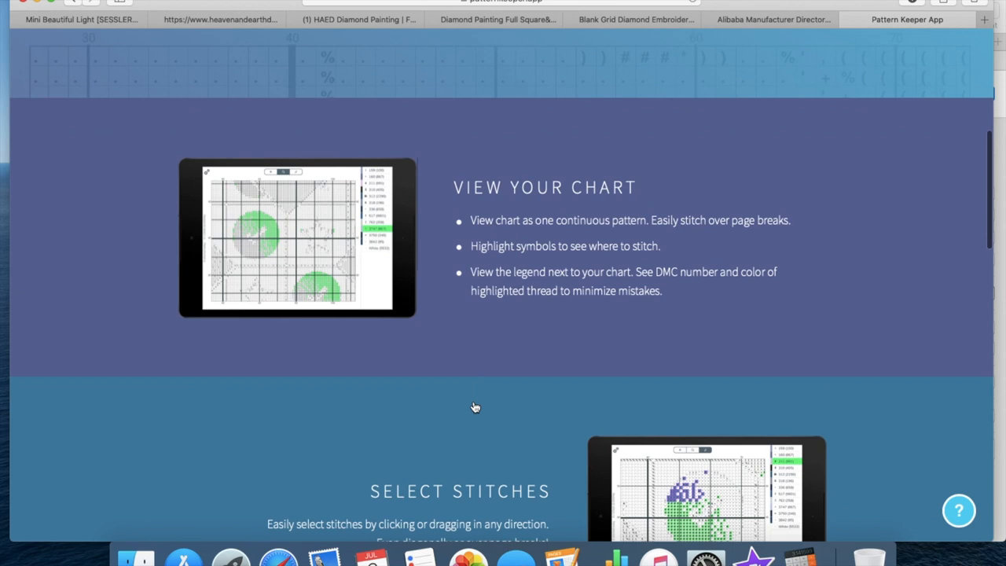
{"action": "scroll", "scroll_direction": "down", "scroll_amount": 3}
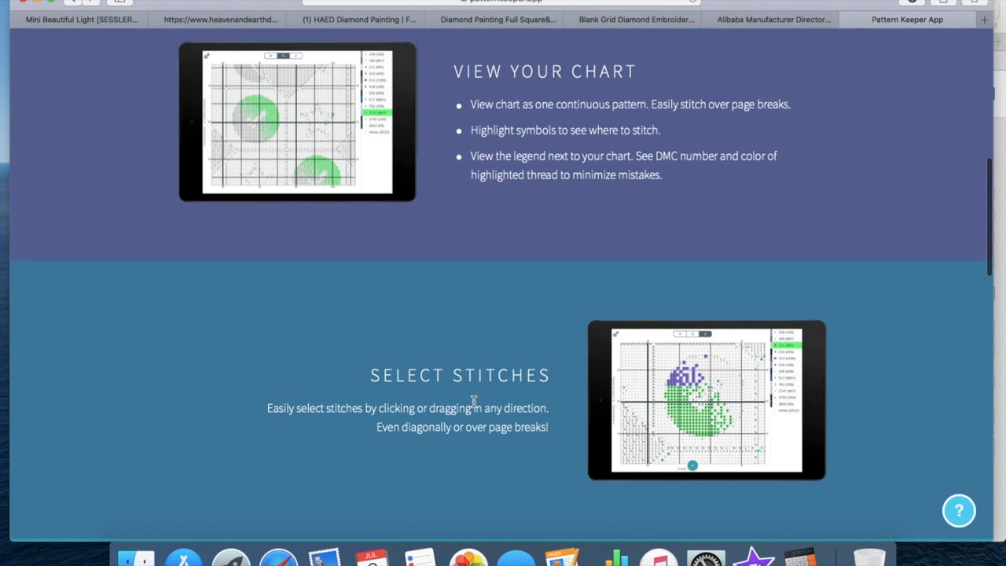
{"action": "scroll", "scroll_direction": "down", "scroll_amount": 3}
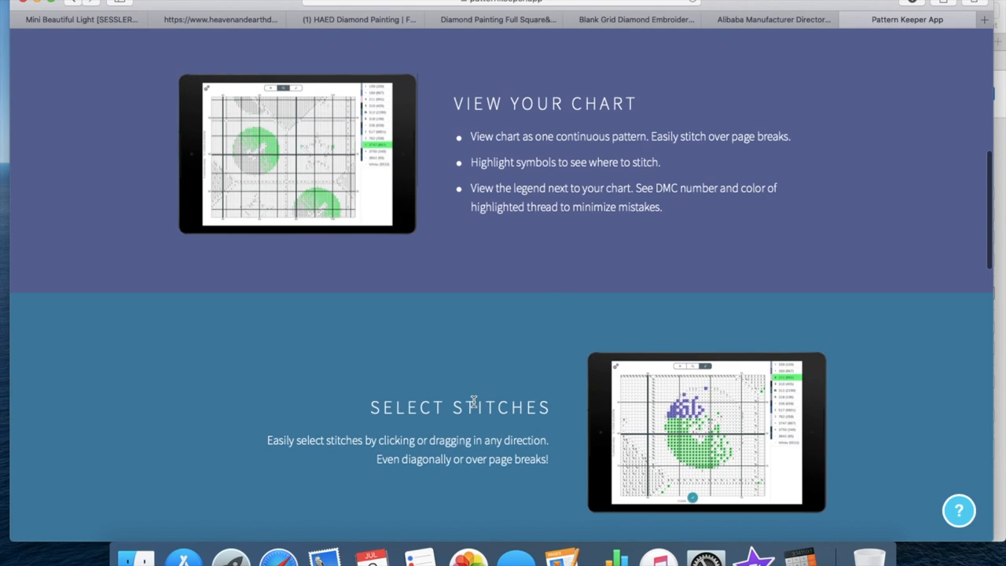
{"action": "scroll", "scroll_direction": "down", "scroll_amount": 3}
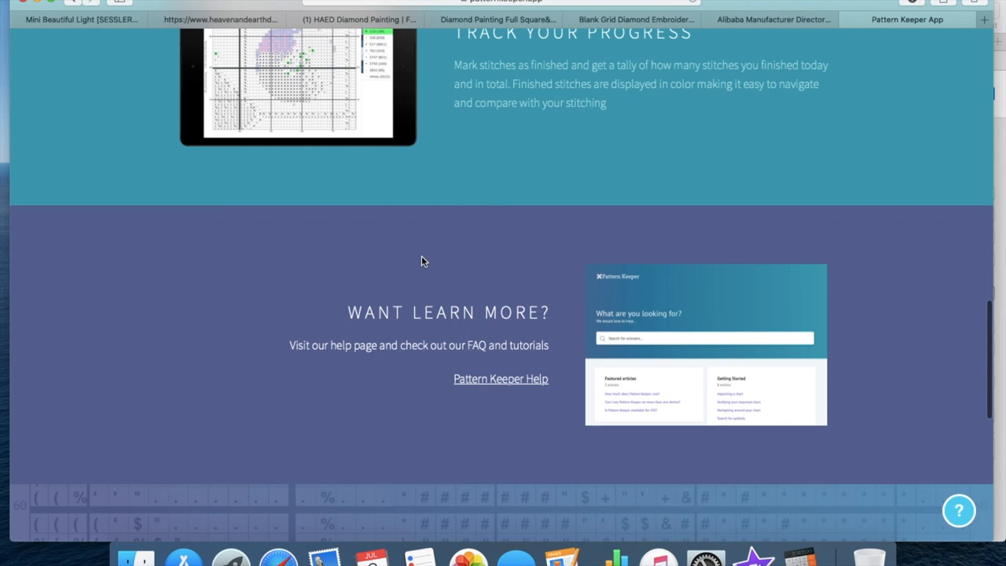
{"action": "scroll", "scroll_direction": "down", "scroll_amount": 3}
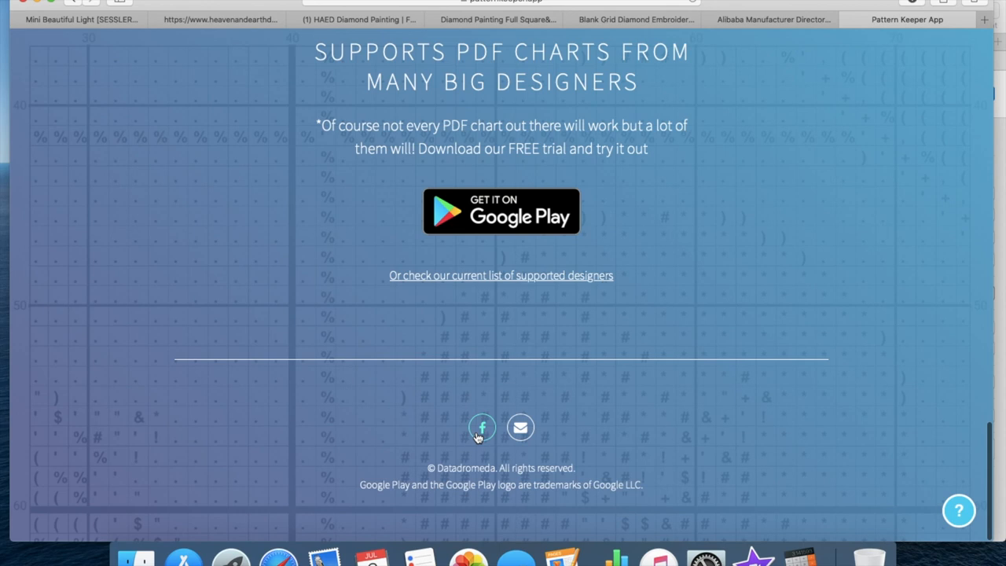
{"action": "left_click", "coordinate": [481, 427]}
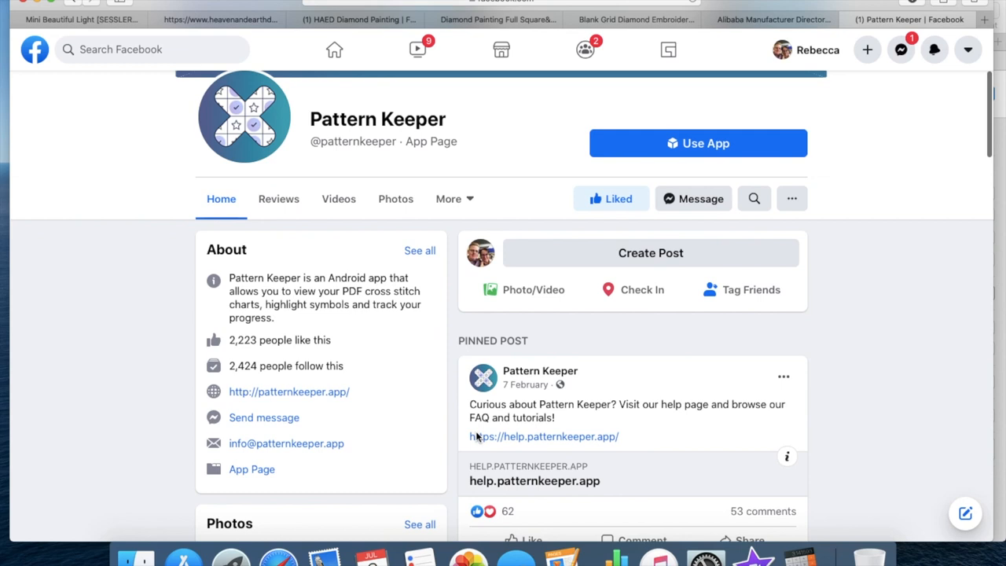
- Browse the Pattern Keeper Facebook posts and close the tab afterwards
{"action": "scroll", "scroll_direction": "down", "scroll_amount": 3}
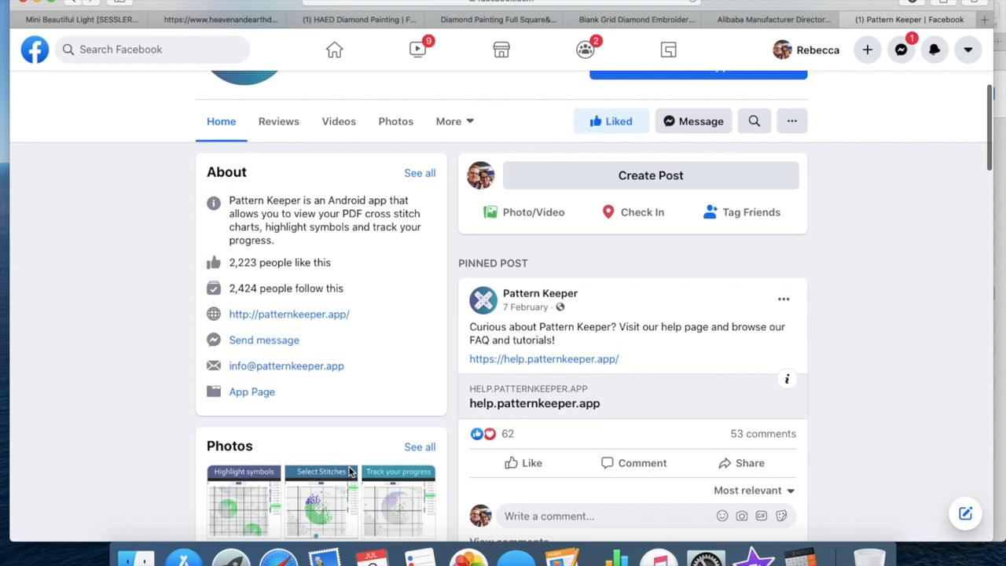
{"action": "scroll", "scroll_direction": "down", "scroll_amount": 3}
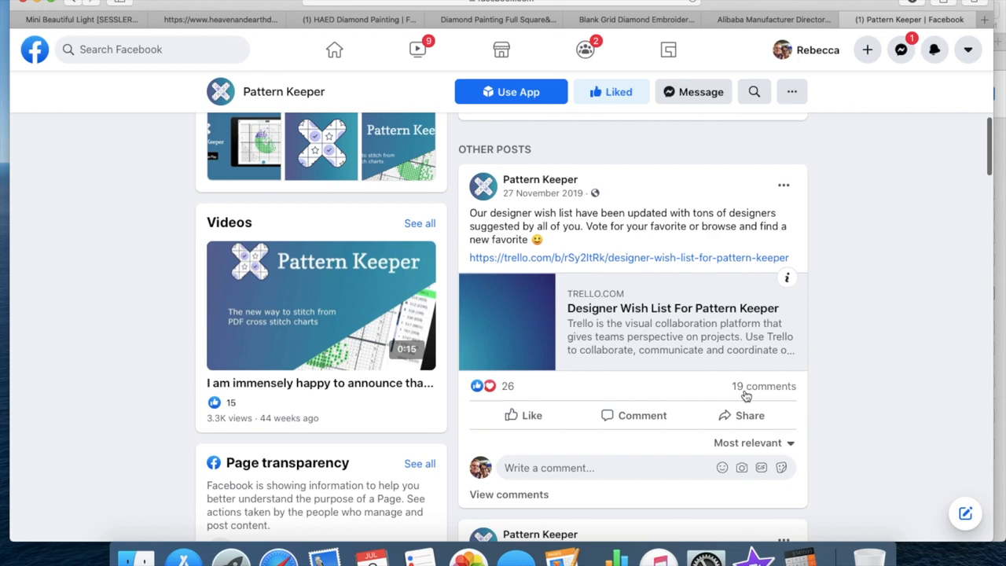
{"action": "scroll", "scroll_direction": "down", "scroll_amount": 3}
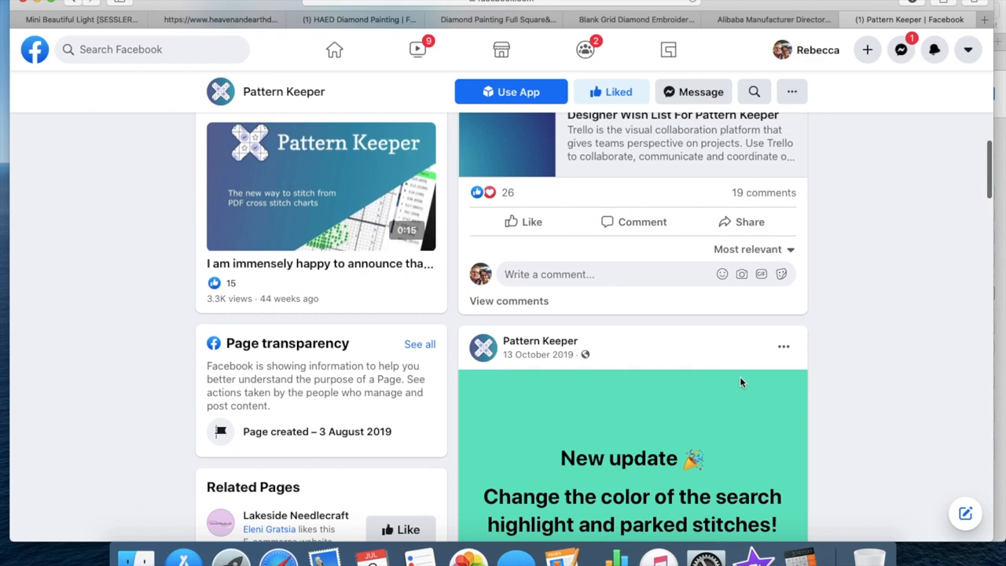
{"action": "scroll", "scroll_direction": "up", "scroll_amount": 3}
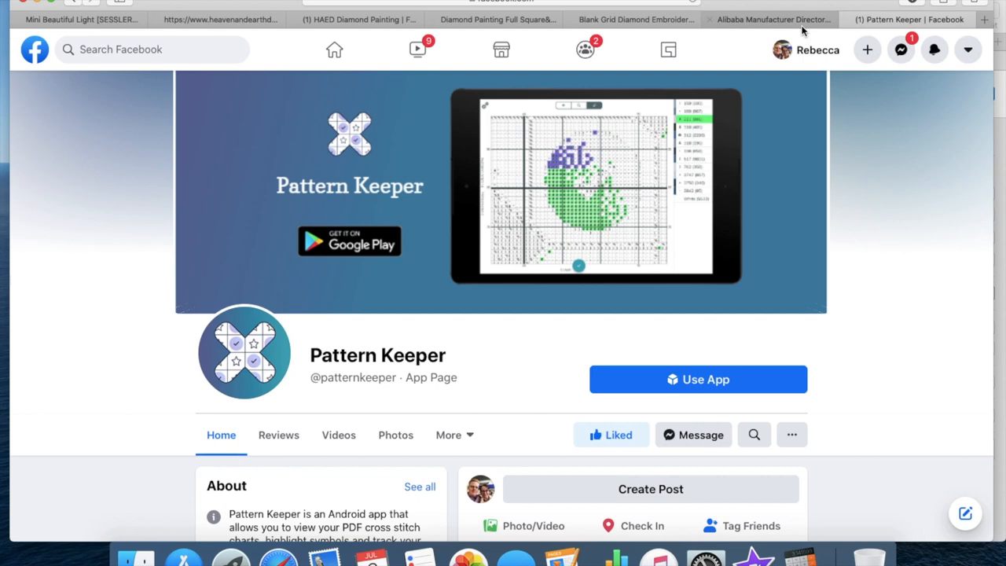
{"action": "left_click", "coordinate": [771, 19]}
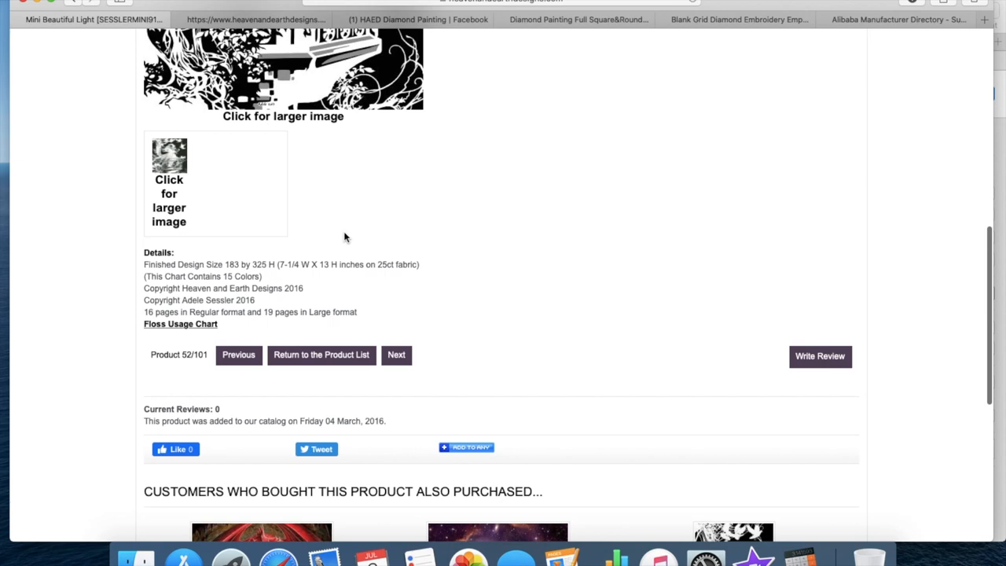
- Scroll the Mini Beautiful Light product page back to its top
{"action": "scroll", "scroll_direction": "up", "scroll_amount": 3}
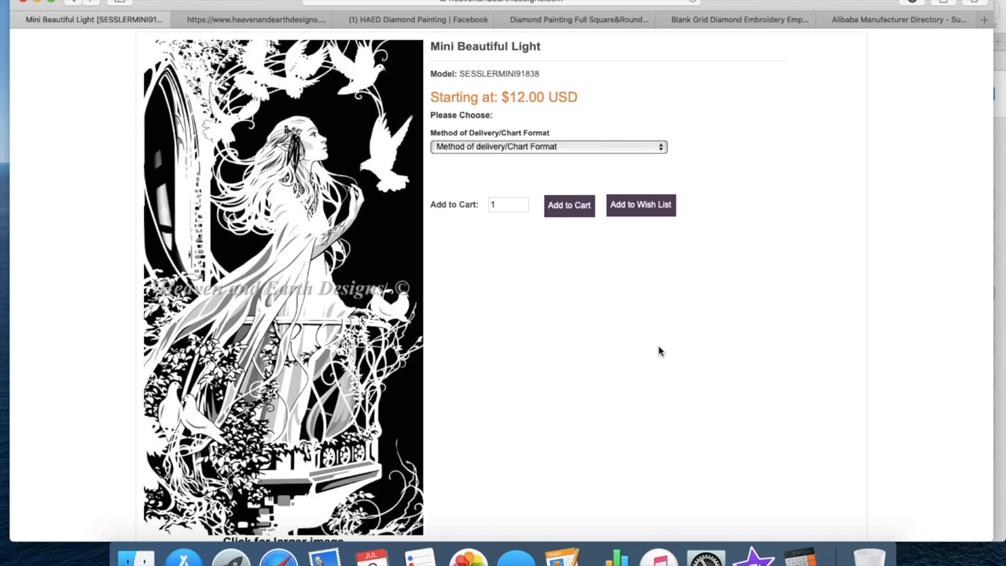